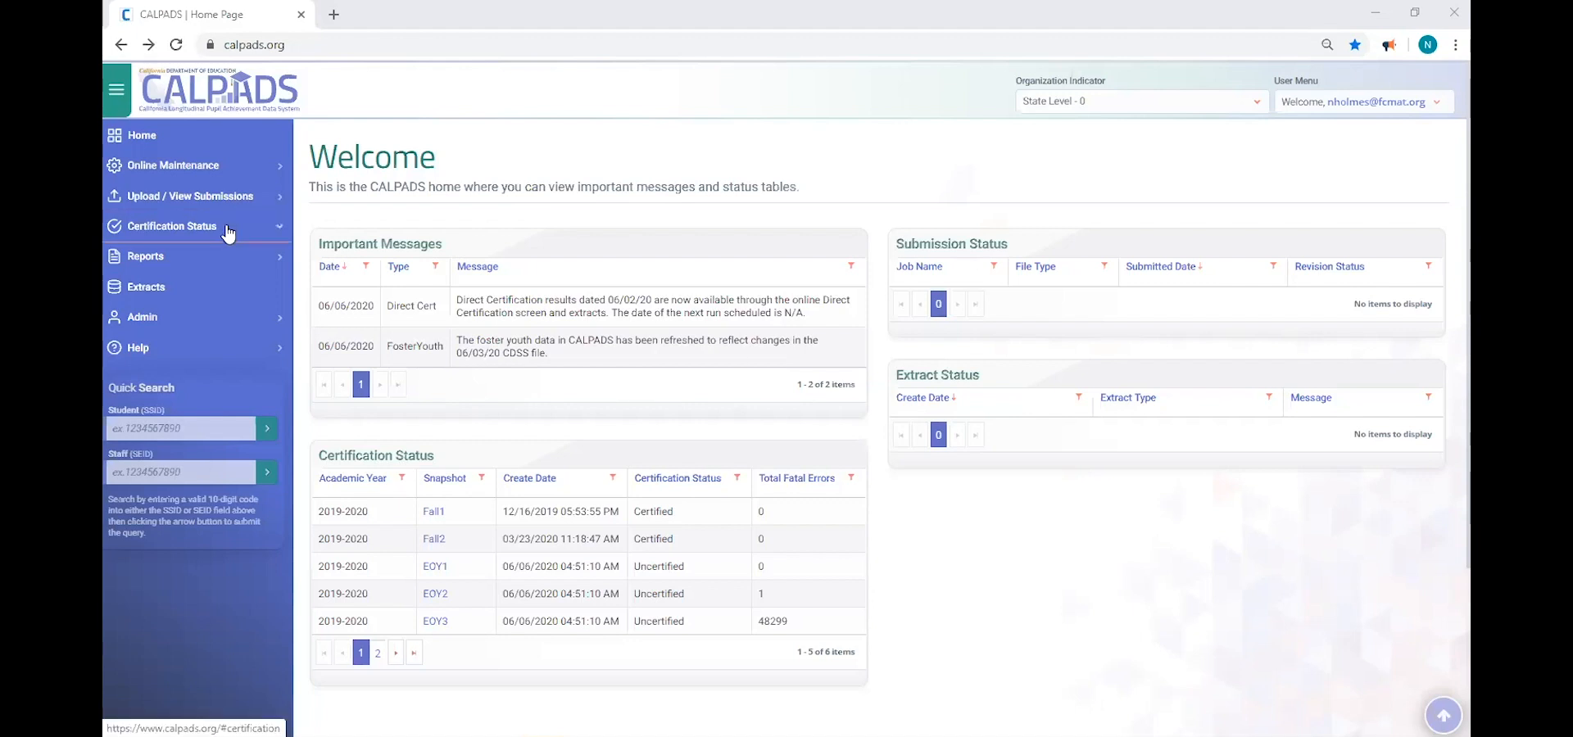
{"action": "mouse_move", "coordinate": [262, 238]}
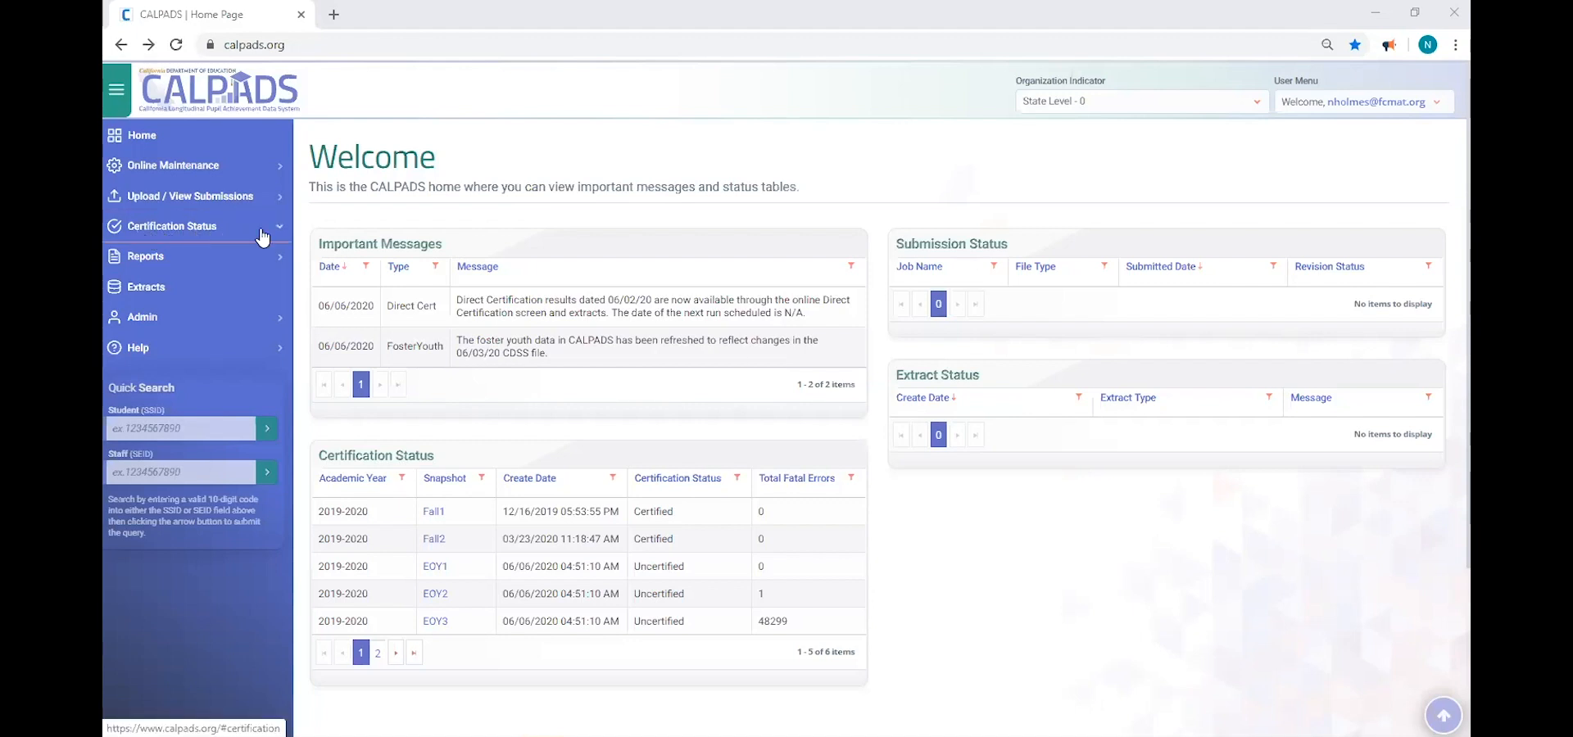
Expand Certification Status in the left navigation and go to the LEA Approval page
{"action": "left_click", "coordinate": [172, 226]}
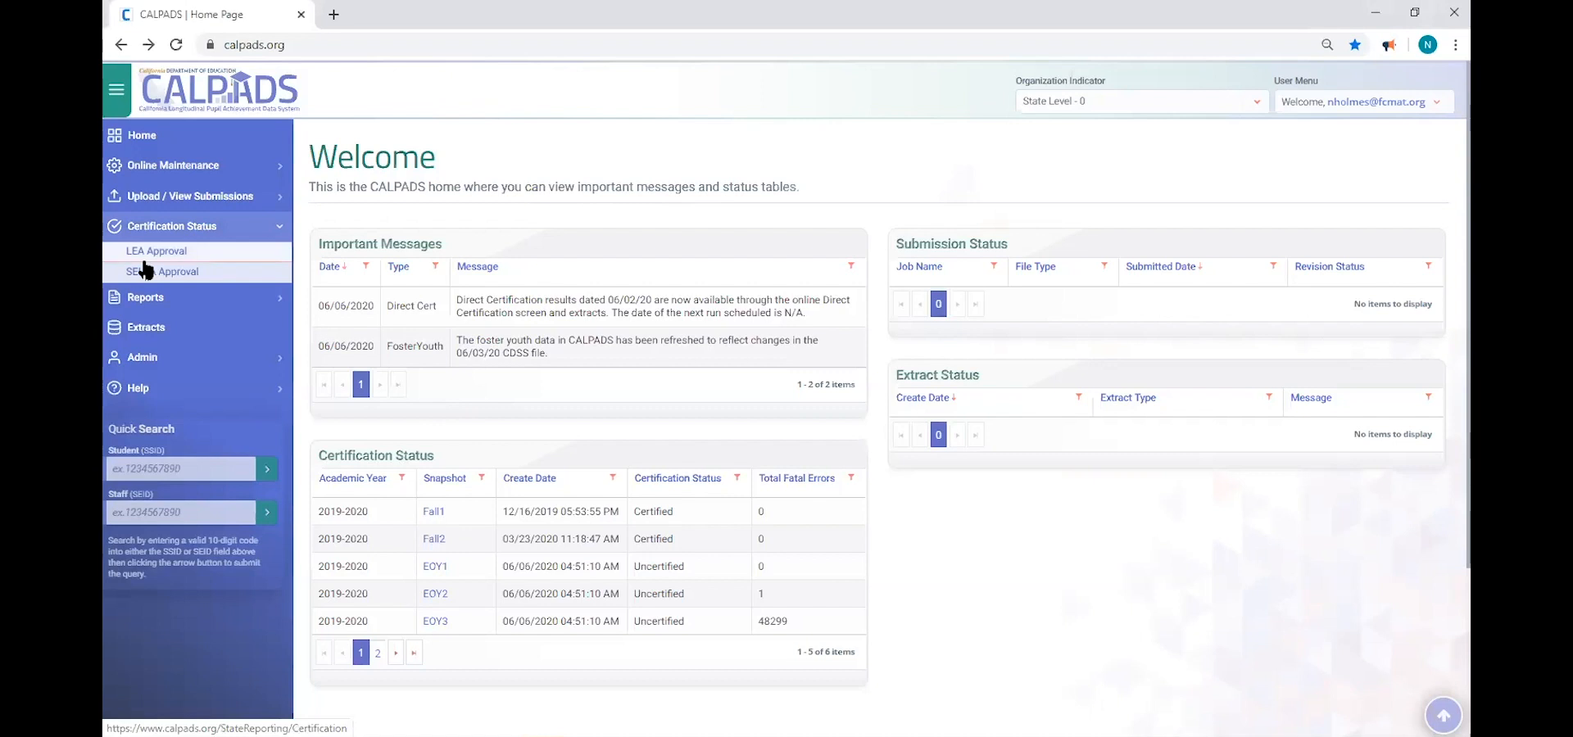
{"action": "mouse_move", "coordinate": [149, 265]}
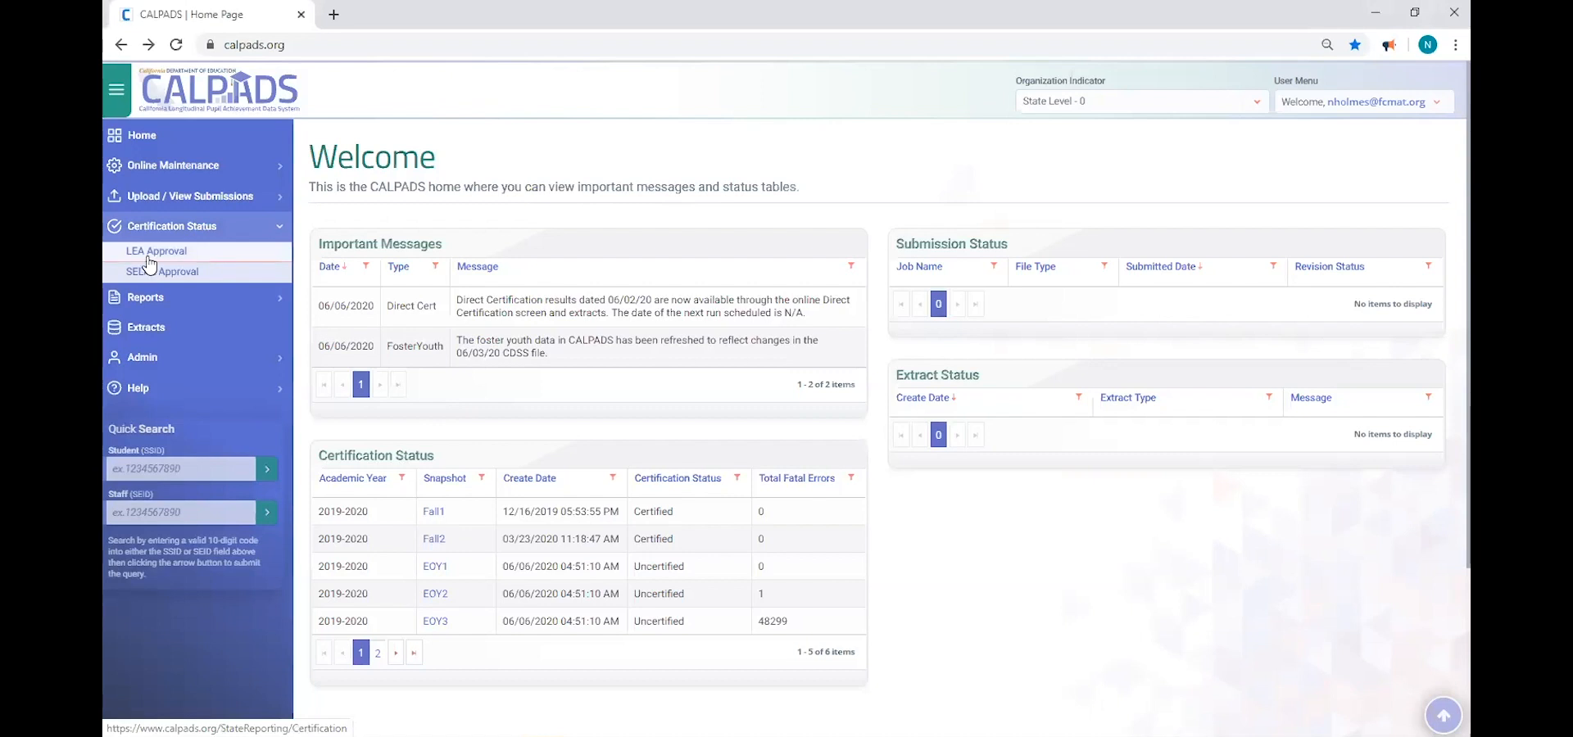
{"action": "left_click", "coordinate": [157, 251]}
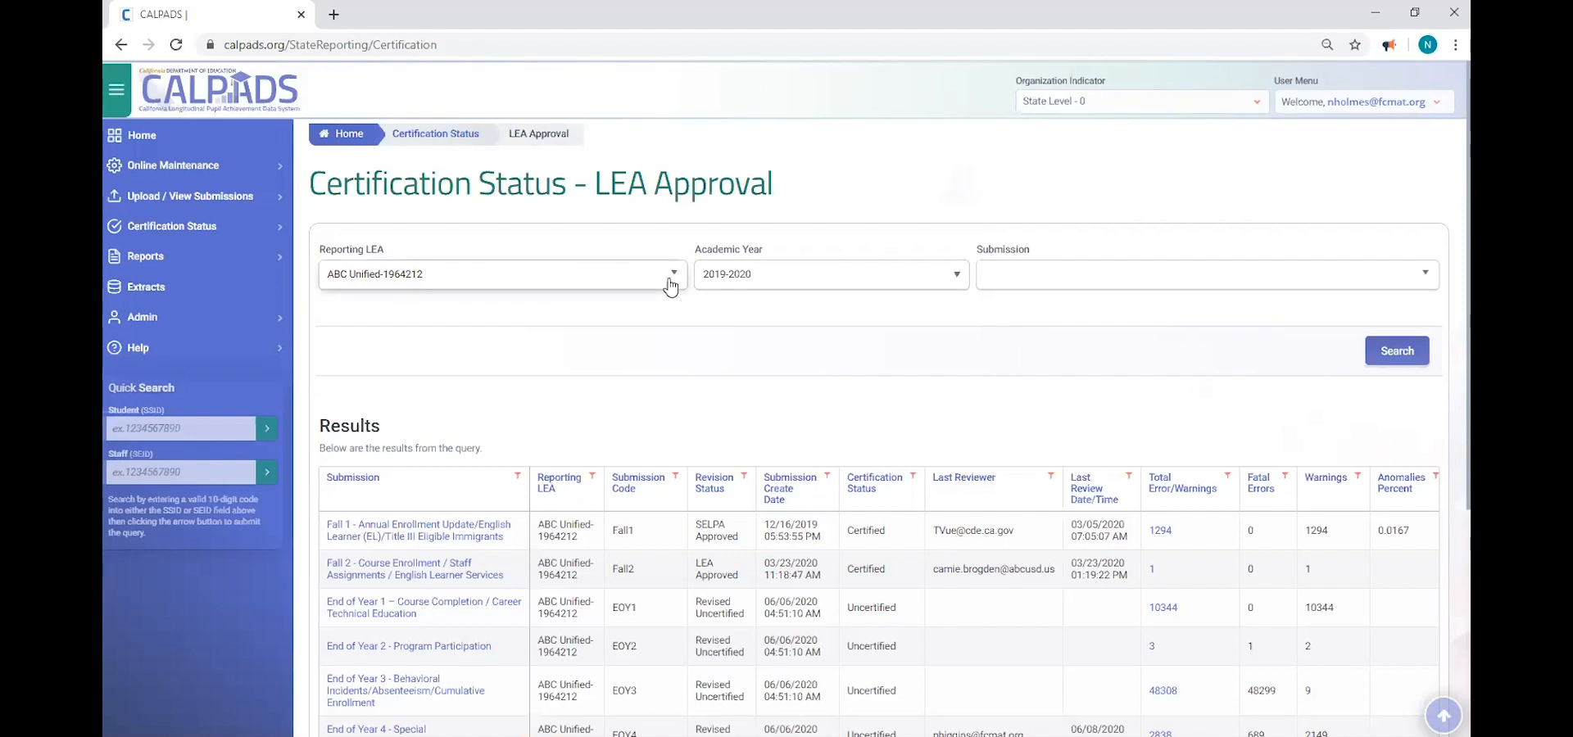
Search 2019-2020 submissions for Raymond-Knowles Union Elementary and open its End of Year 4 submission
{"action": "left_click", "coordinate": [671, 273]}
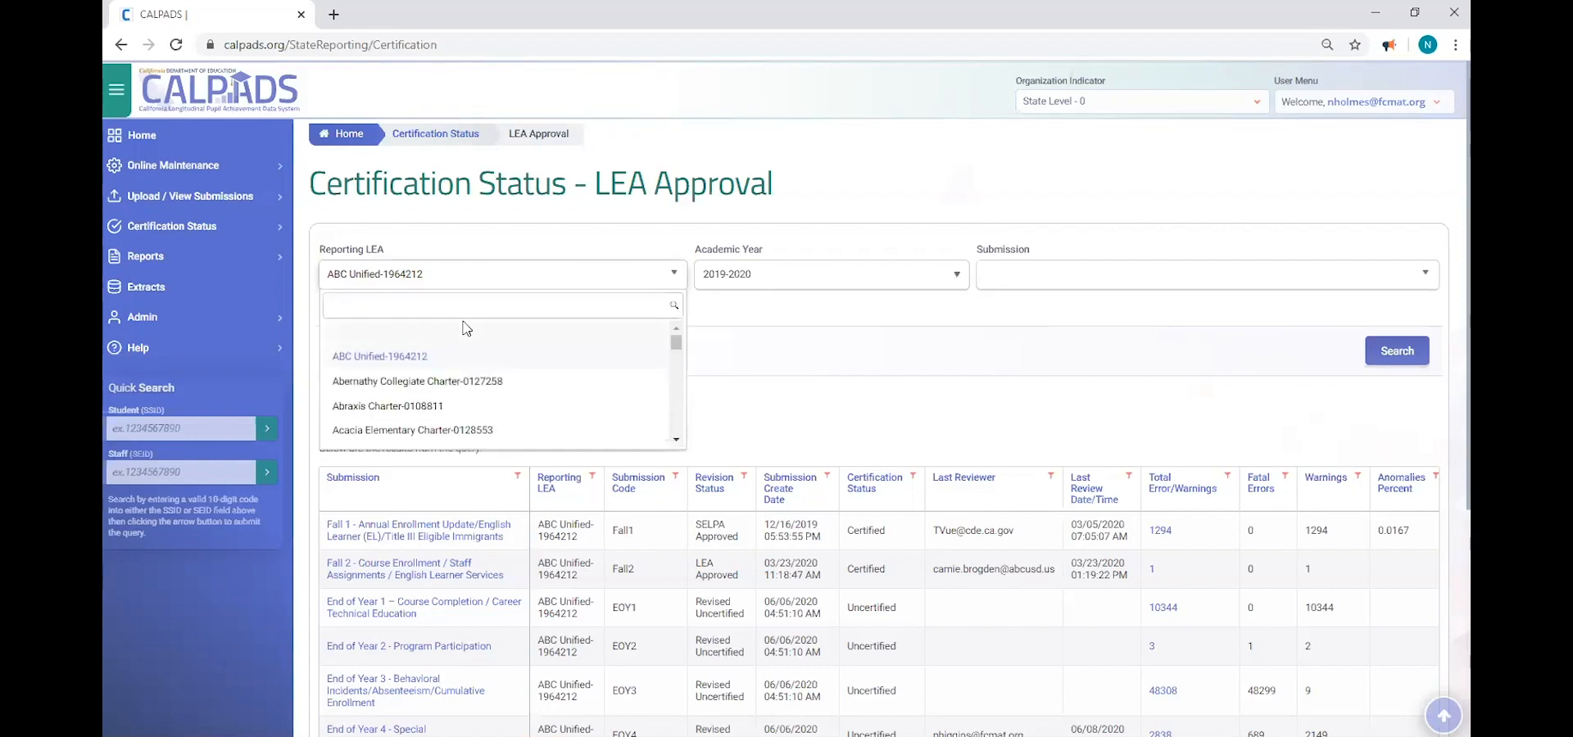
{"action": "type", "text": "kn"}
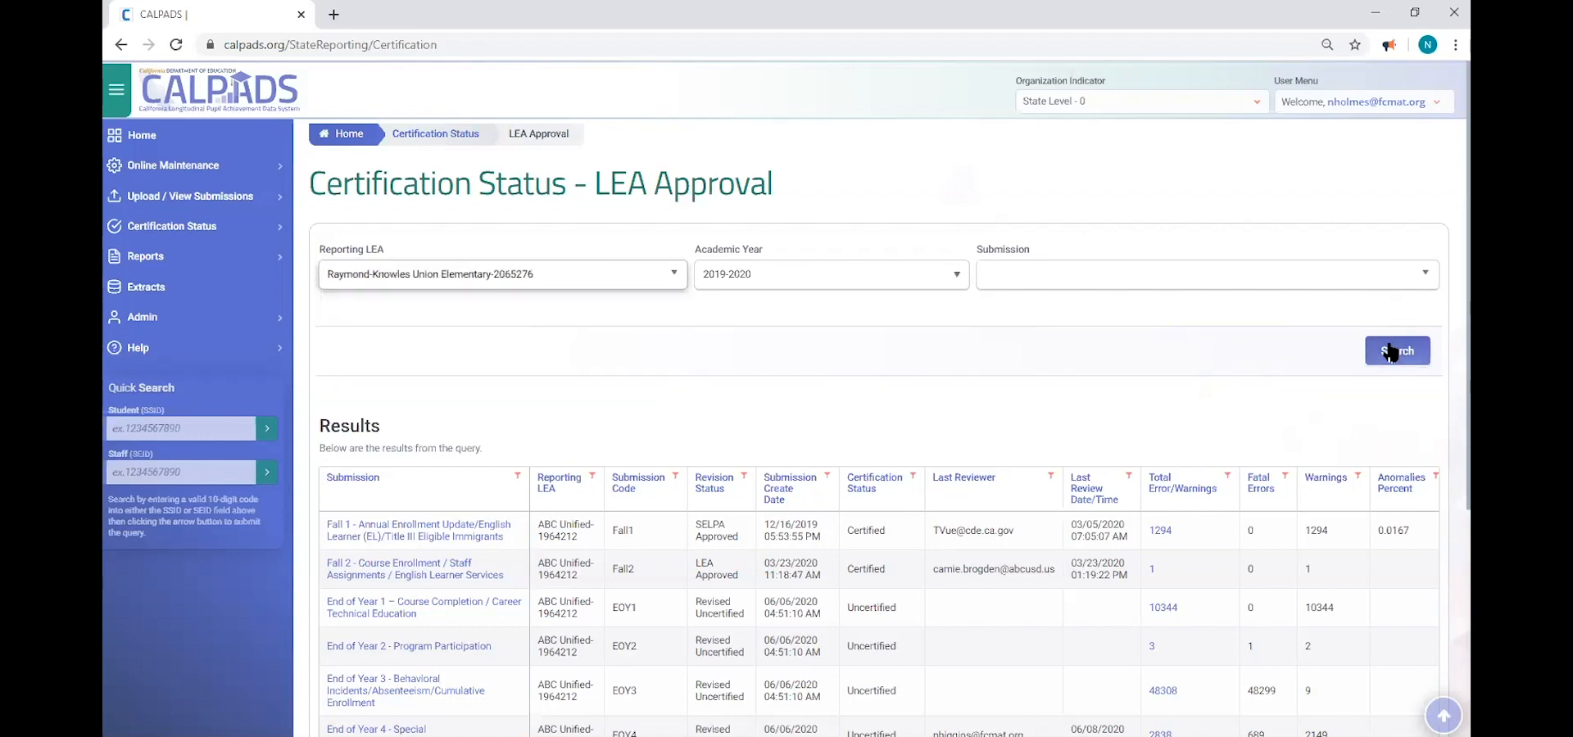
{"action": "left_click", "coordinate": [1397, 351]}
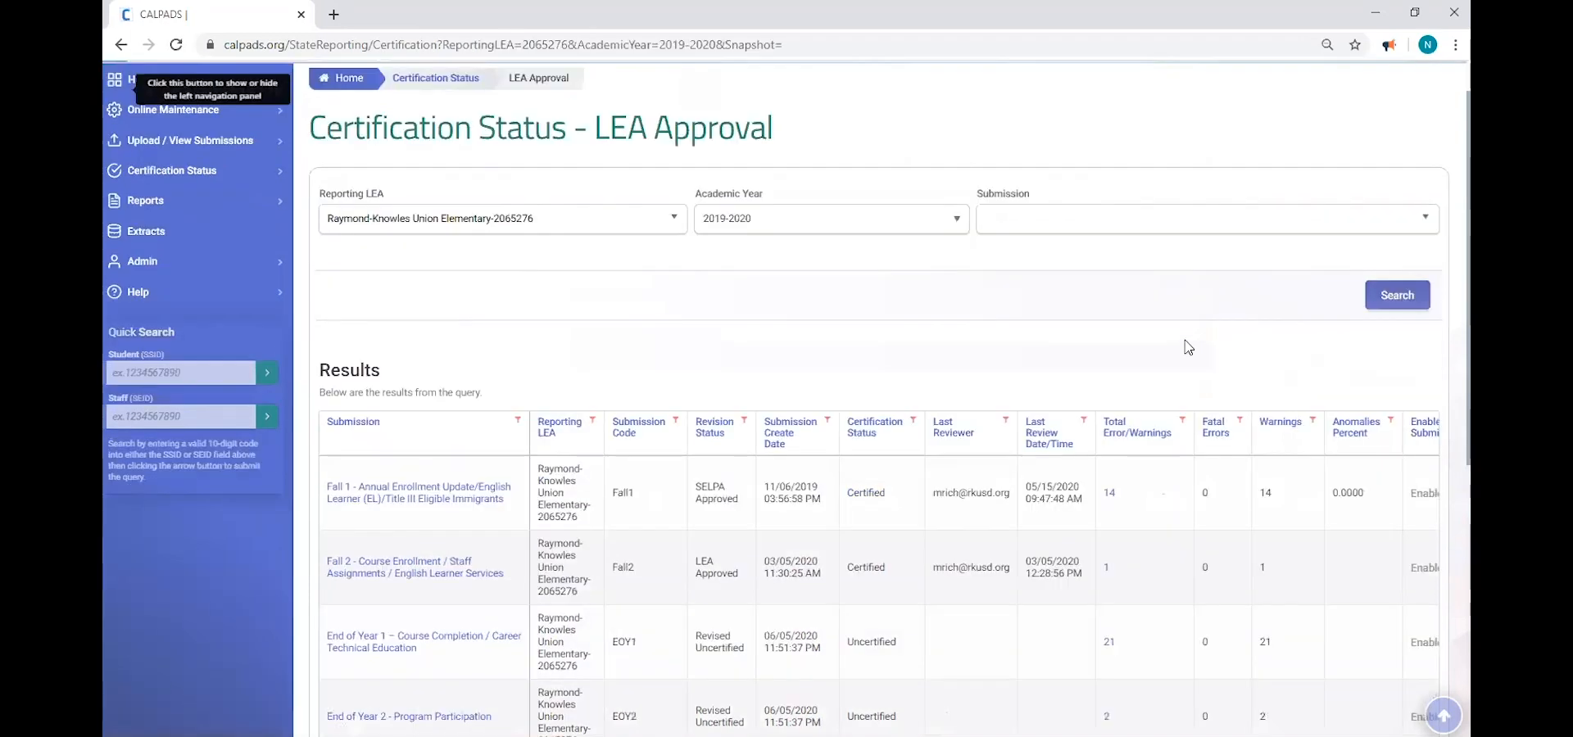
{"action": "scroll", "scroll_direction": "down", "scroll_amount": 3}
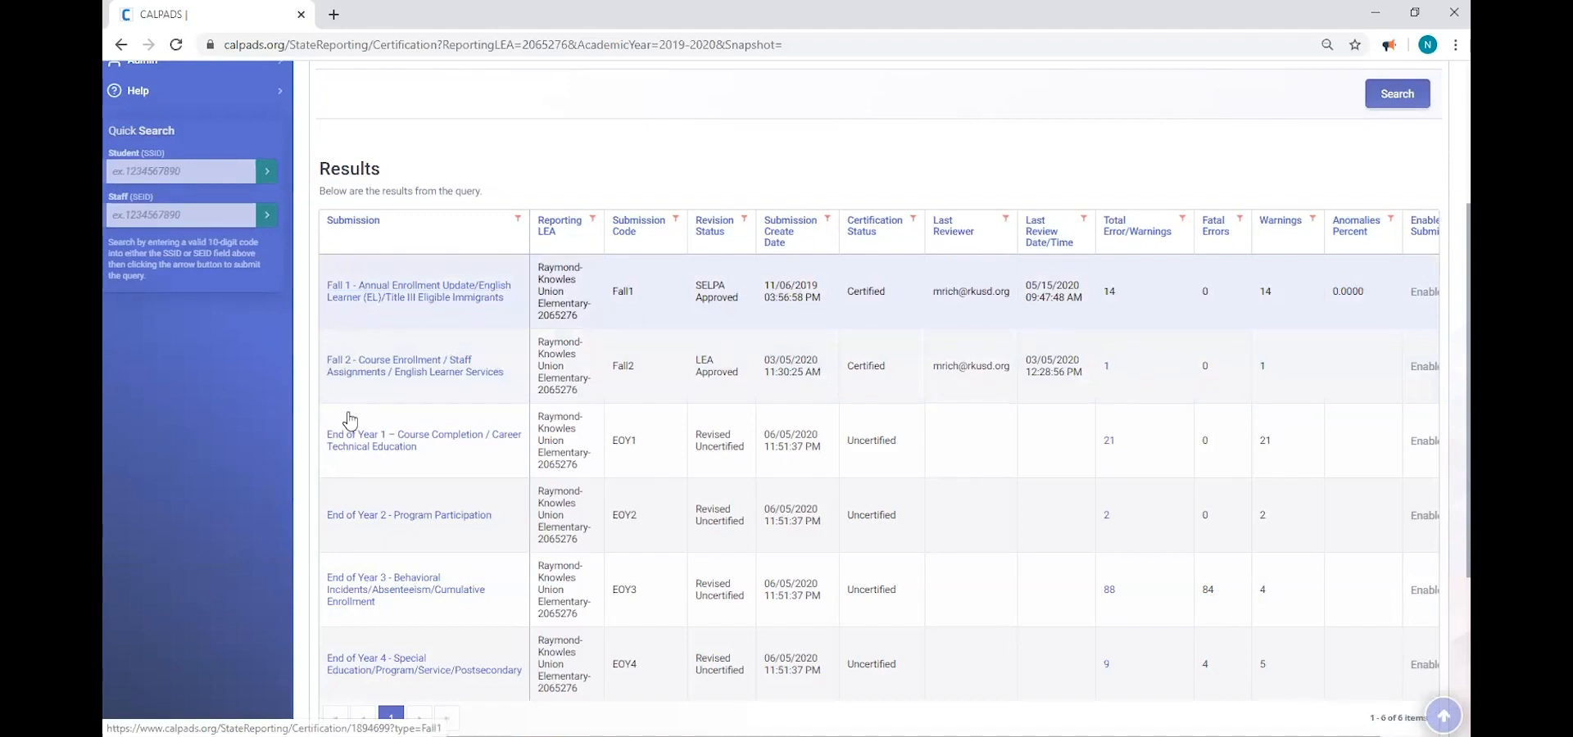
{"action": "scroll", "scroll_direction": "down", "scroll_amount": 3}
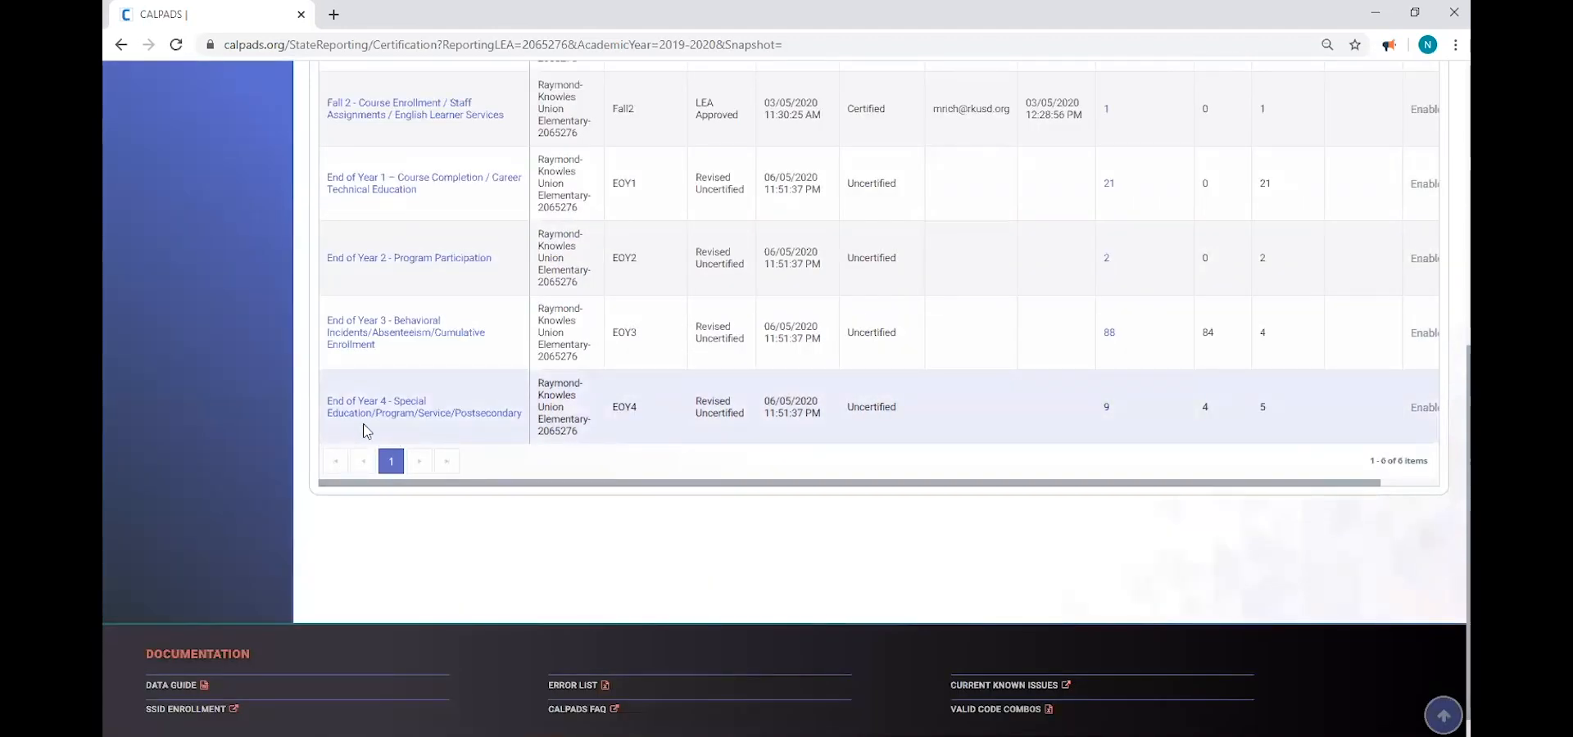
{"action": "mouse_move", "coordinate": [436, 420]}
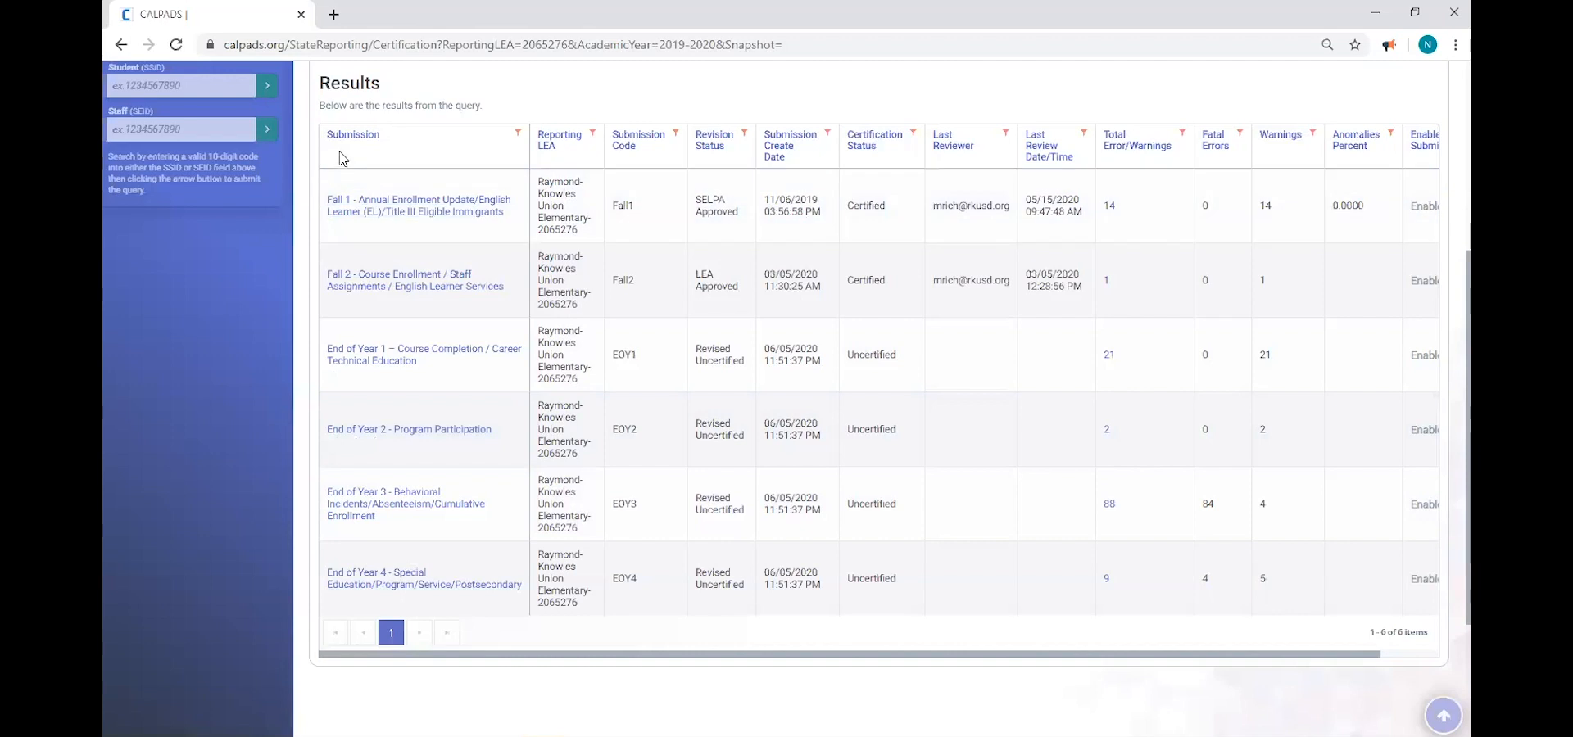
{"action": "mouse_move", "coordinate": [372, 182]}
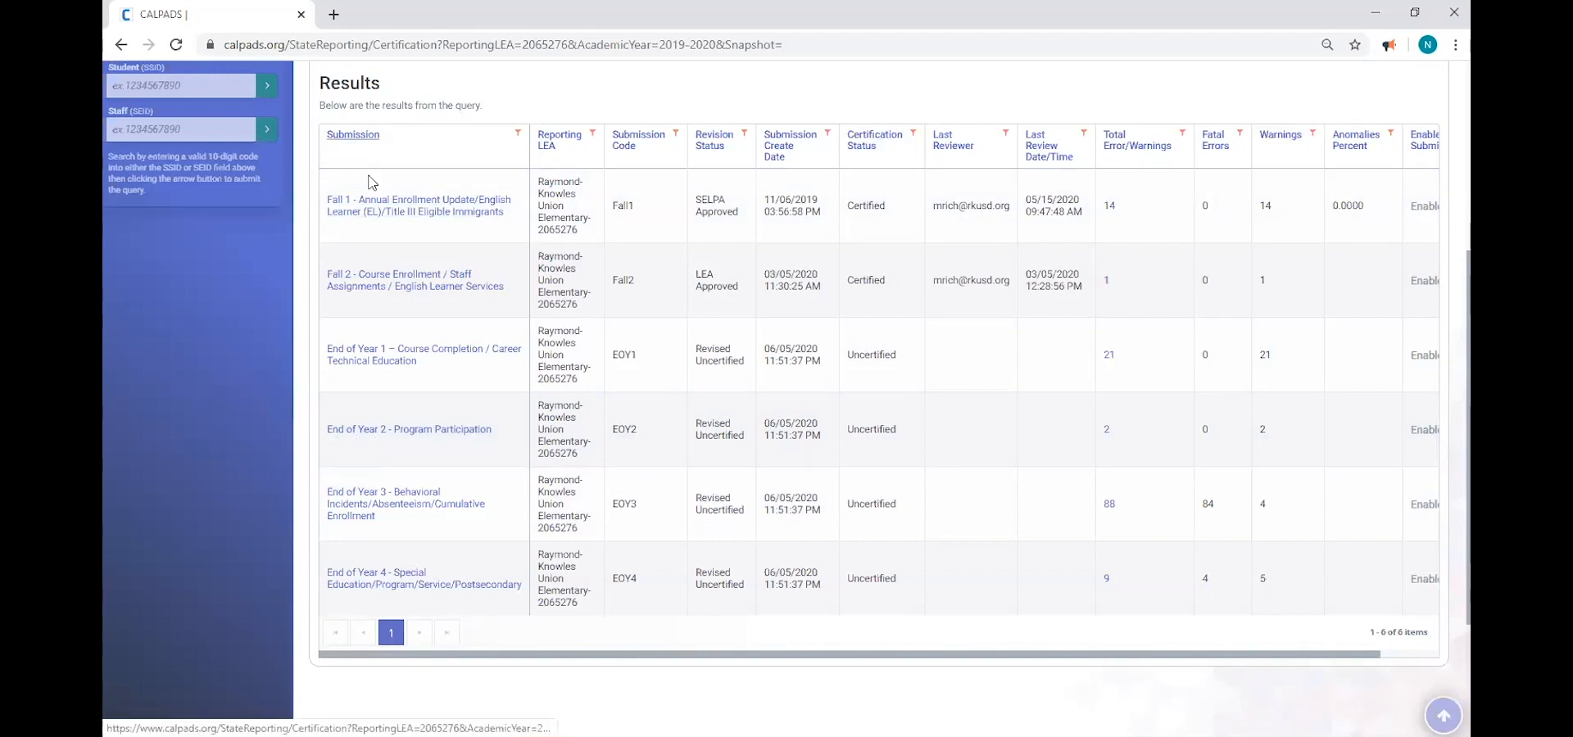
{"action": "mouse_move", "coordinate": [423, 585]}
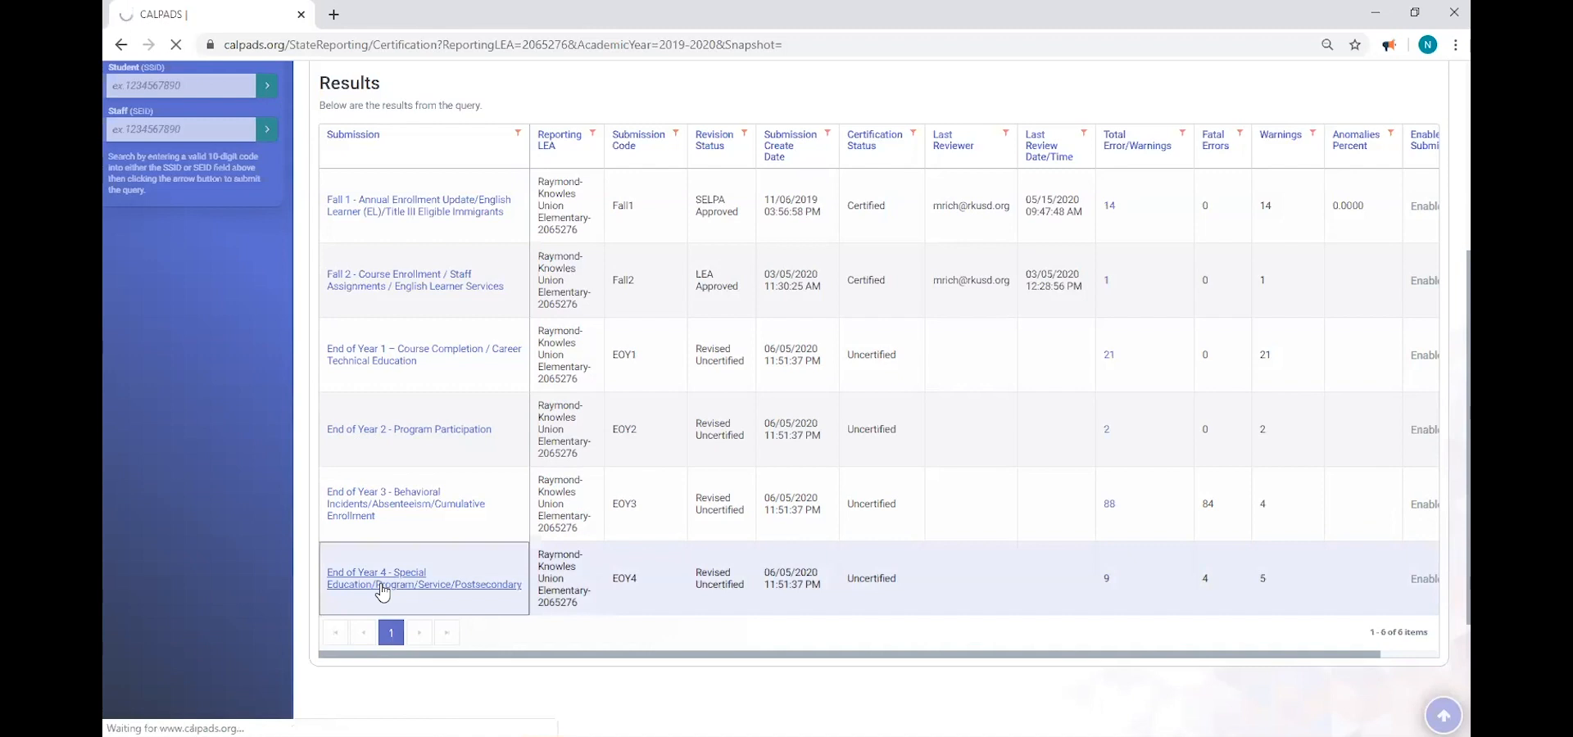
{"action": "left_click", "coordinate": [423, 578]}
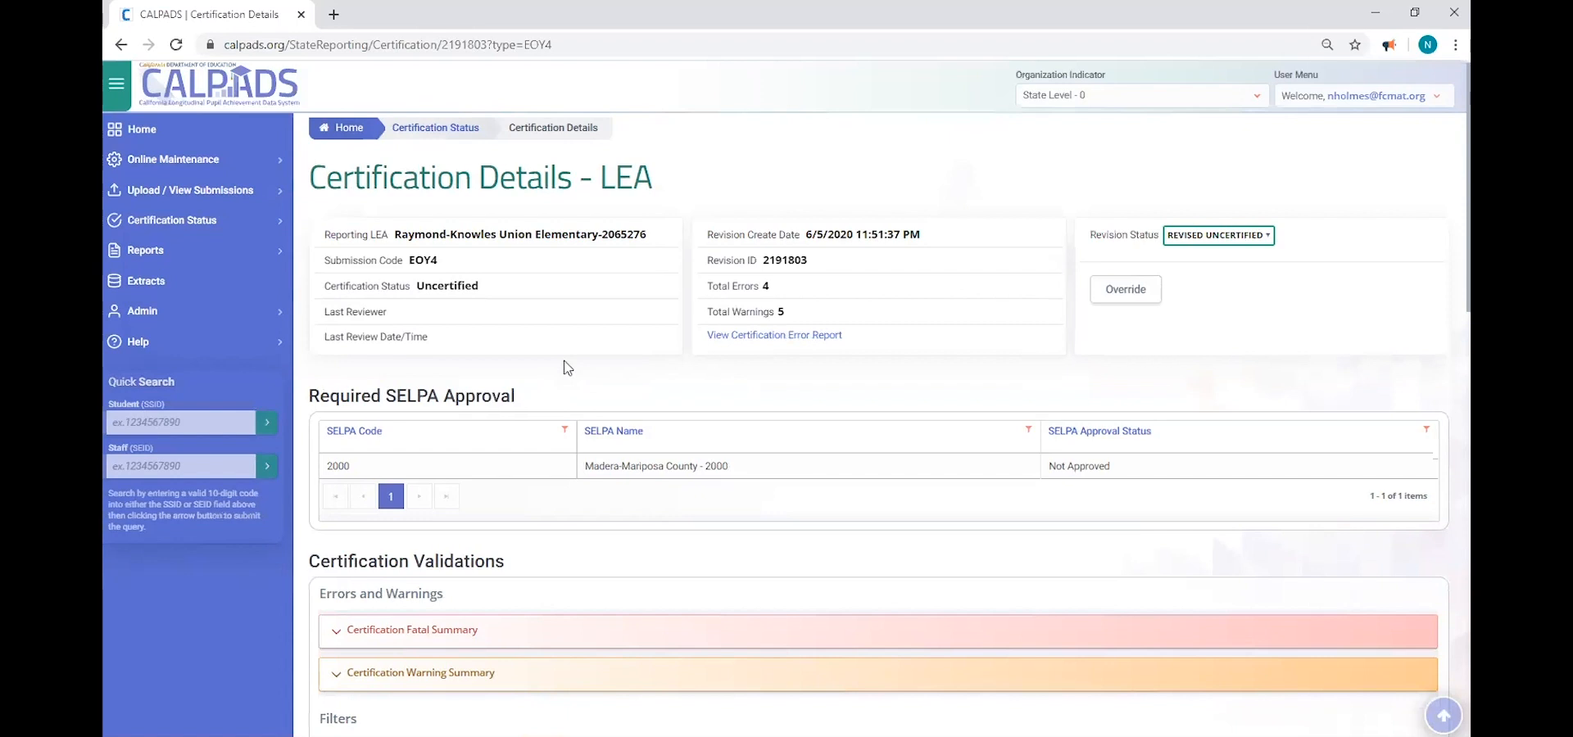
Expand the Certification Fatal Summary and show the records behind the CERT140 error
{"action": "scroll", "scroll_direction": "down", "scroll_amount": 3}
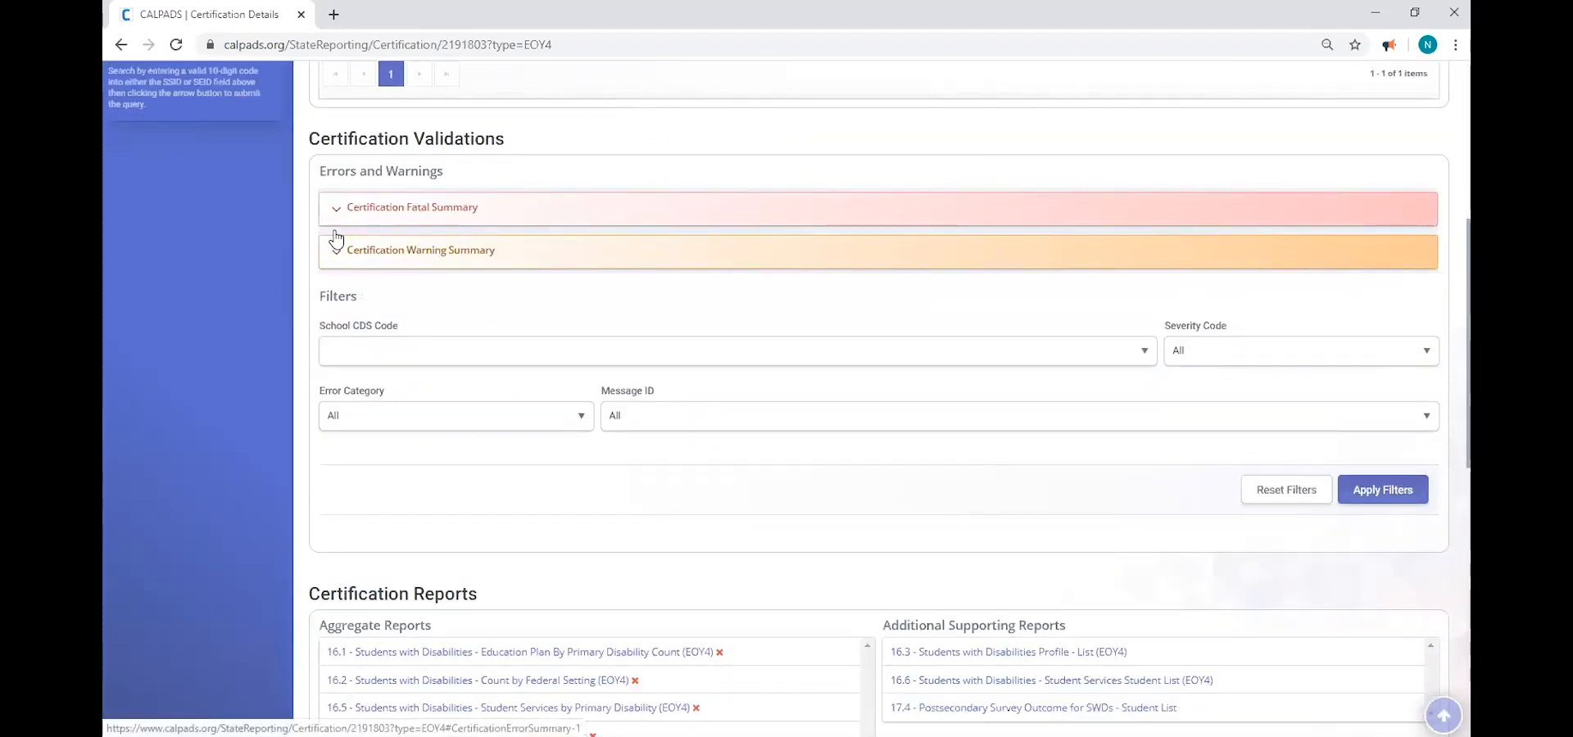
{"action": "left_click", "coordinate": [411, 206]}
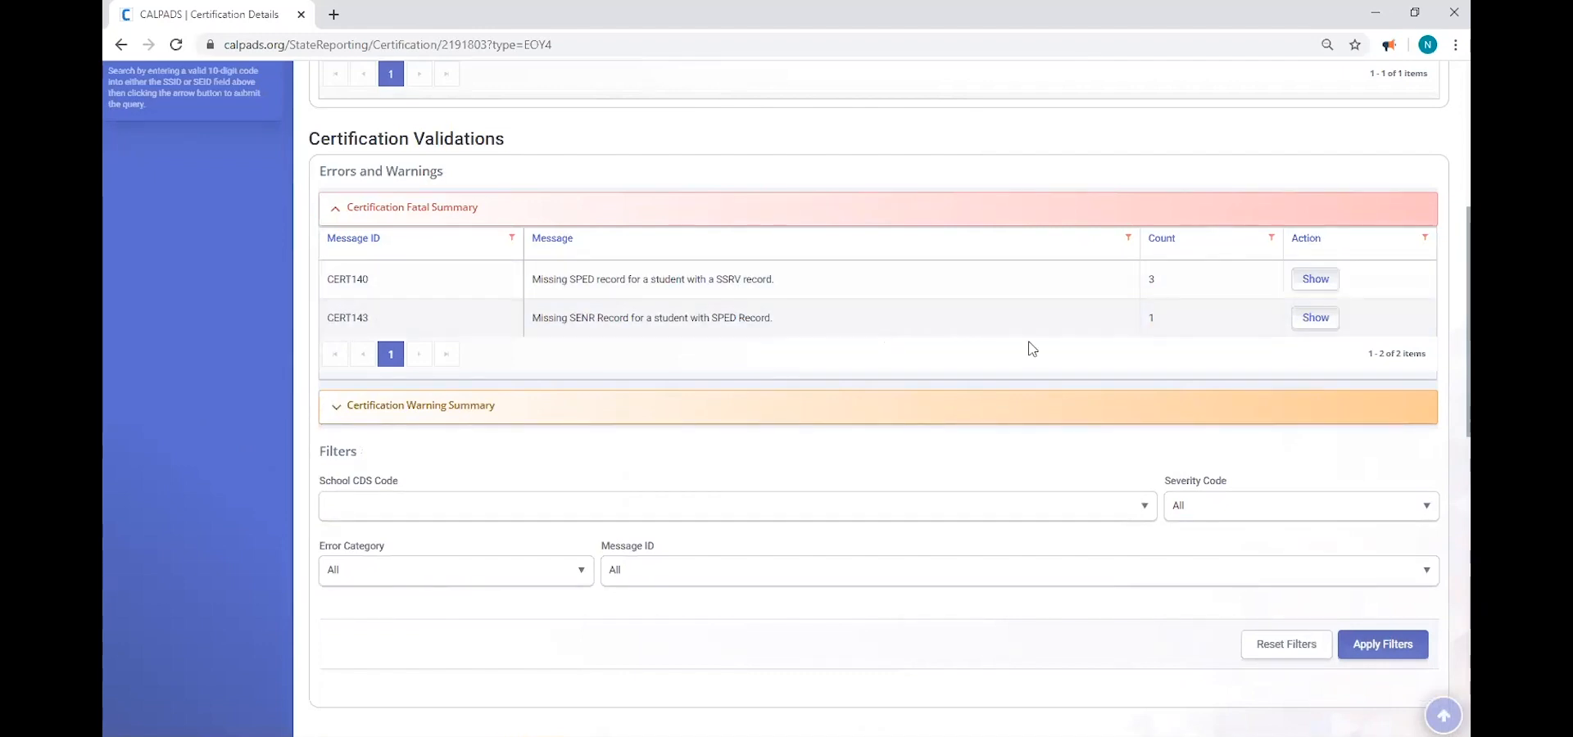
{"action": "left_click", "coordinate": [1316, 279]}
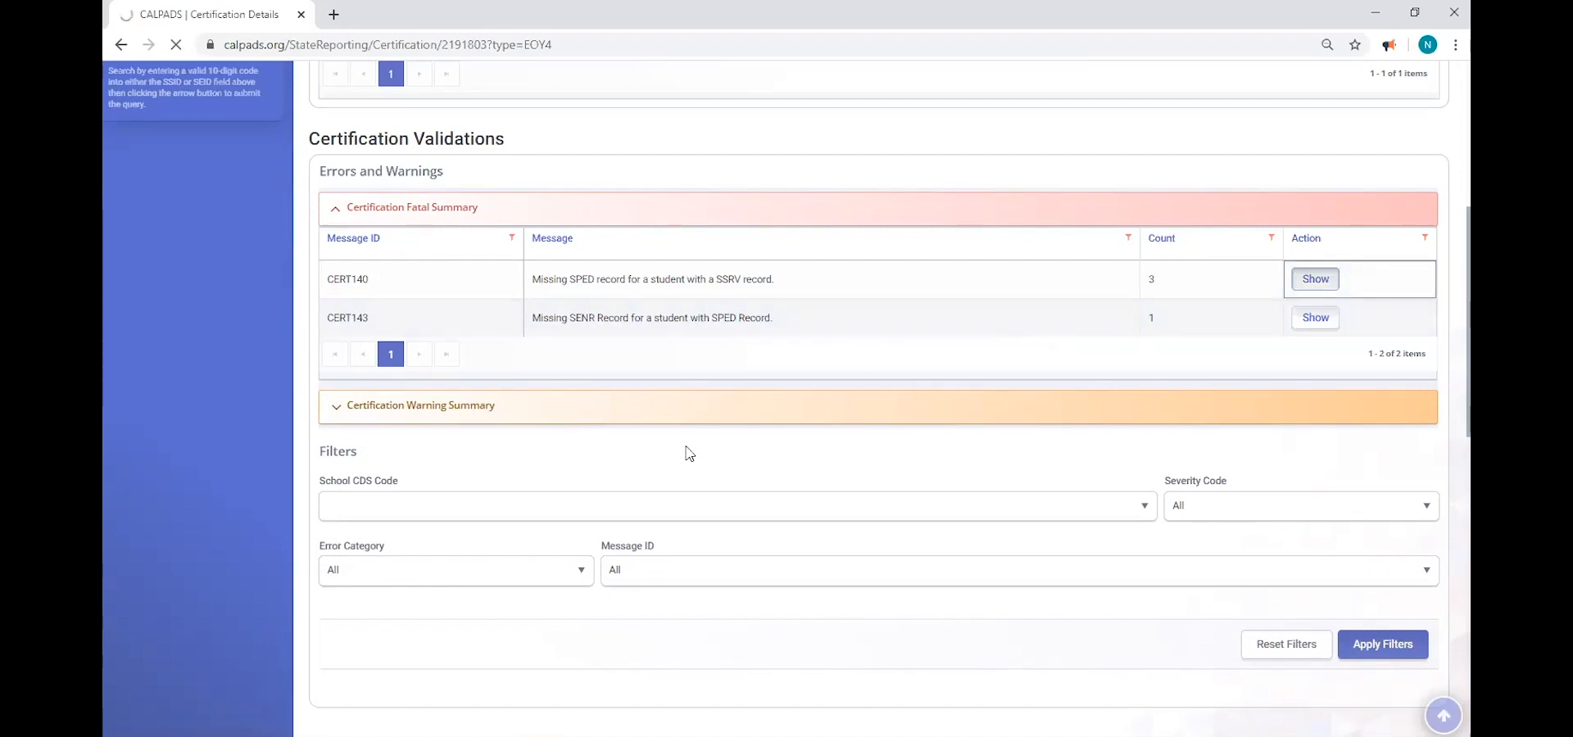
{"action": "mouse_move", "coordinate": [649, 501]}
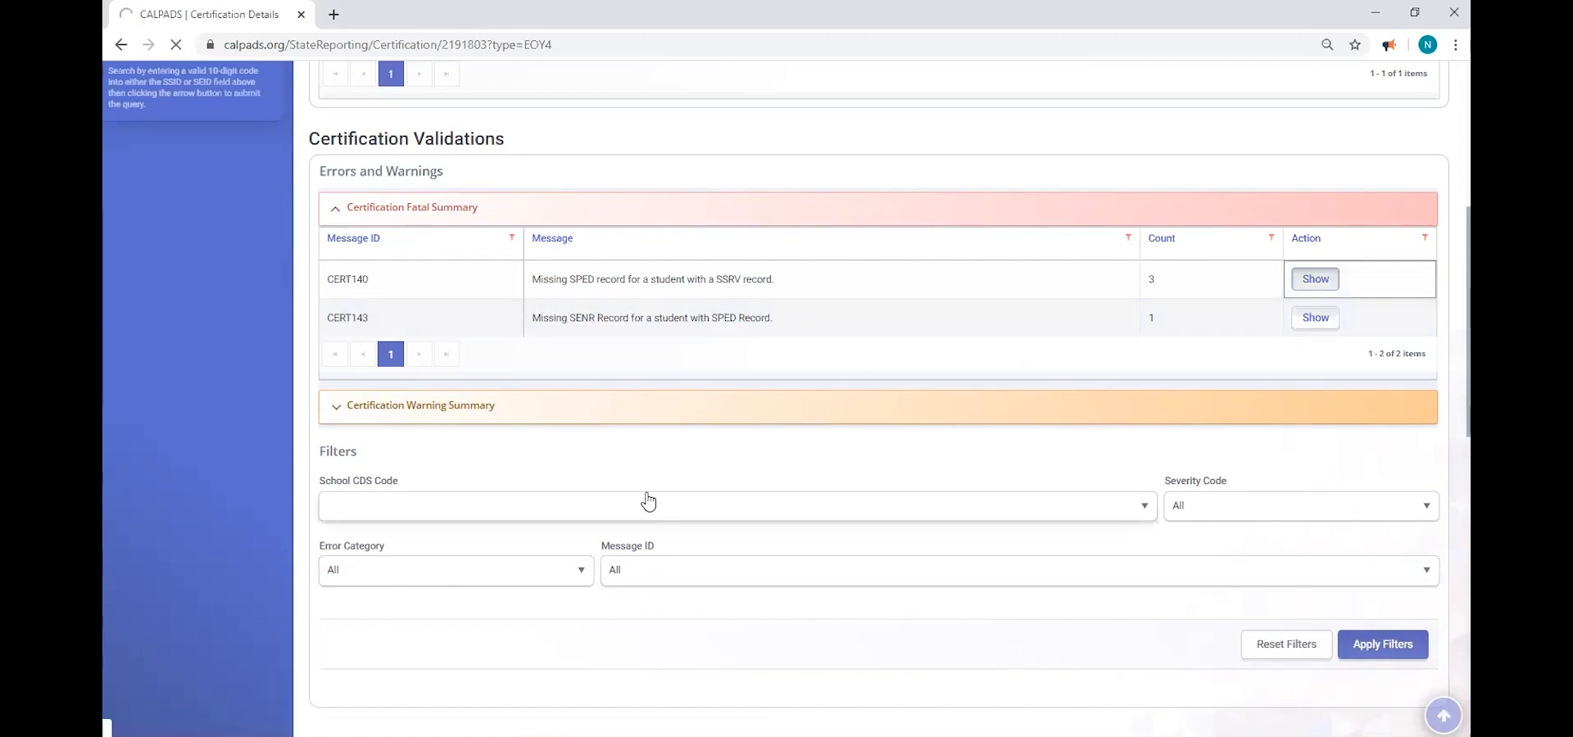
{"action": "mouse_move", "coordinate": [642, 494]}
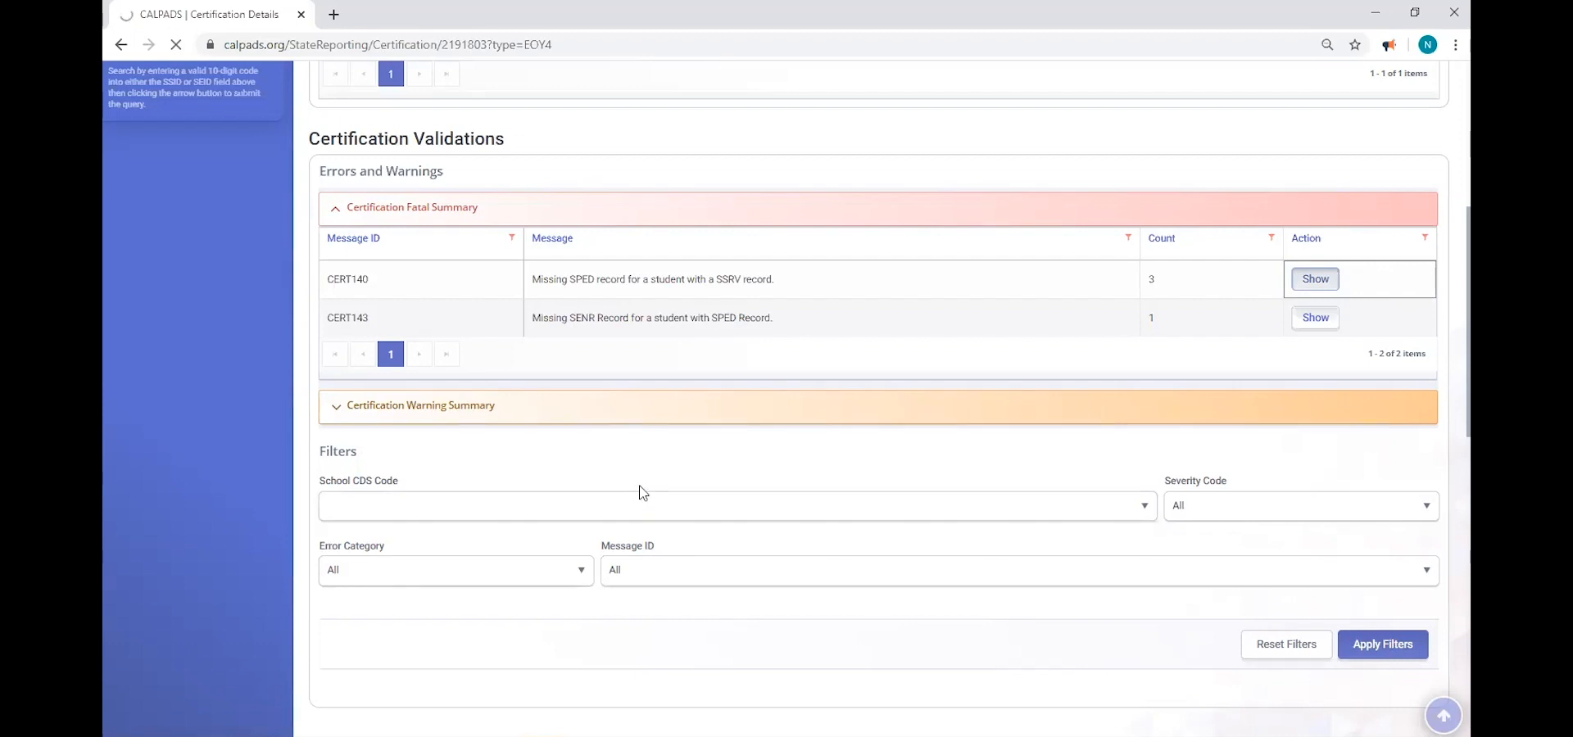
{"action": "scroll", "scroll_direction": "down", "scroll_amount": 3}
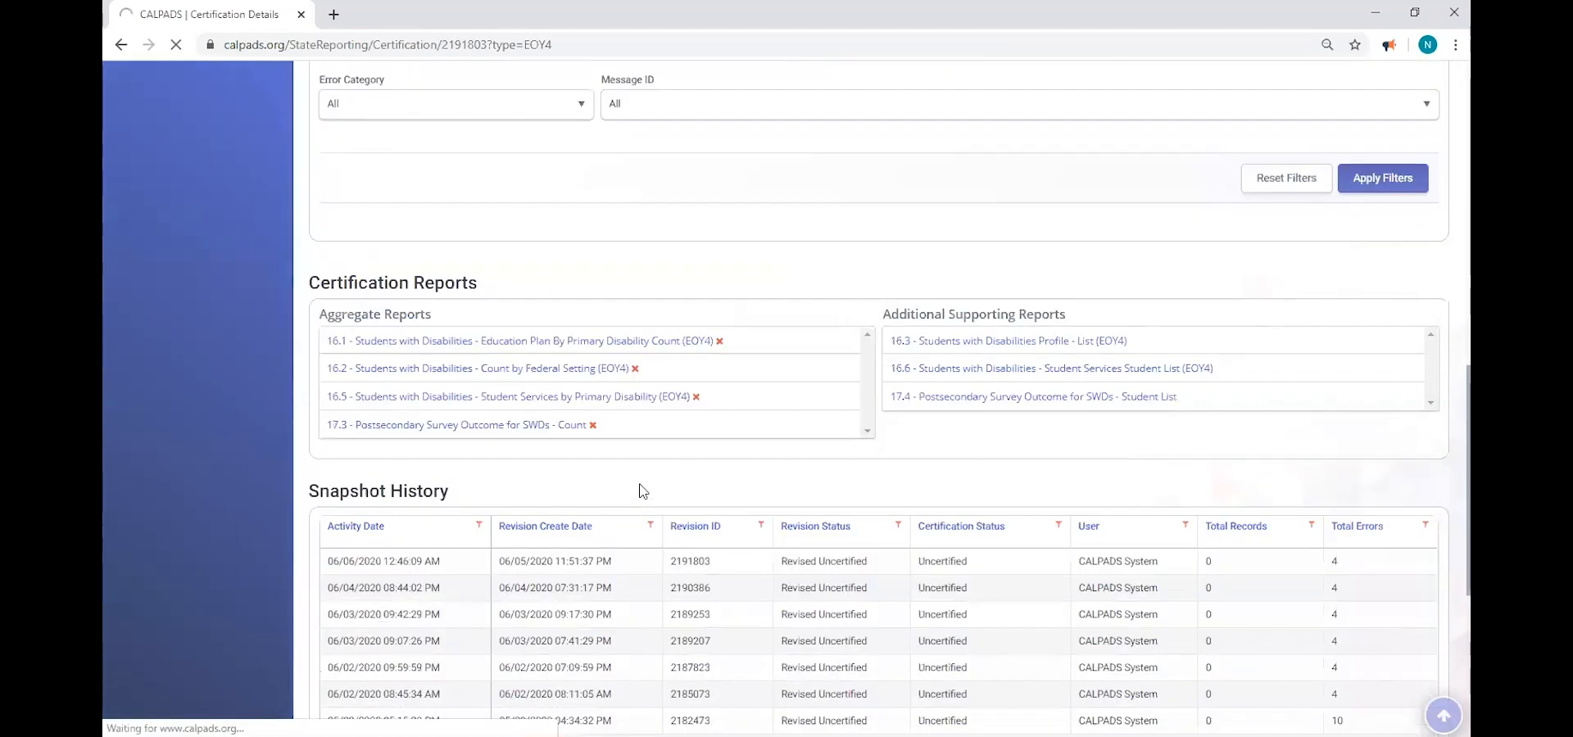
{"action": "left_click", "coordinate": [1382, 177]}
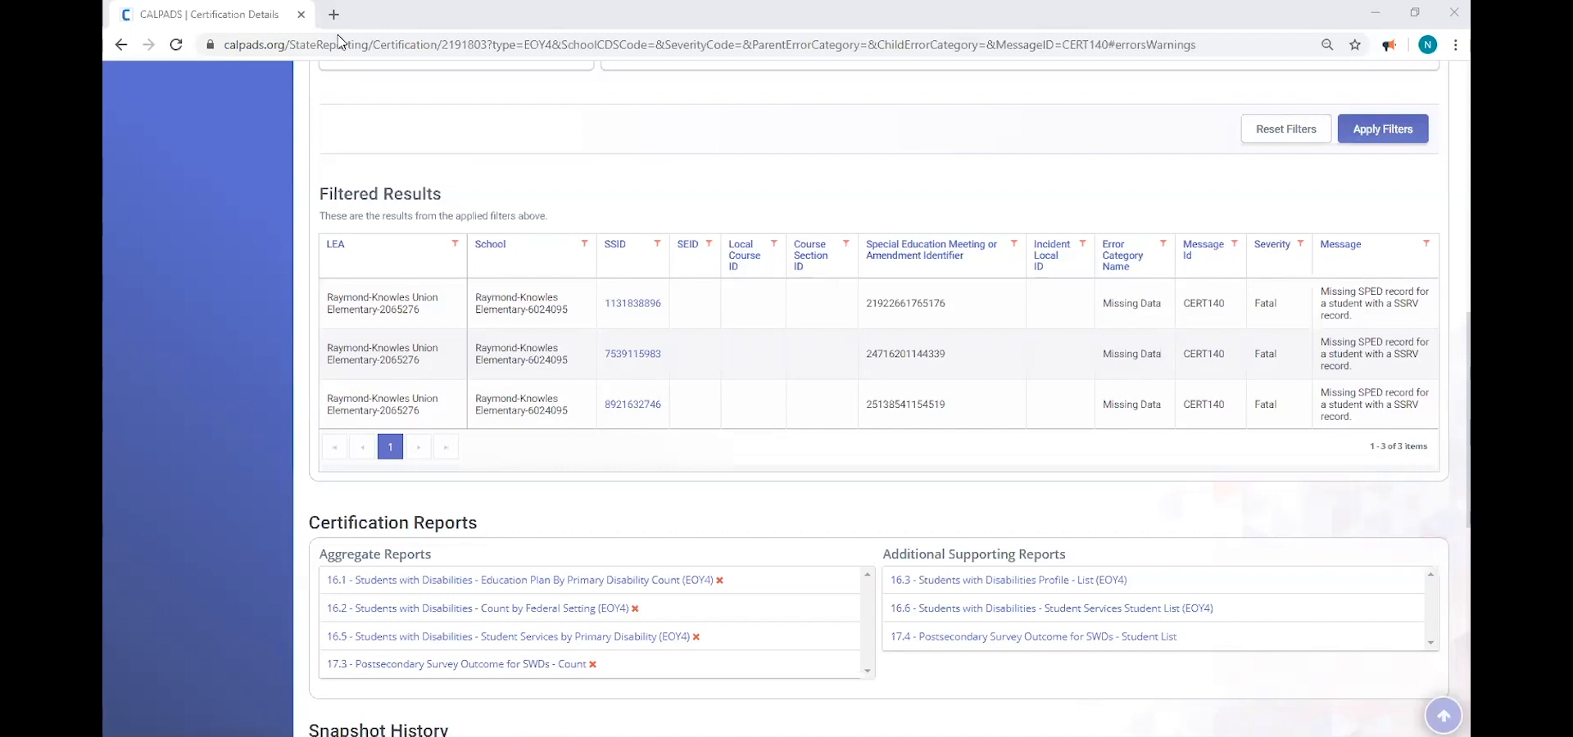
{"action": "mouse_move", "coordinate": [417, 28]}
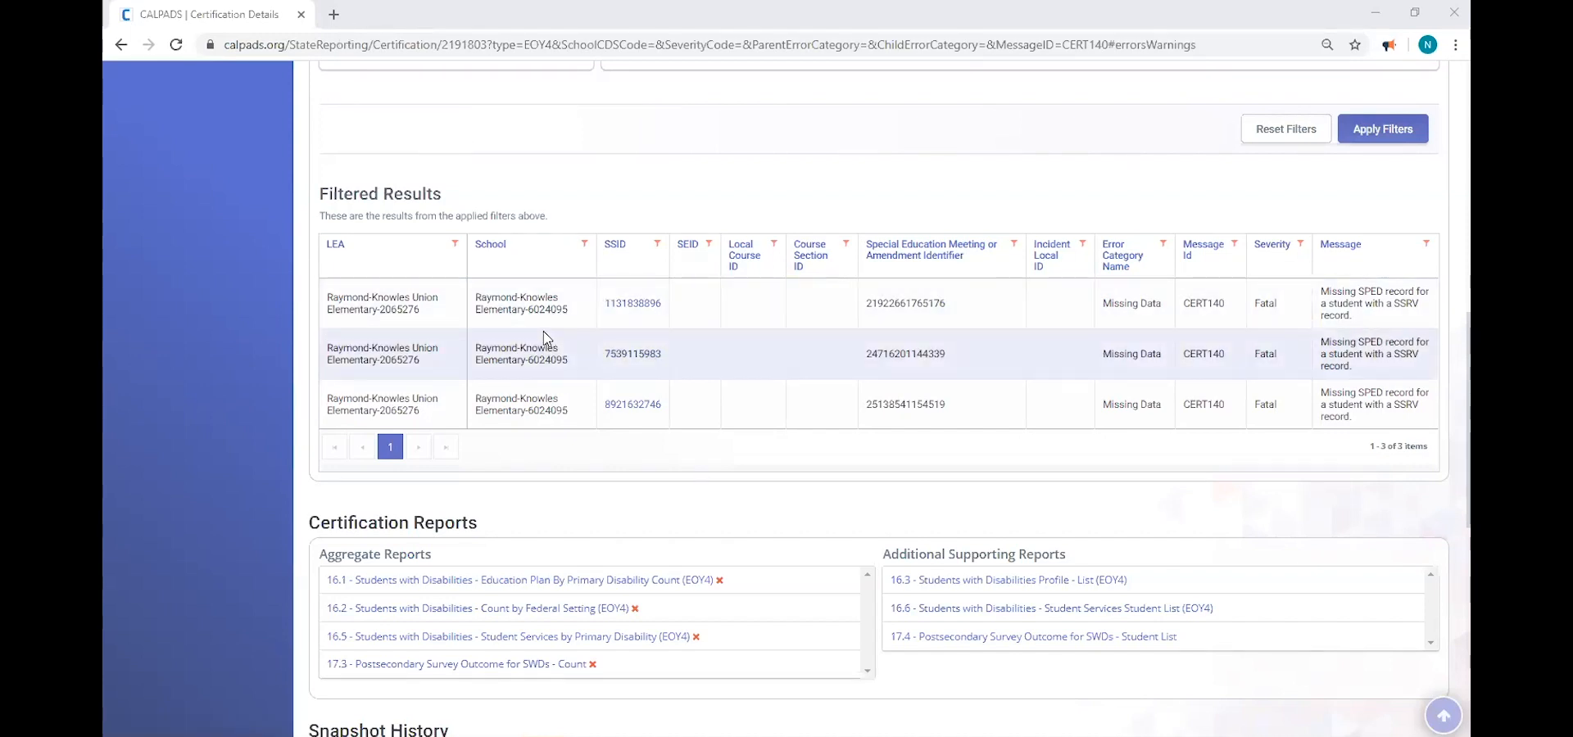
{"action": "mouse_move", "coordinate": [549, 338]}
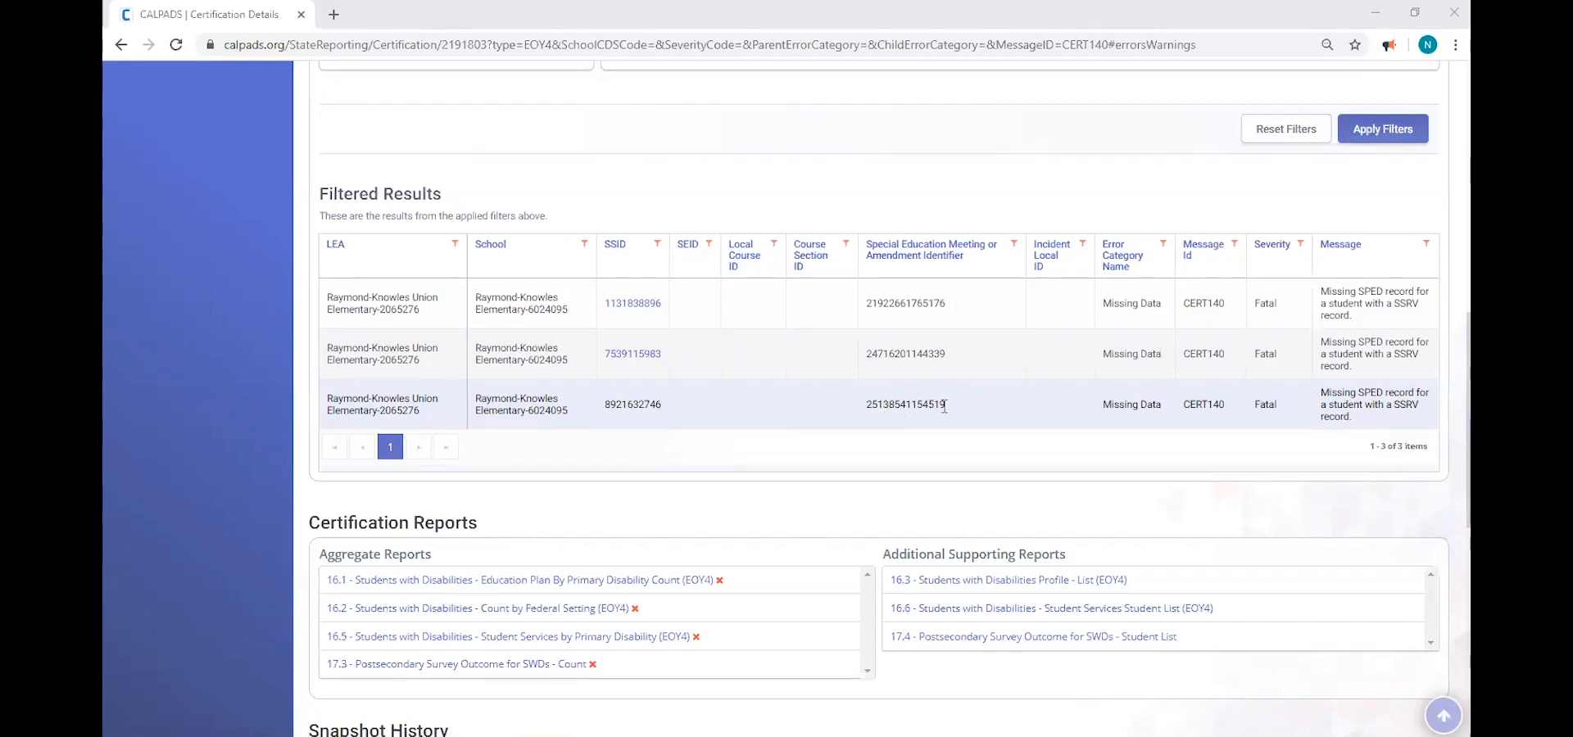
{"action": "mouse_move", "coordinate": [932, 411]}
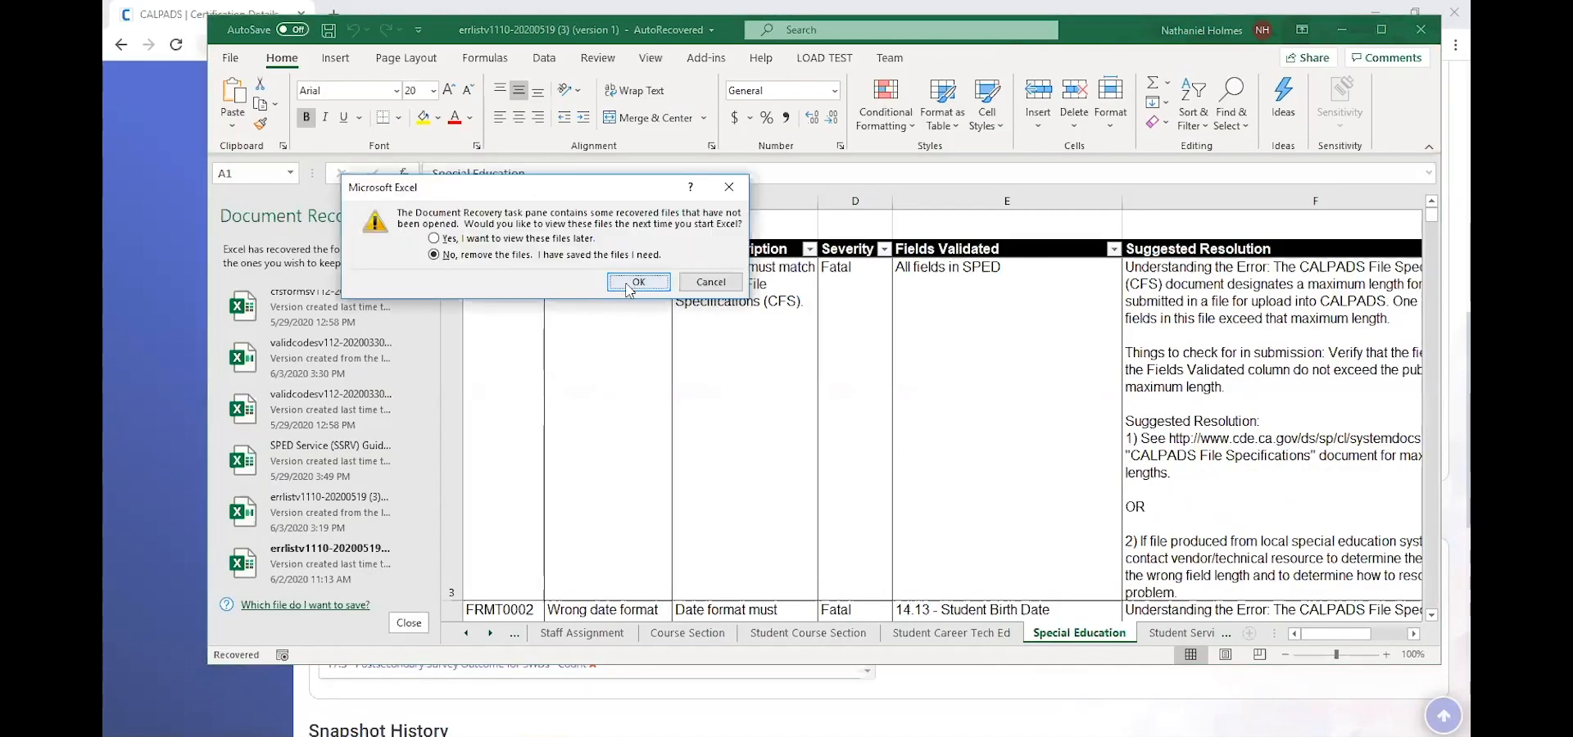
Dismiss document recovery and switch through the sheet tabs to the EOY4 - Special Education sheet
{"action": "left_click", "coordinate": [638, 282]}
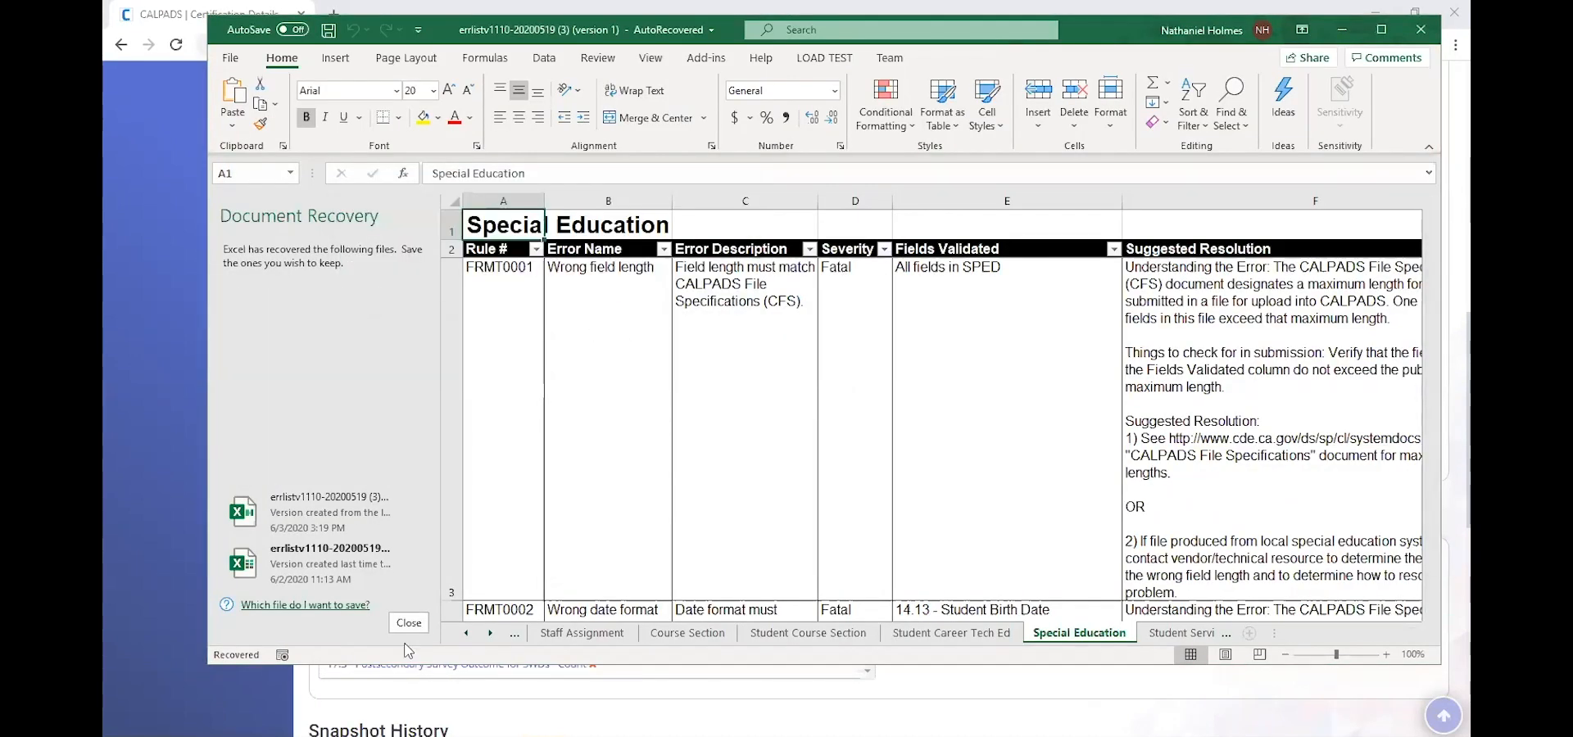
{"action": "left_click", "coordinate": [408, 623]}
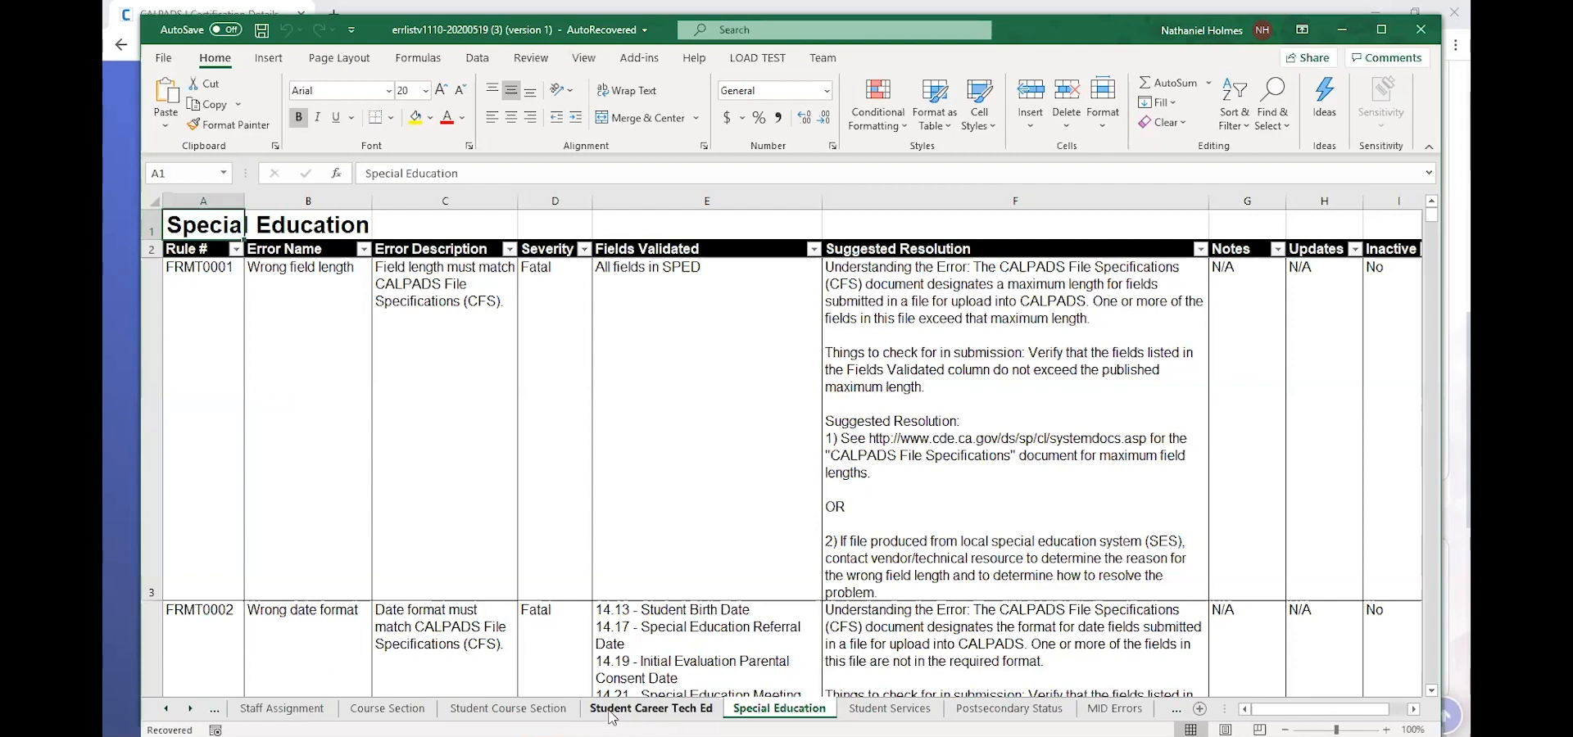
{"action": "left_click", "coordinate": [619, 708]}
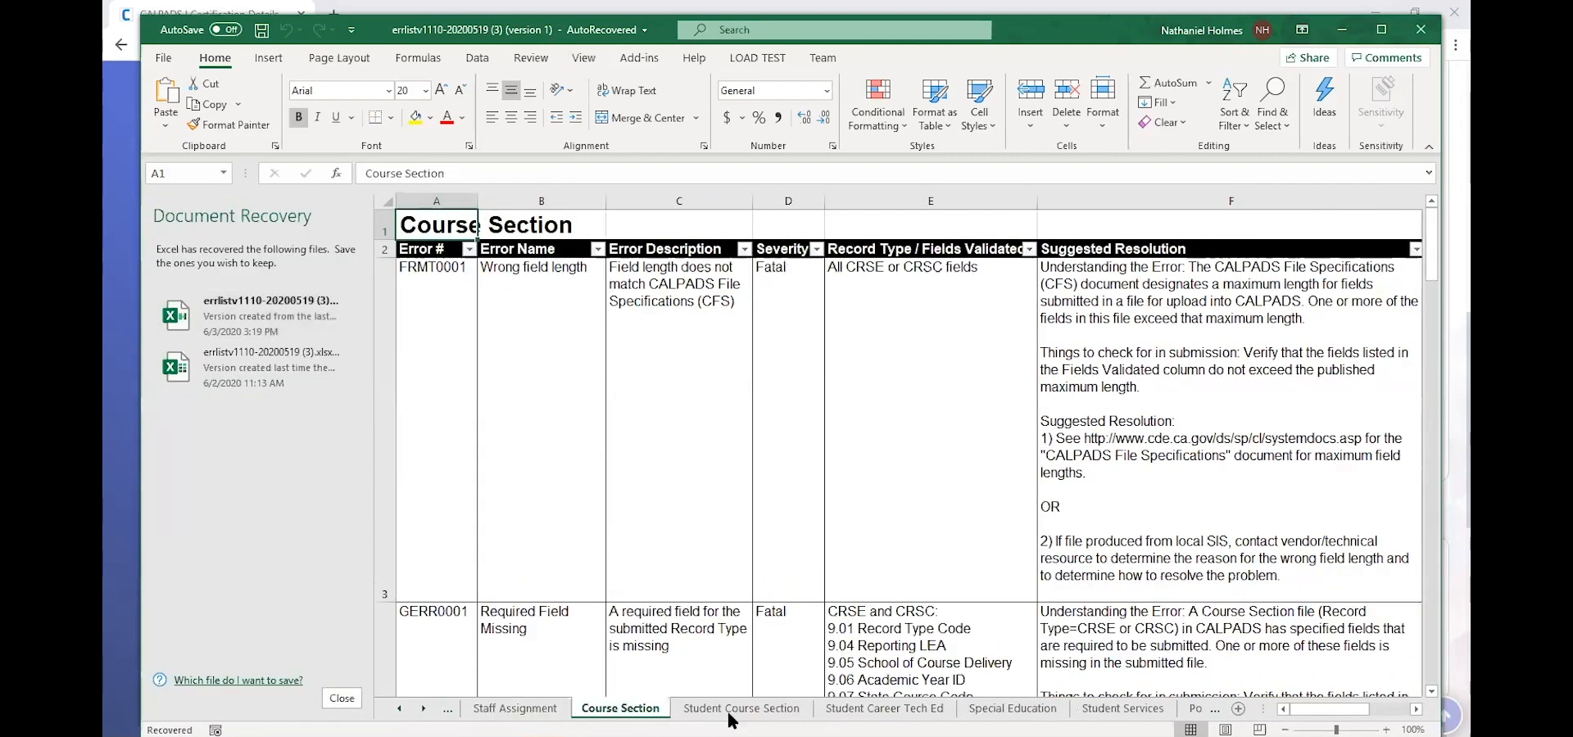
{"action": "left_click", "coordinate": [884, 708]}
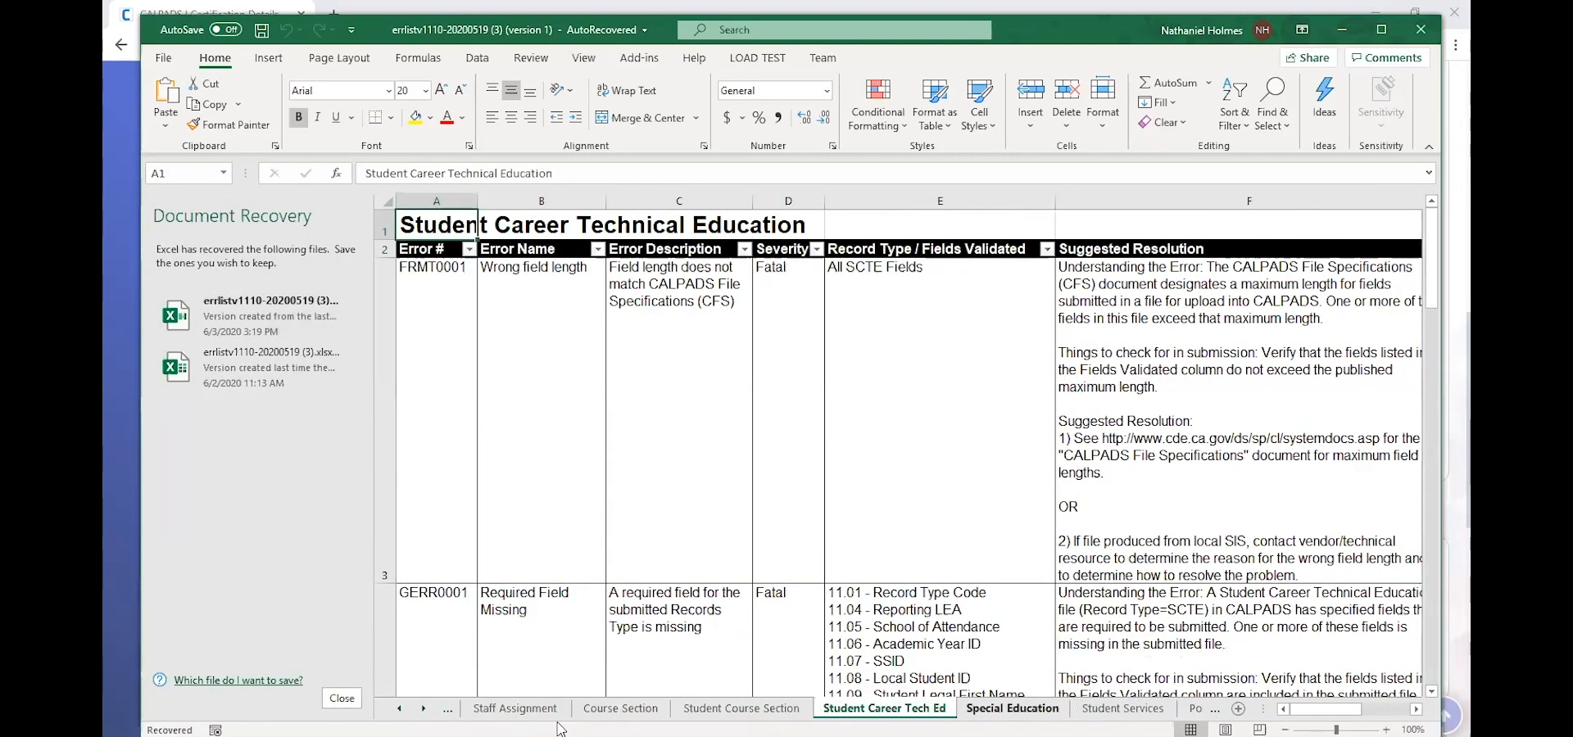
{"action": "left_click", "coordinate": [1100, 708]}
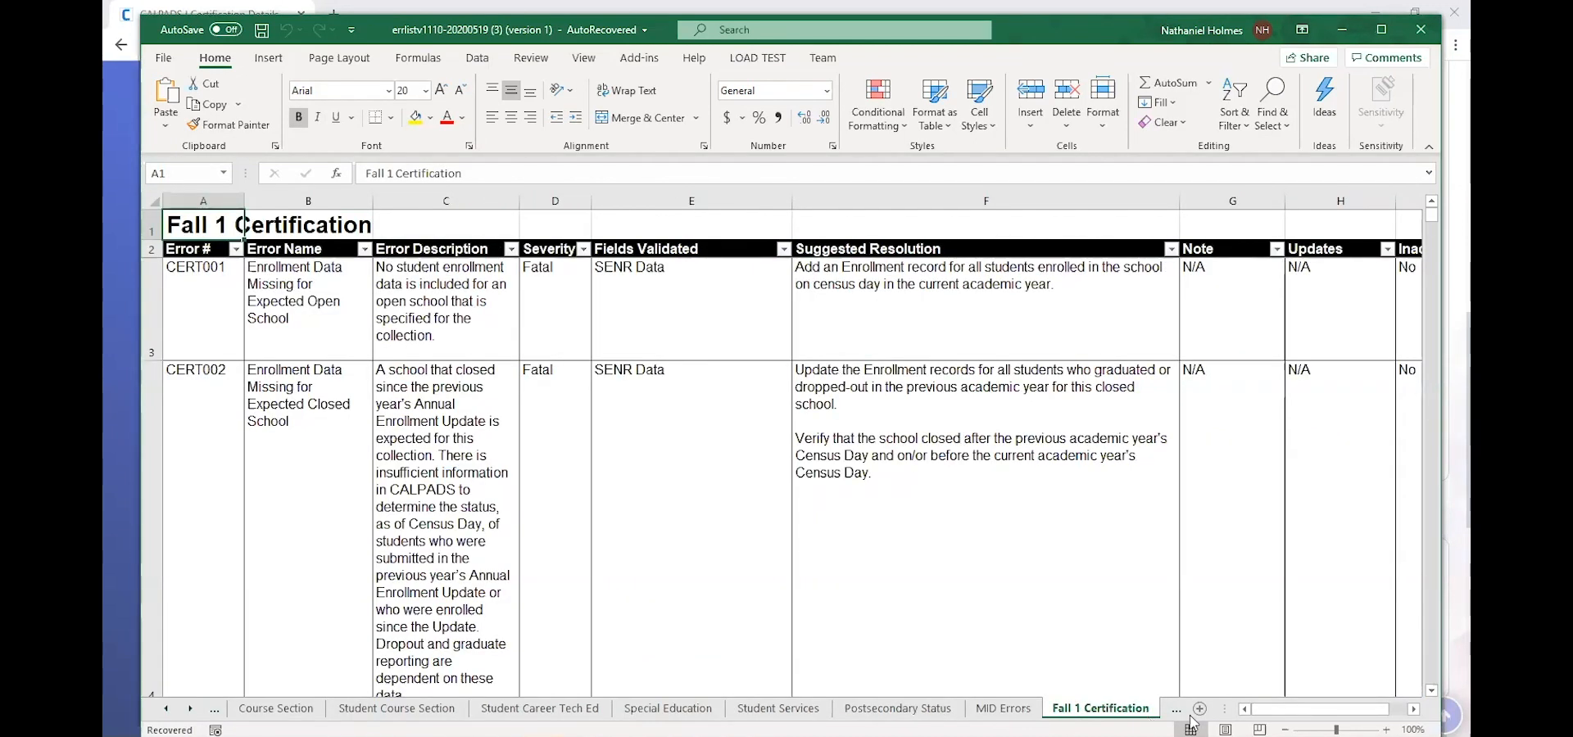
{"action": "left_click", "coordinate": [994, 708]}
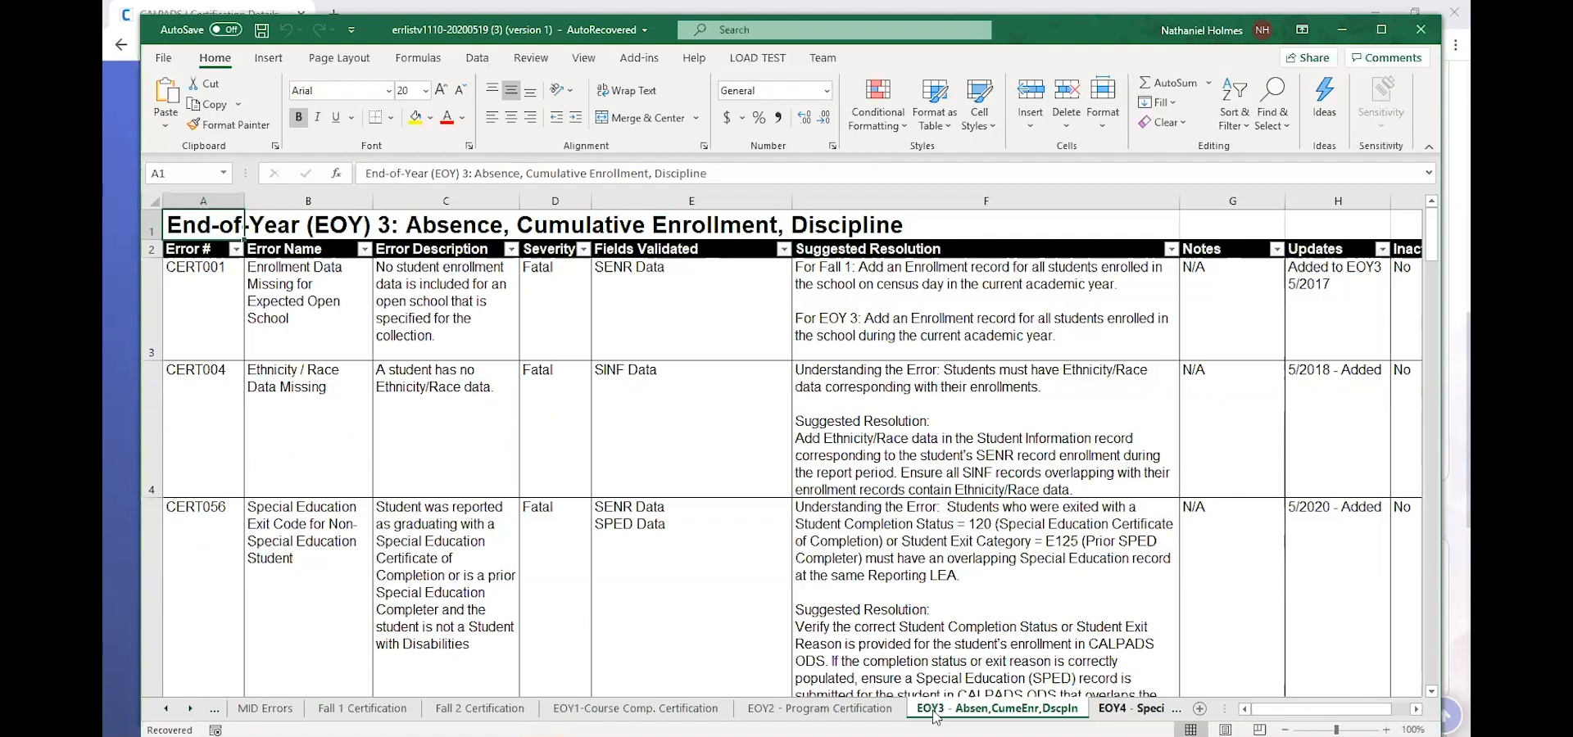
{"action": "left_click", "coordinate": [1086, 708]}
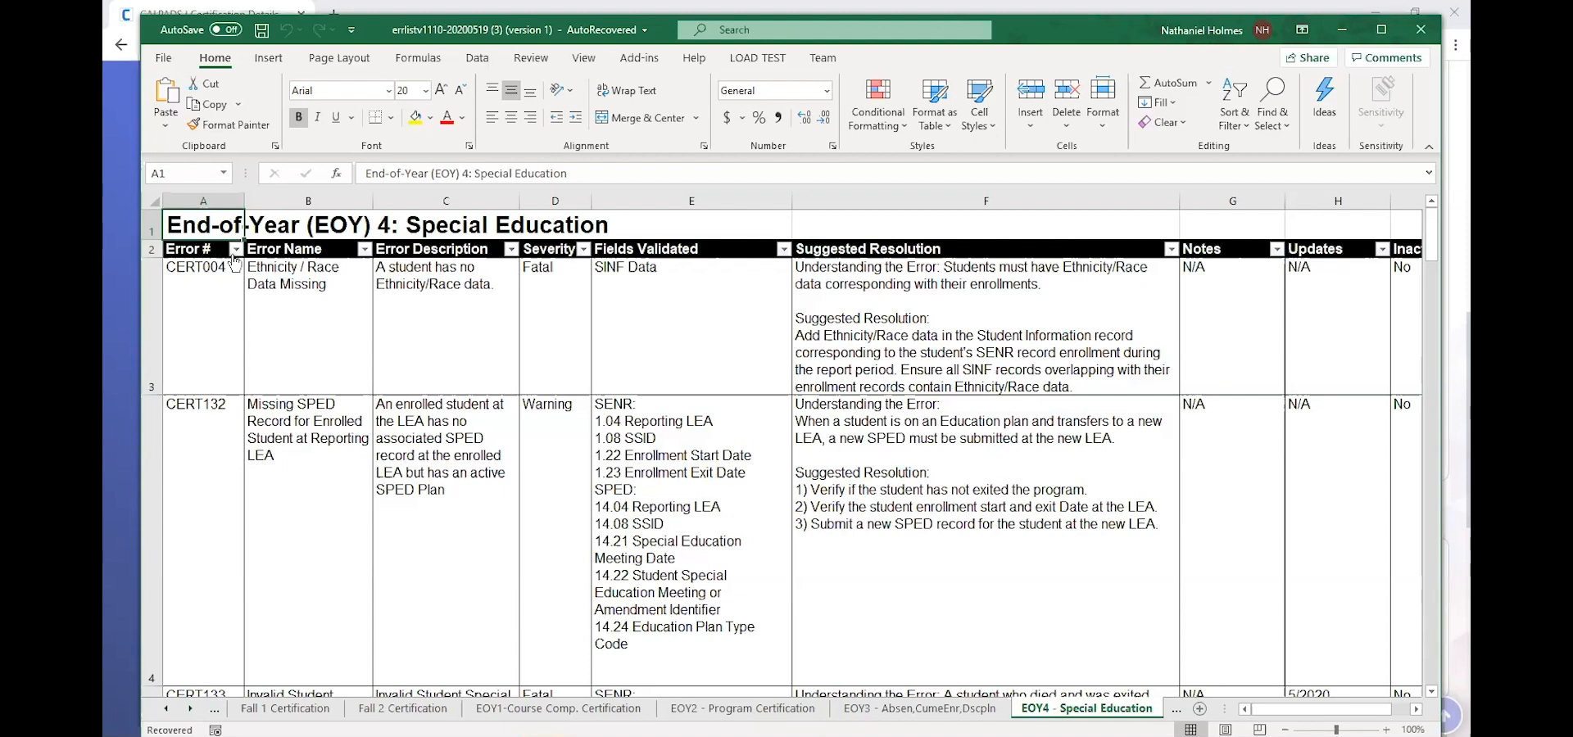
Filter the Error # column so only the CERT140 error row remains
{"action": "left_click", "coordinate": [231, 249]}
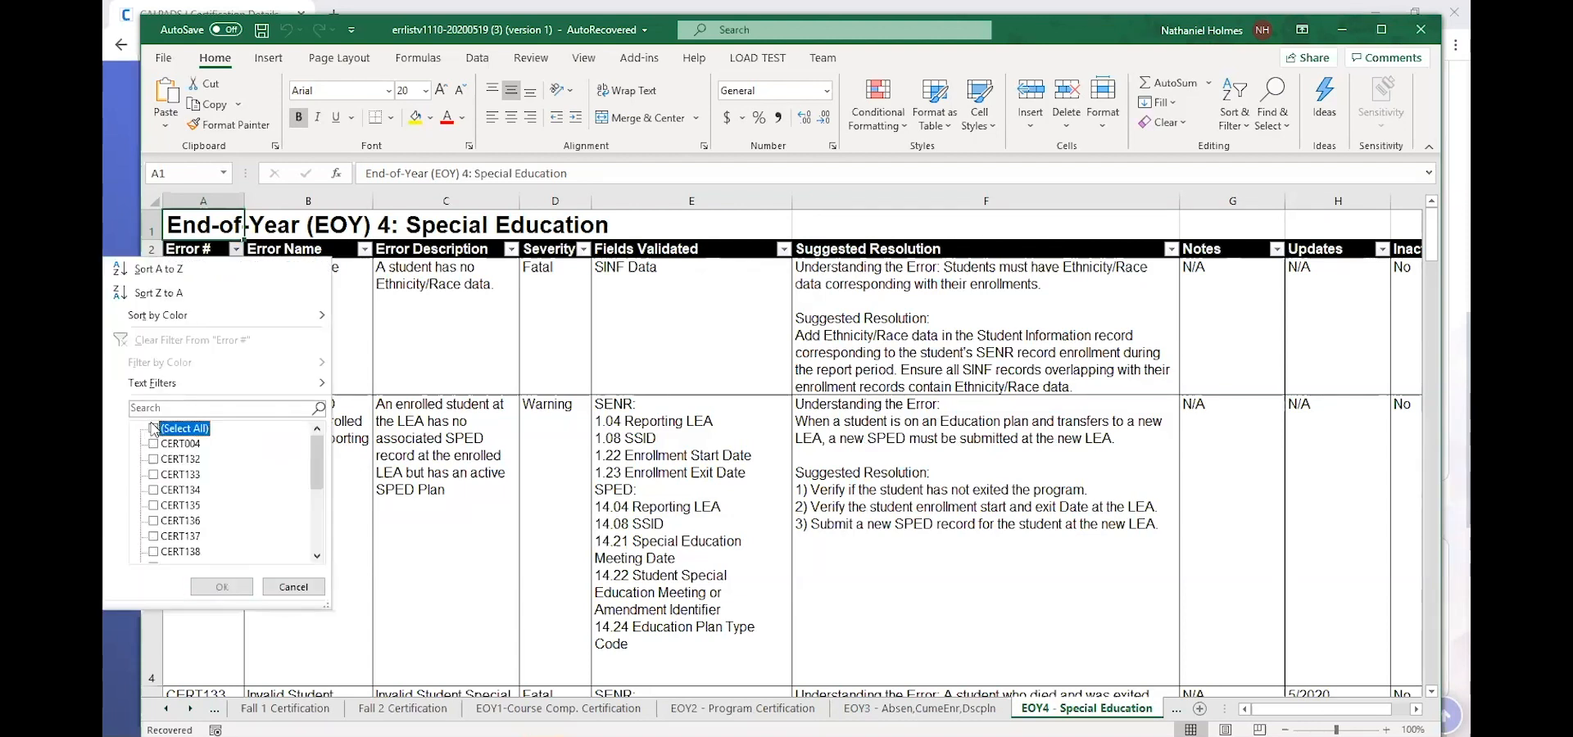
{"action": "type", "text": "ca"}
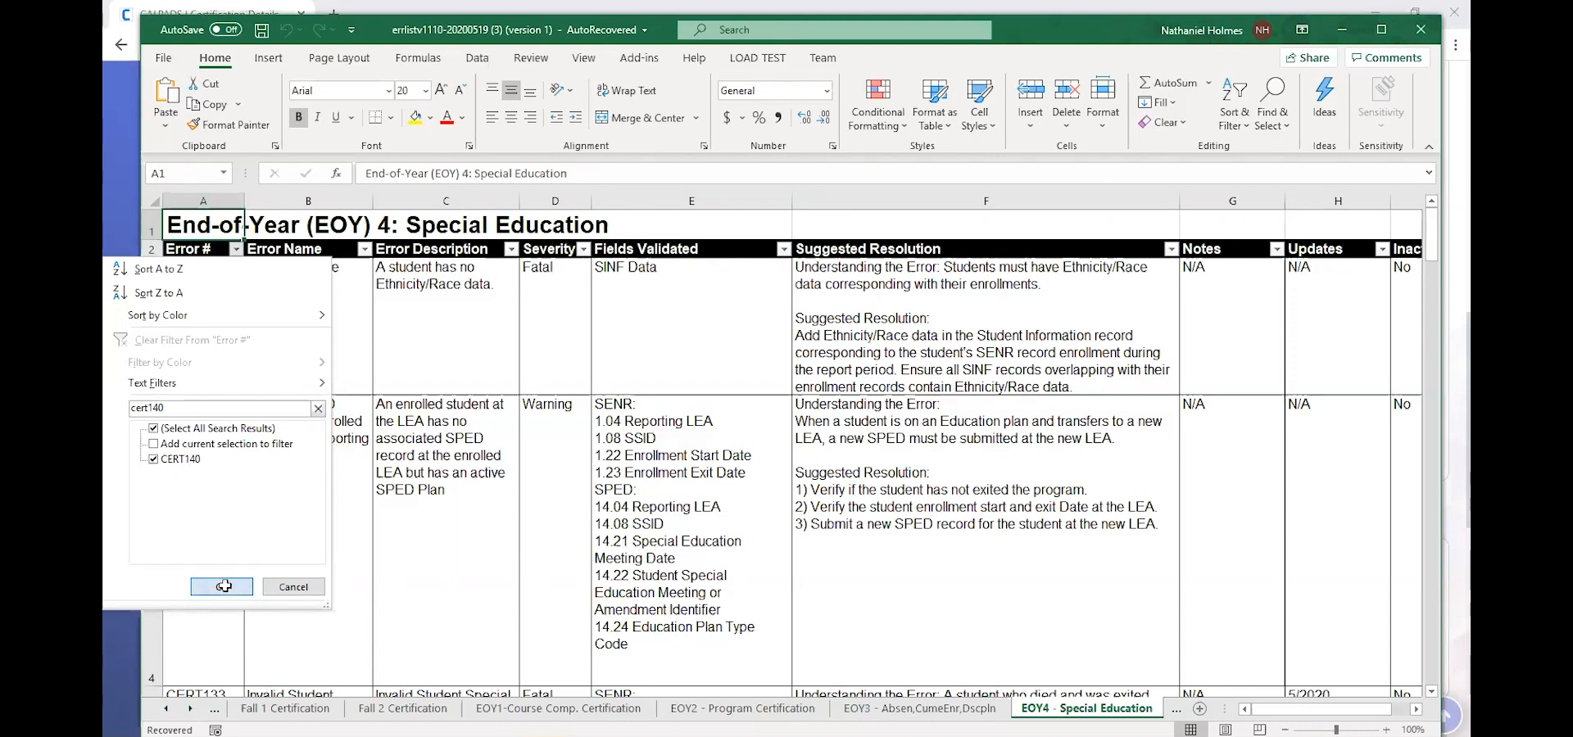
{"action": "left_click", "coordinate": [221, 586]}
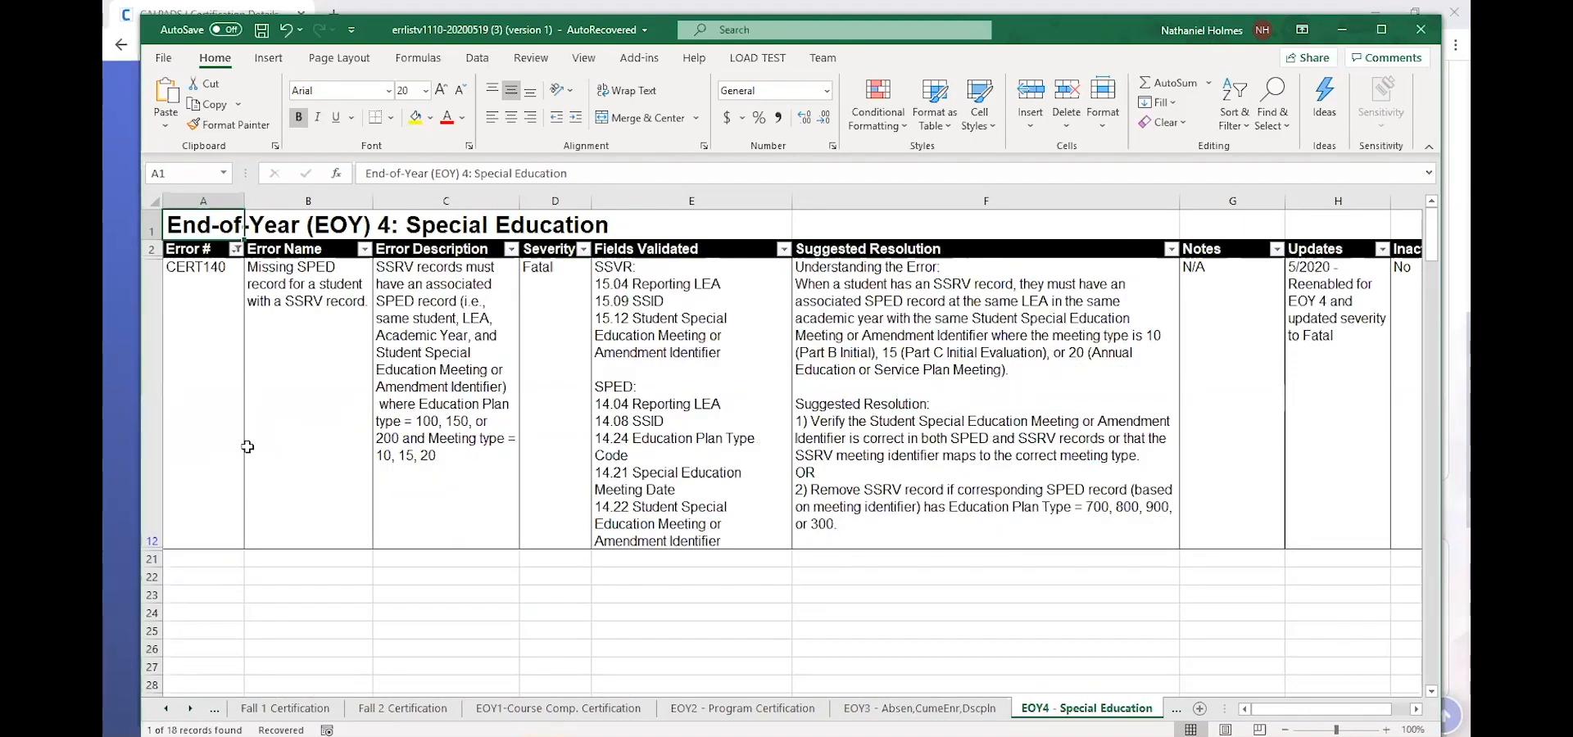
{"action": "mouse_move", "coordinate": [478, 452]}
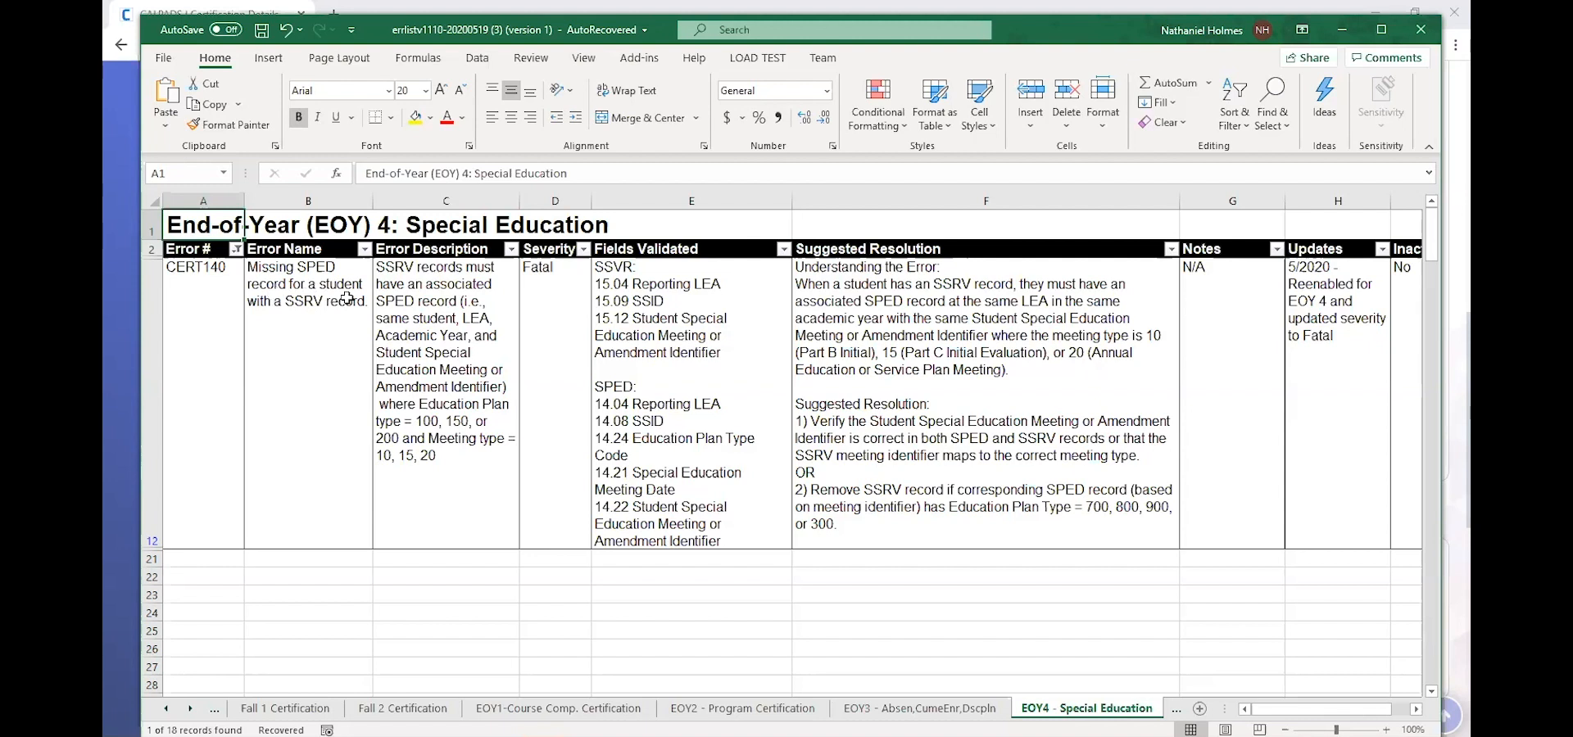
{"action": "mouse_move", "coordinate": [341, 306]}
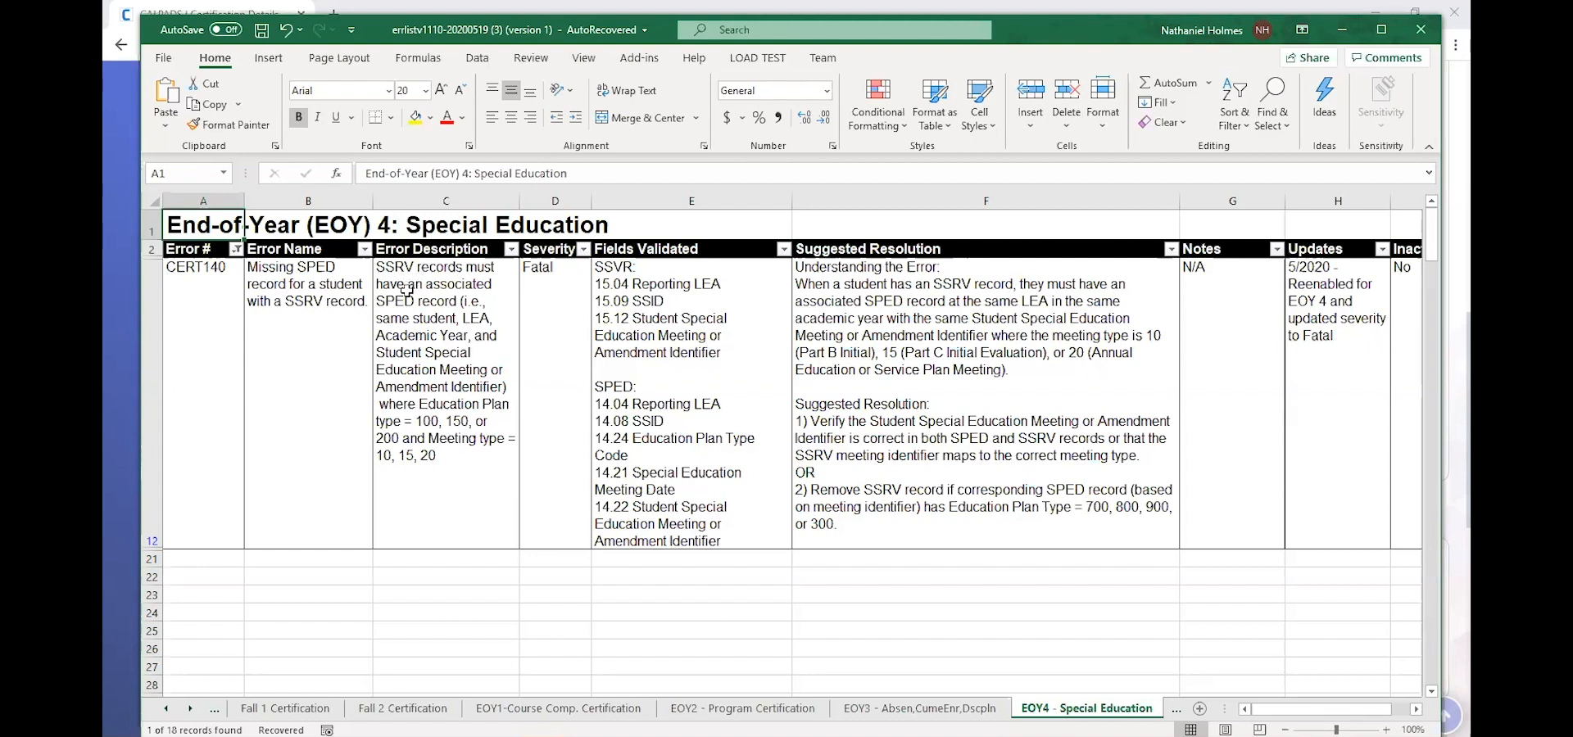
{"action": "mouse_move", "coordinate": [379, 316]}
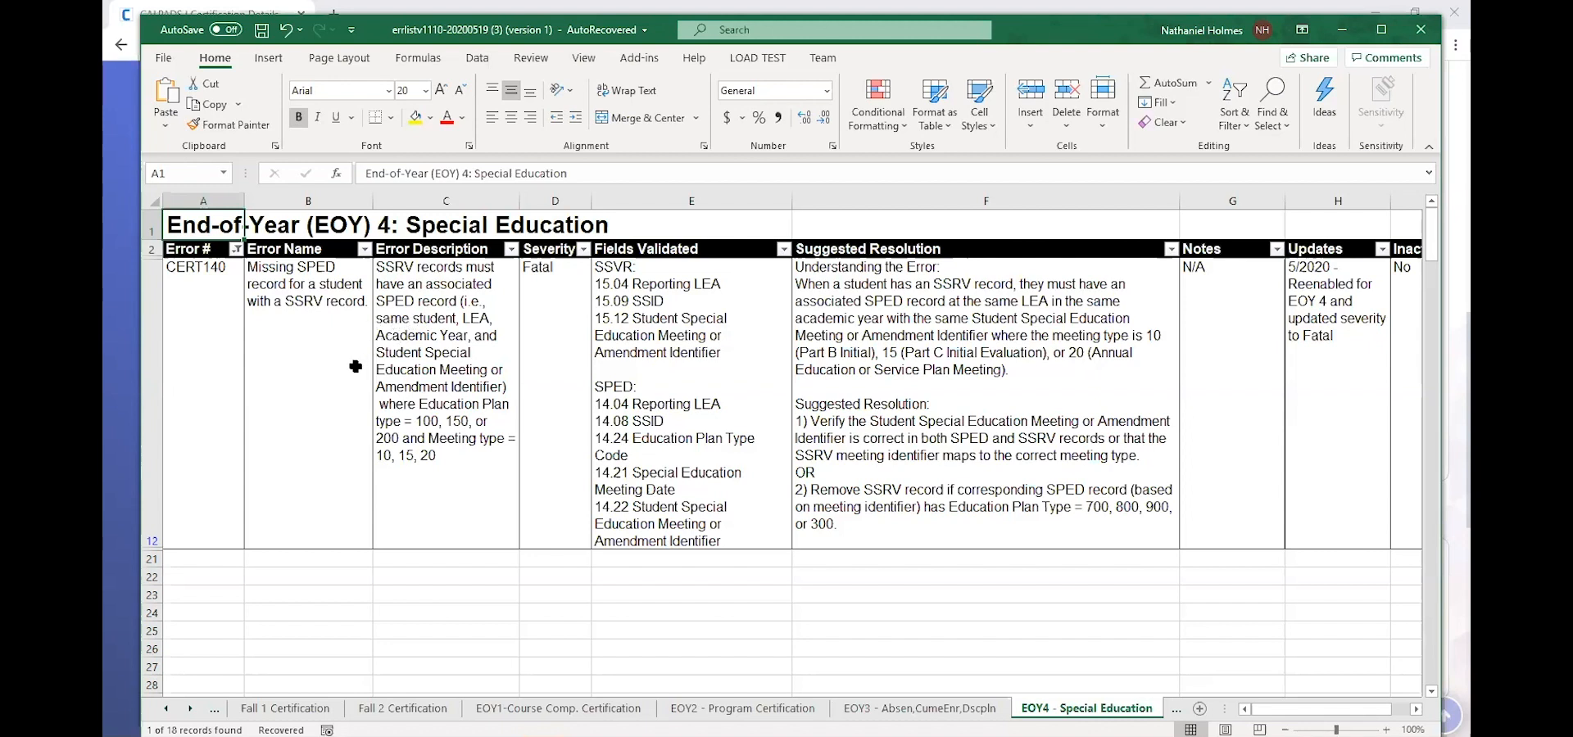
{"action": "mouse_move", "coordinate": [441, 360]}
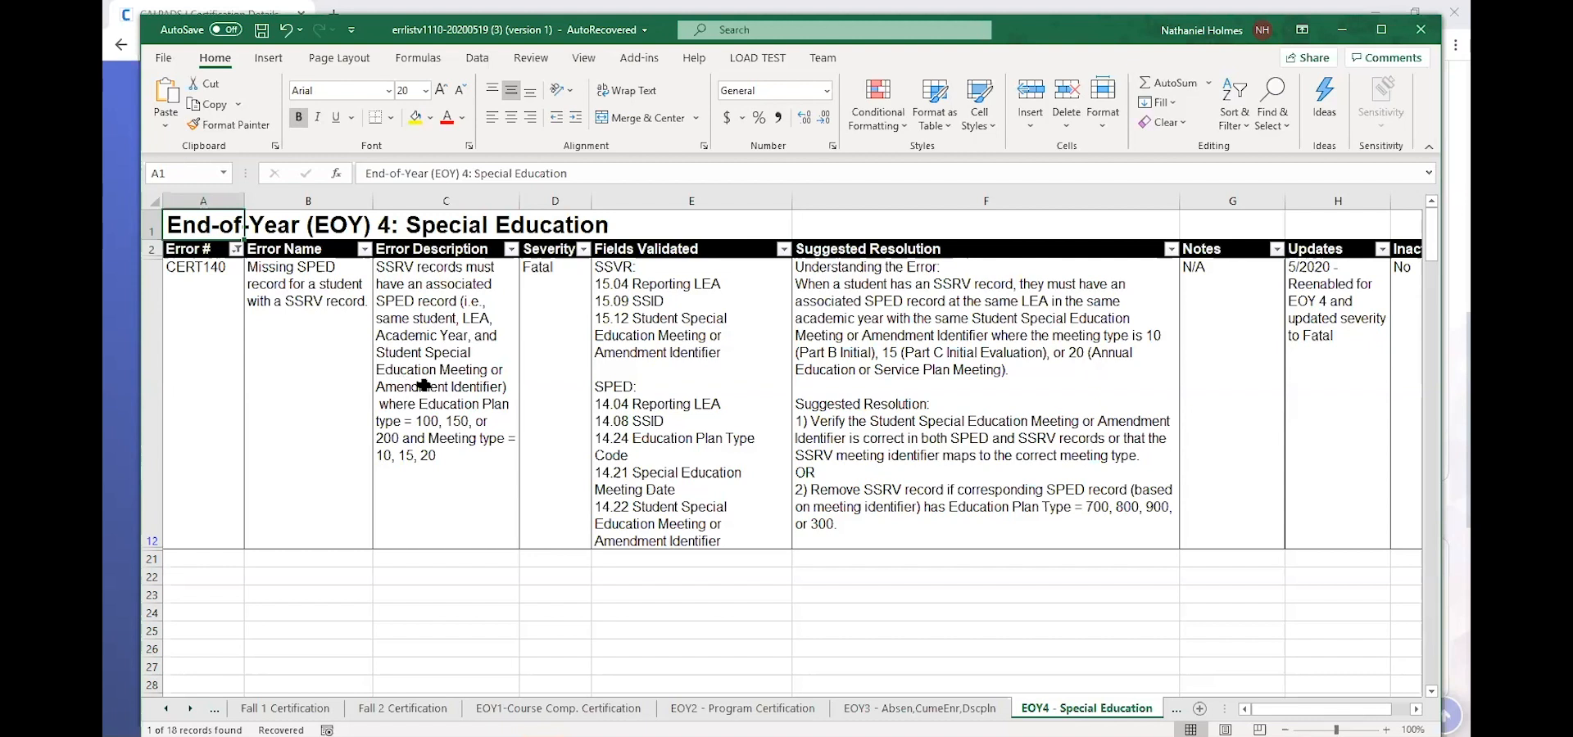
{"action": "mouse_move", "coordinate": [457, 406]}
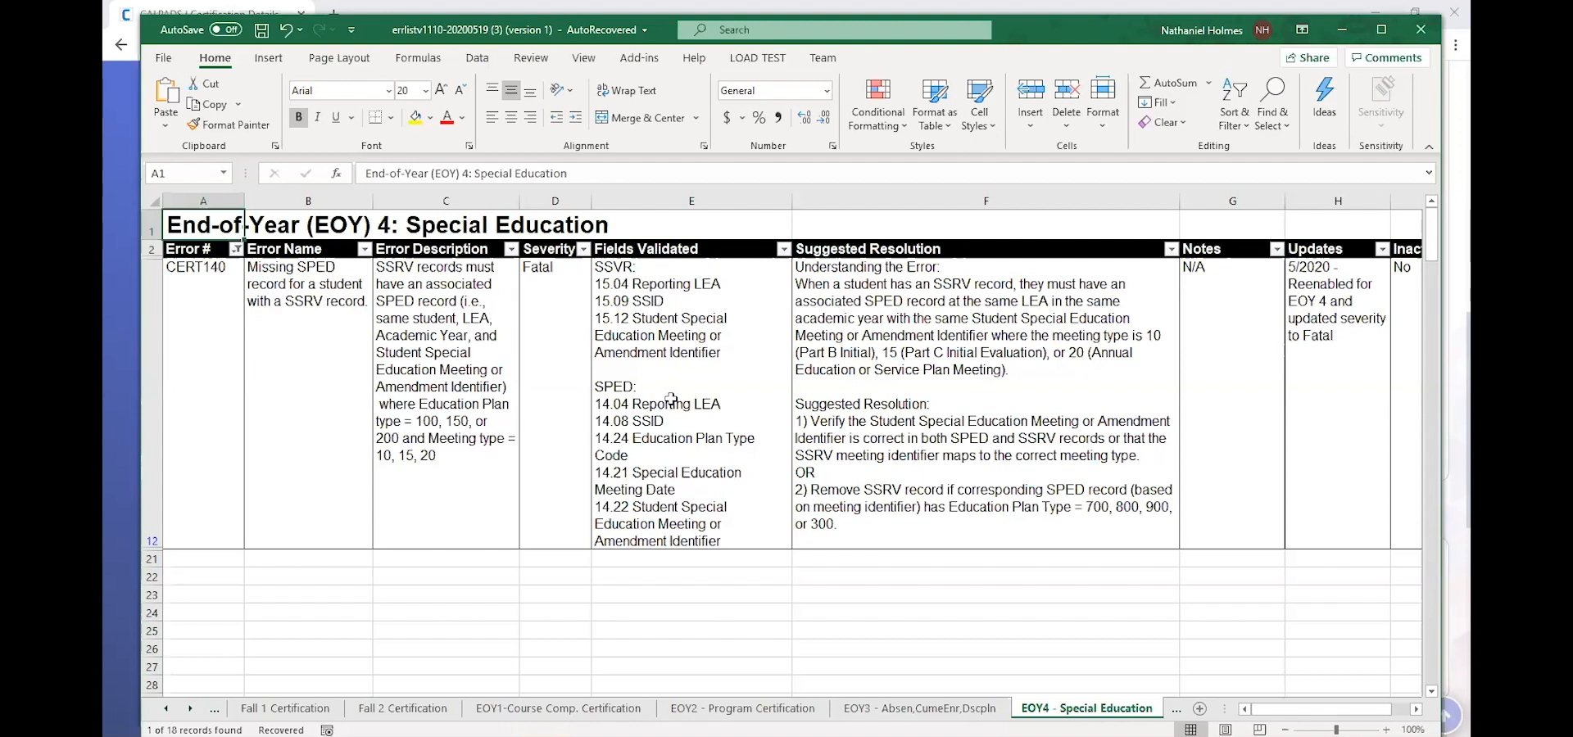
{"action": "mouse_move", "coordinate": [671, 398]}
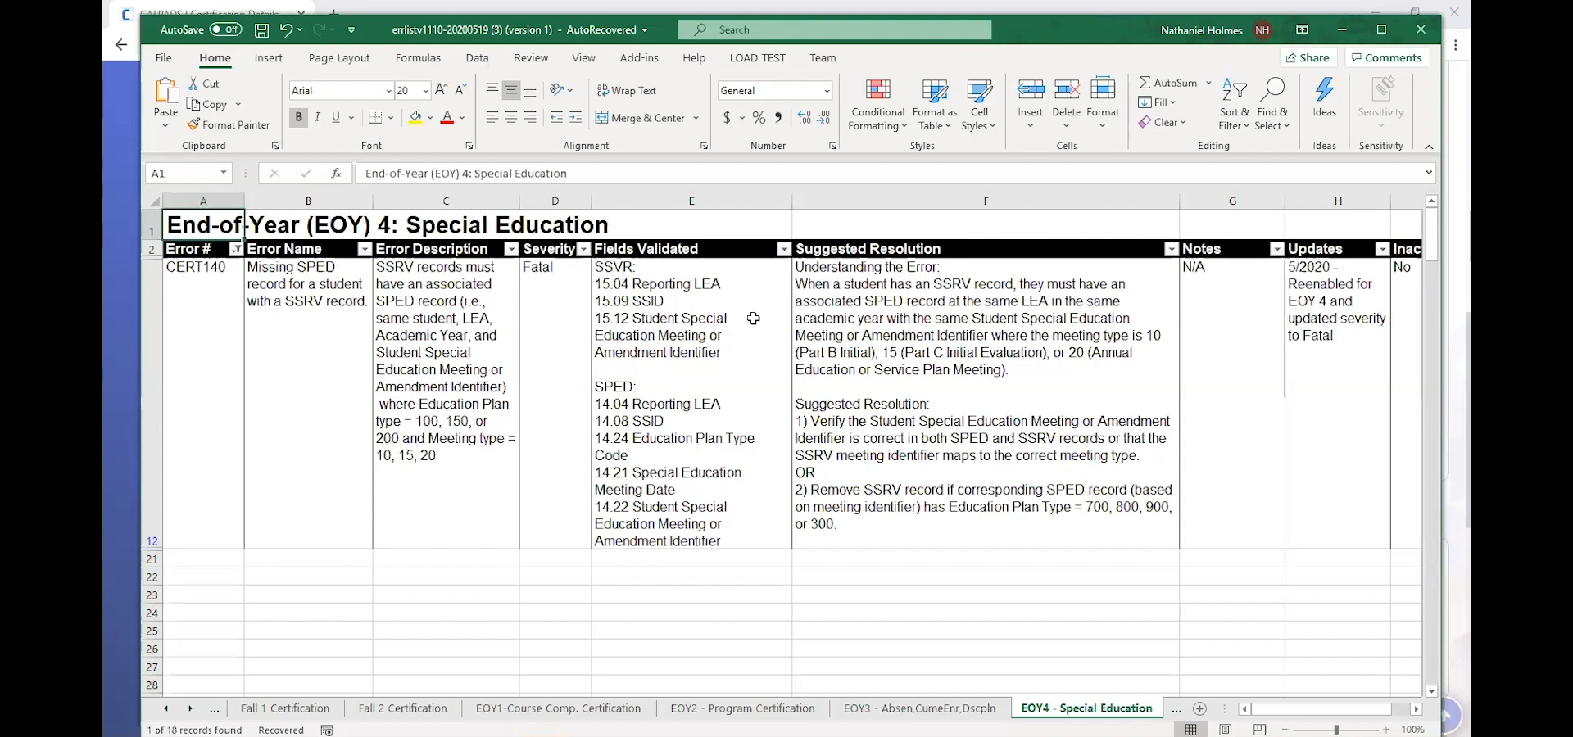
{"action": "mouse_move", "coordinate": [634, 276]}
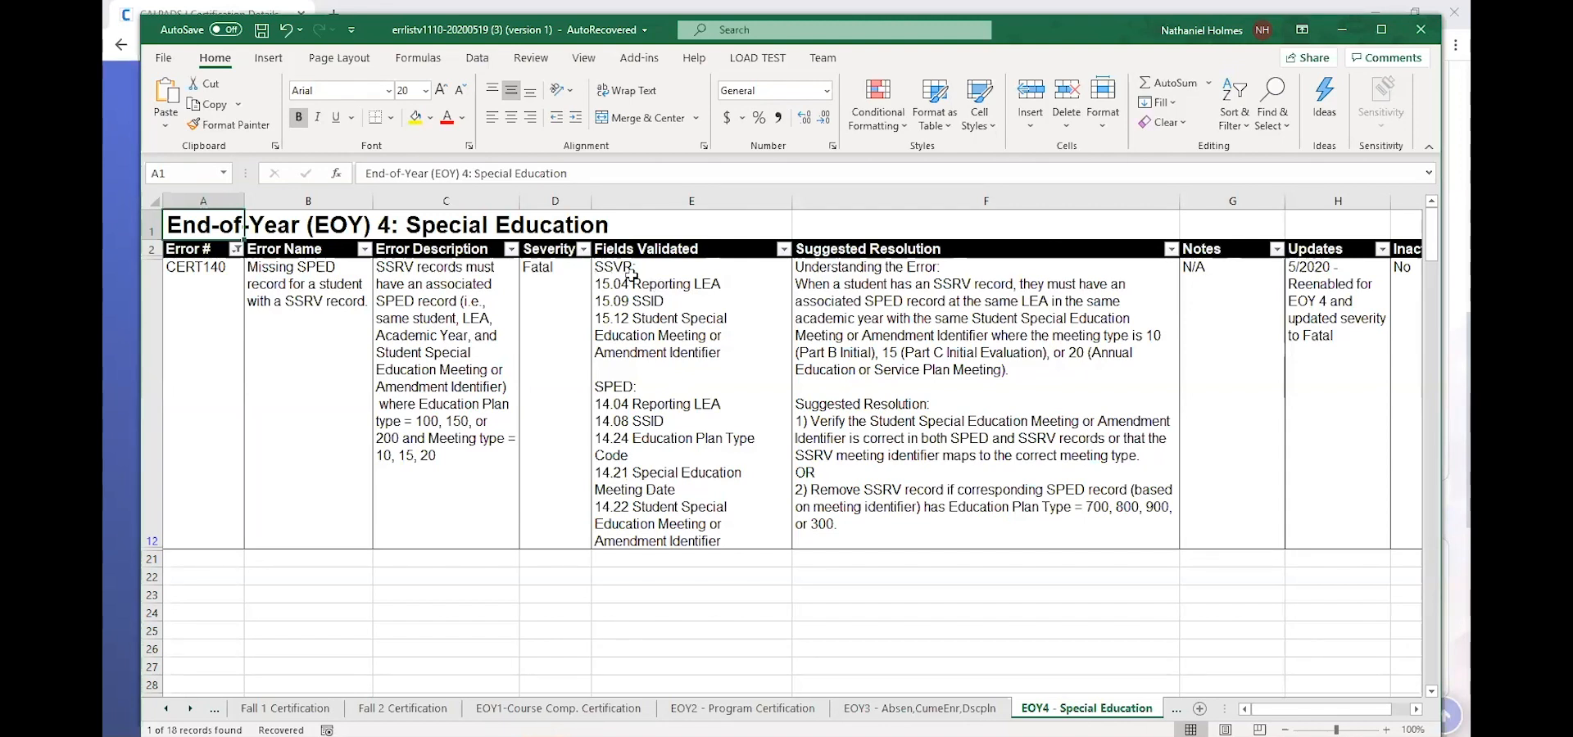
{"action": "mouse_move", "coordinate": [703, 354]}
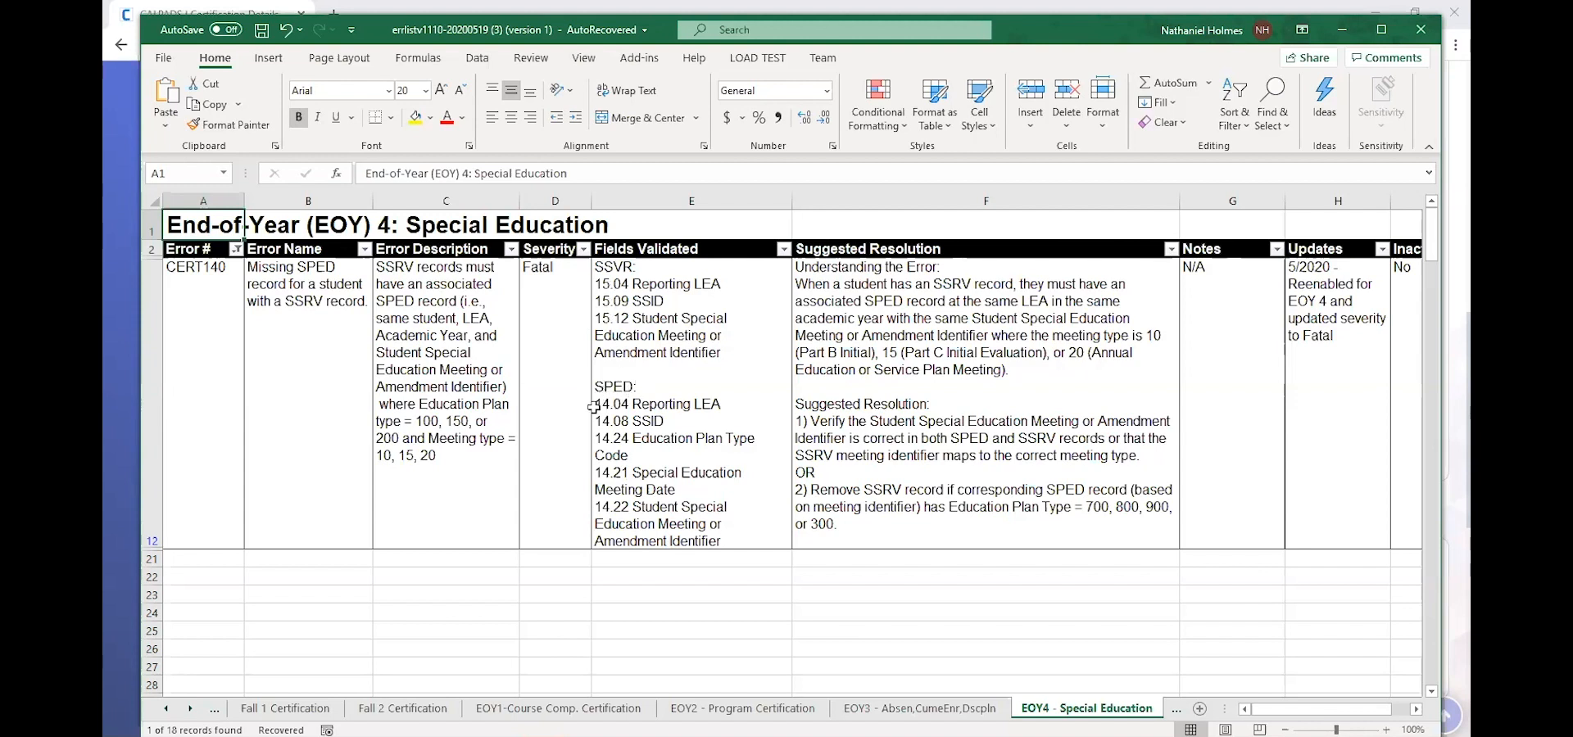
{"action": "mouse_move", "coordinate": [544, 380]}
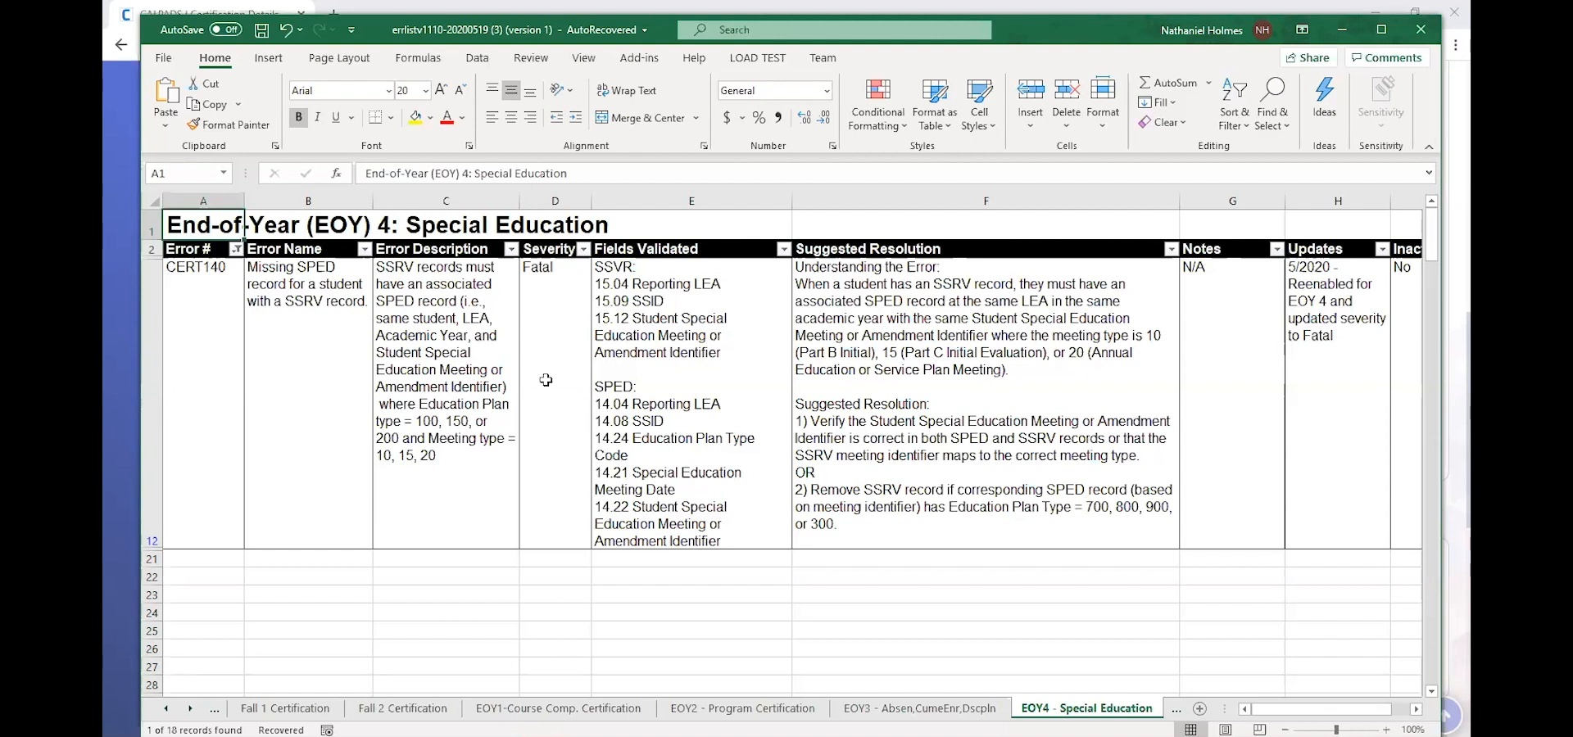
{"action": "mouse_move", "coordinate": [603, 331]}
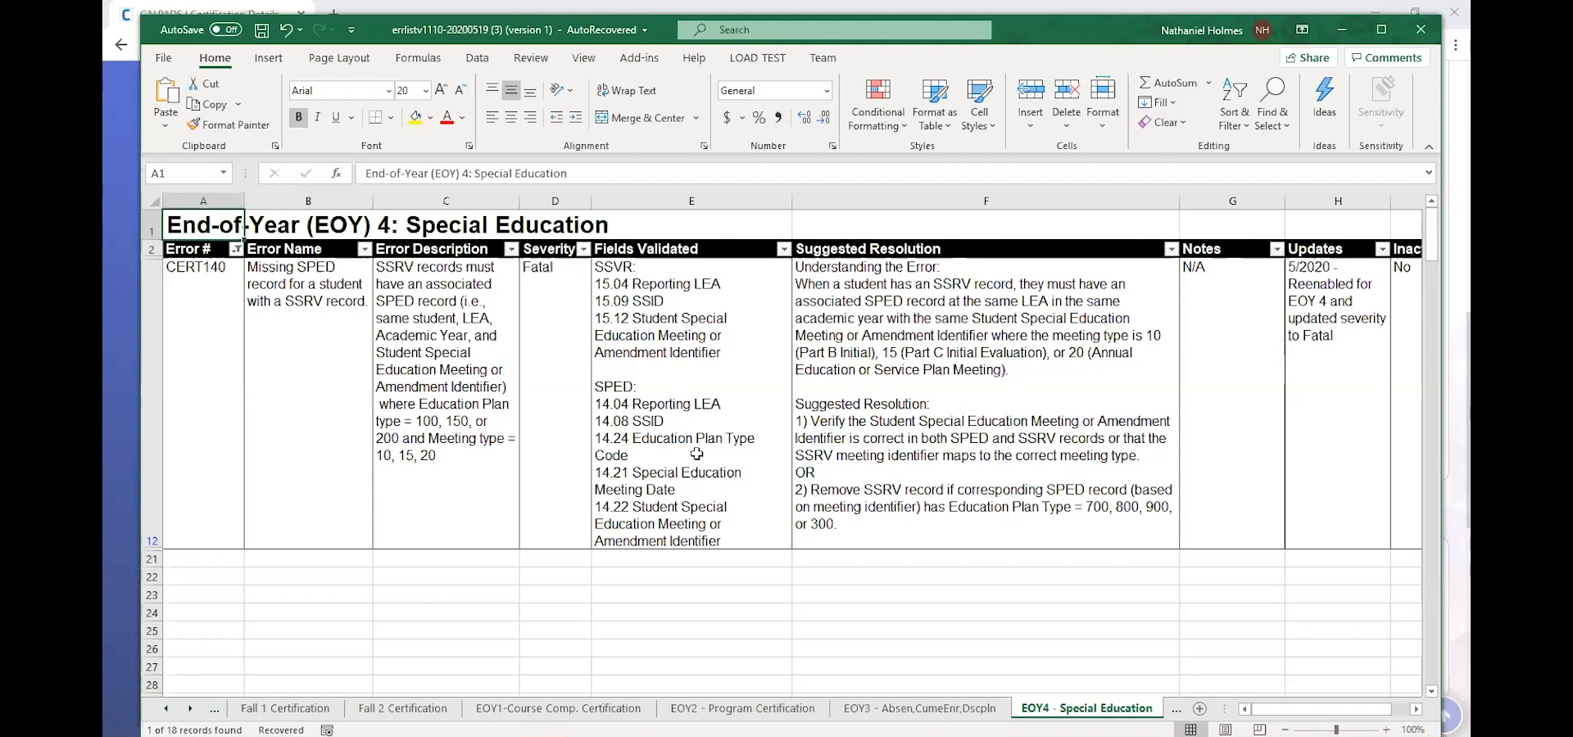
{"action": "mouse_move", "coordinate": [664, 351]}
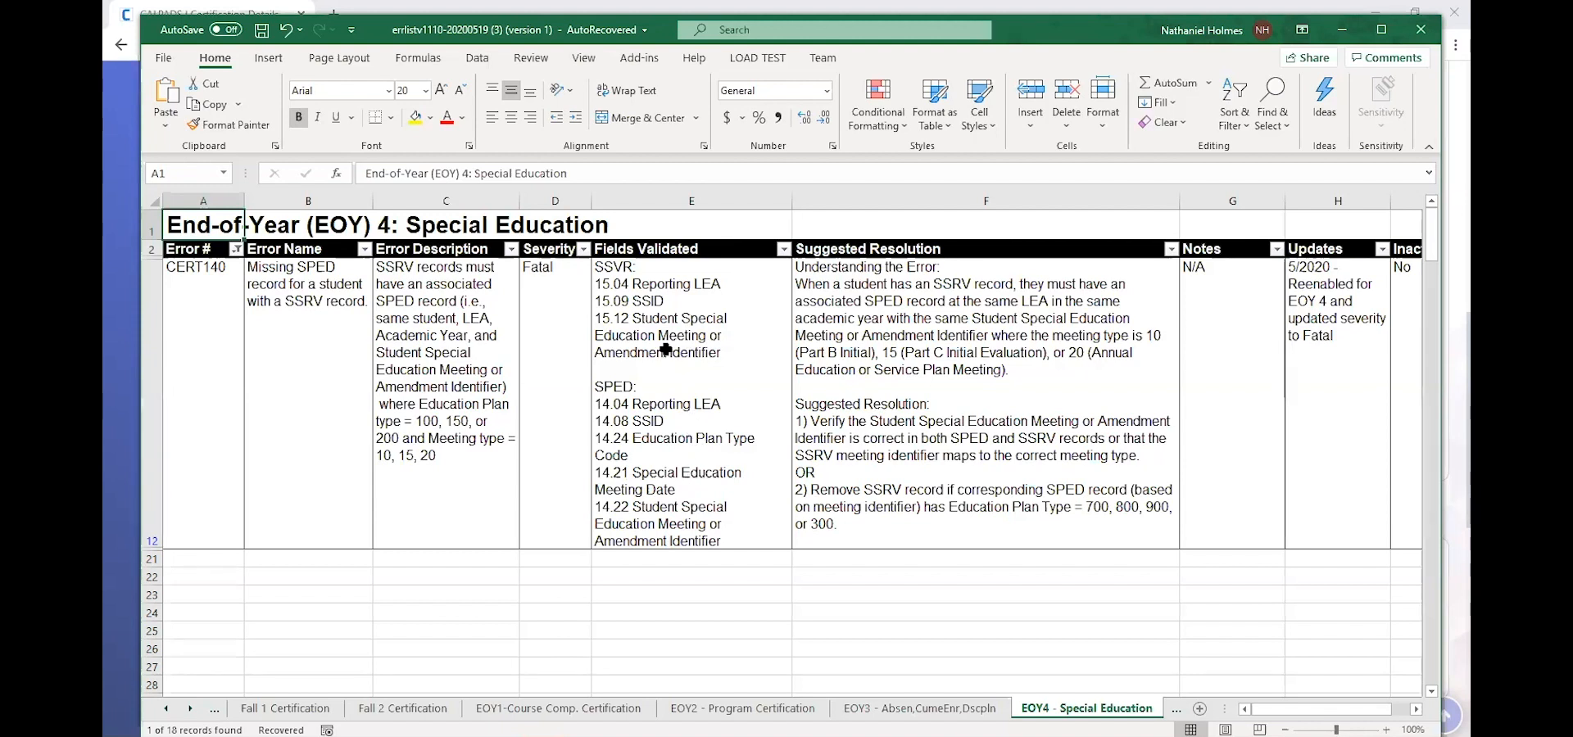
{"action": "mouse_move", "coordinate": [636, 359]}
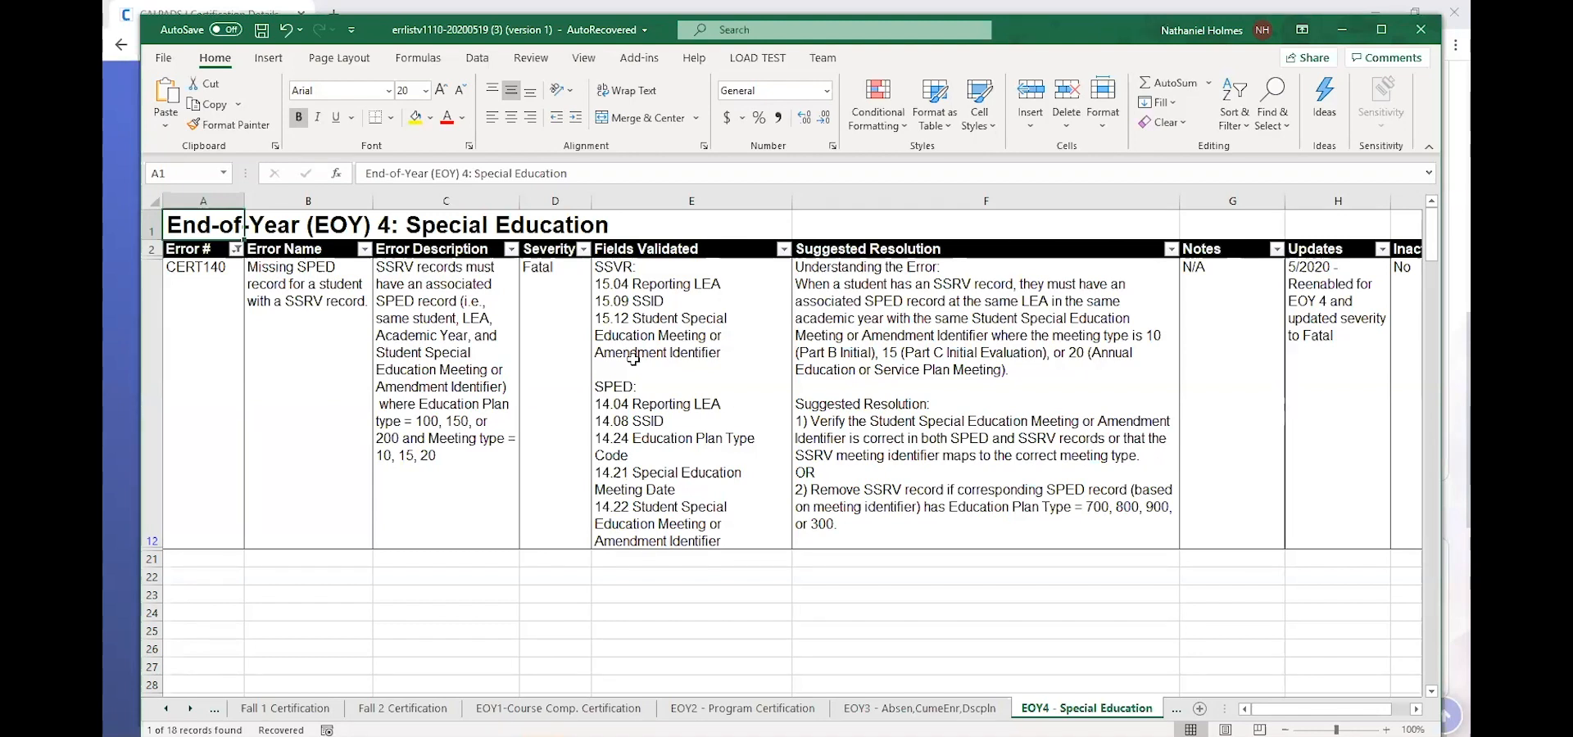
{"action": "mouse_move", "coordinate": [718, 355]}
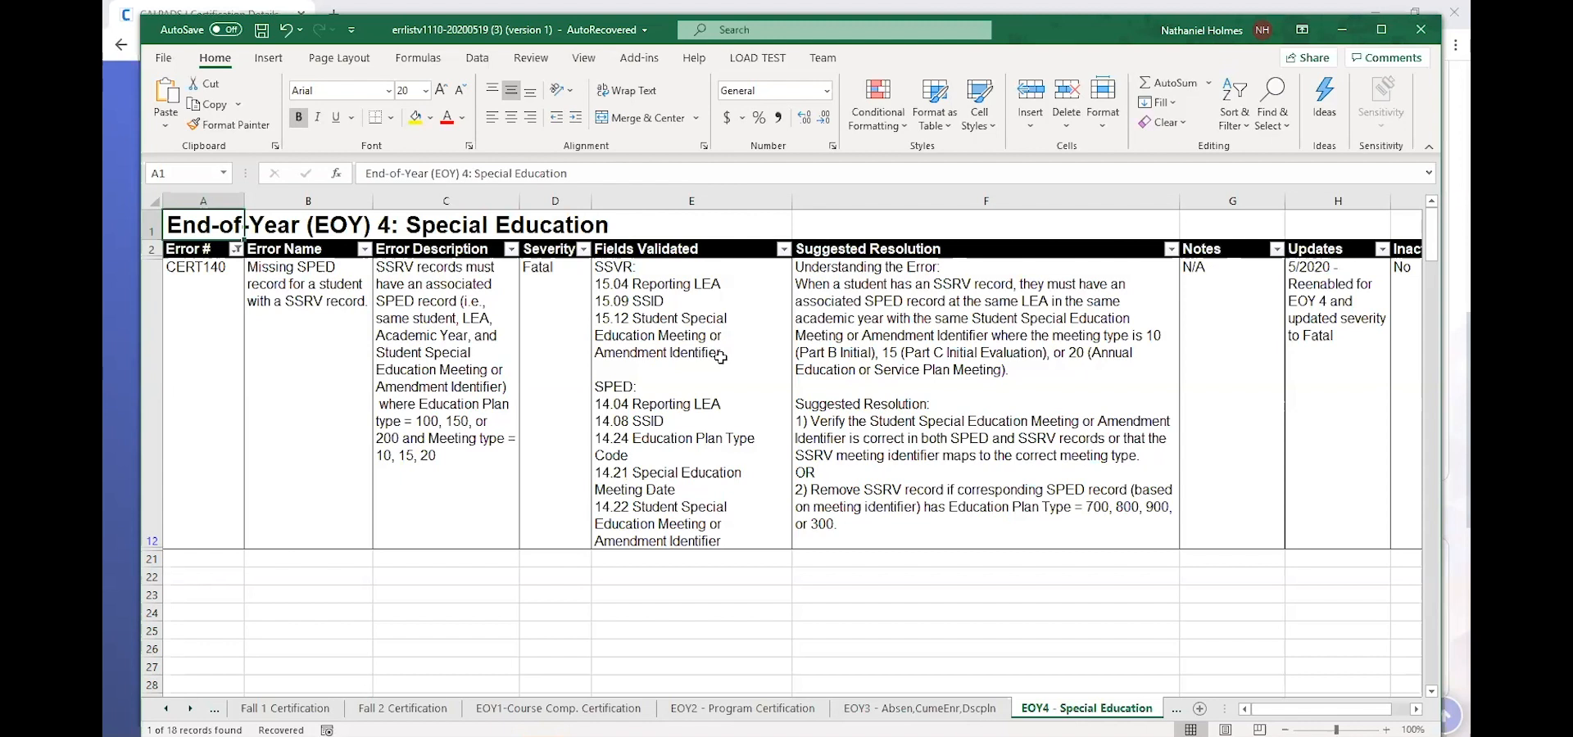
{"action": "mouse_move", "coordinate": [945, 428]}
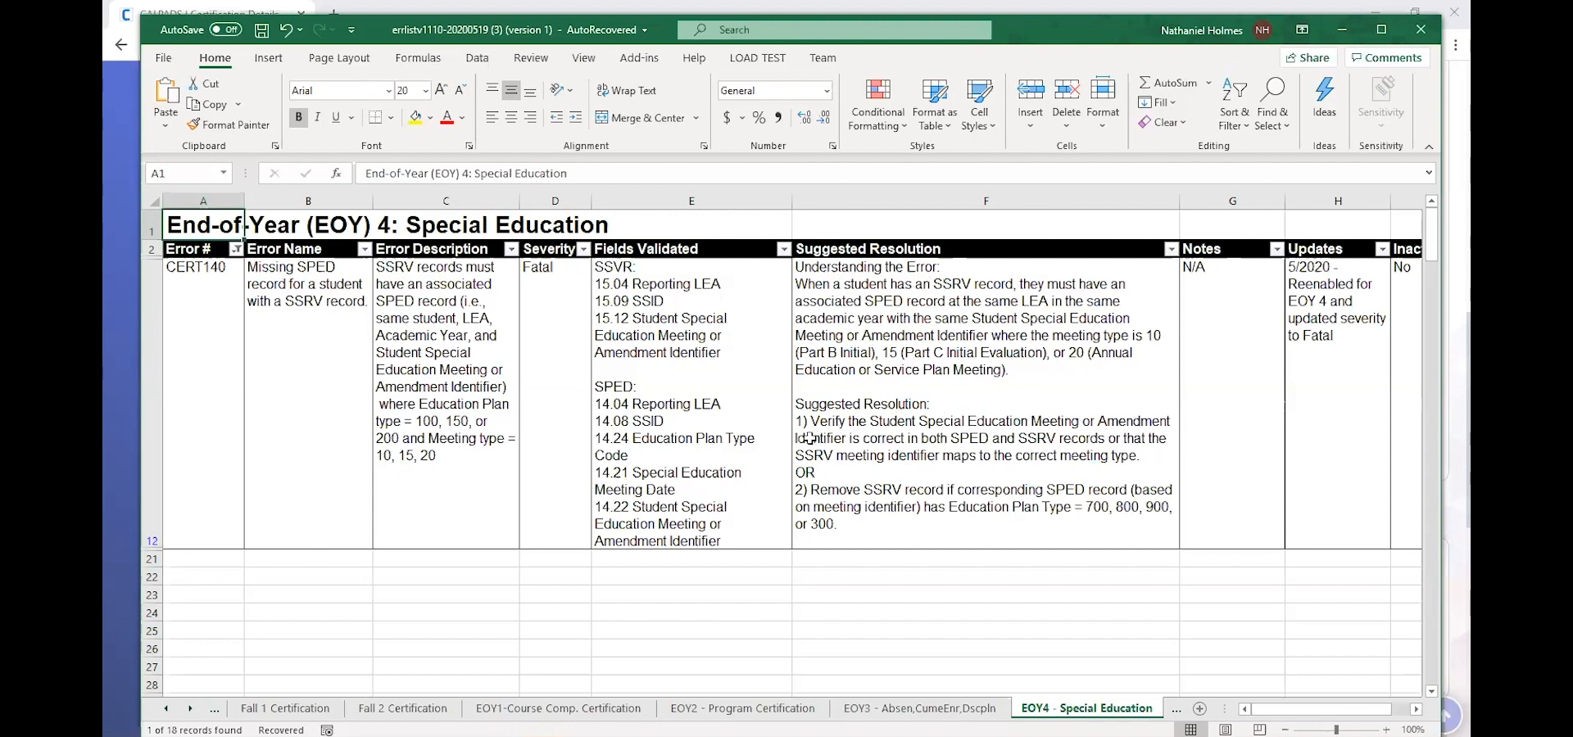
{"action": "mouse_move", "coordinate": [933, 408]}
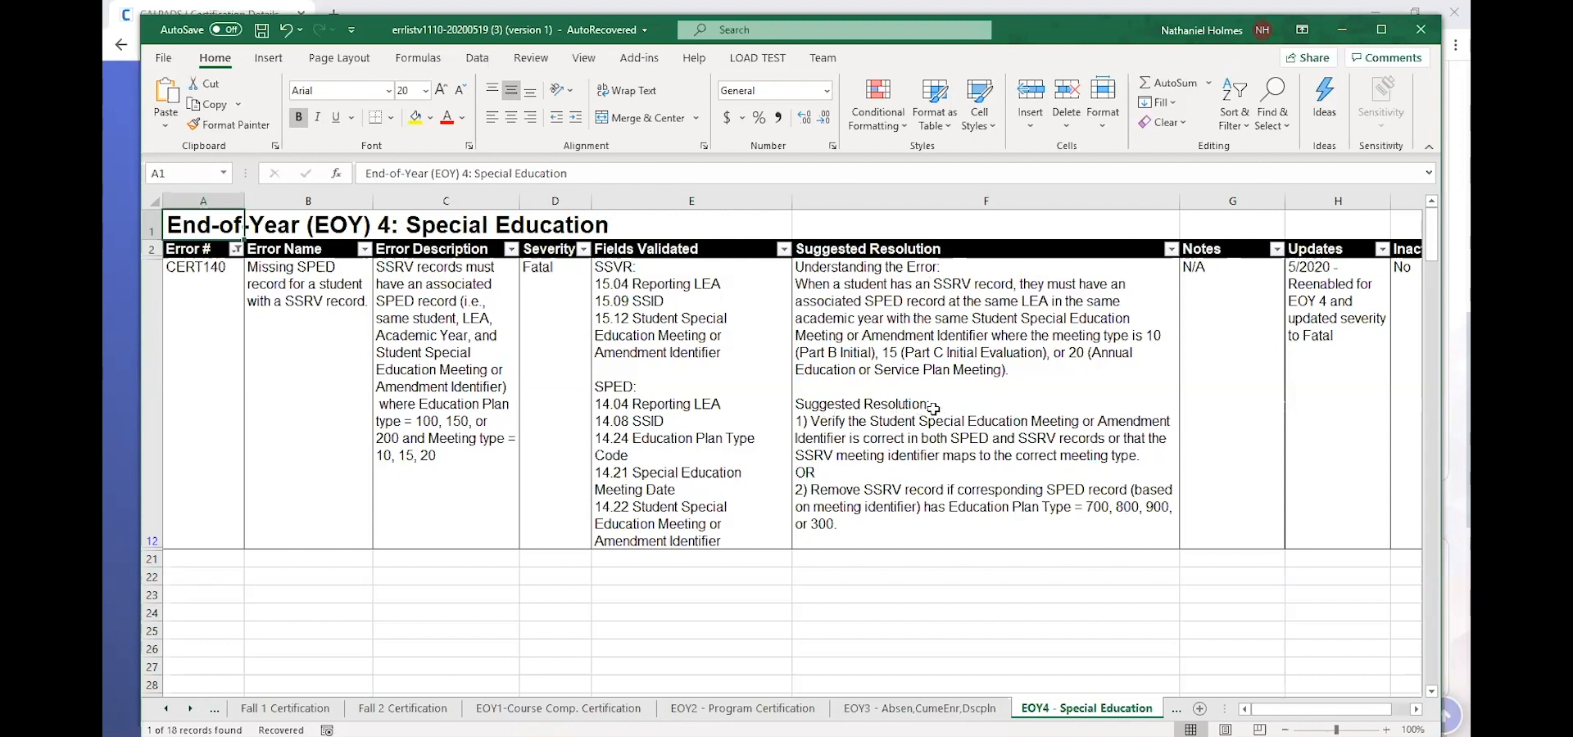
{"action": "mouse_move", "coordinate": [841, 431]}
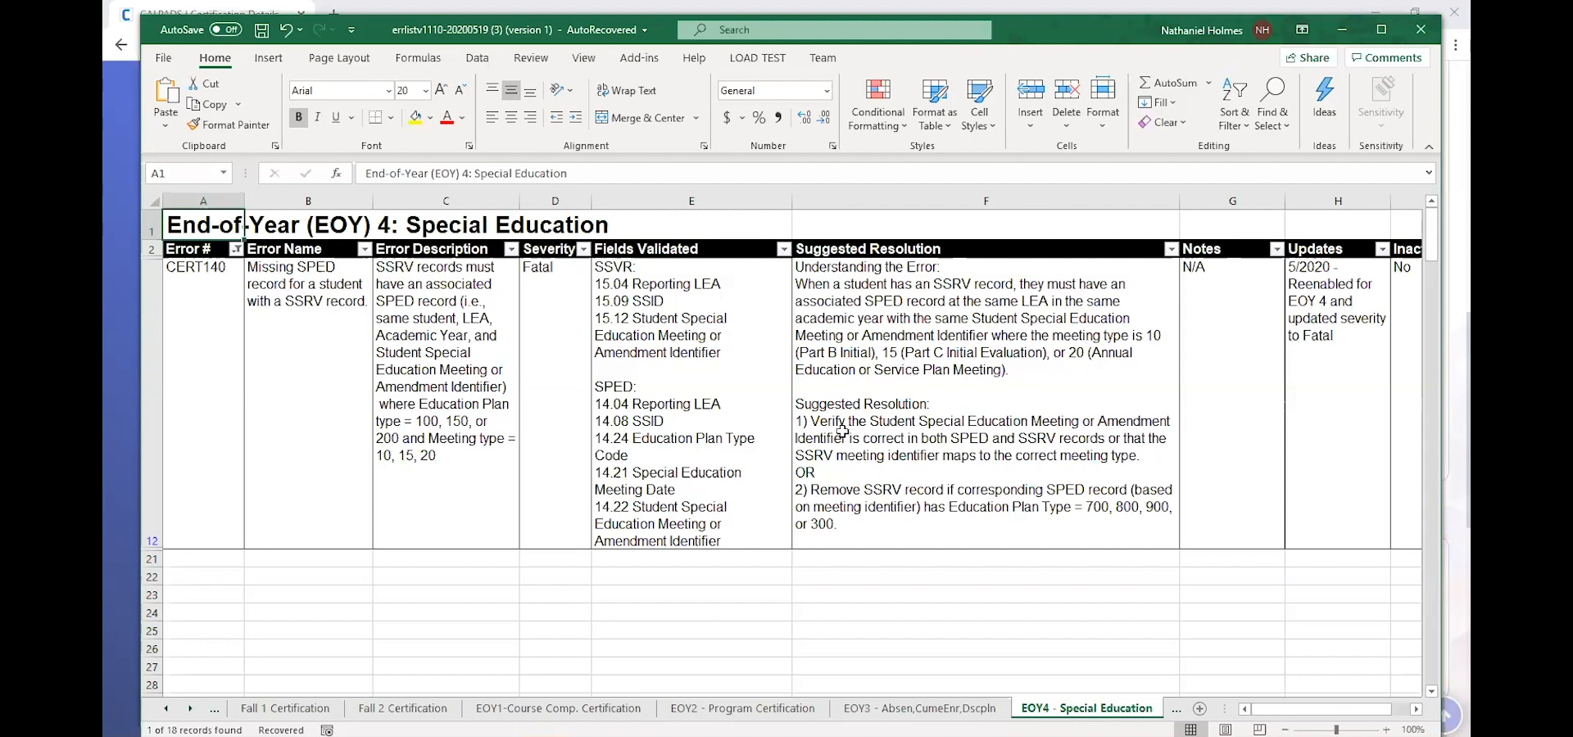
{"action": "mouse_move", "coordinate": [992, 429]}
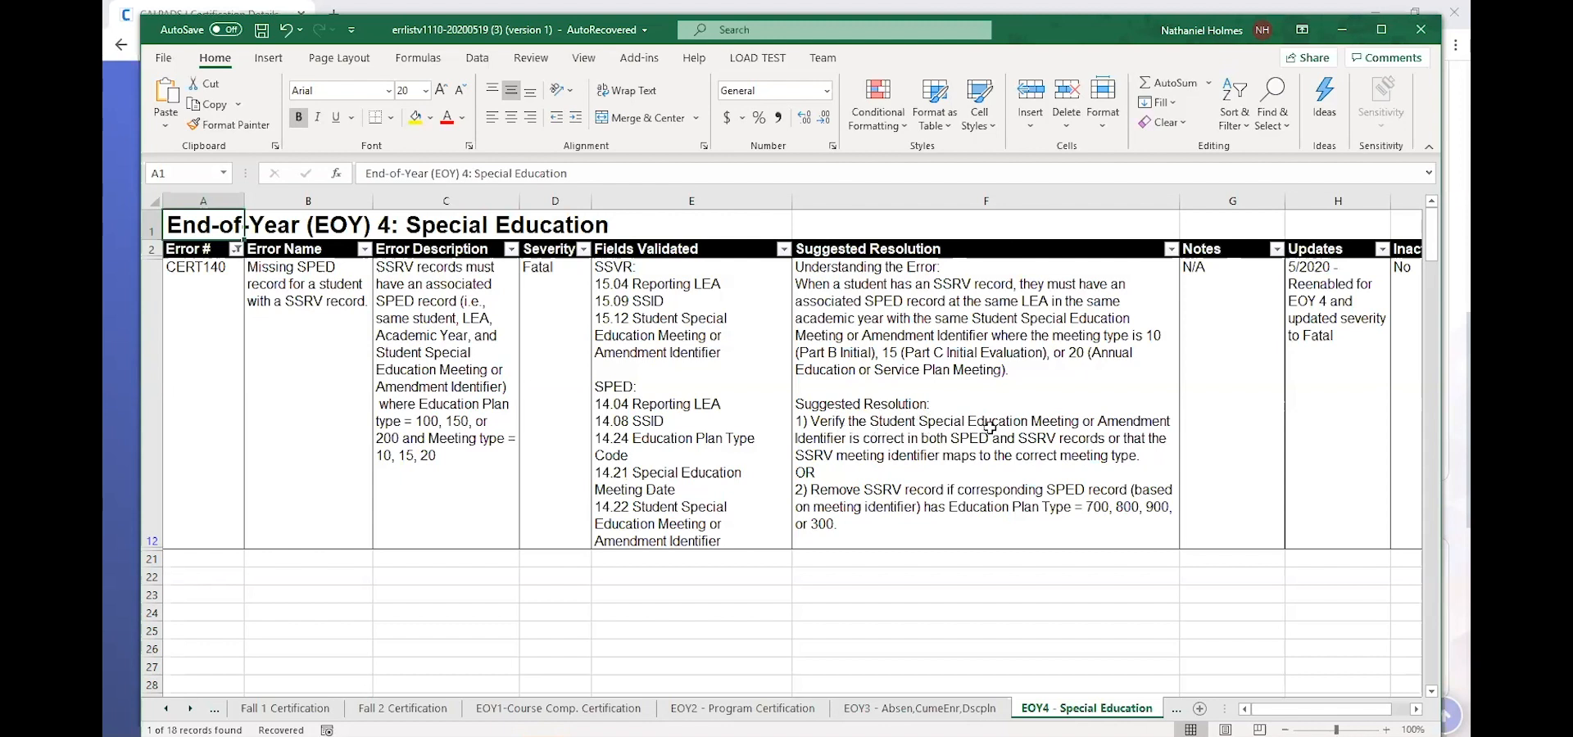
{"action": "mouse_move", "coordinate": [870, 447]}
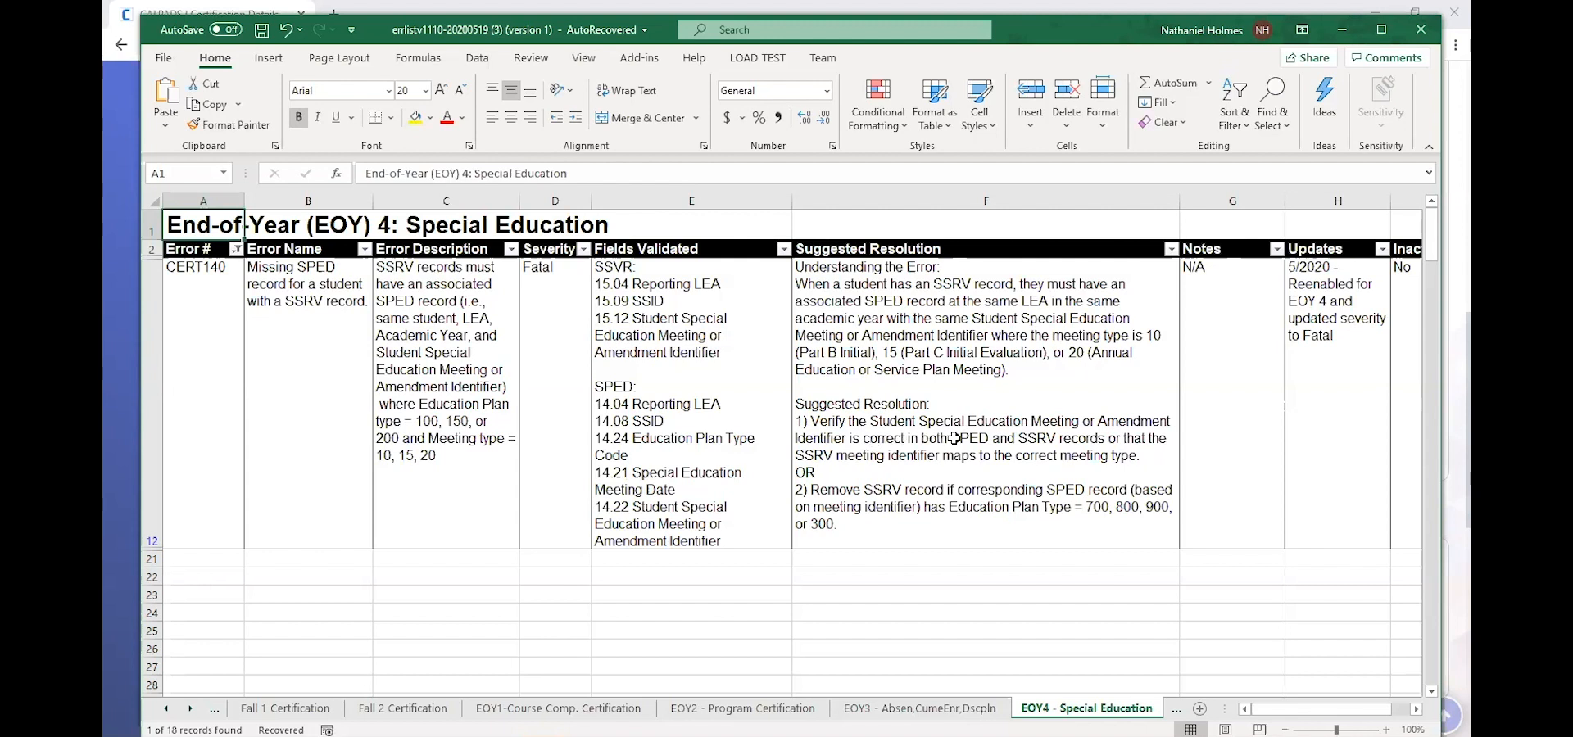
{"action": "mouse_move", "coordinate": [1110, 444]}
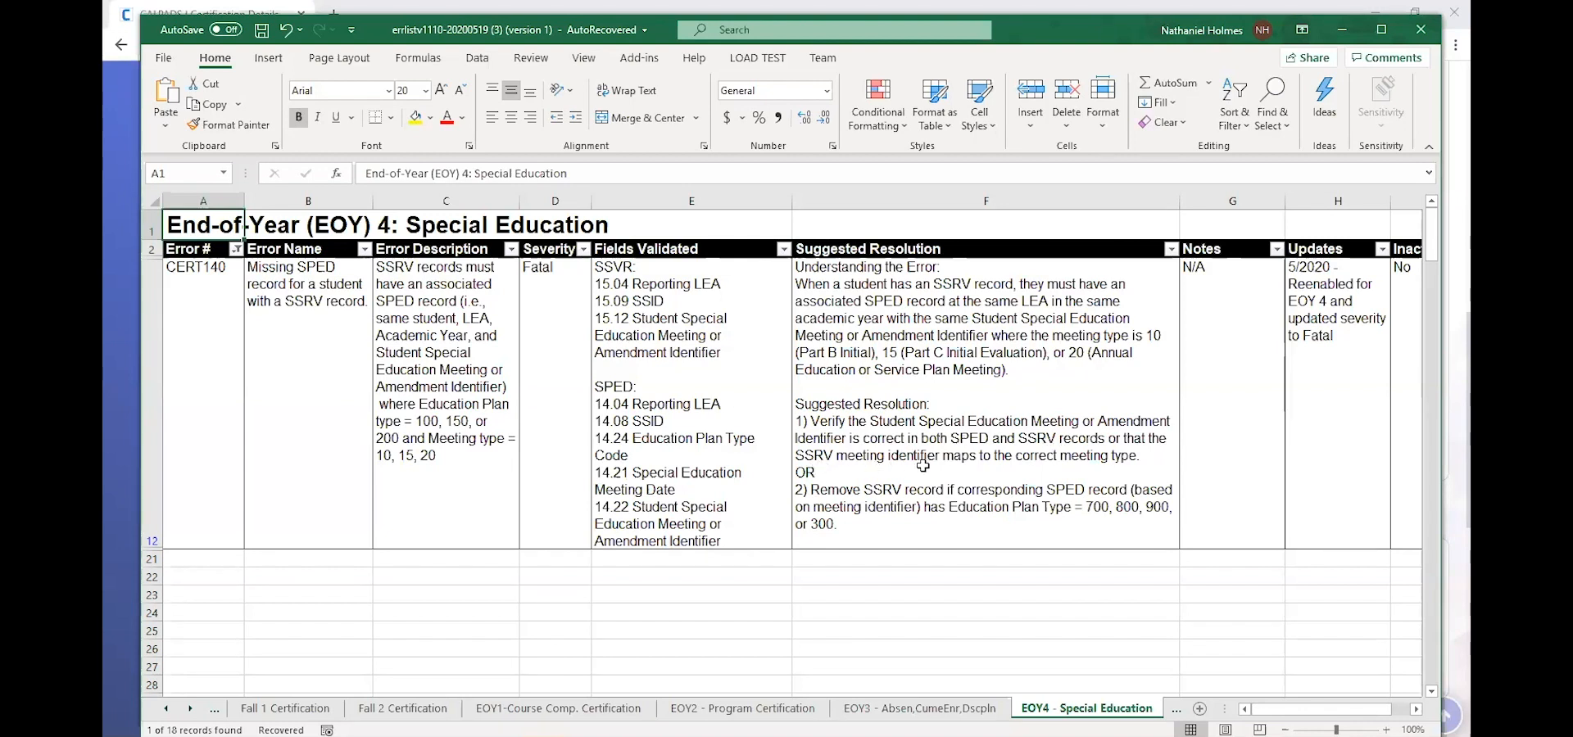
{"action": "mouse_move", "coordinate": [1060, 468]}
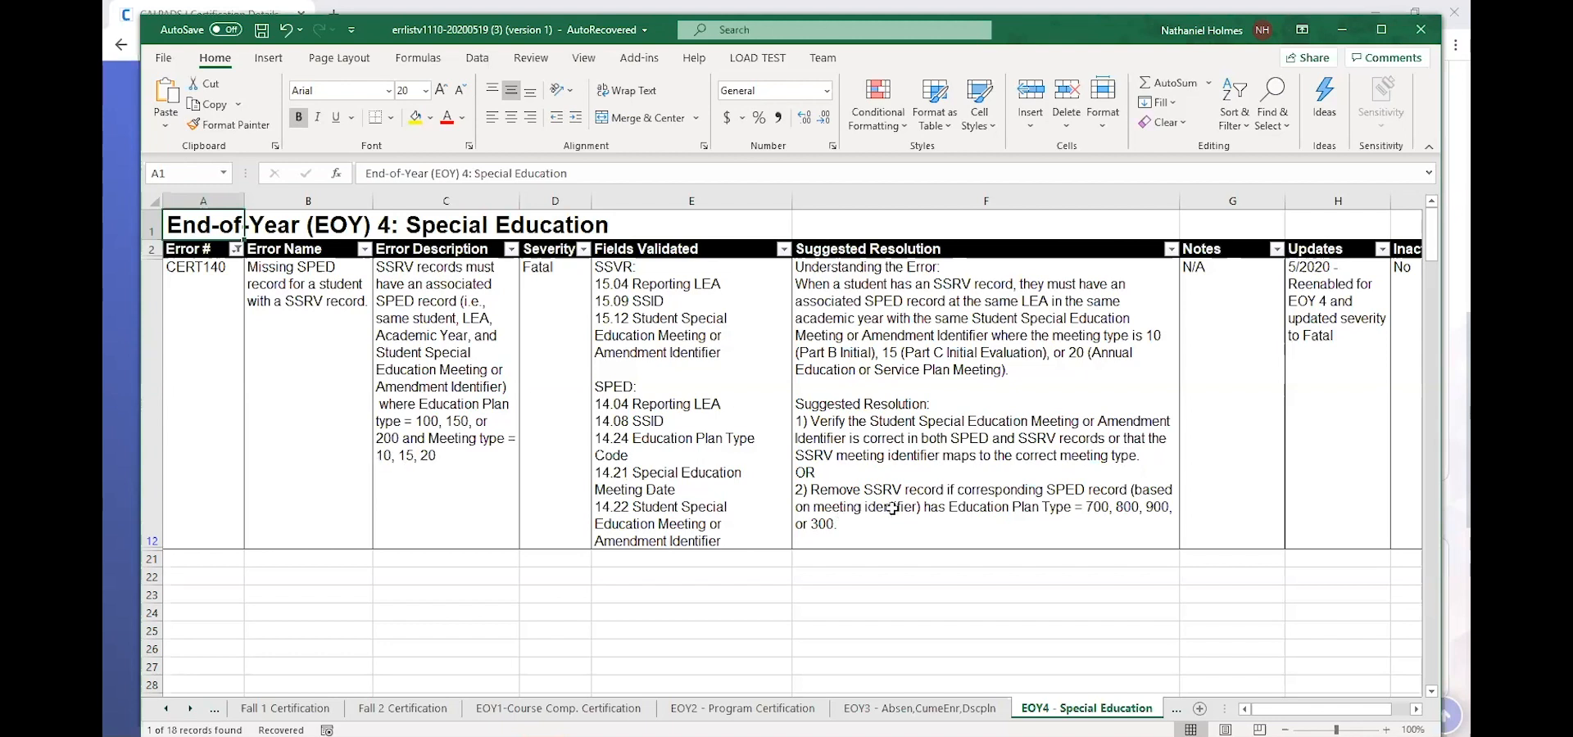
{"action": "mouse_move", "coordinate": [936, 505]}
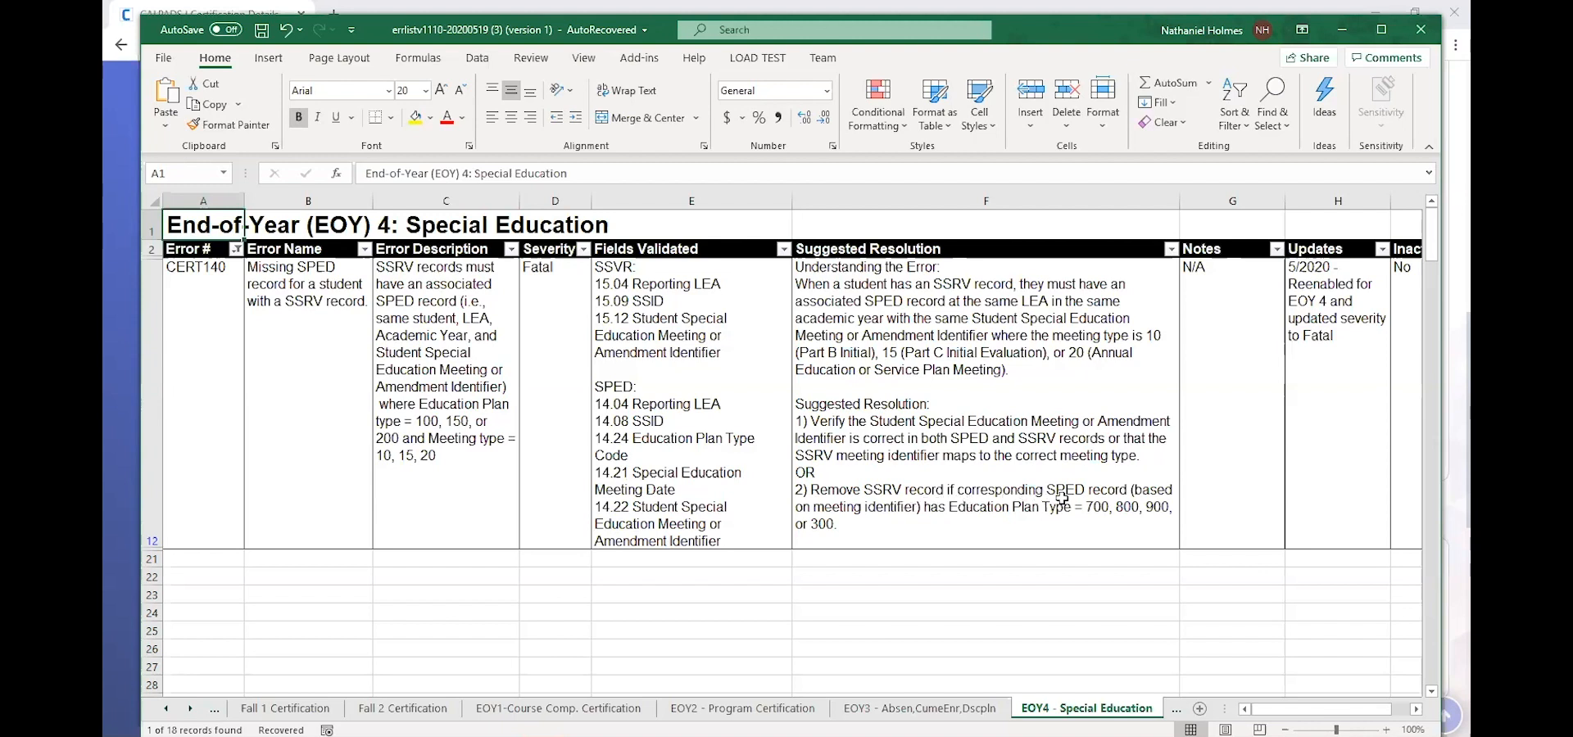
{"action": "mouse_move", "coordinate": [846, 511]}
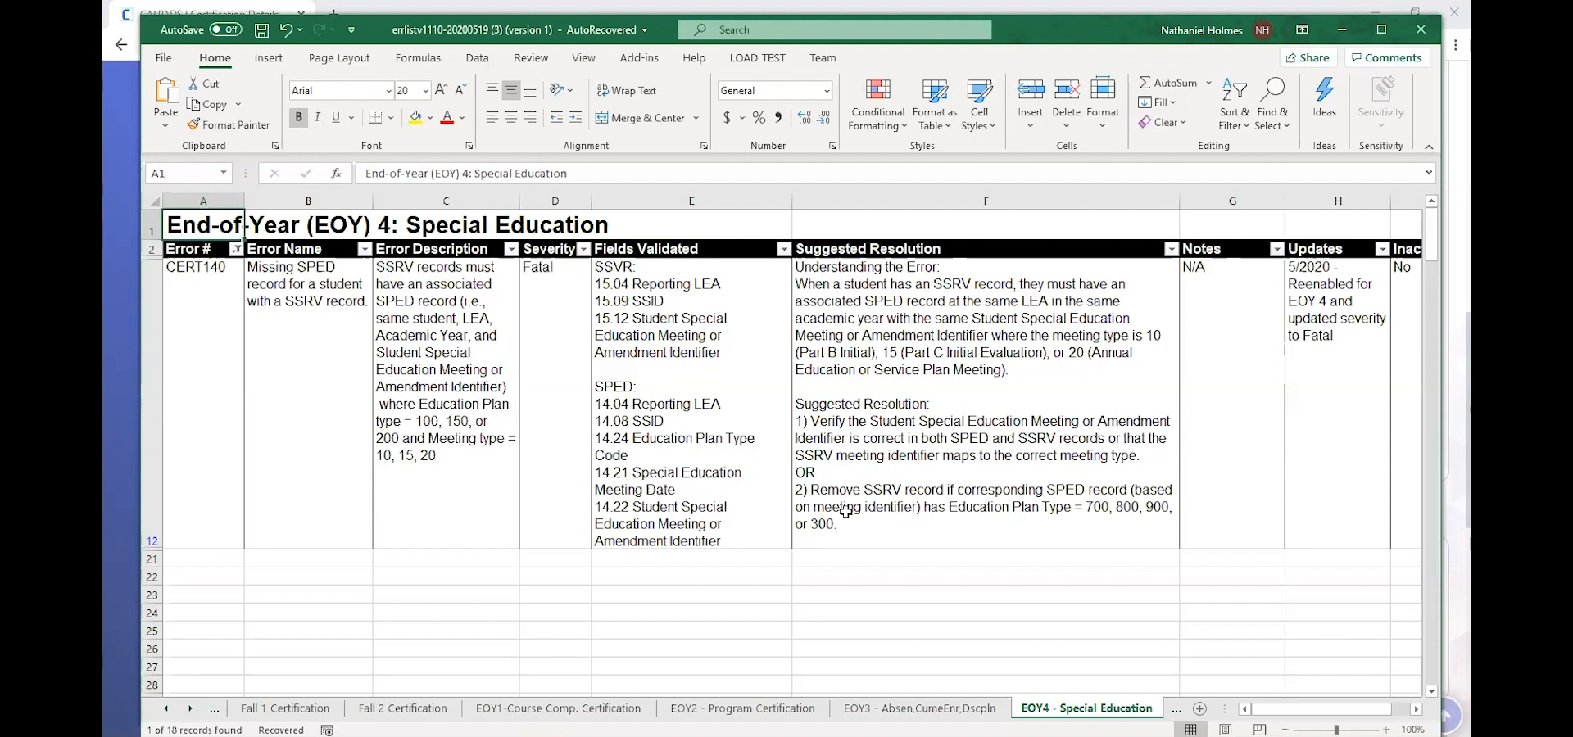
{"action": "mouse_move", "coordinate": [983, 521]}
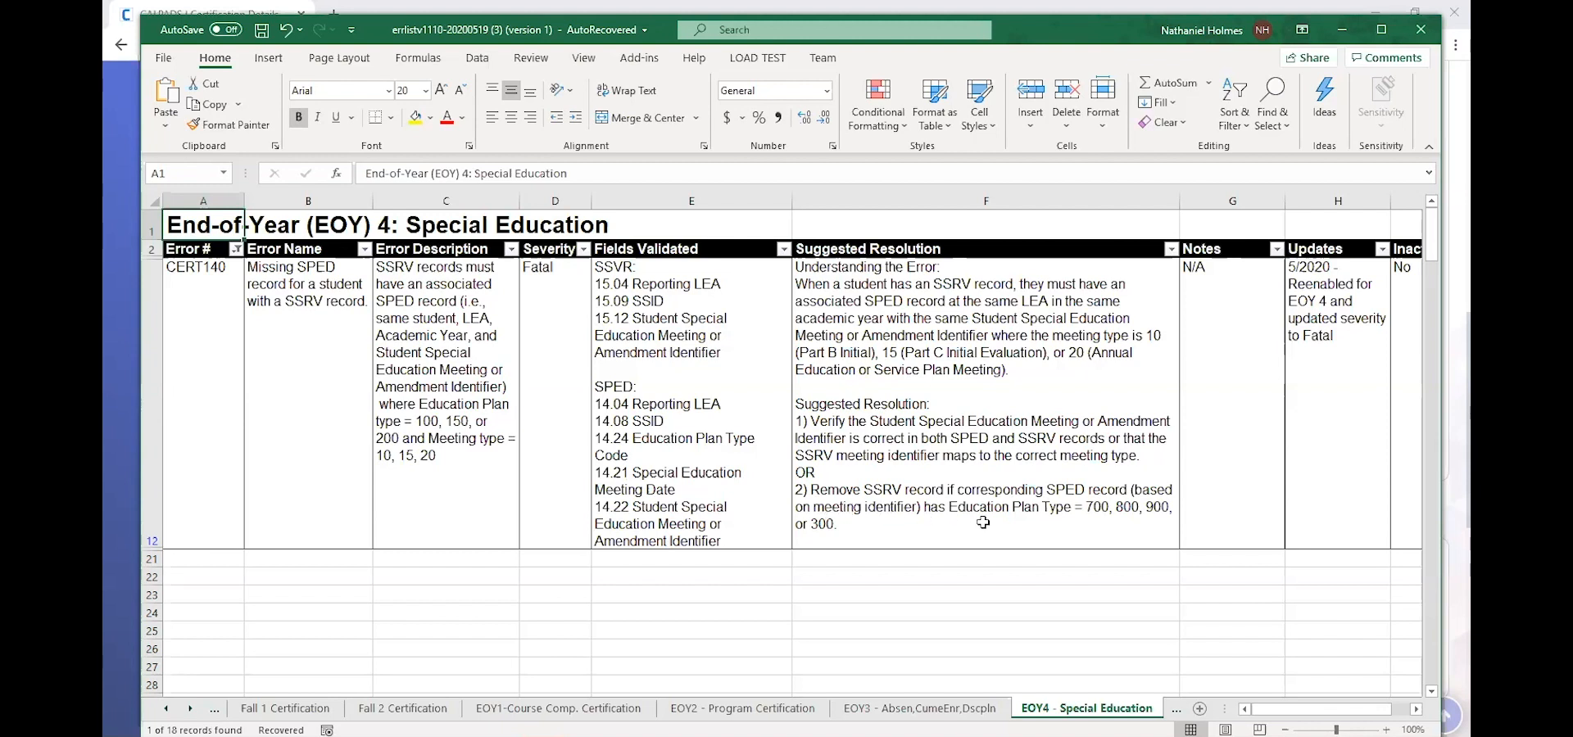
{"action": "mouse_move", "coordinate": [420, 433]}
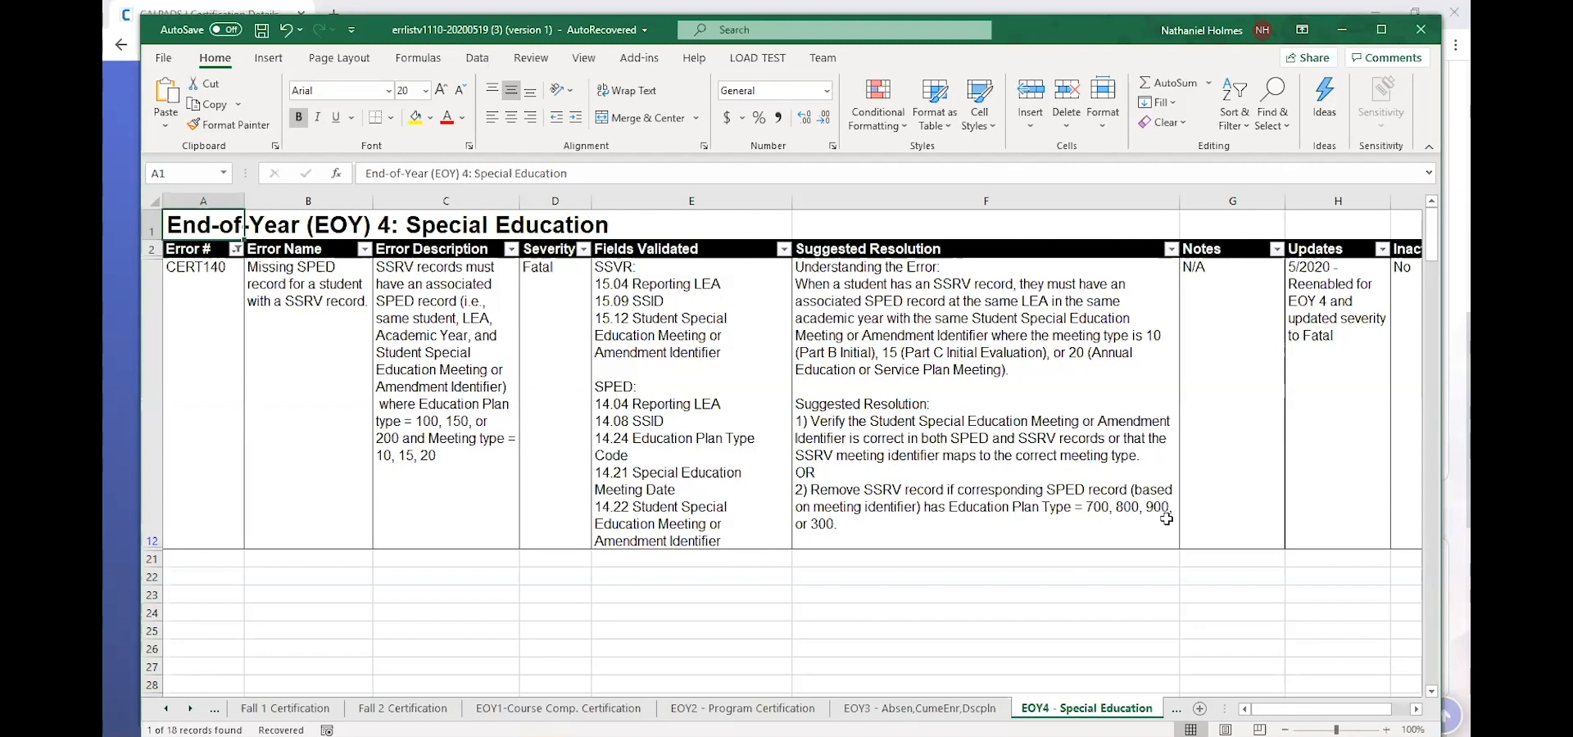
{"action": "mouse_move", "coordinate": [1098, 519]}
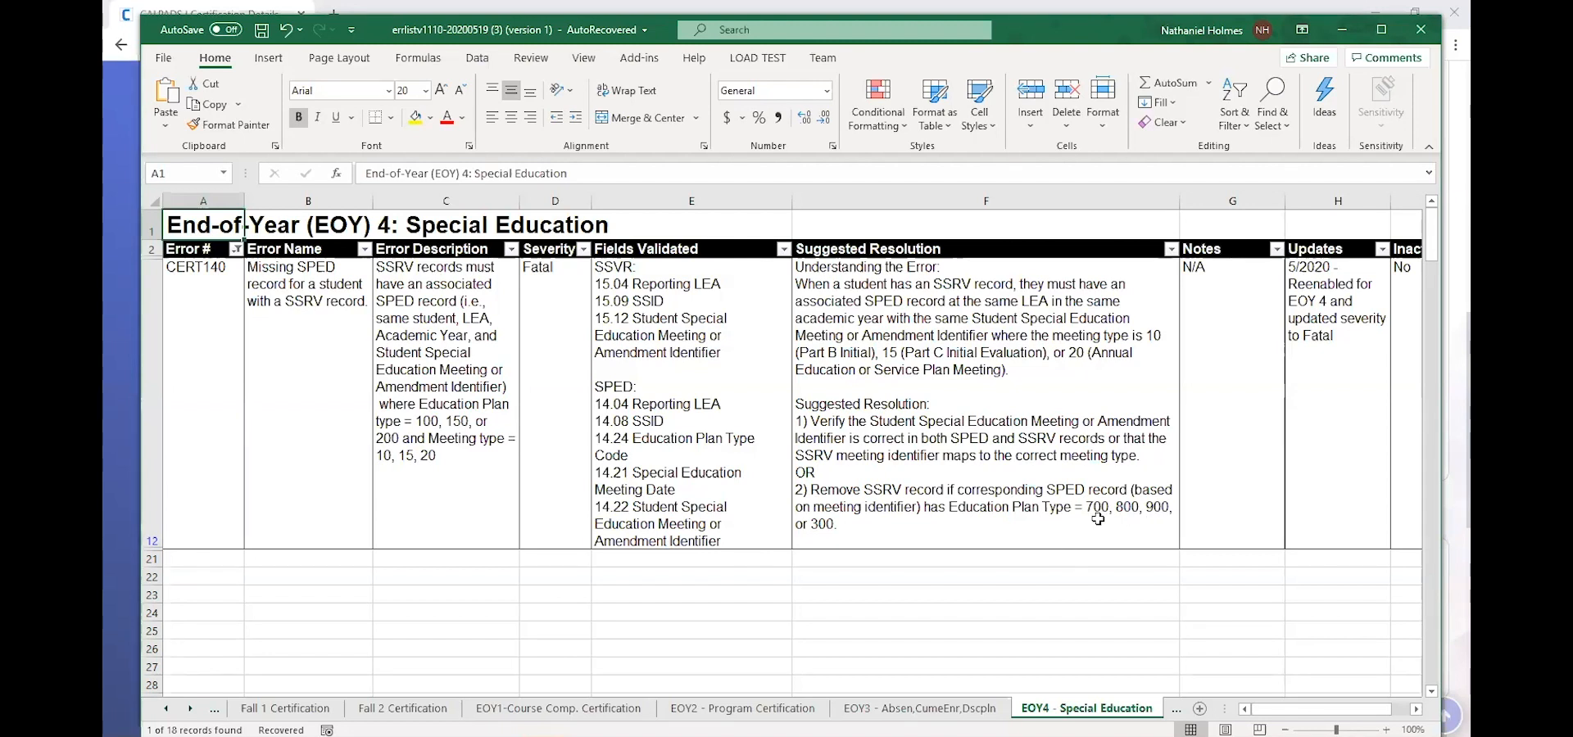
{"action": "mouse_move", "coordinate": [742, 544]}
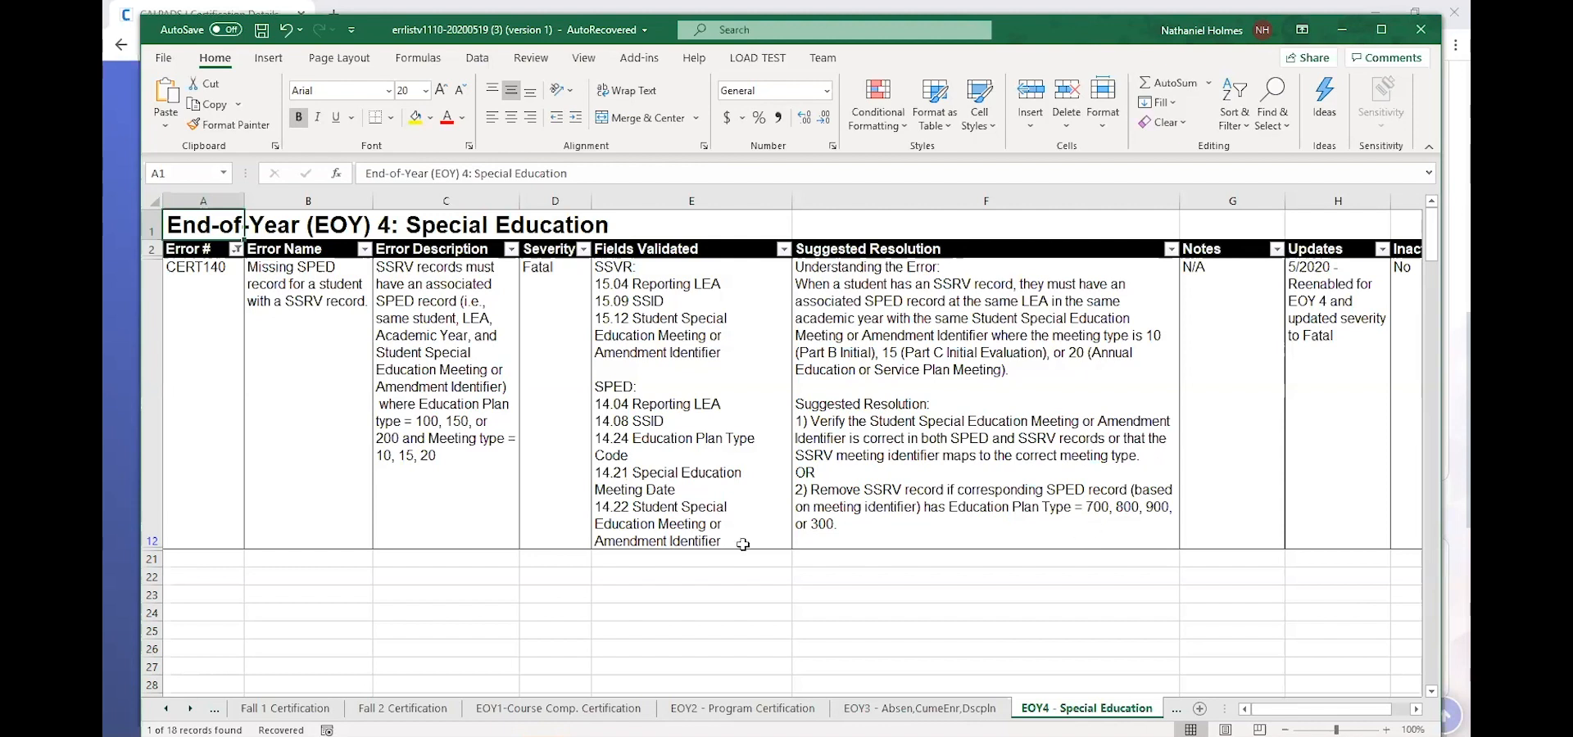
{"action": "mouse_move", "coordinate": [729, 407]}
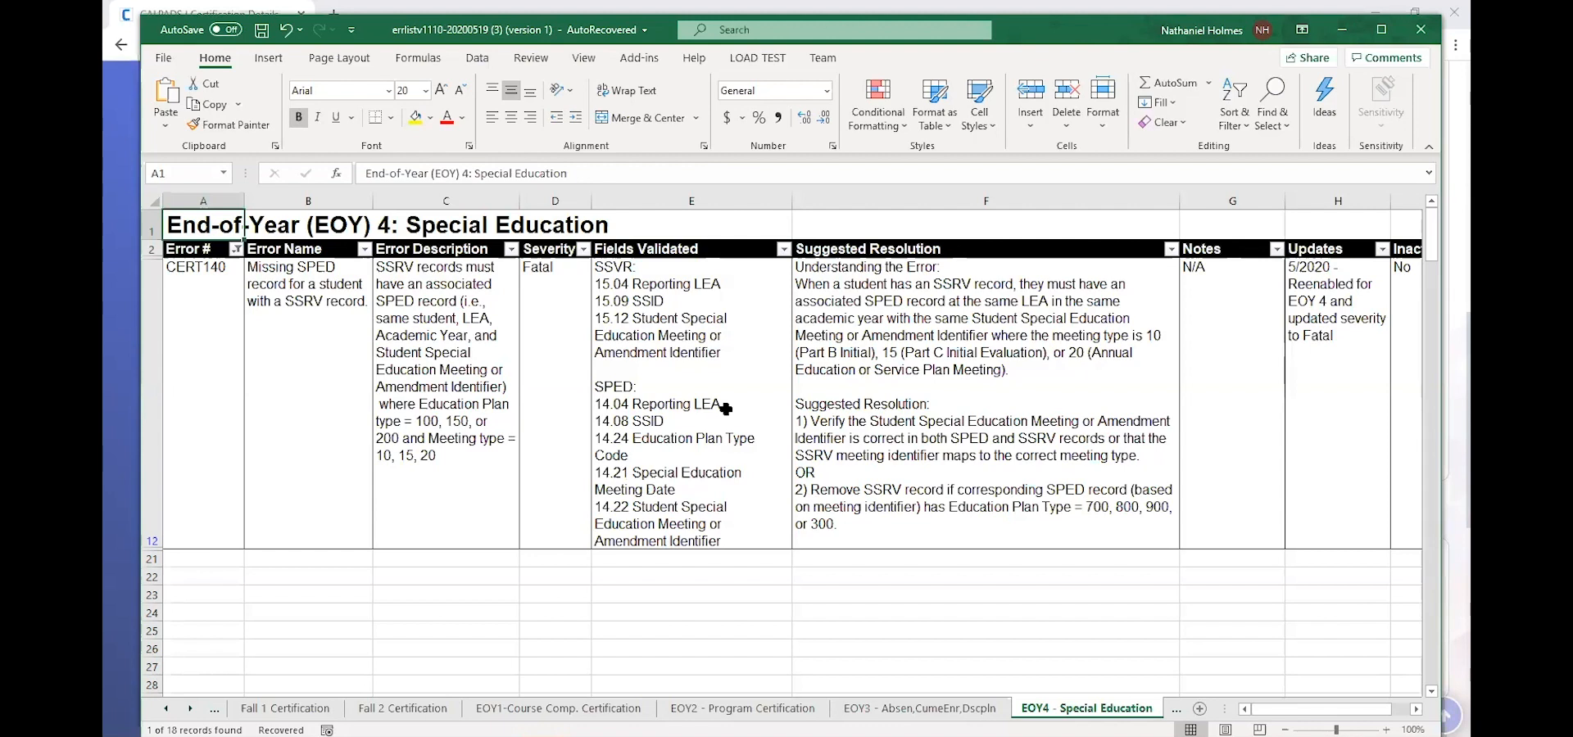
{"action": "mouse_move", "coordinate": [681, 389]}
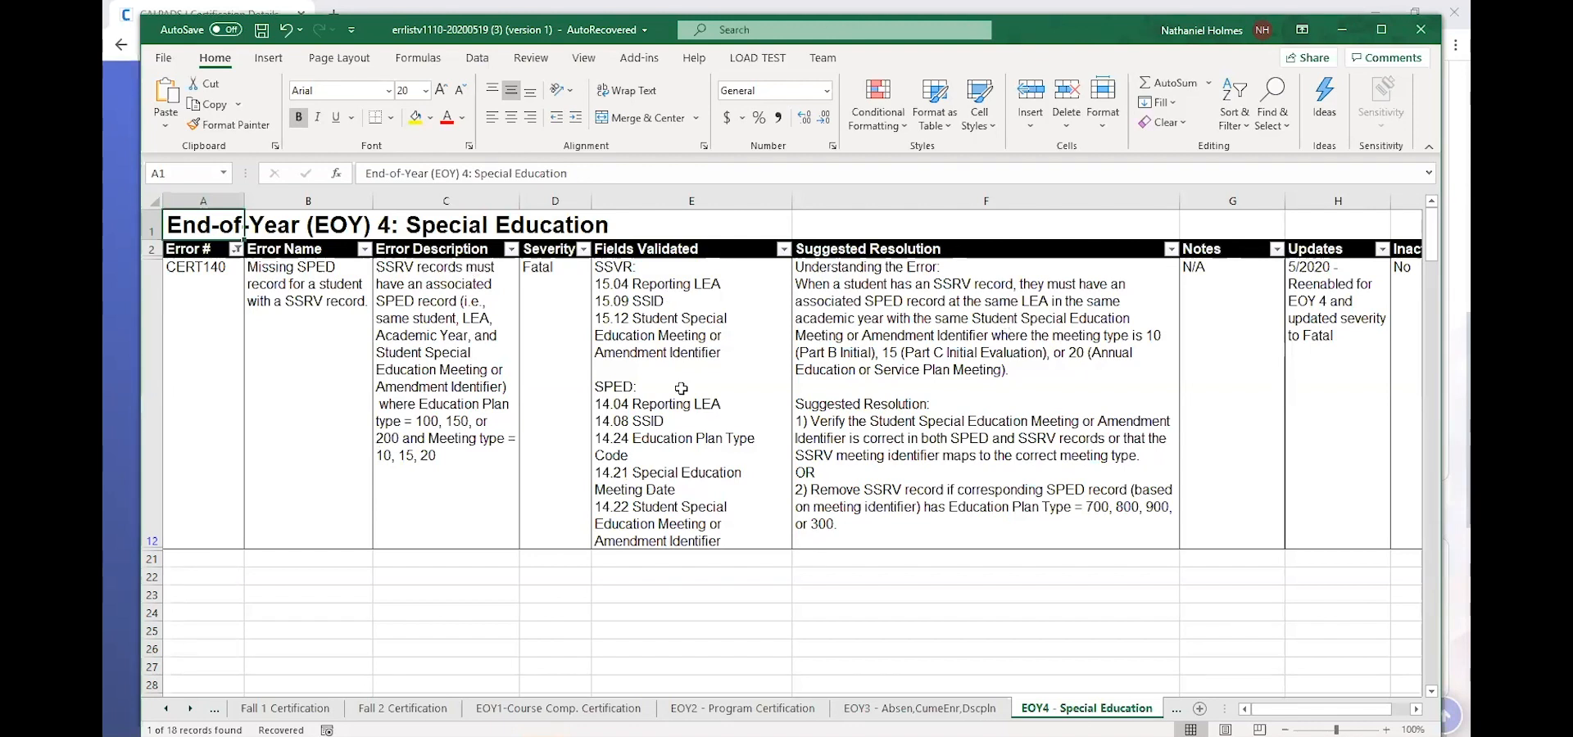
{"action": "mouse_move", "coordinate": [851, 292]}
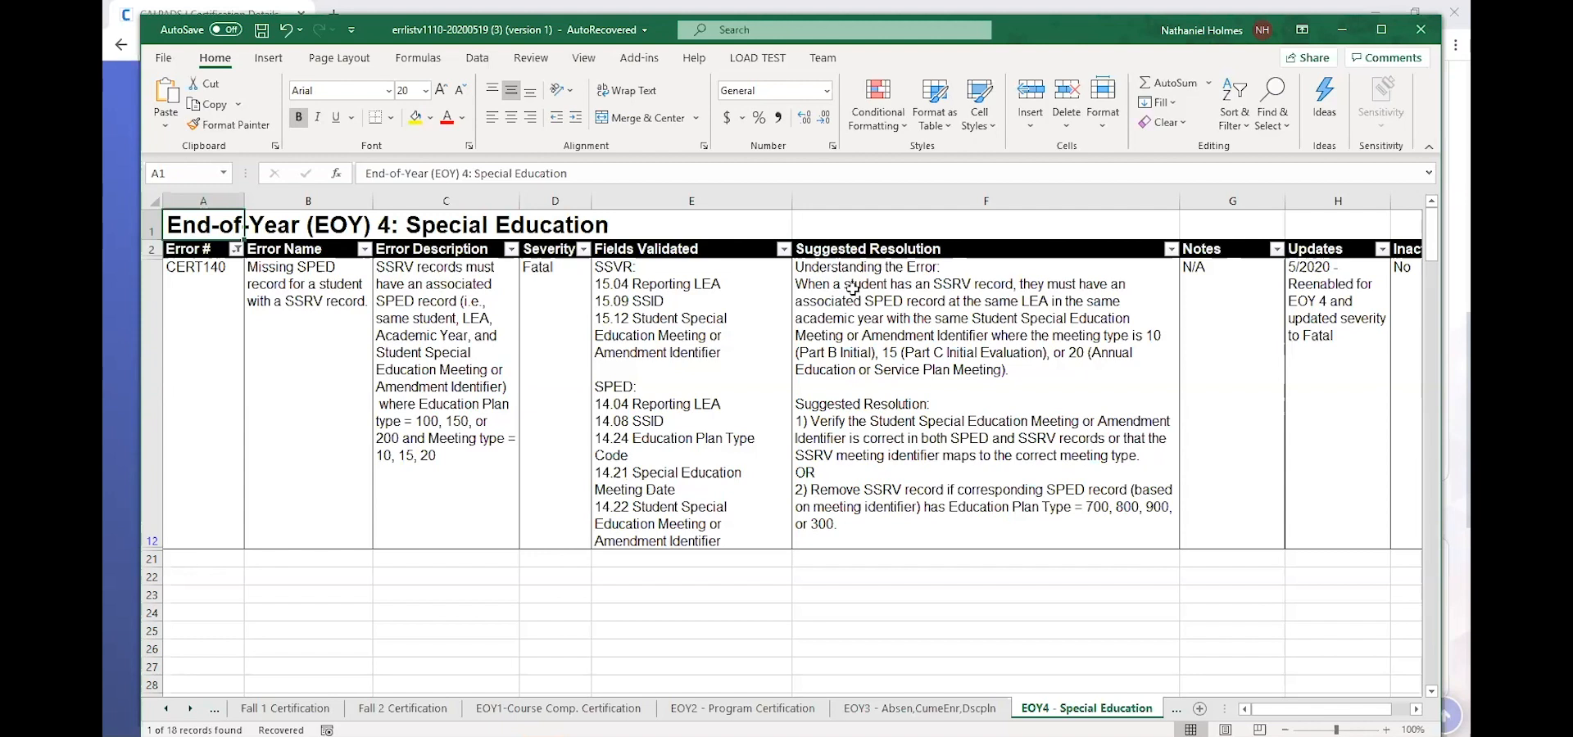
{"action": "mouse_move", "coordinate": [1027, 43]}
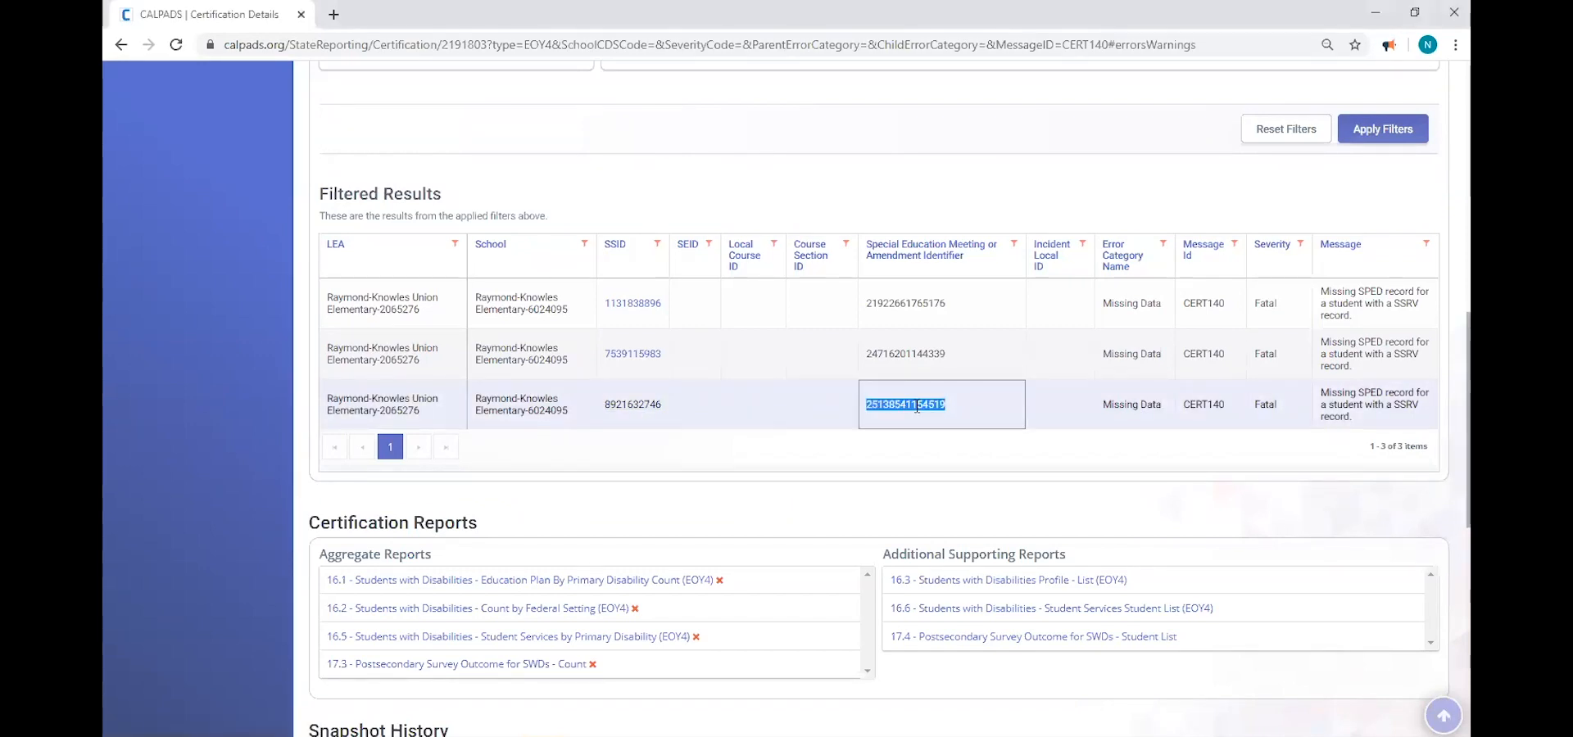
{"action": "right_click", "coordinate": [903, 405]}
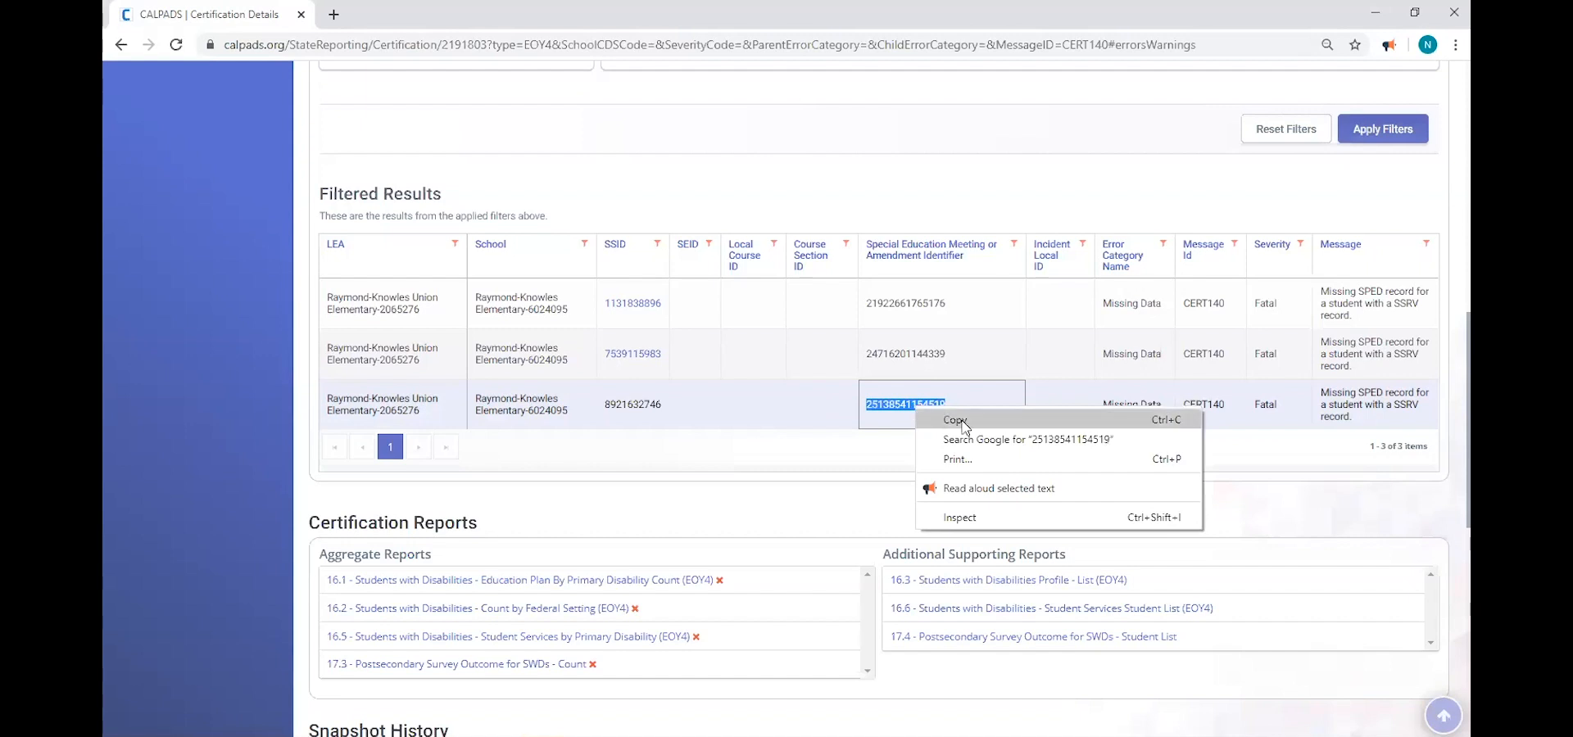
{"action": "left_click", "coordinate": [955, 420]}
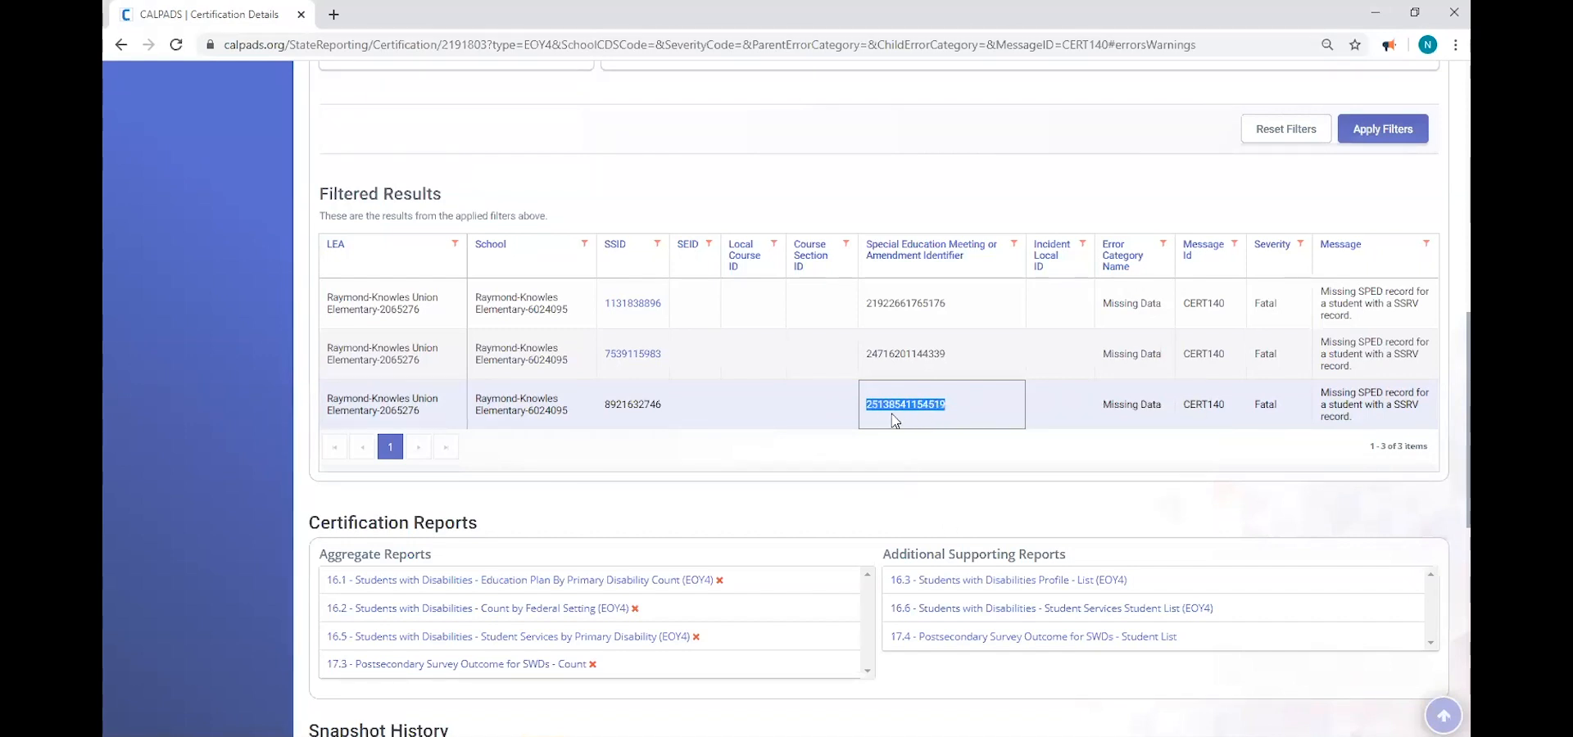
{"action": "mouse_move", "coordinate": [647, 423]}
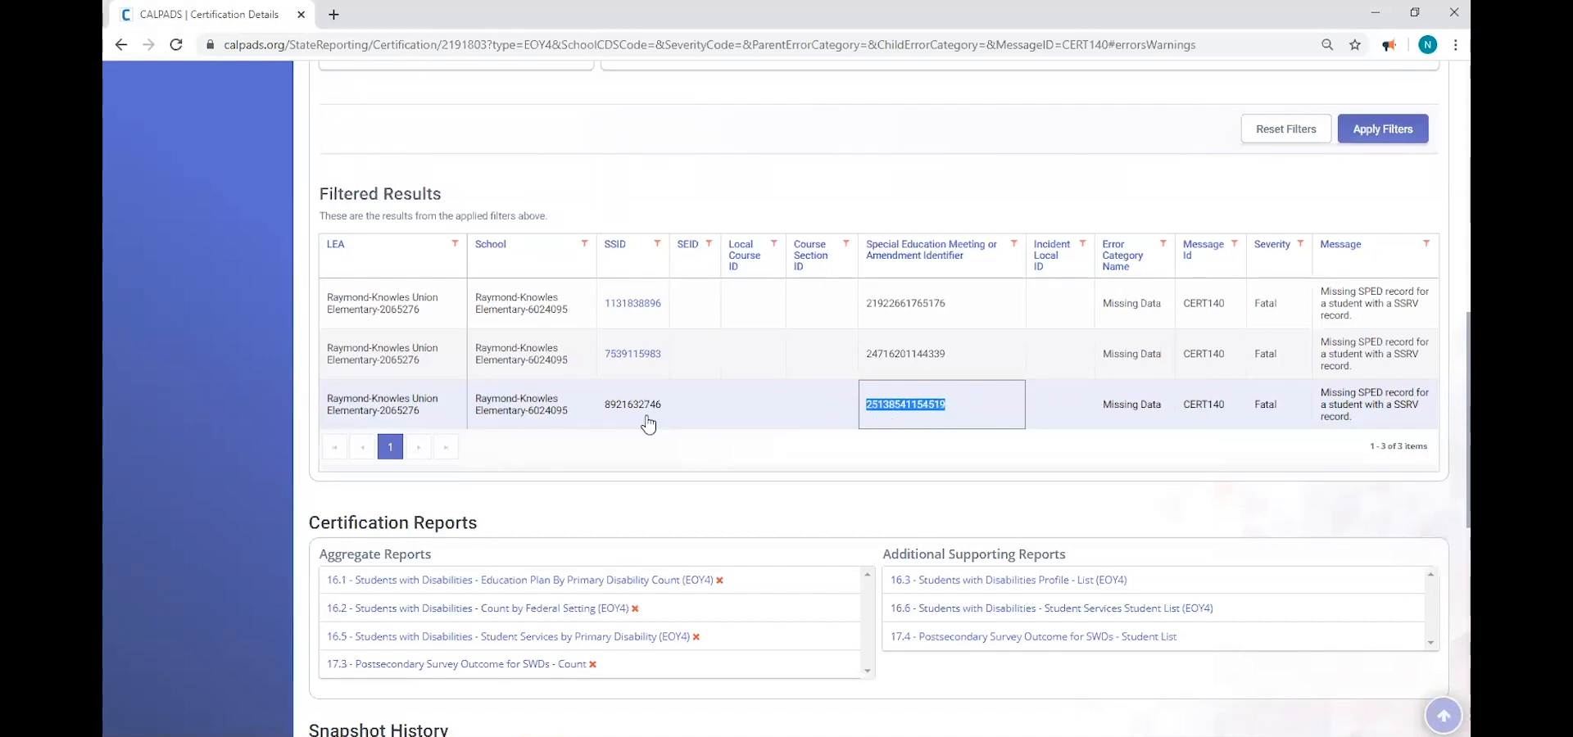
{"action": "right_click", "coordinate": [633, 404]}
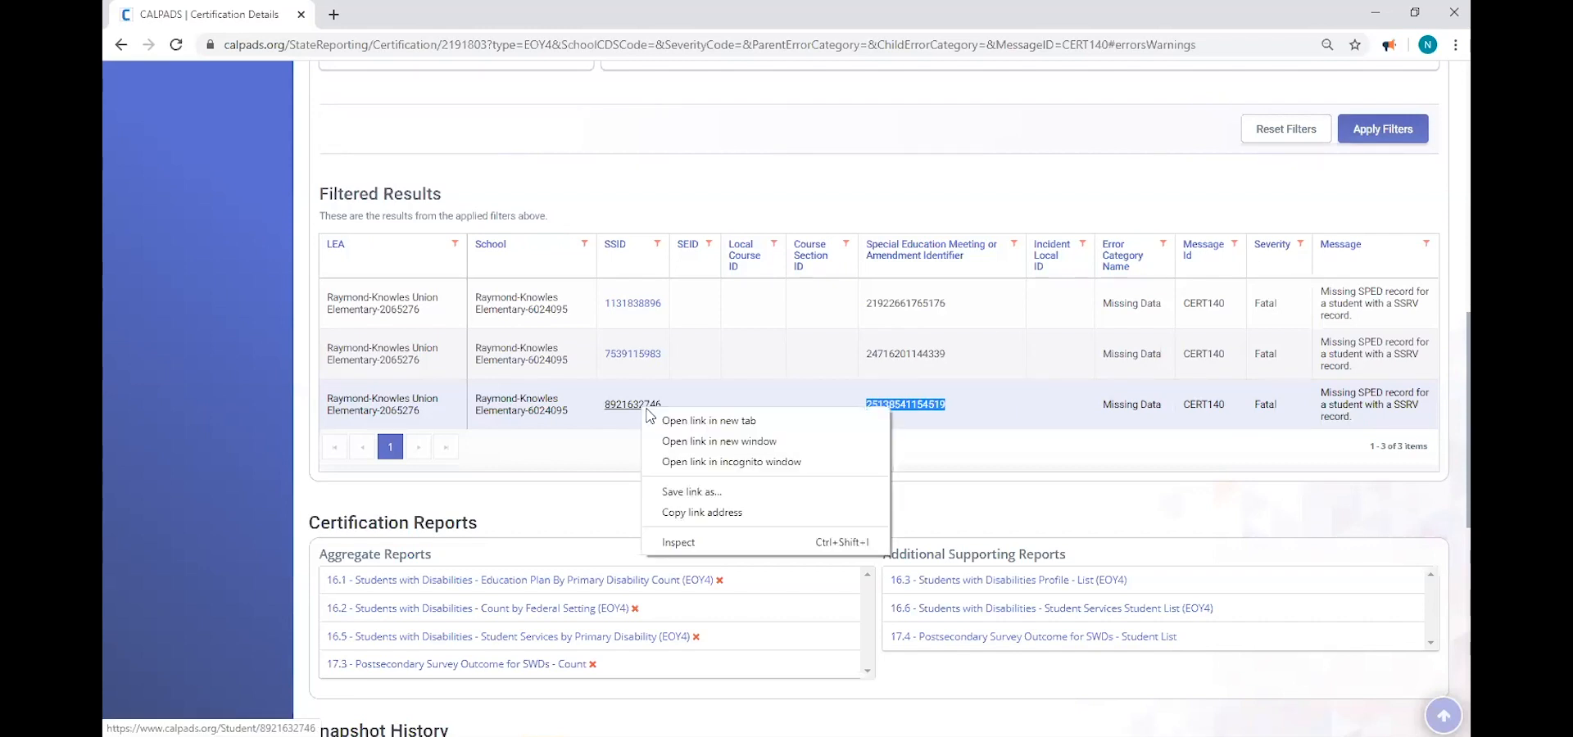
{"action": "left_click", "coordinate": [708, 421]}
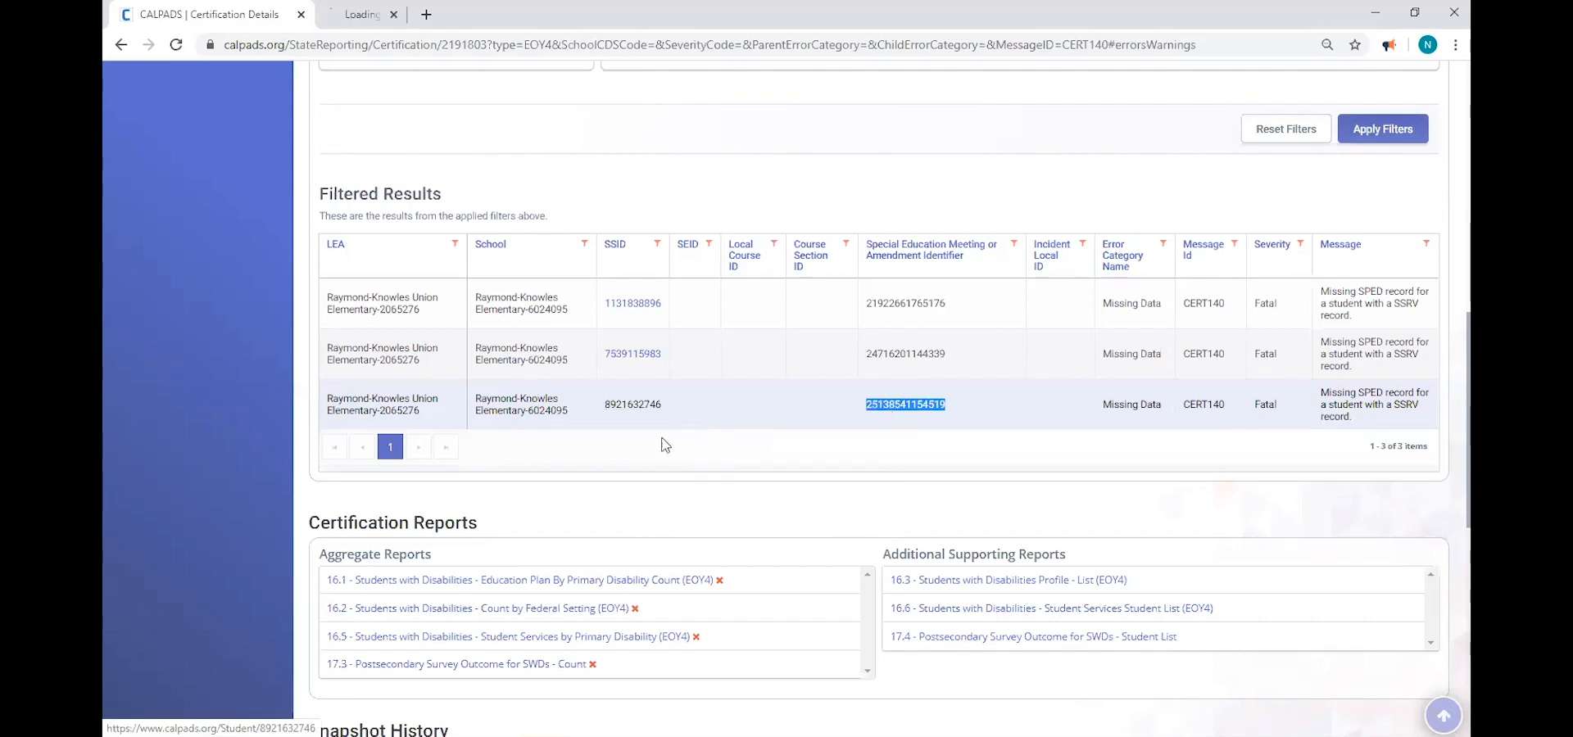
Switch to the student's StudentDetails tab and expand the Student Special Education section
{"action": "left_click", "coordinate": [633, 404]}
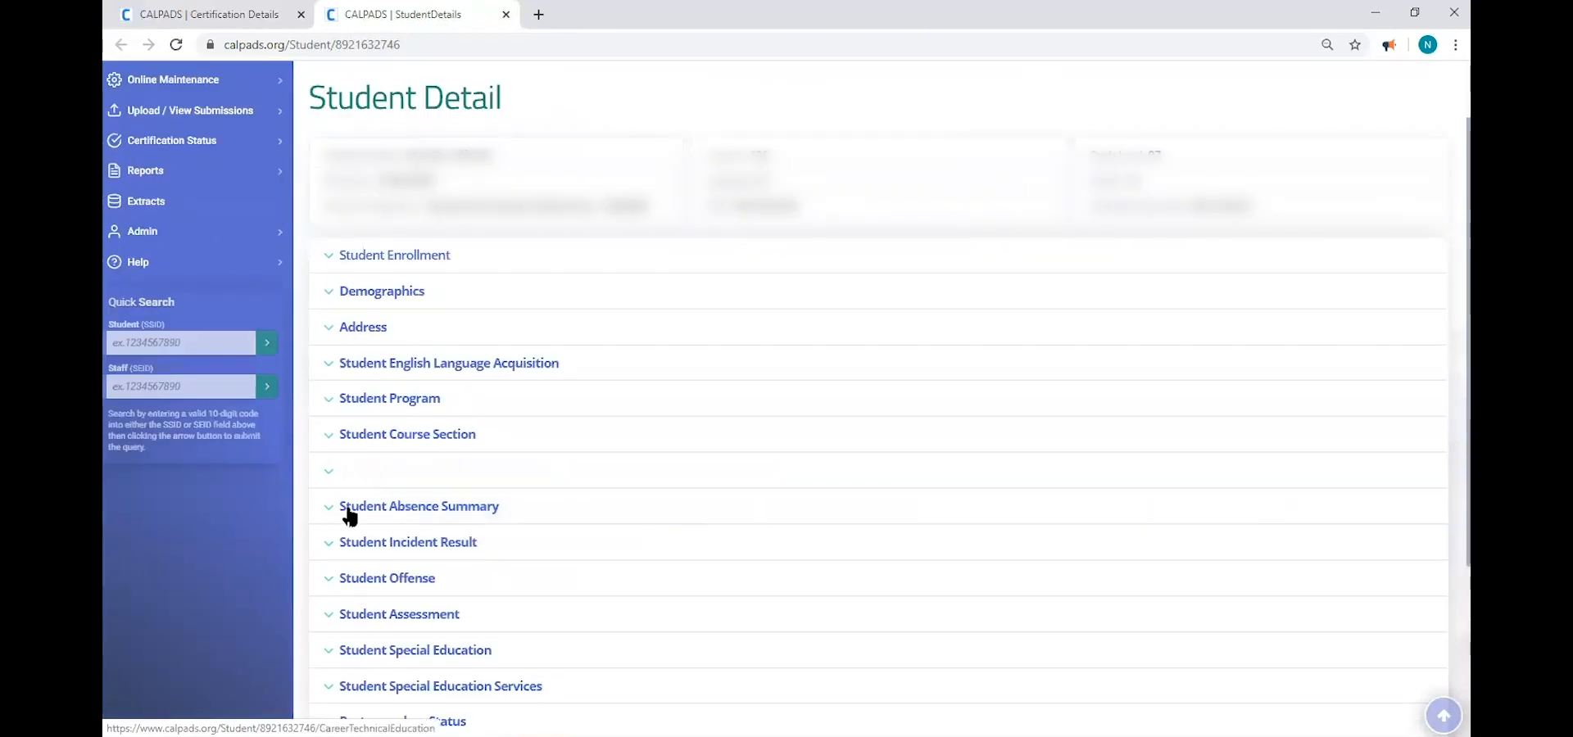
{"action": "scroll", "scroll_direction": "down", "scroll_amount": 3}
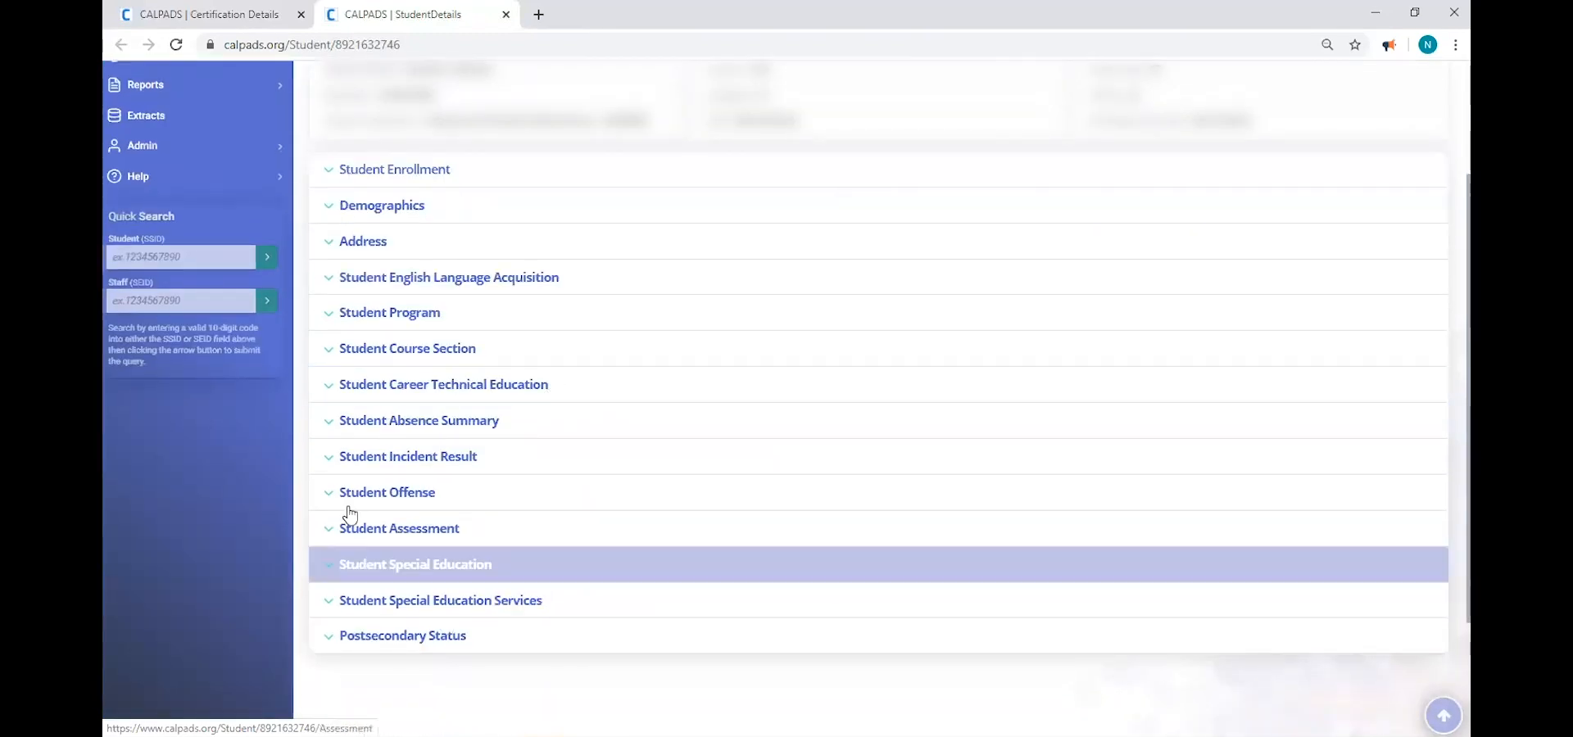
{"action": "left_click", "coordinate": [395, 169]}
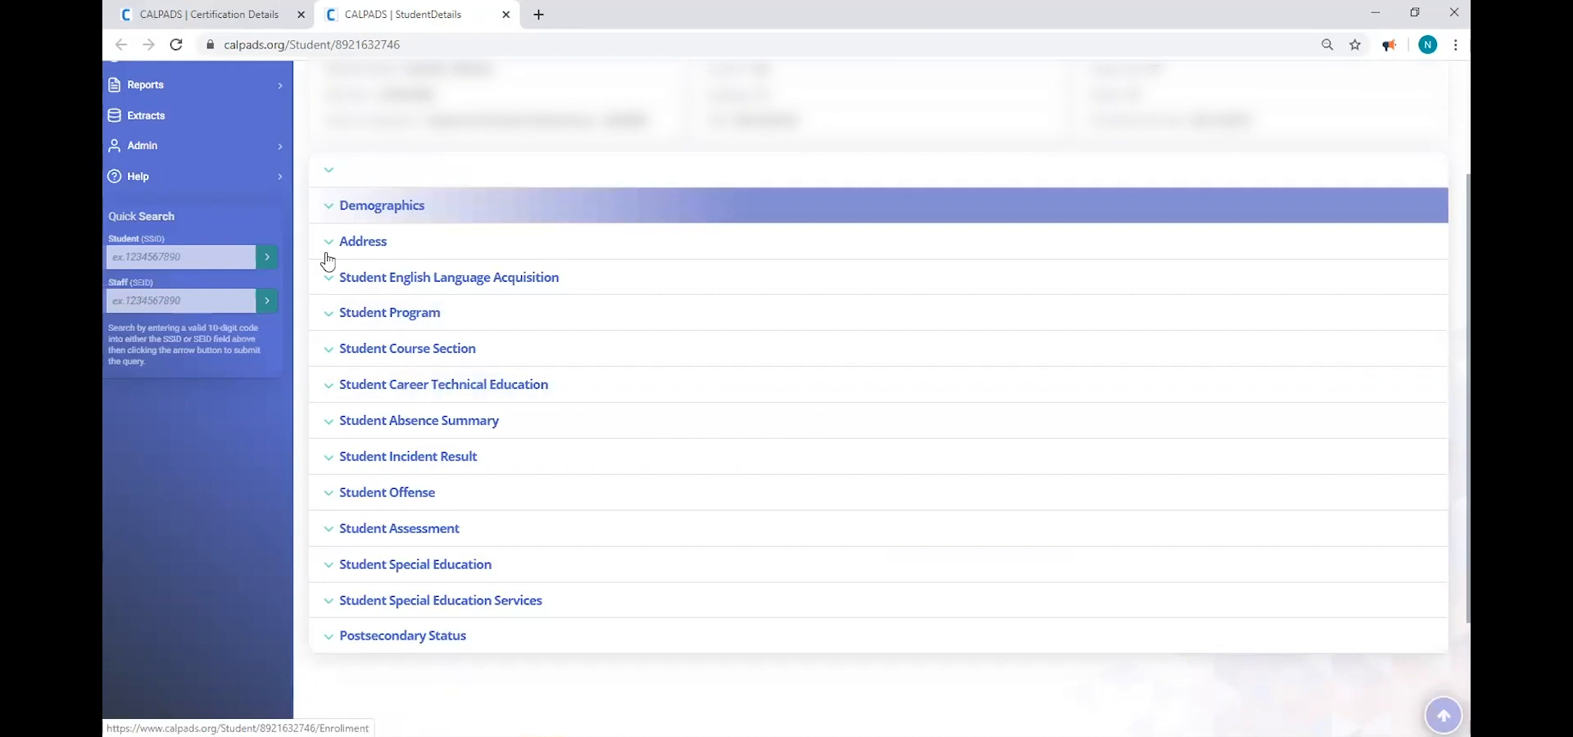
{"action": "mouse_move", "coordinate": [415, 564]}
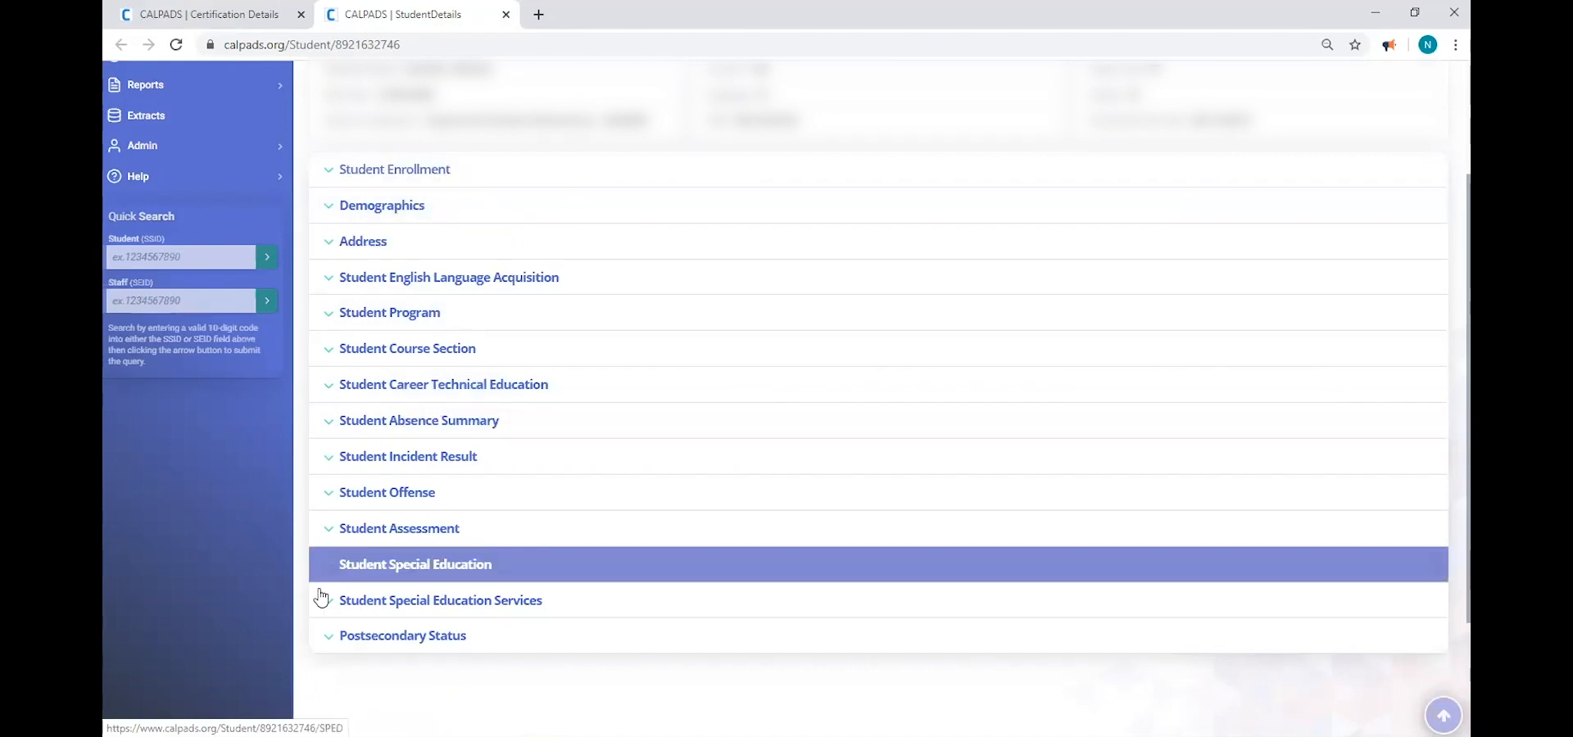
{"action": "left_click", "coordinate": [414, 563]}
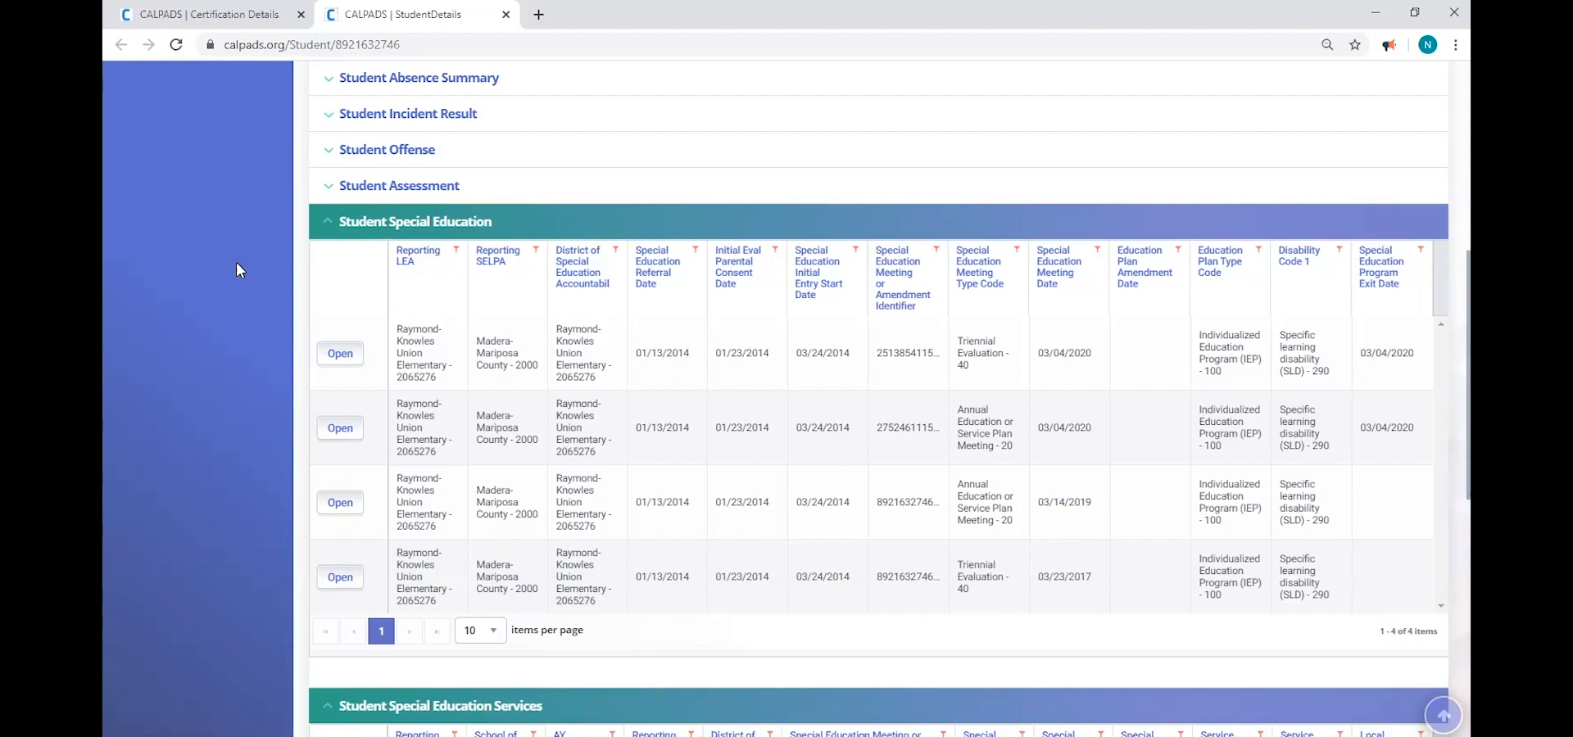
{"action": "mouse_move", "coordinate": [896, 277]}
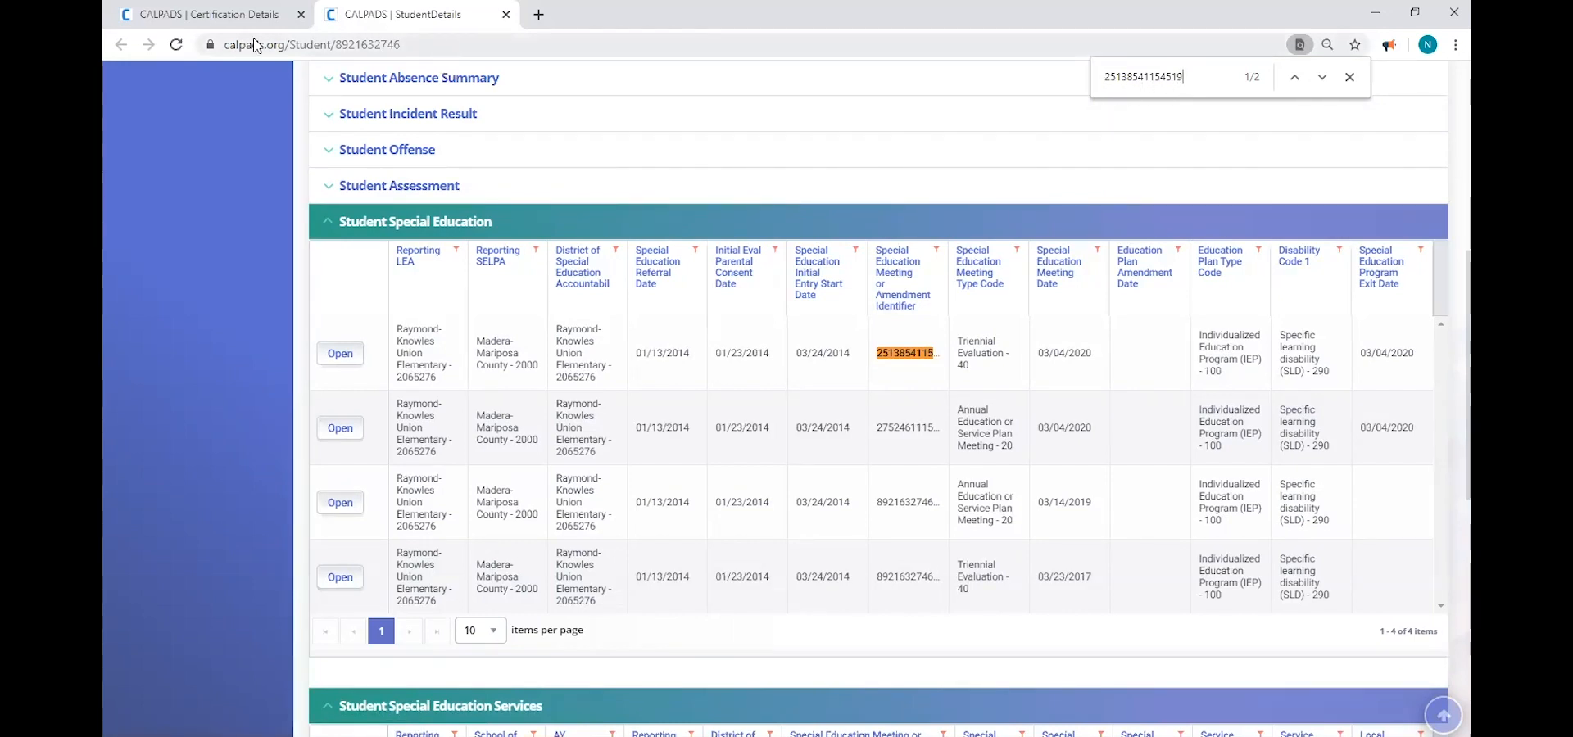
Return to the Certification Details tab to re-check the third error's meeting identifier
{"action": "left_click", "coordinate": [206, 15]}
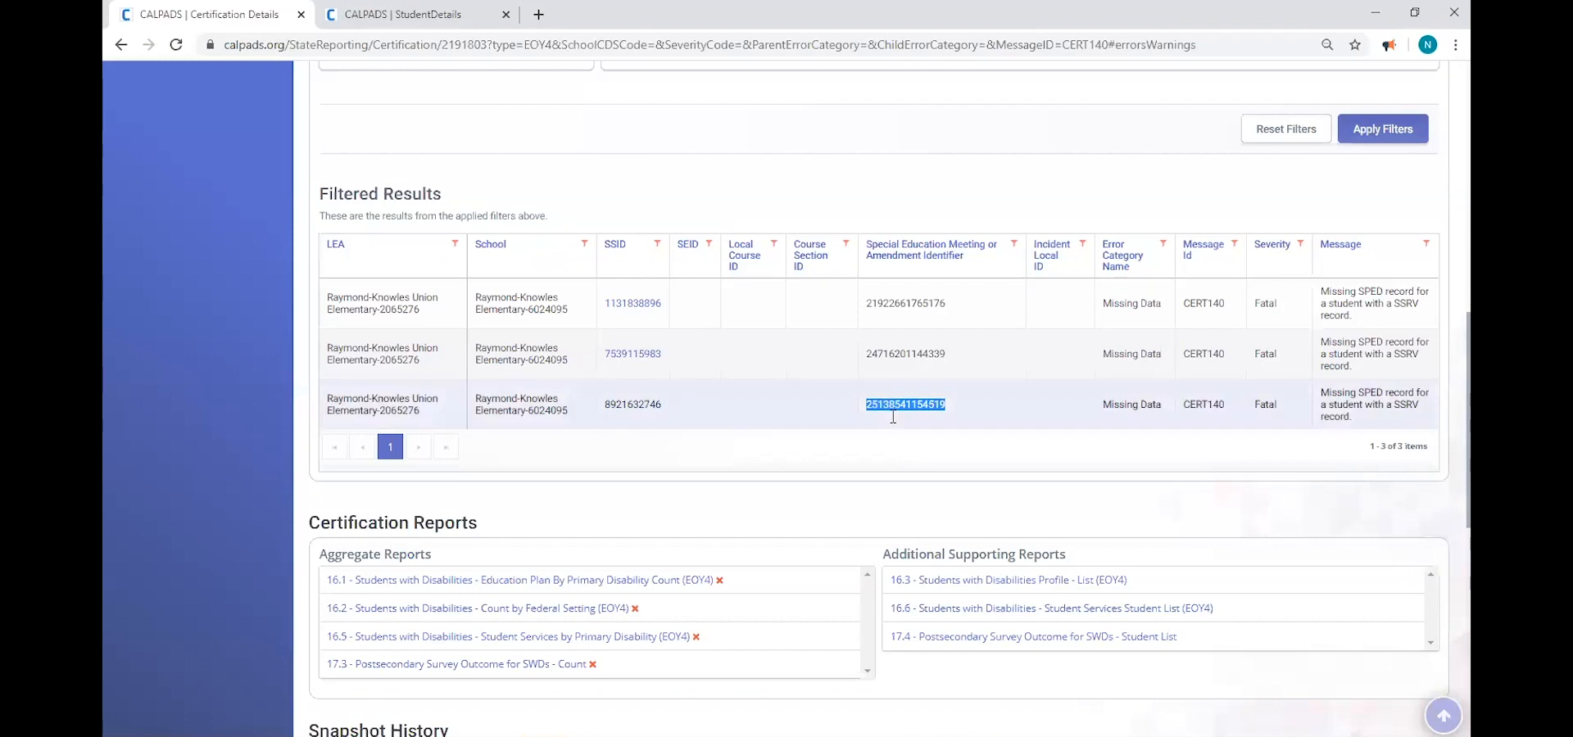
{"action": "left_click", "coordinate": [411, 15]}
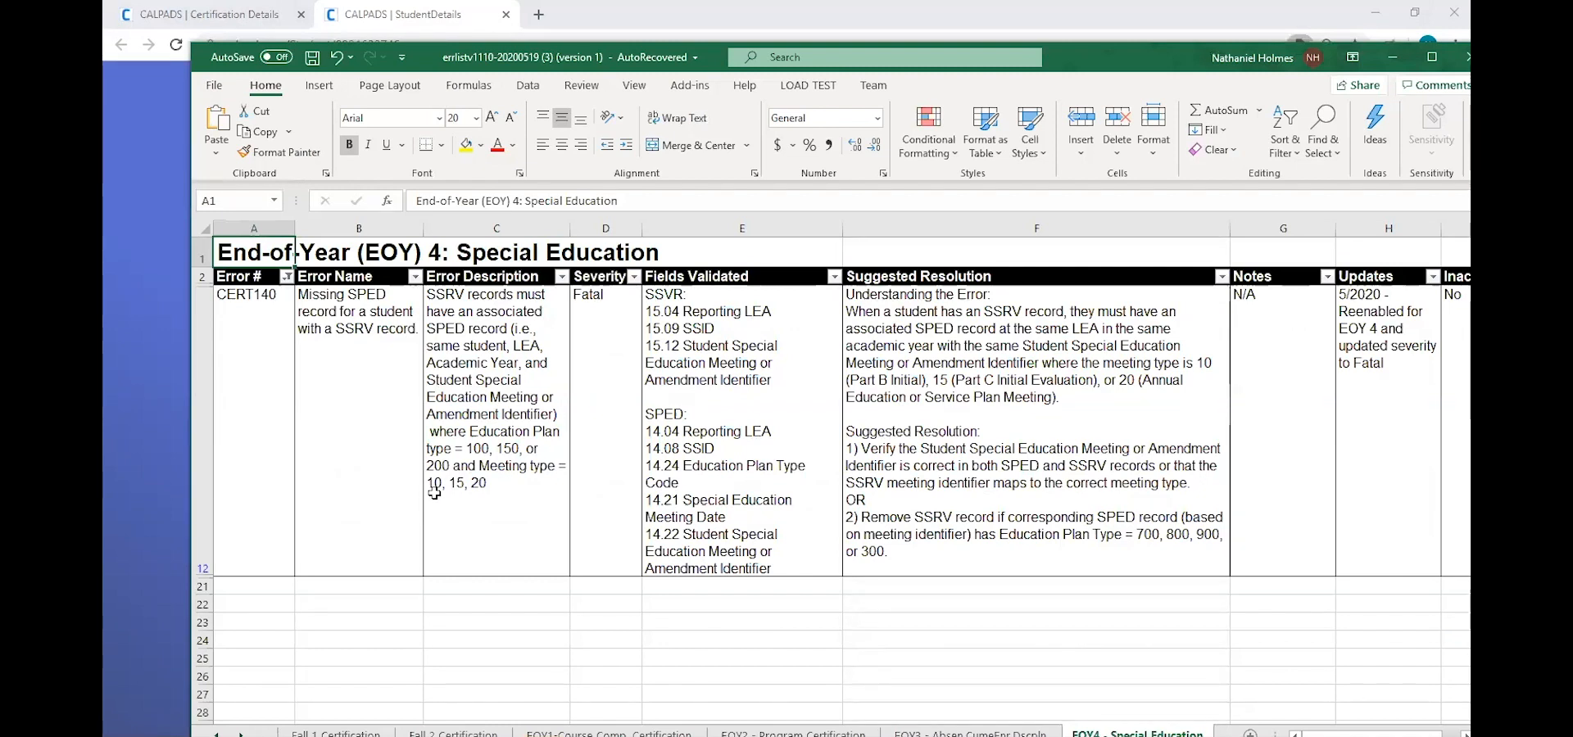
{"action": "mouse_move", "coordinate": [470, 502]}
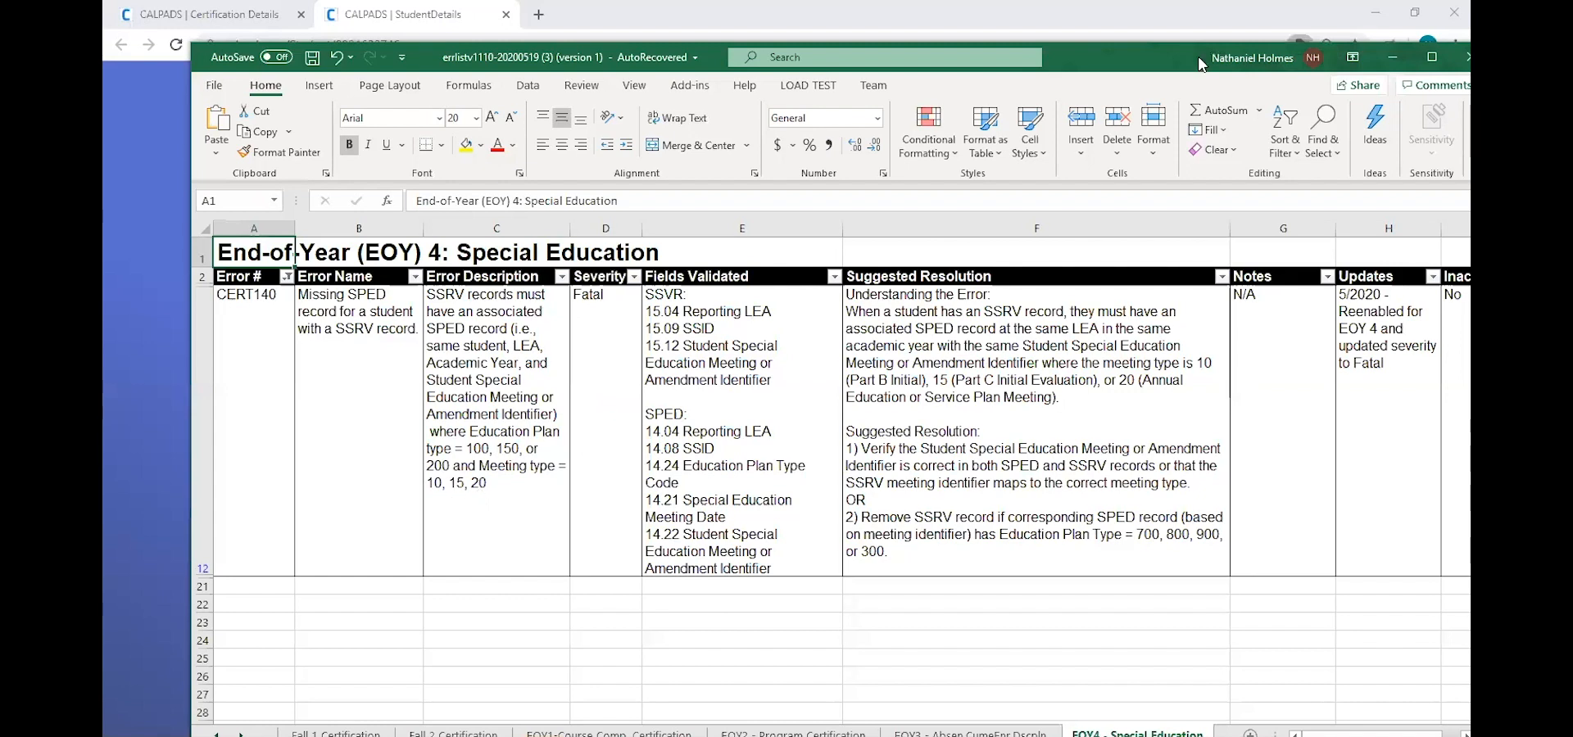
{"action": "mouse_move", "coordinate": [1201, 64]}
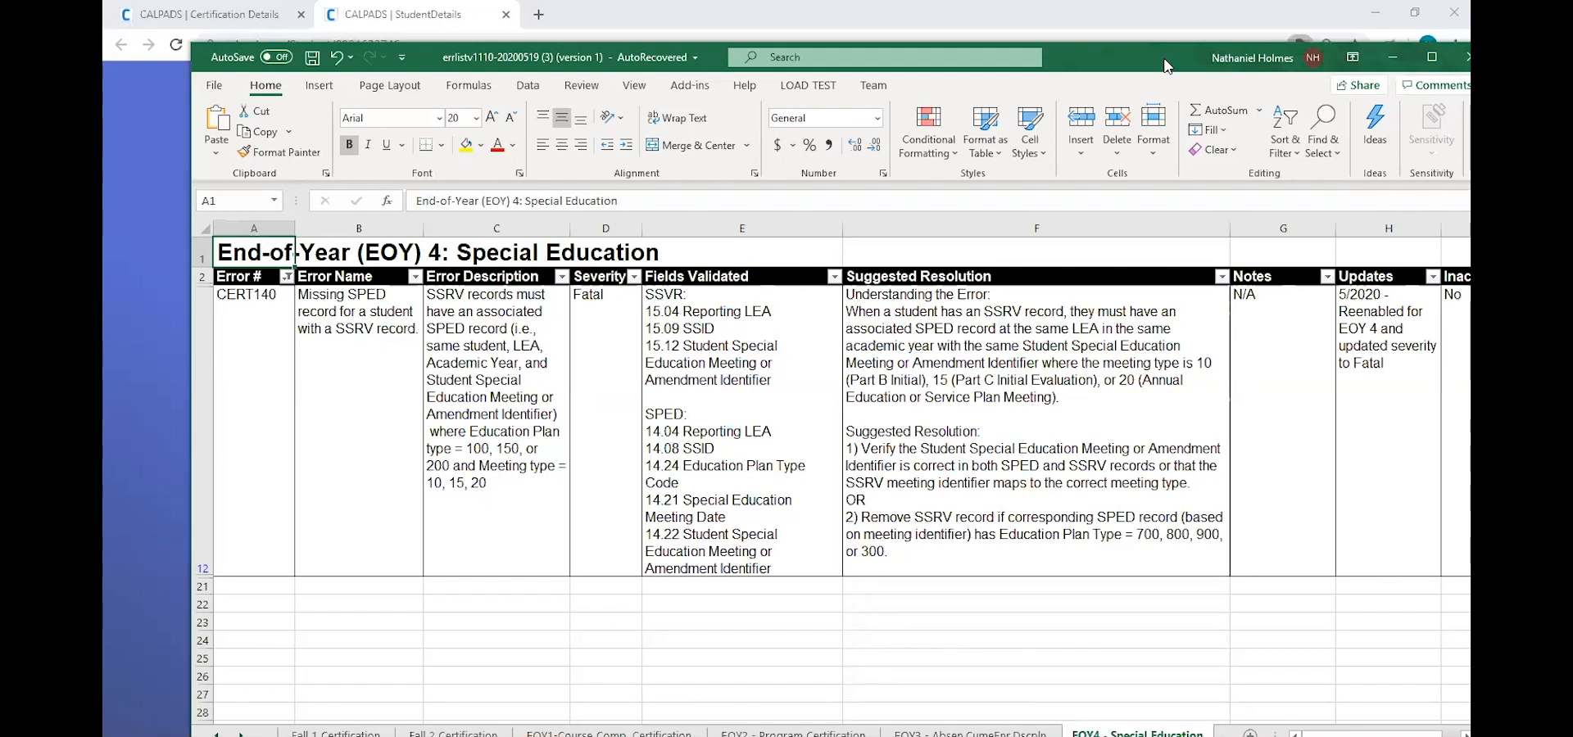
Back on the student record, jump to the identifier's second match in Student Special Education Services
{"action": "left_click", "coordinate": [412, 15]}
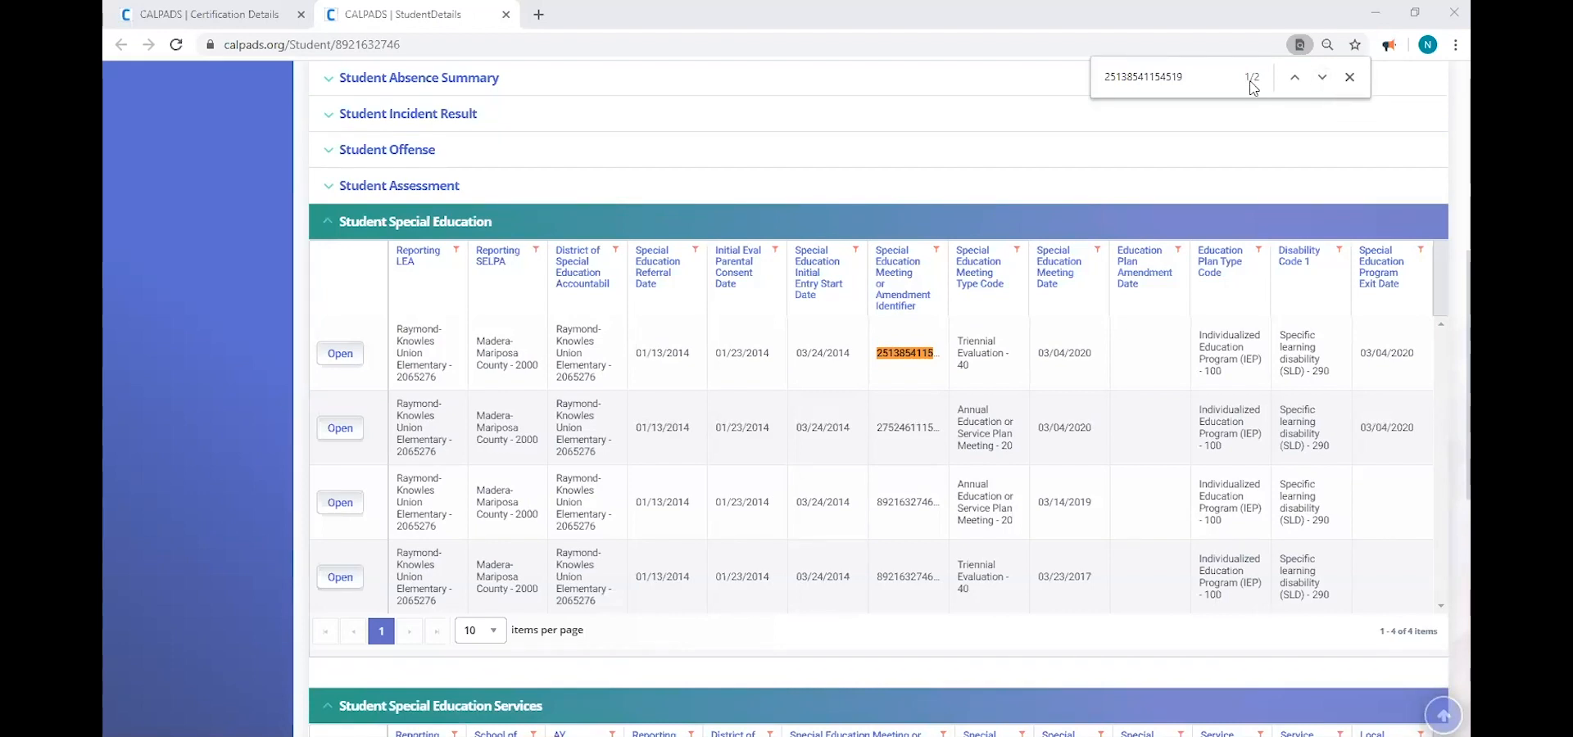
{"action": "mouse_move", "coordinate": [1253, 87]}
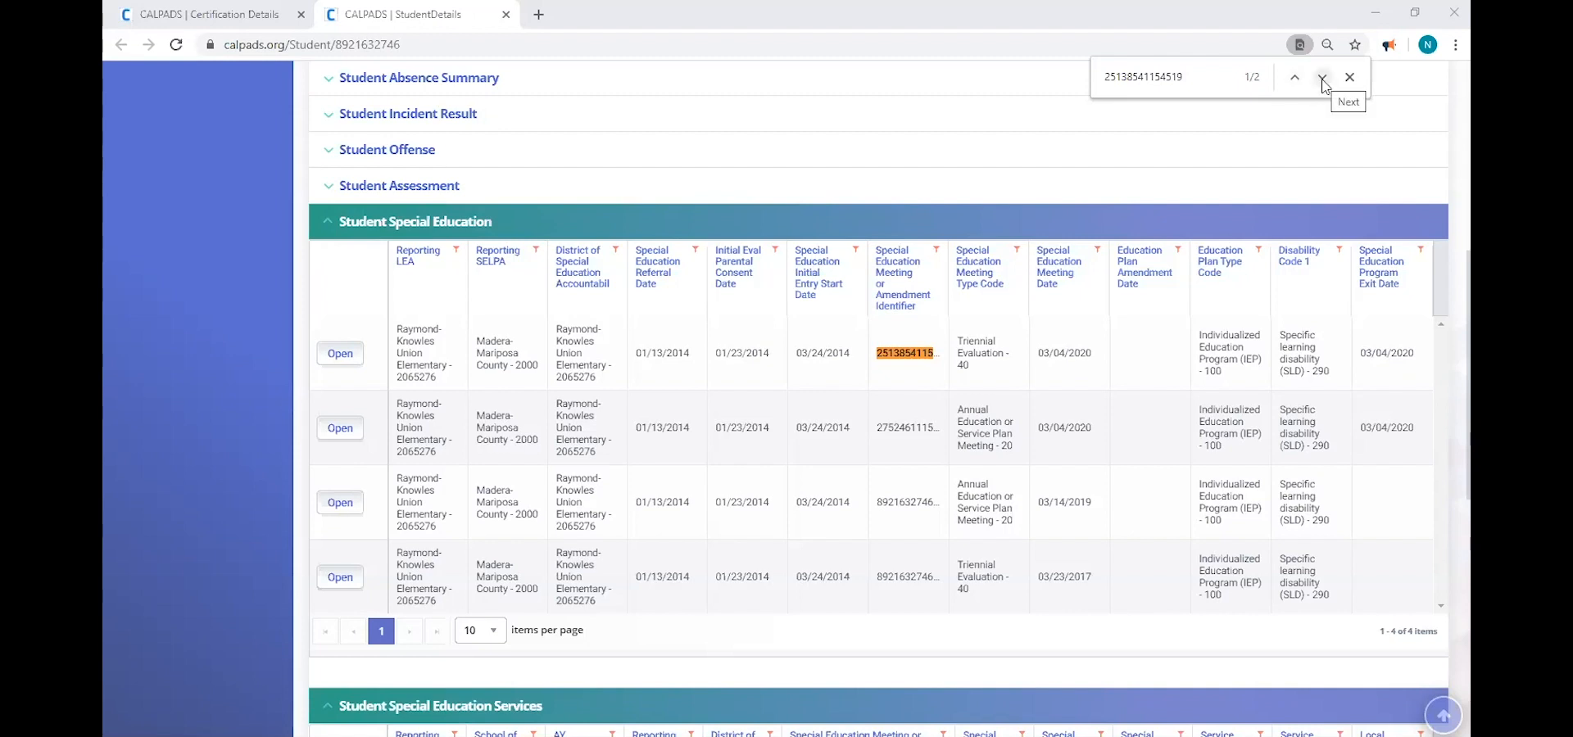
{"action": "left_click", "coordinate": [1322, 77]}
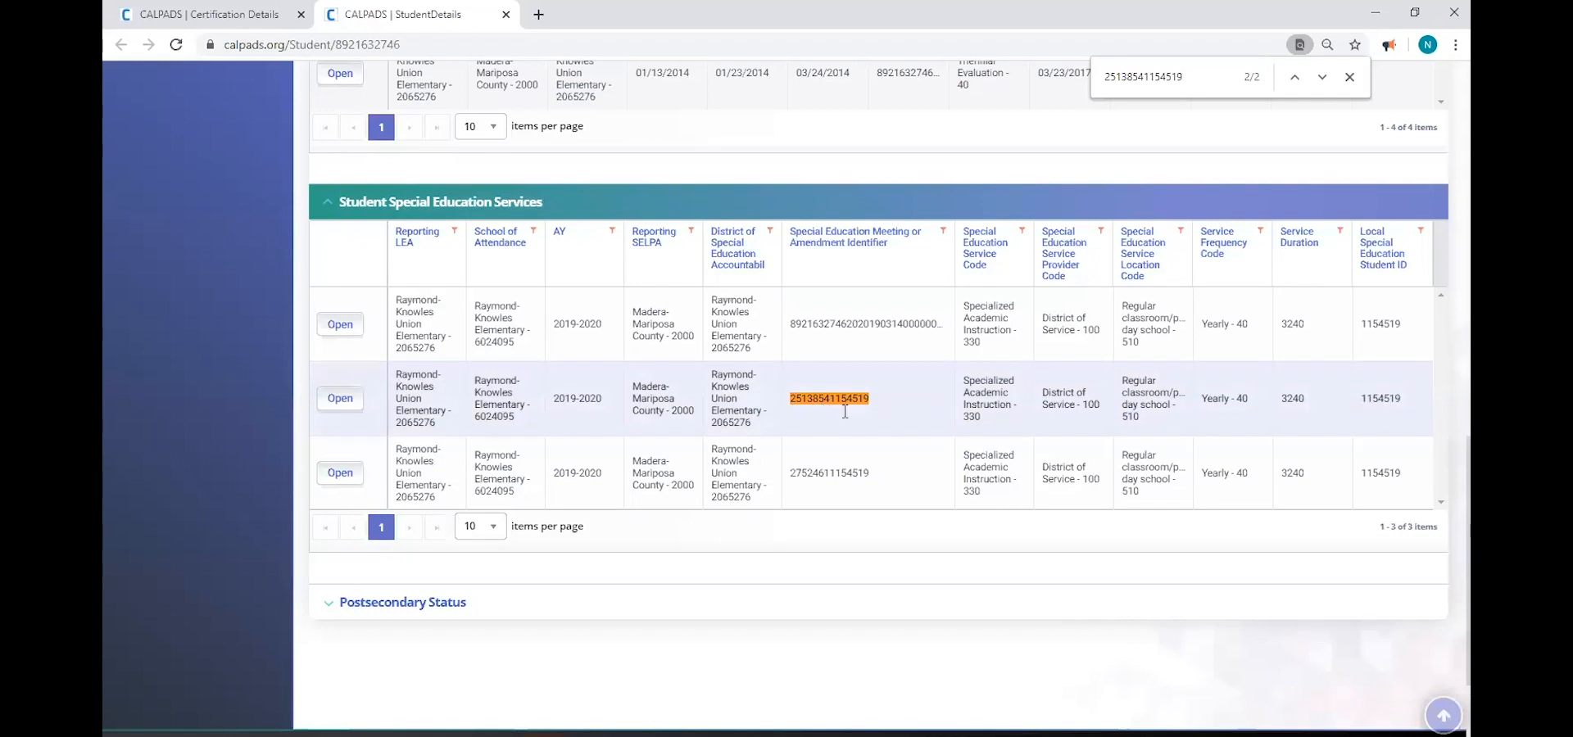
{"action": "mouse_move", "coordinate": [835, 415]}
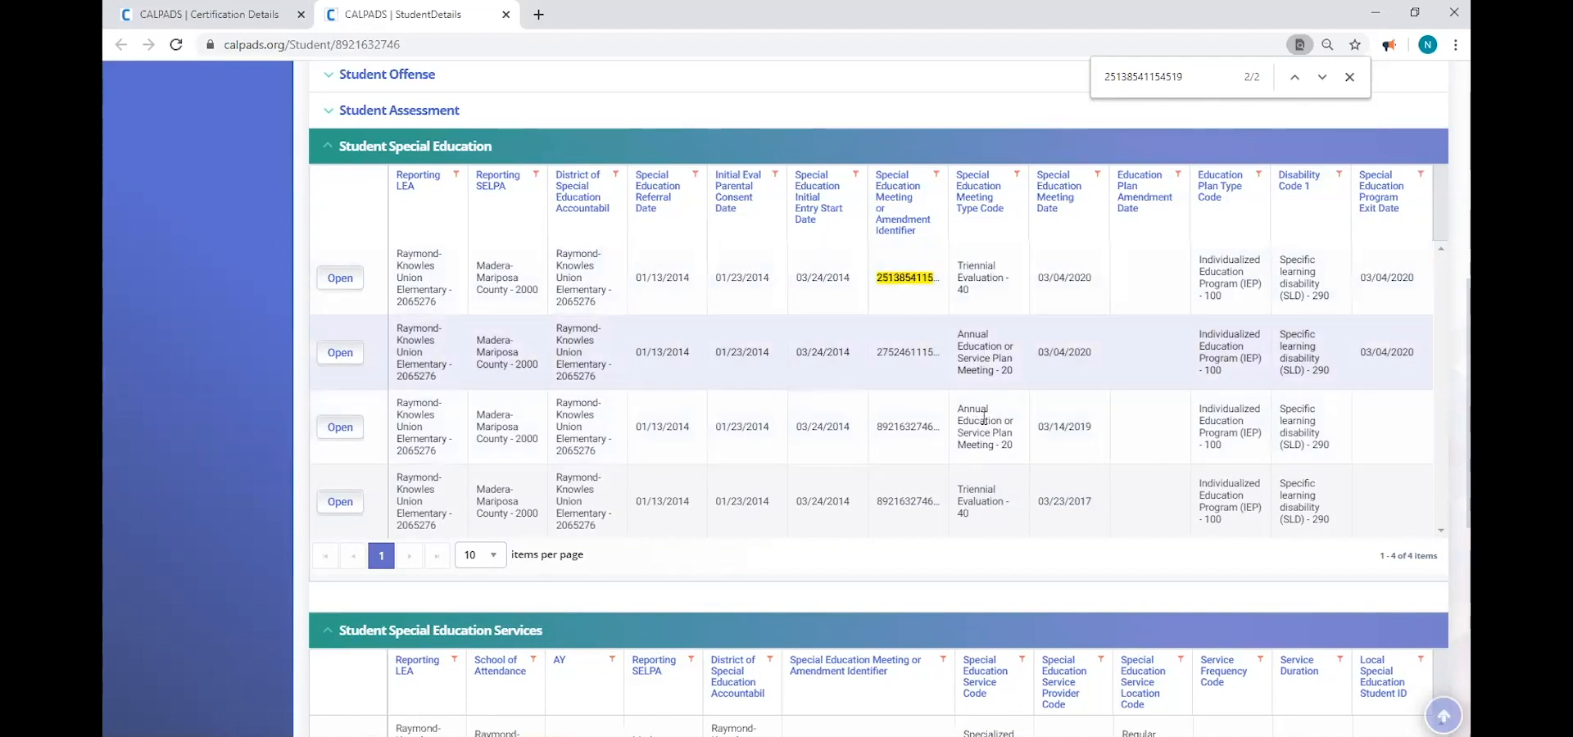
{"action": "mouse_move", "coordinate": [983, 372]}
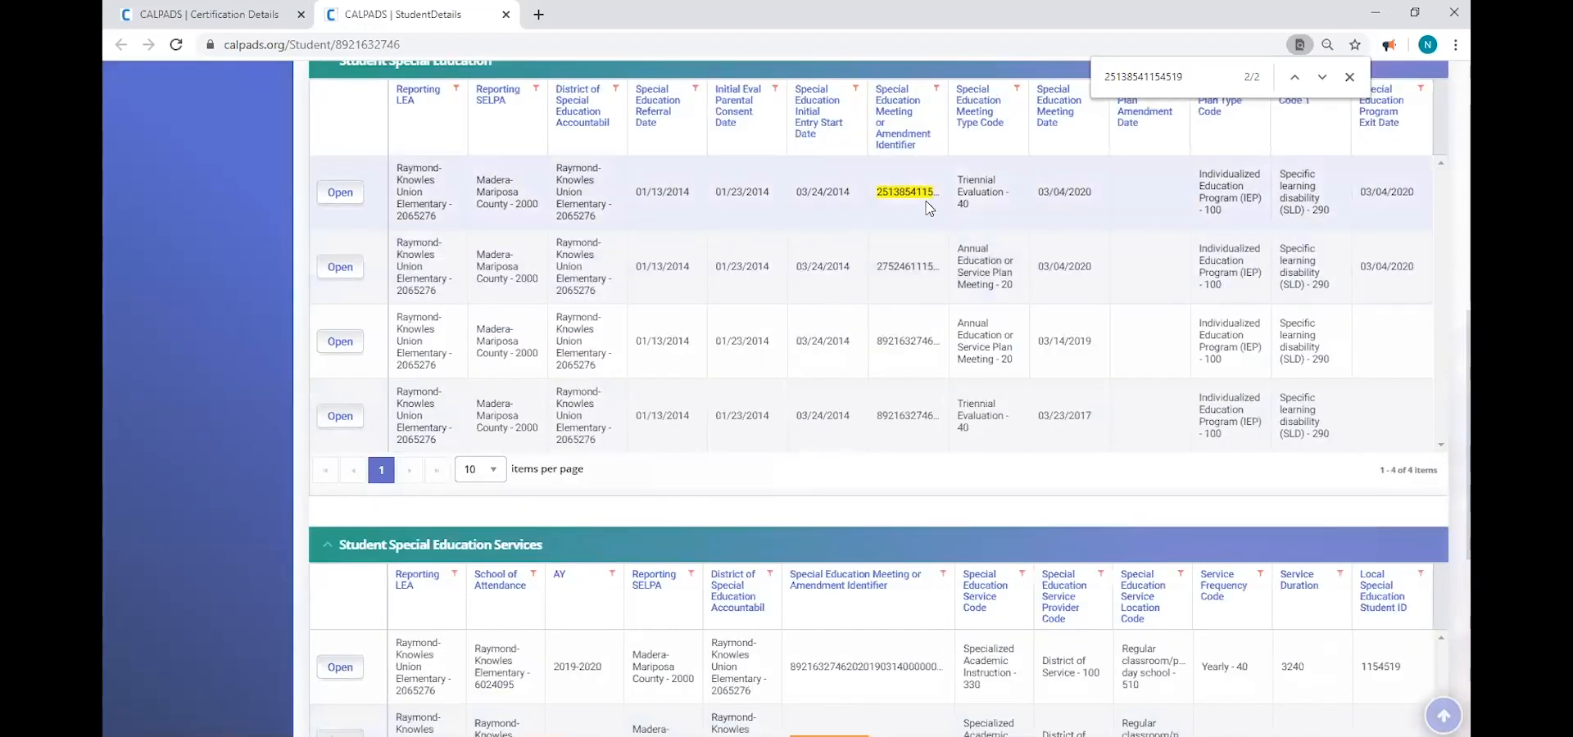
{"action": "scroll", "scroll_direction": "down", "scroll_amount": 3}
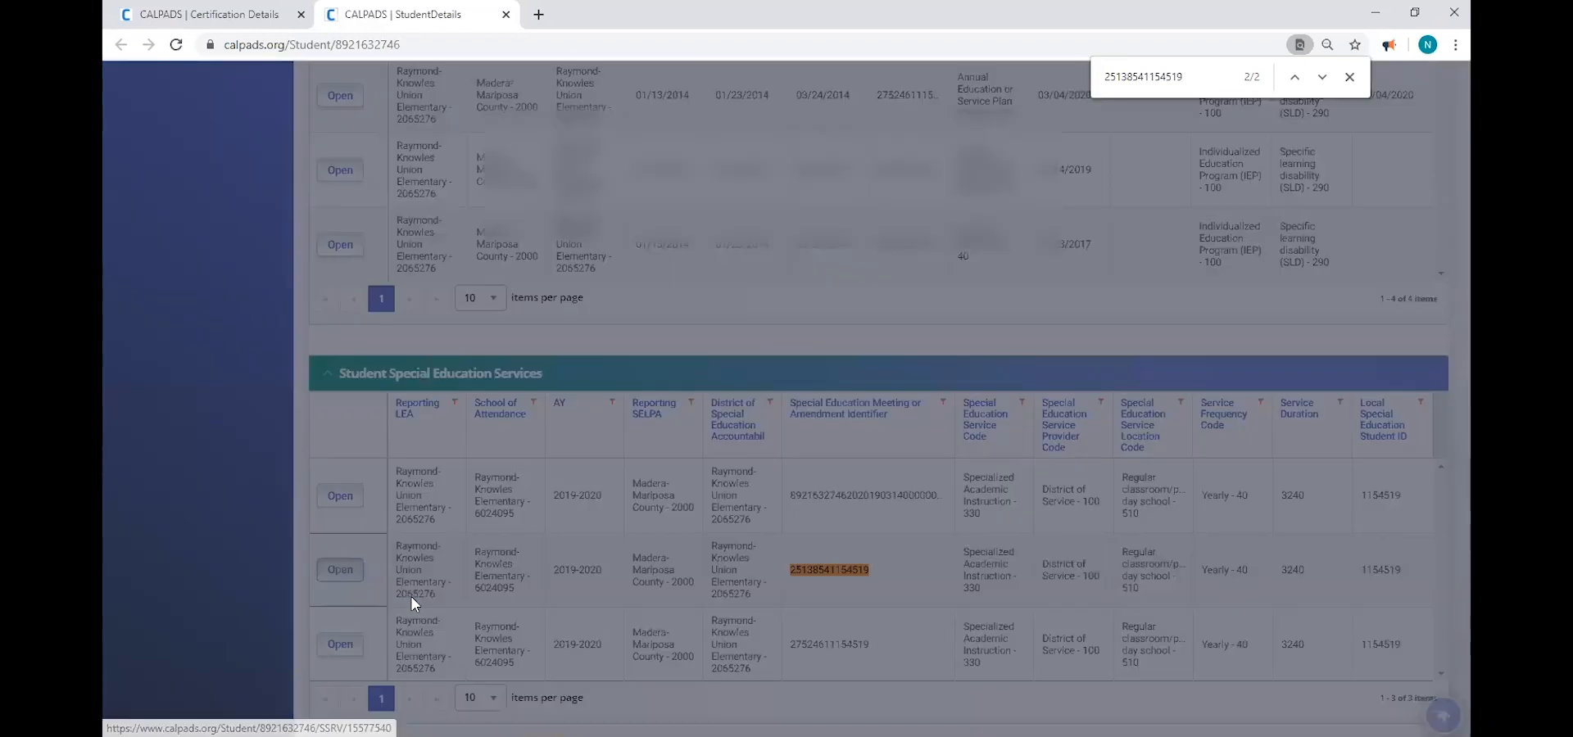
{"action": "left_click", "coordinate": [340, 571]}
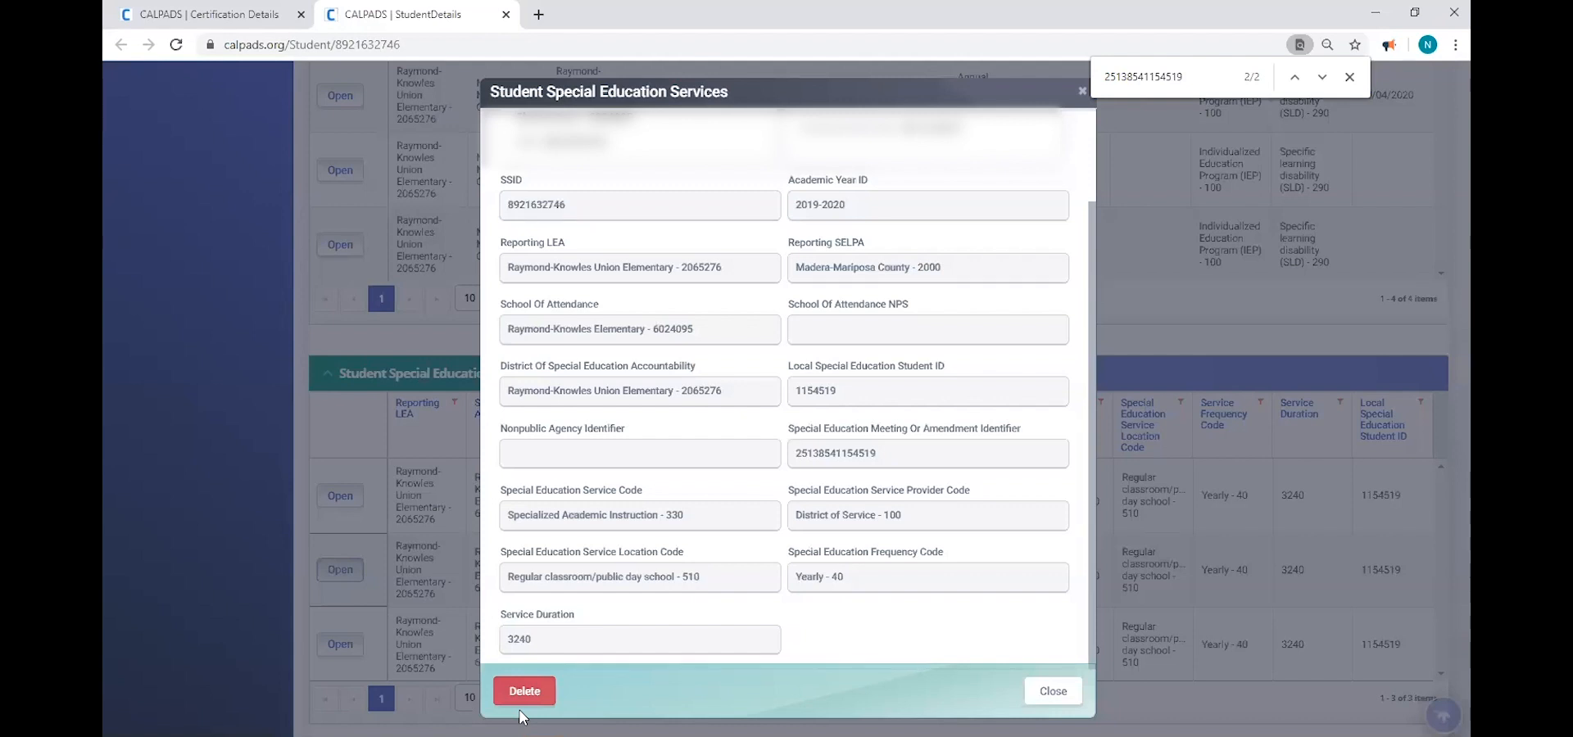
{"action": "mouse_move", "coordinate": [913, 180]}
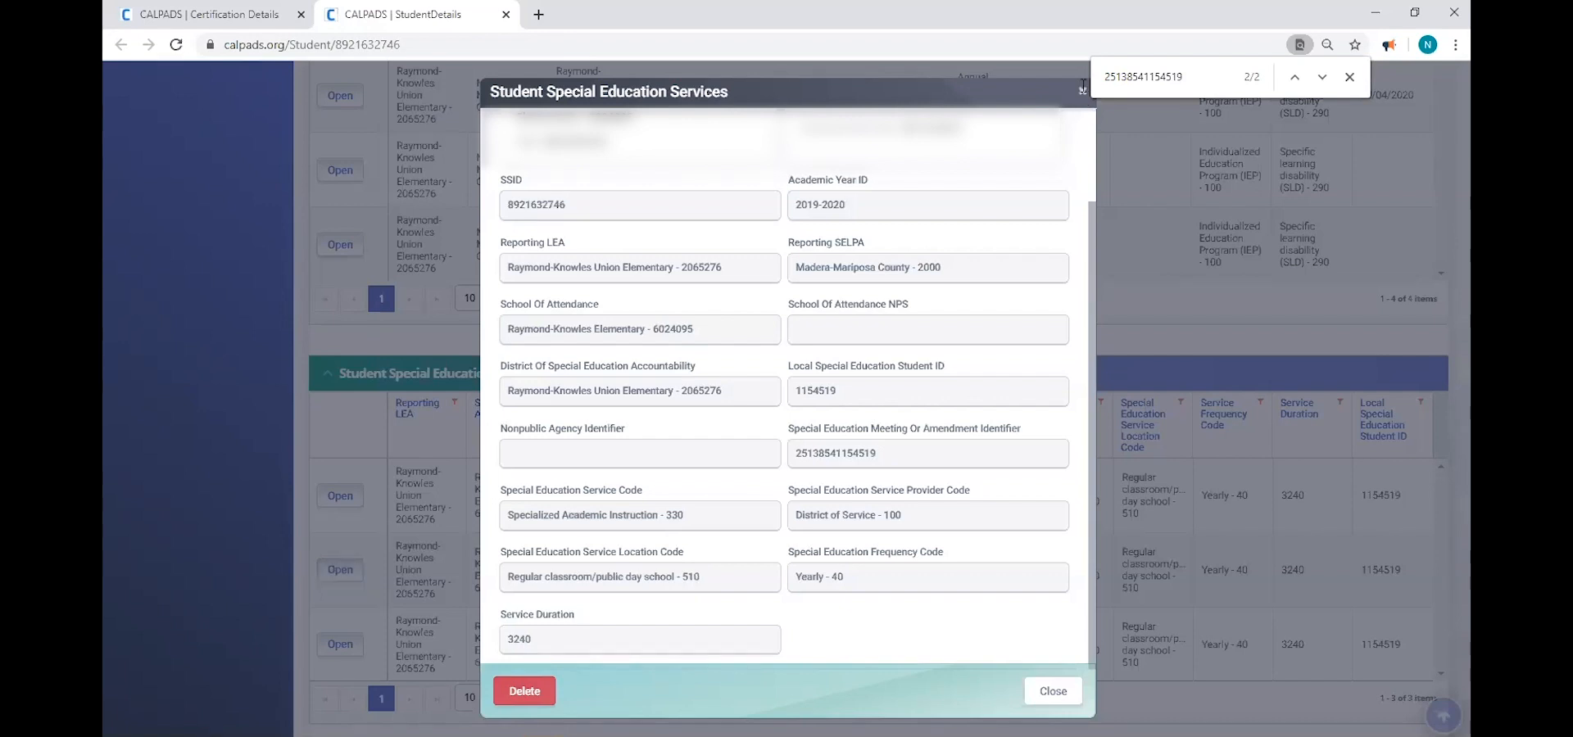
{"action": "left_click", "coordinate": [1052, 691]}
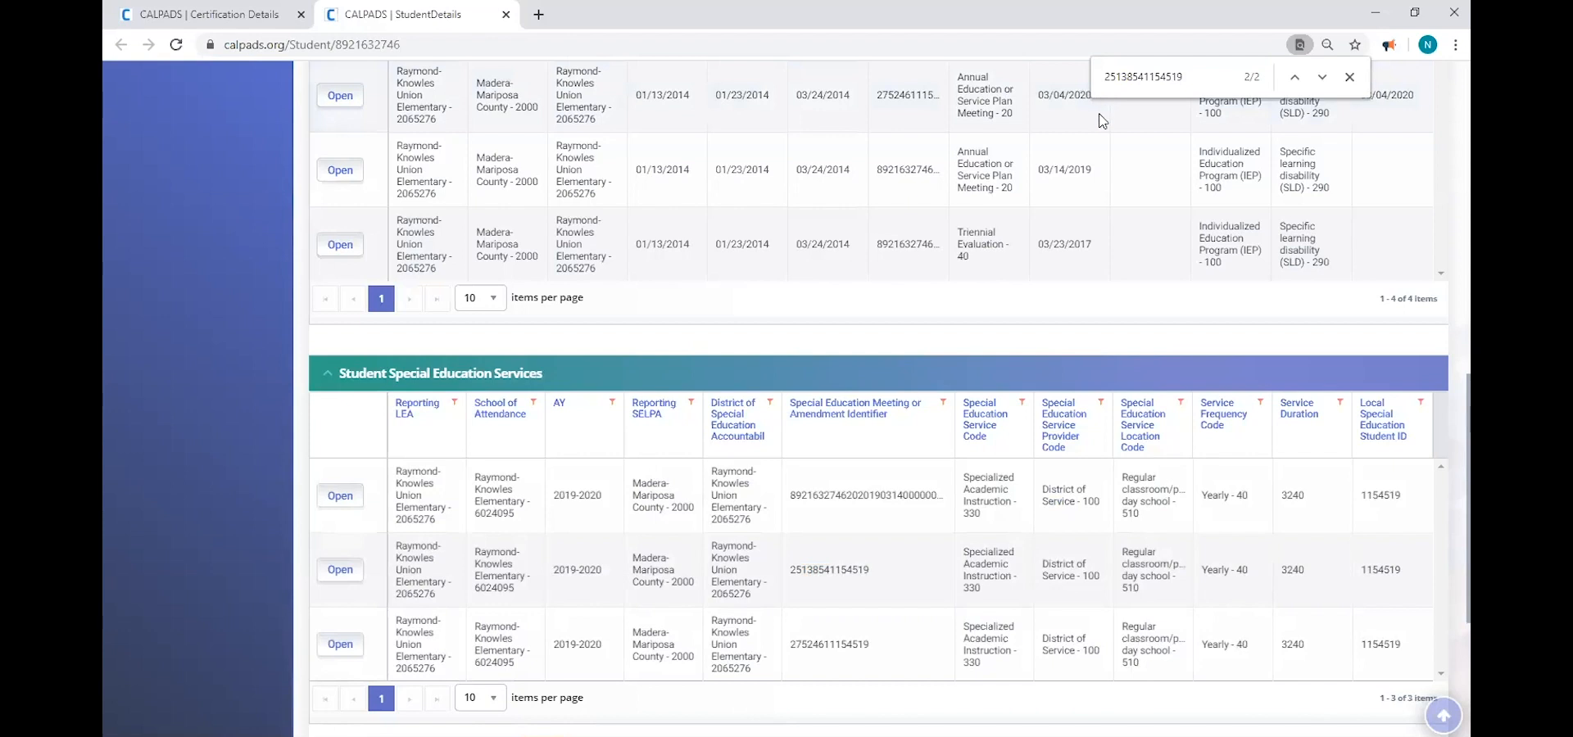
{"action": "mouse_move", "coordinate": [116, 572]}
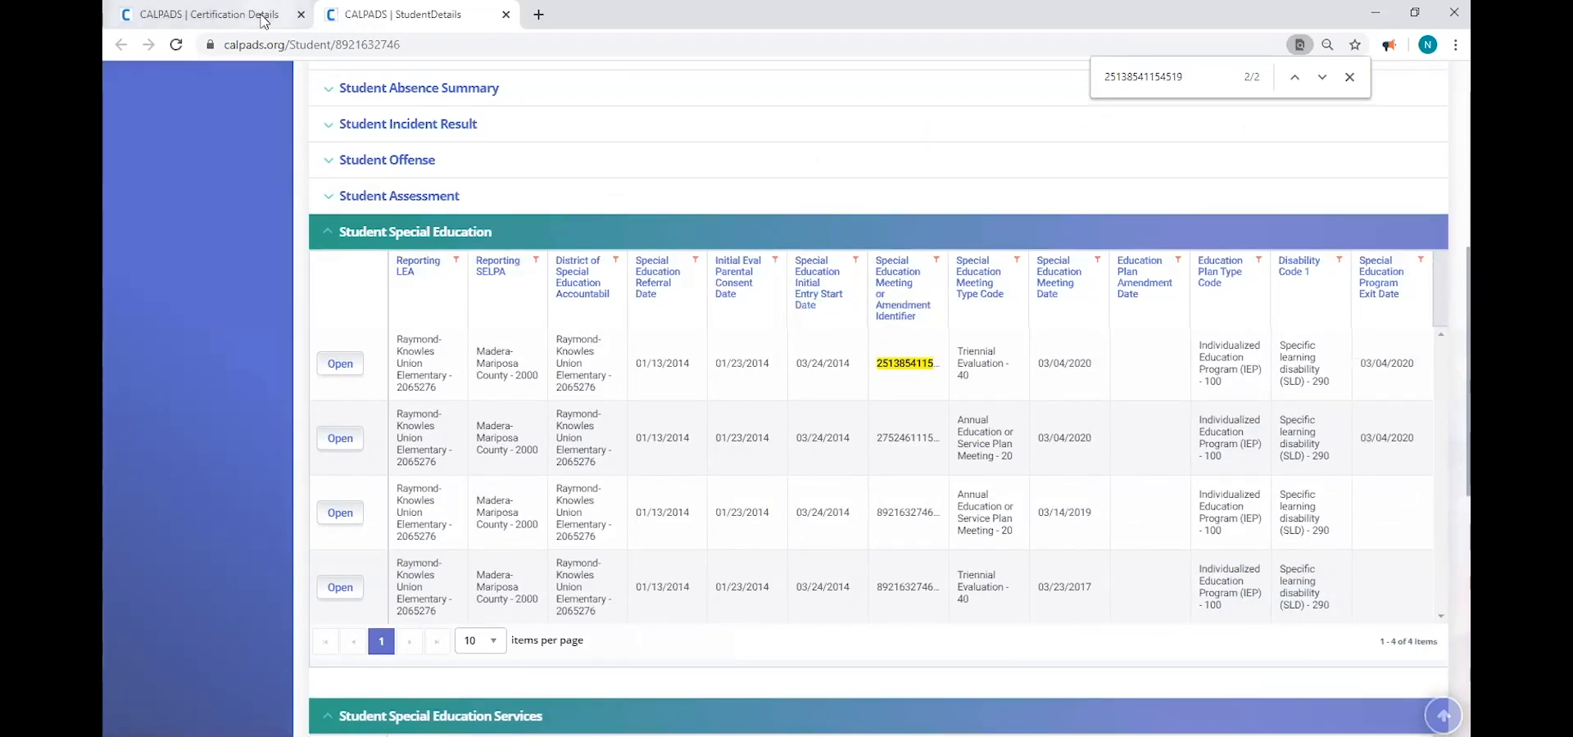
{"action": "left_click", "coordinate": [207, 15]}
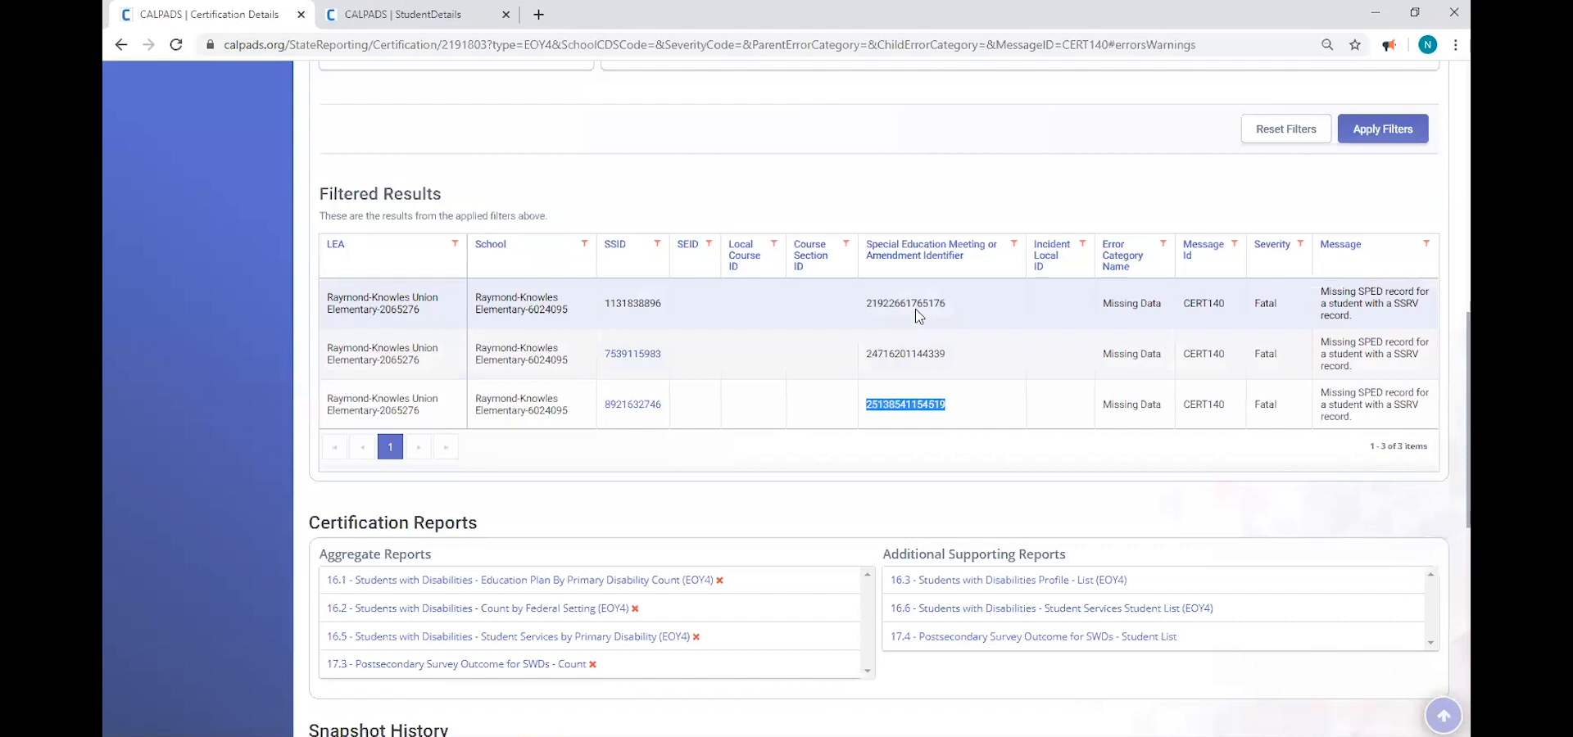
{"action": "left_click", "coordinate": [911, 303]}
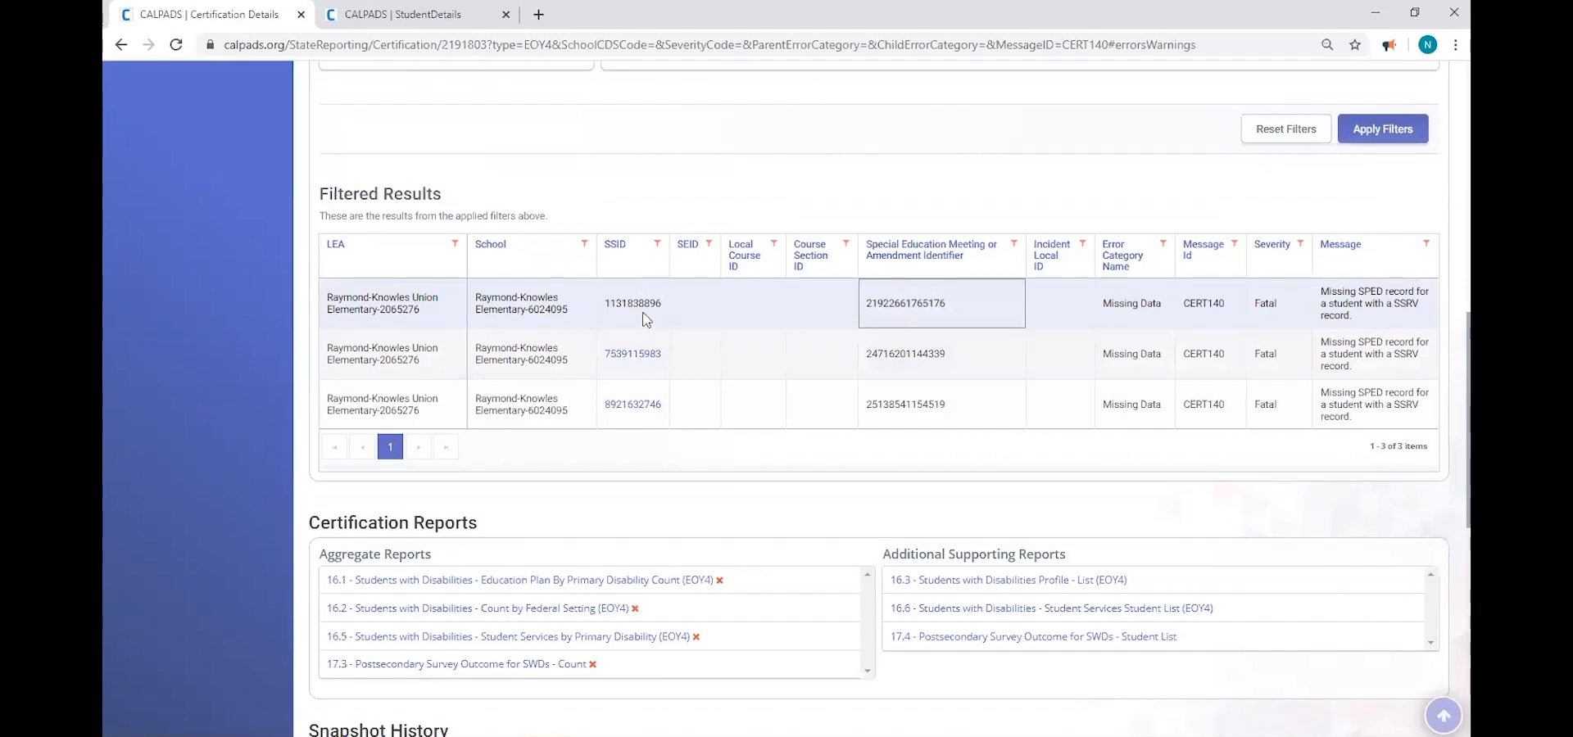
{"action": "right_click", "coordinate": [905, 303]}
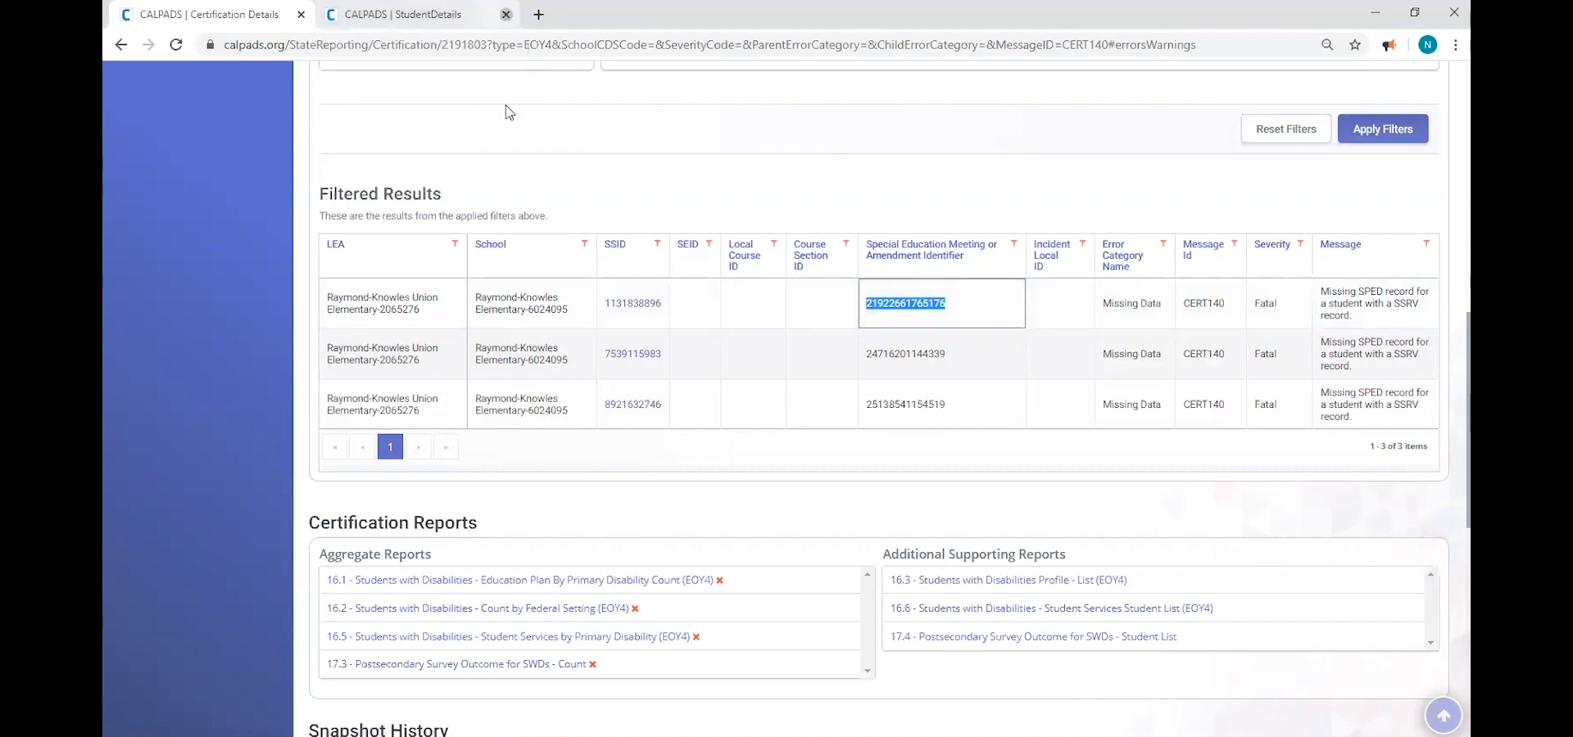
{"action": "right_click", "coordinate": [623, 301]}
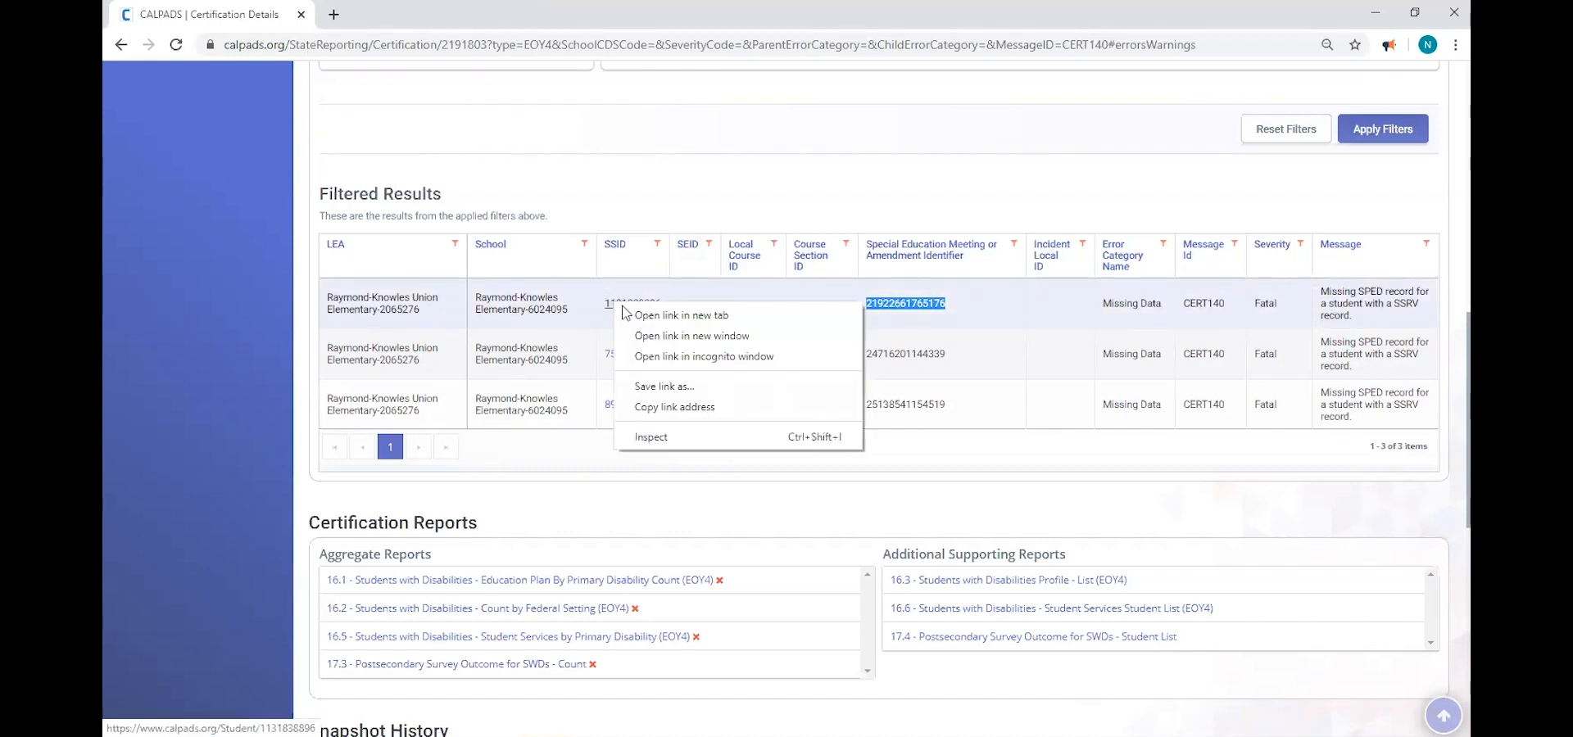
{"action": "mouse_move", "coordinate": [679, 314]}
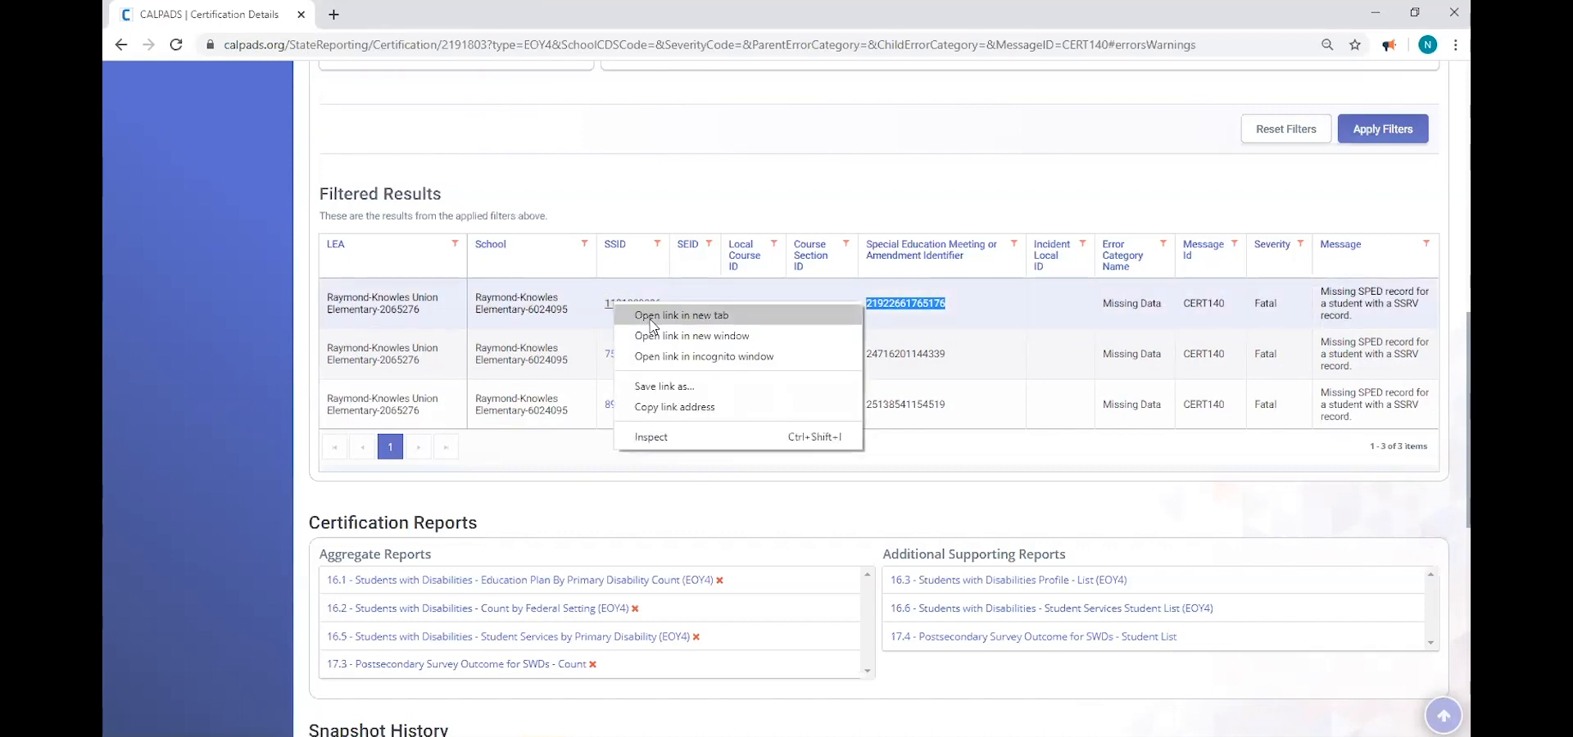
{"action": "mouse_move", "coordinate": [669, 341]}
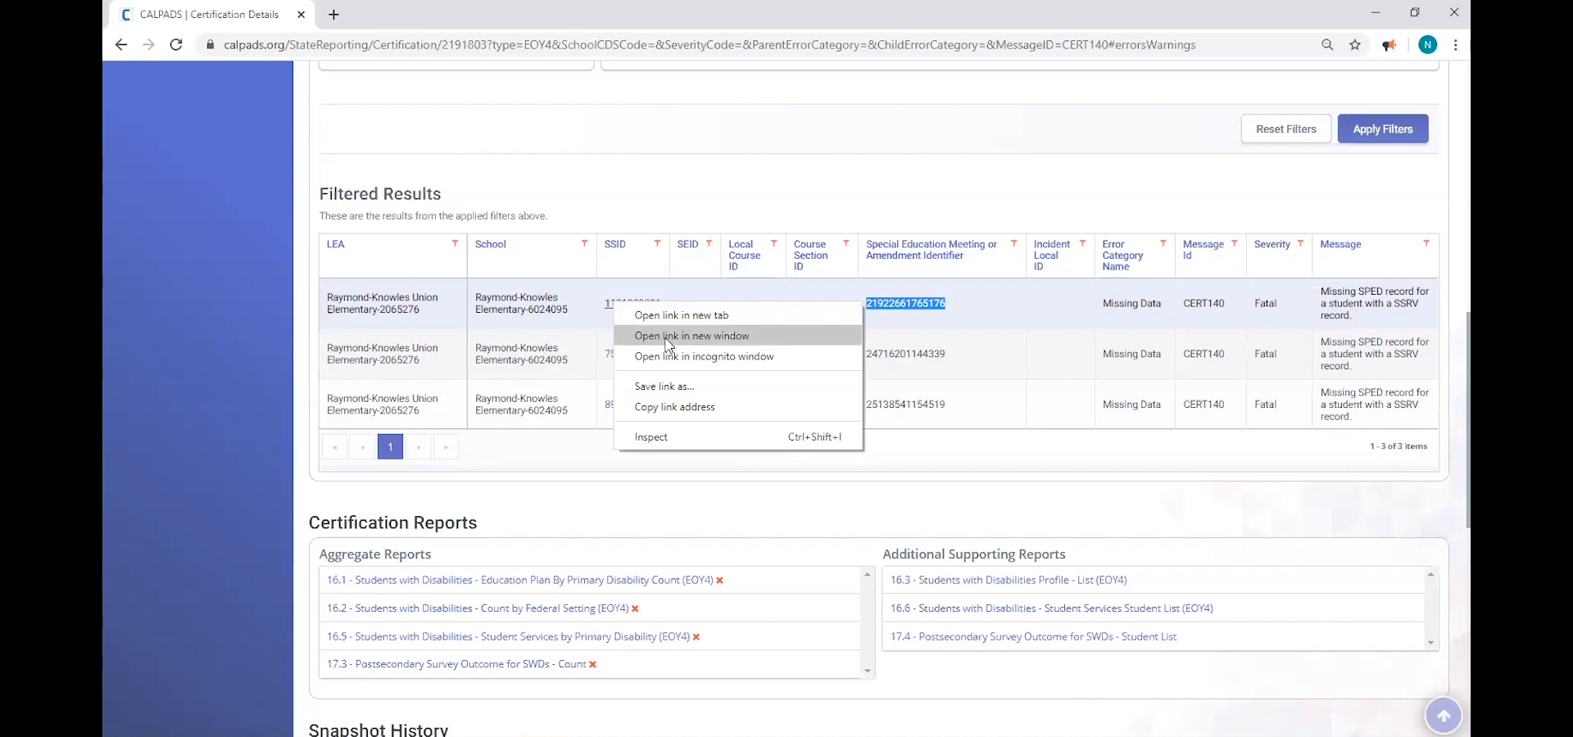
{"action": "mouse_move", "coordinate": [669, 321]}
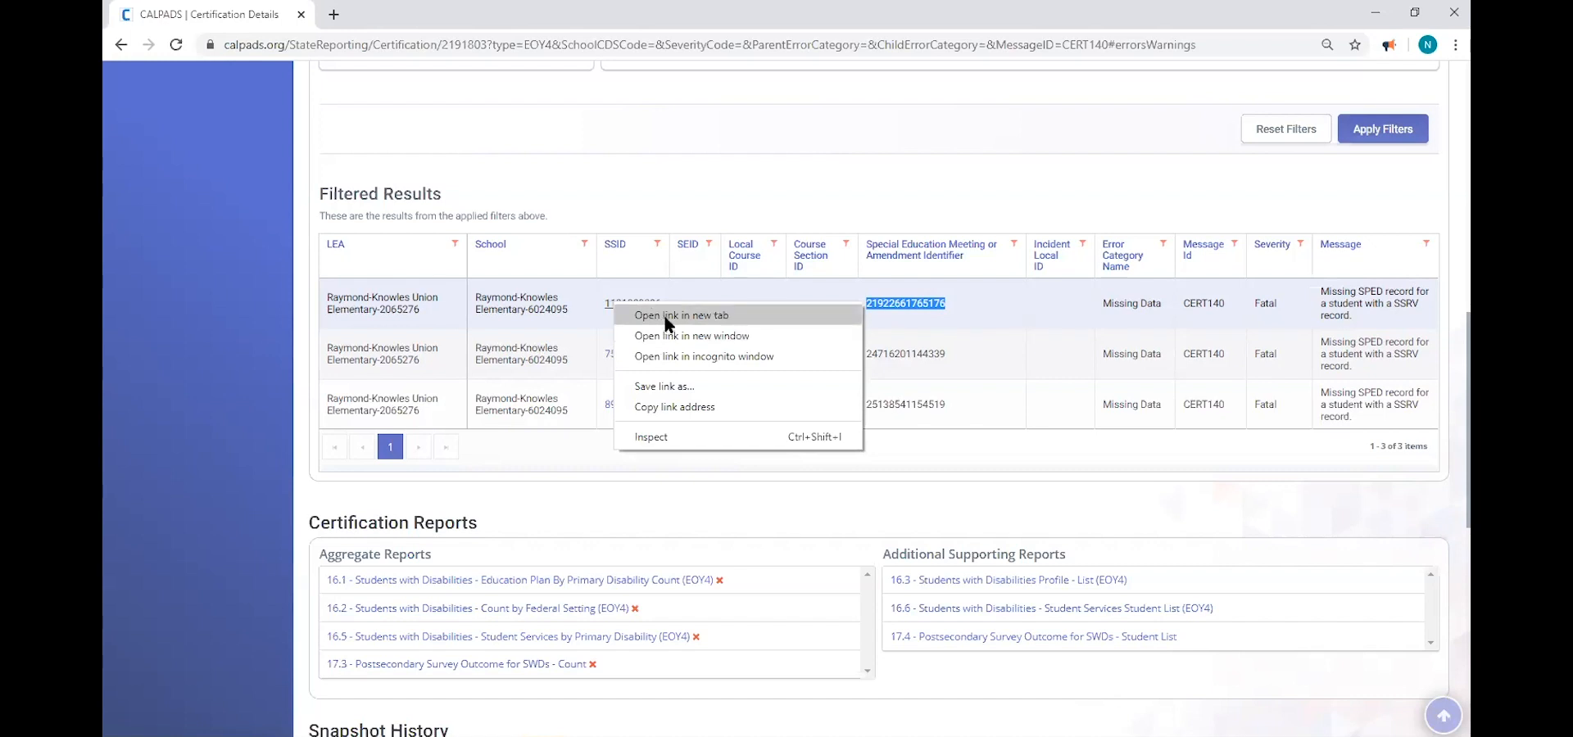
{"action": "left_click", "coordinate": [680, 314]}
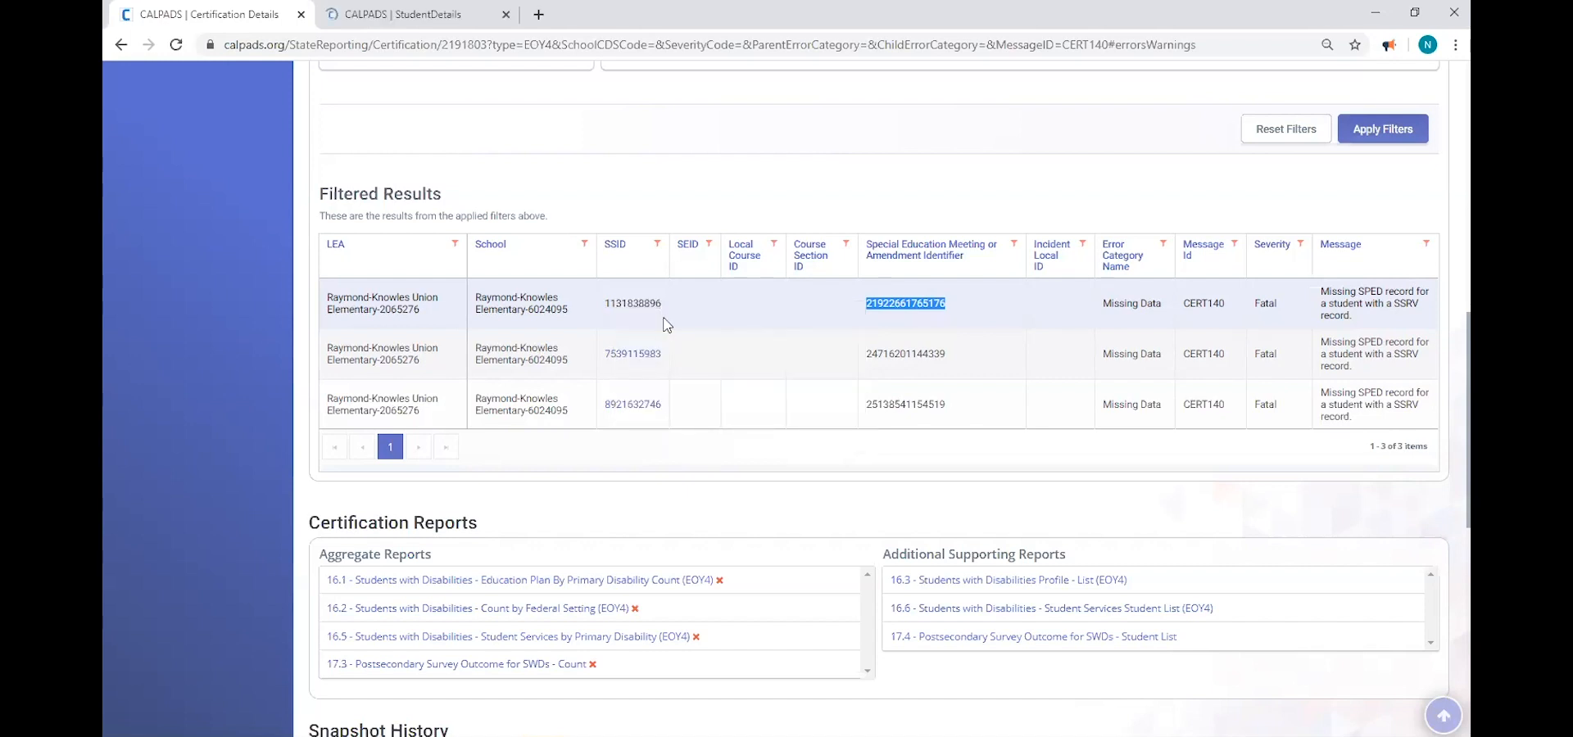
{"action": "left_click", "coordinate": [633, 302]}
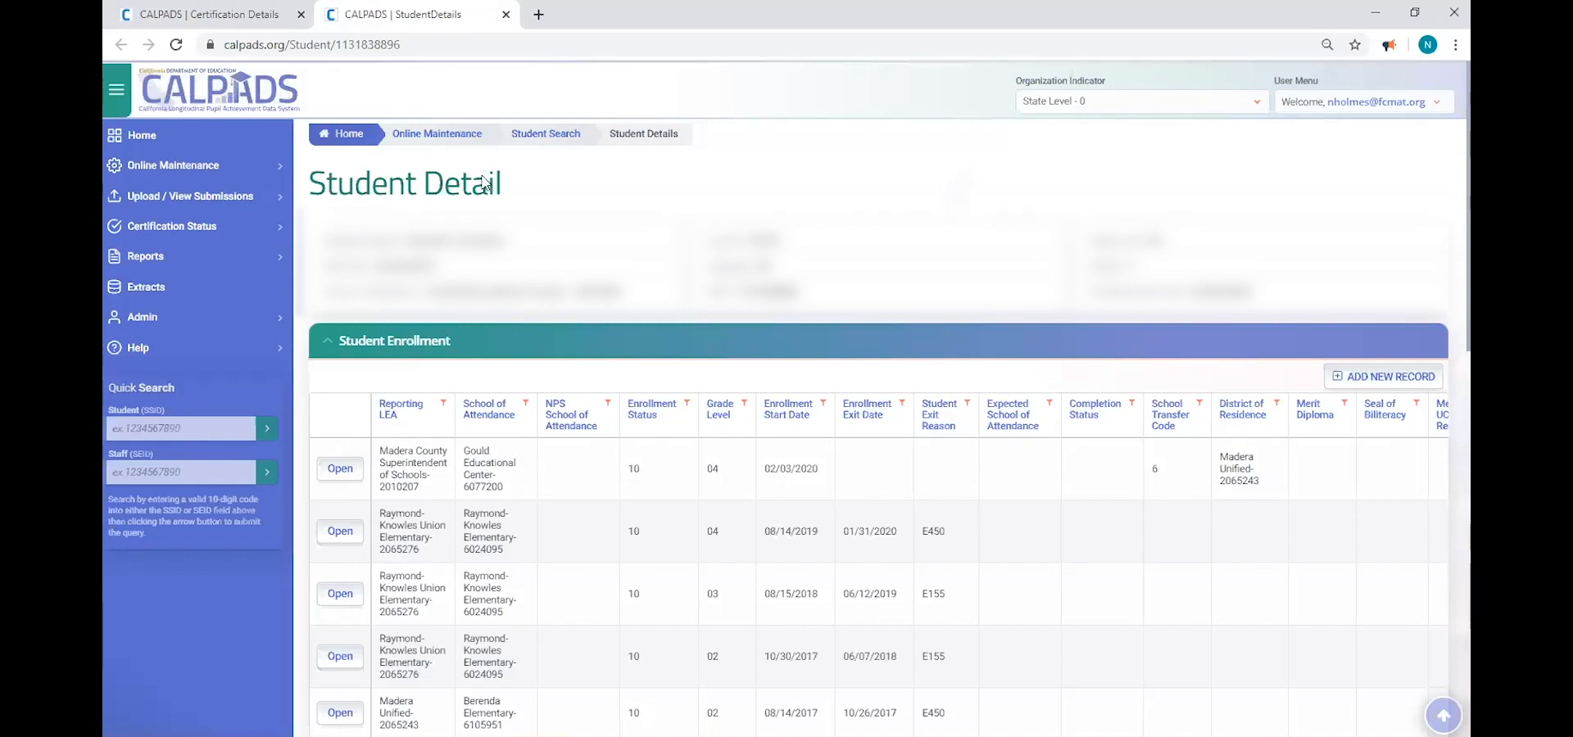
Collapse Student Enrollment and expand the Student Special Education records
{"action": "left_click", "coordinate": [393, 341]}
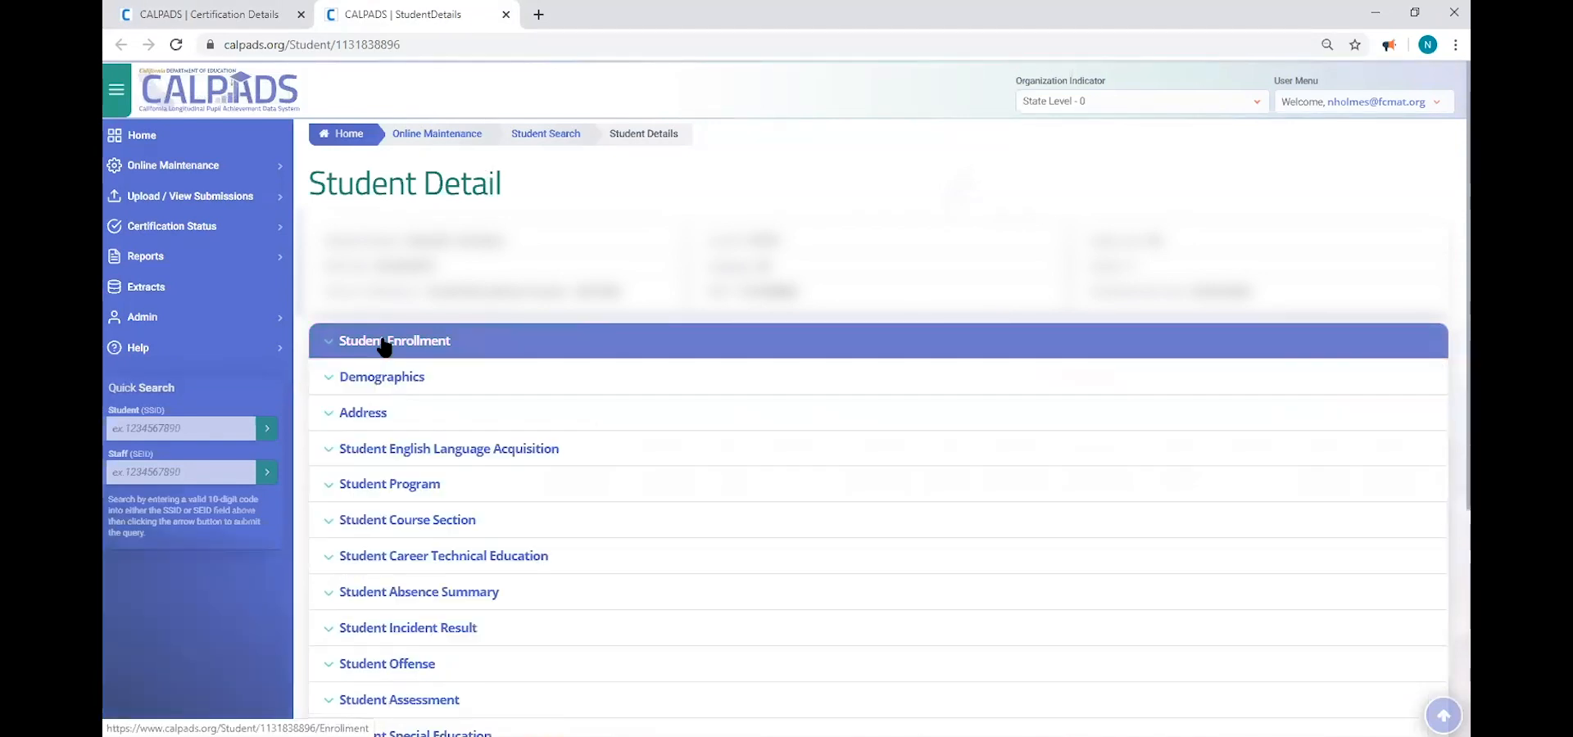
{"action": "scroll", "scroll_direction": "down", "scroll_amount": 3}
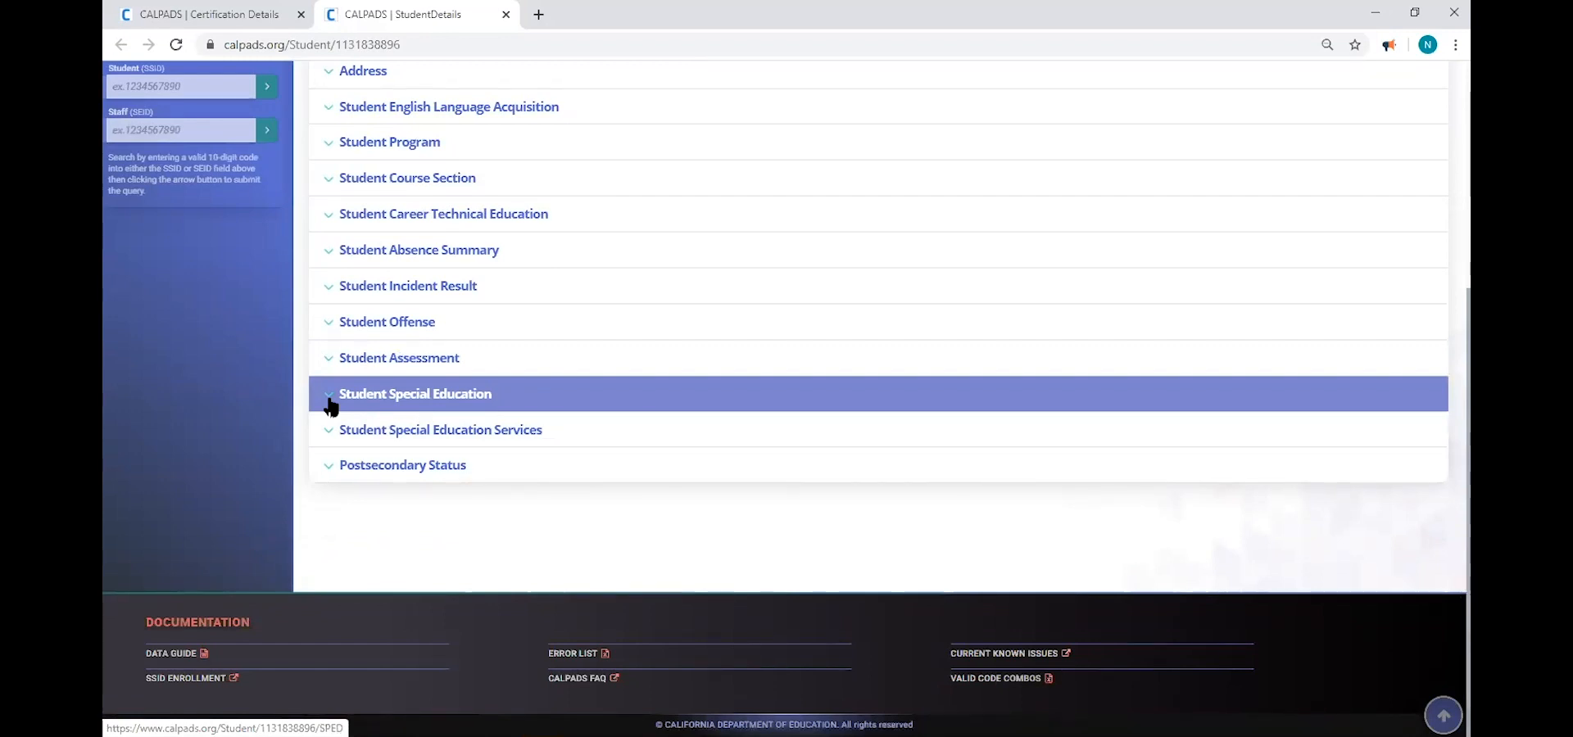
{"action": "left_click", "coordinate": [414, 393]}
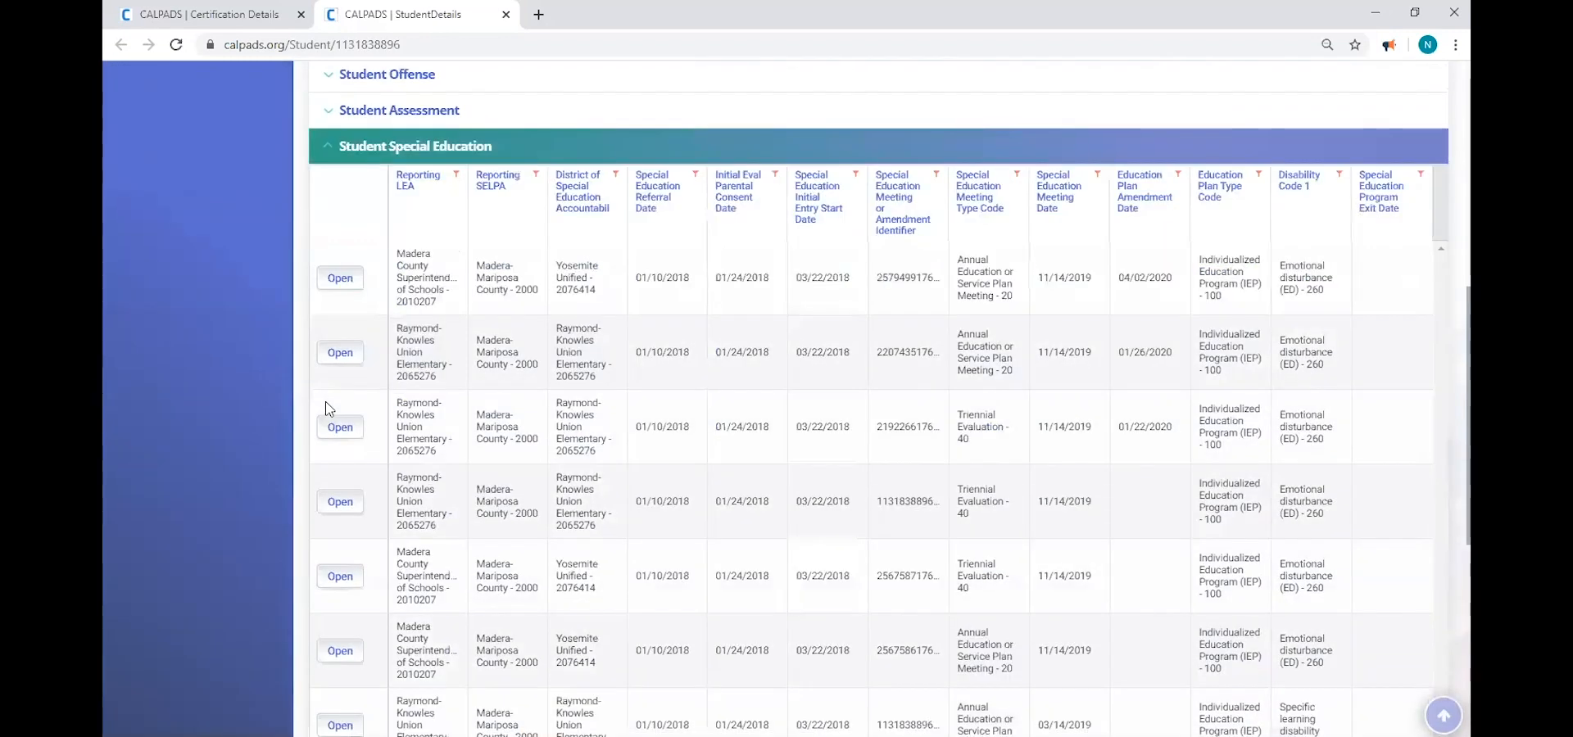
{"action": "scroll", "scroll_direction": "down", "scroll_amount": 3}
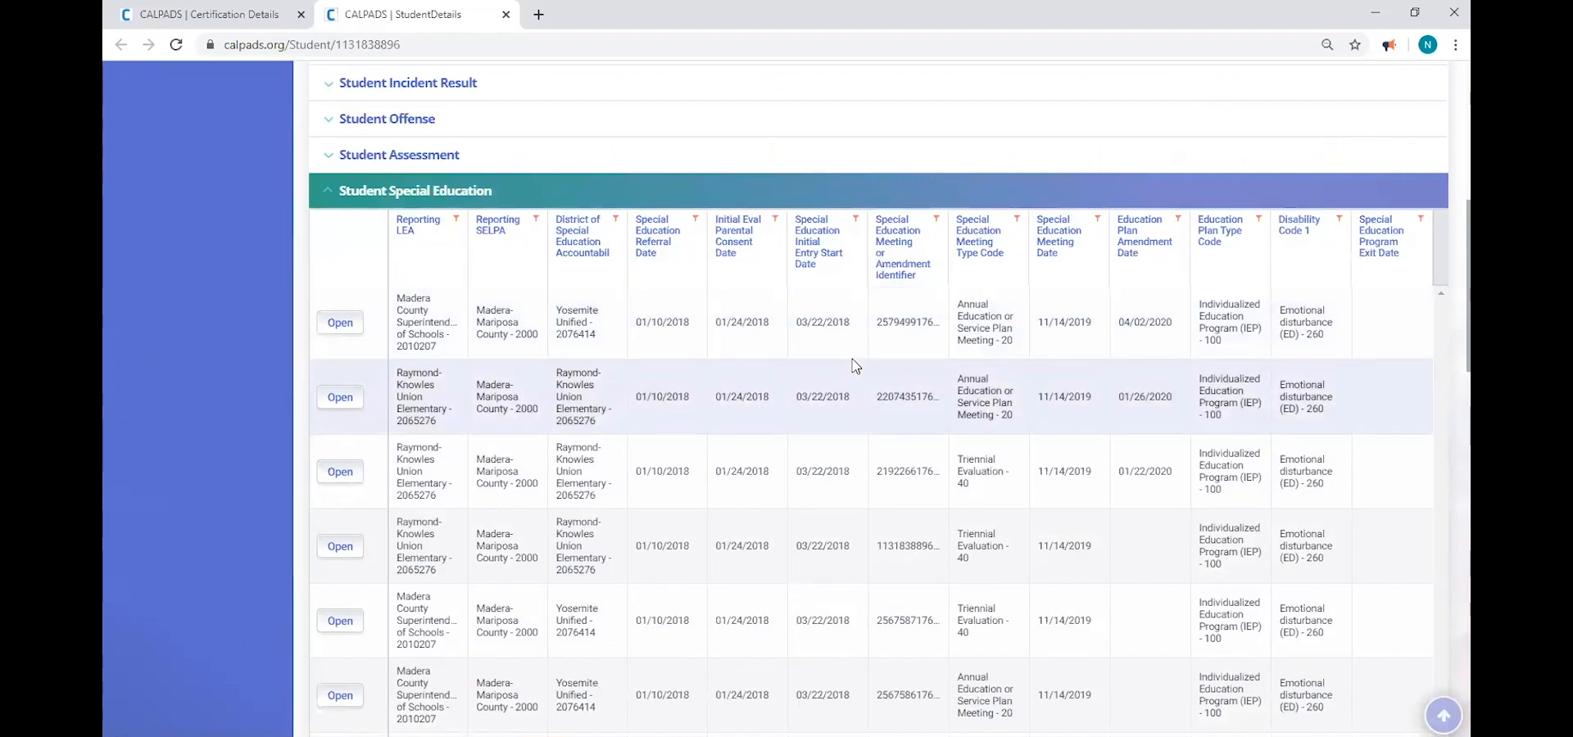
{"action": "key", "text": "ctrl+f"}
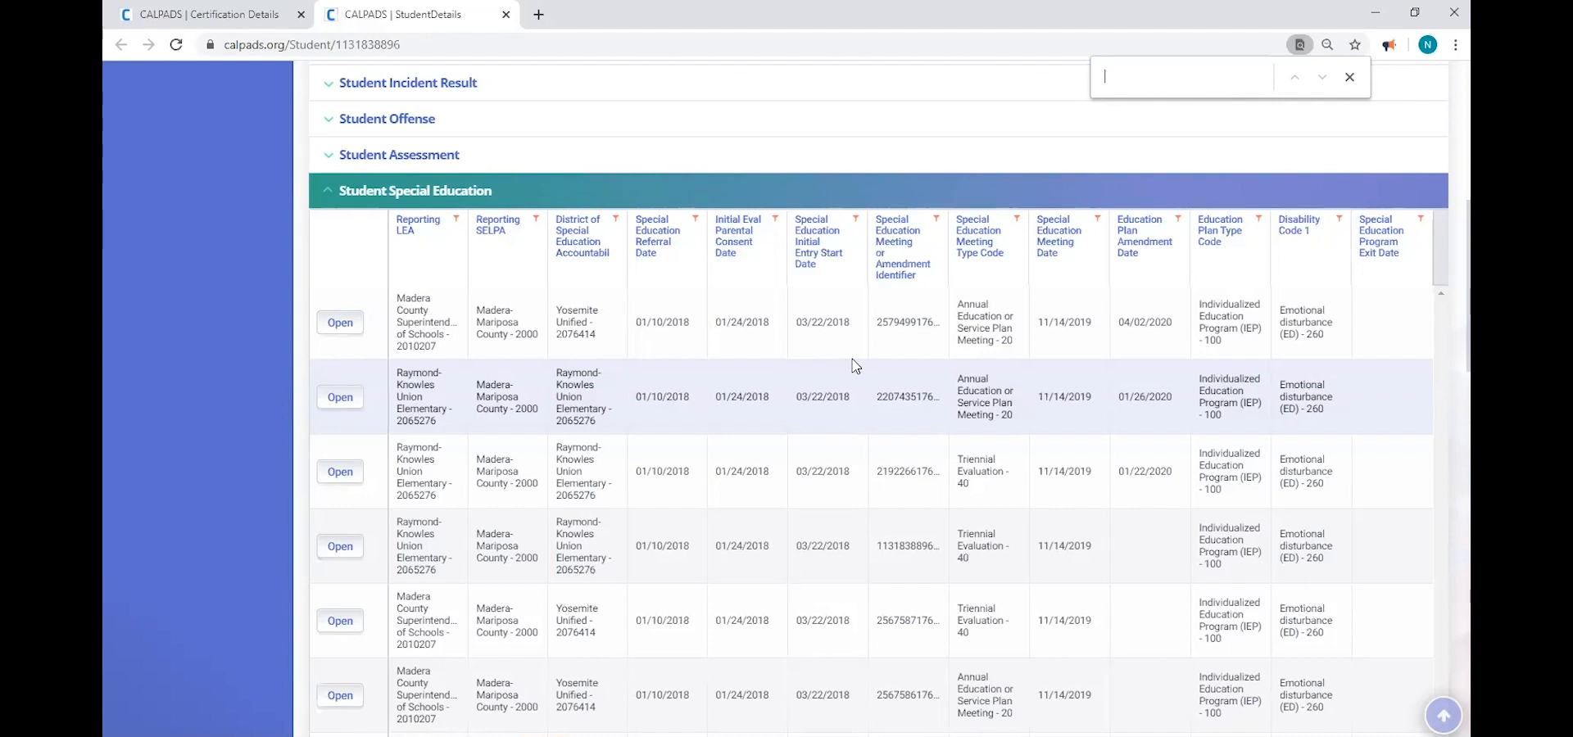
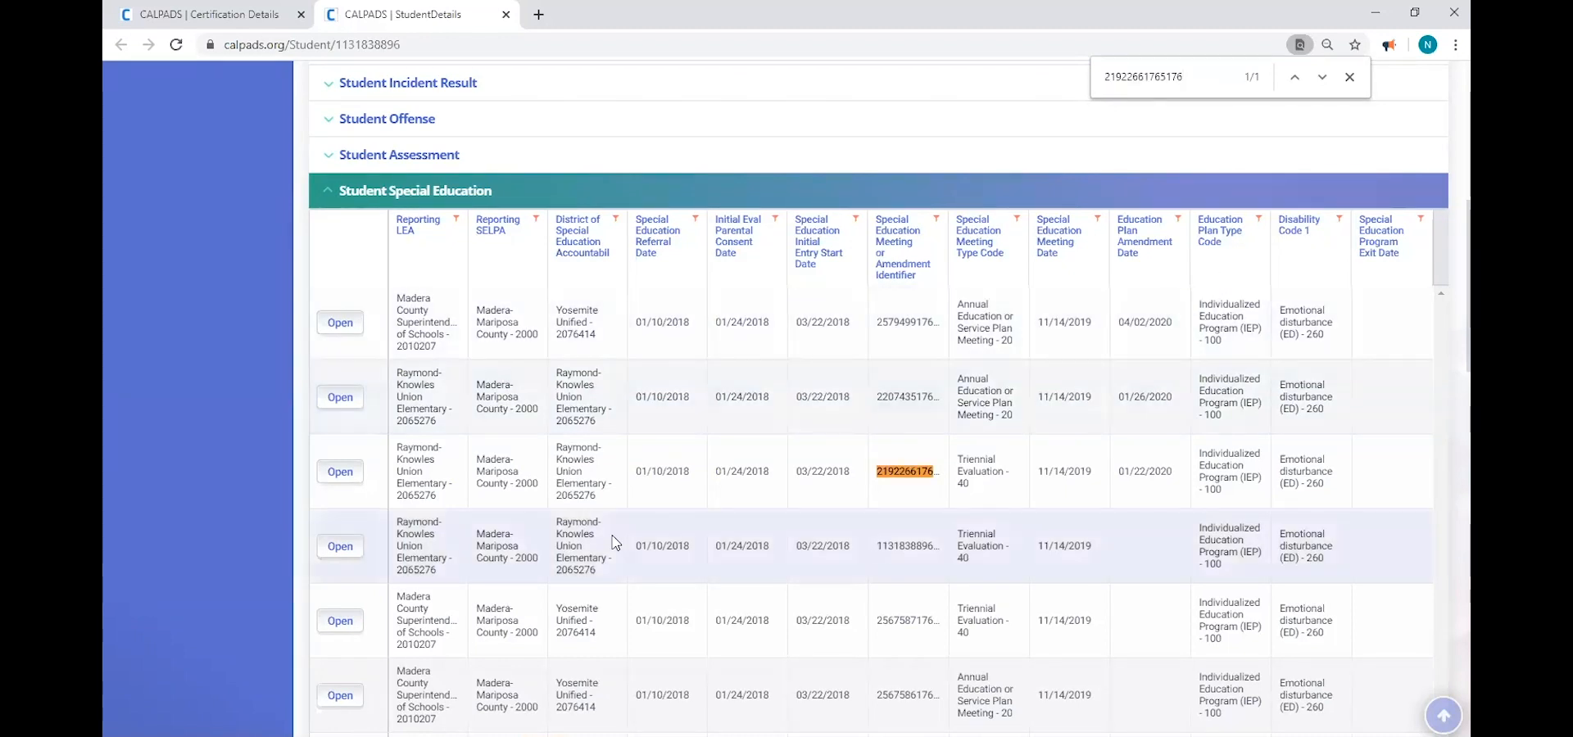
{"action": "mouse_move", "coordinate": [896, 492]}
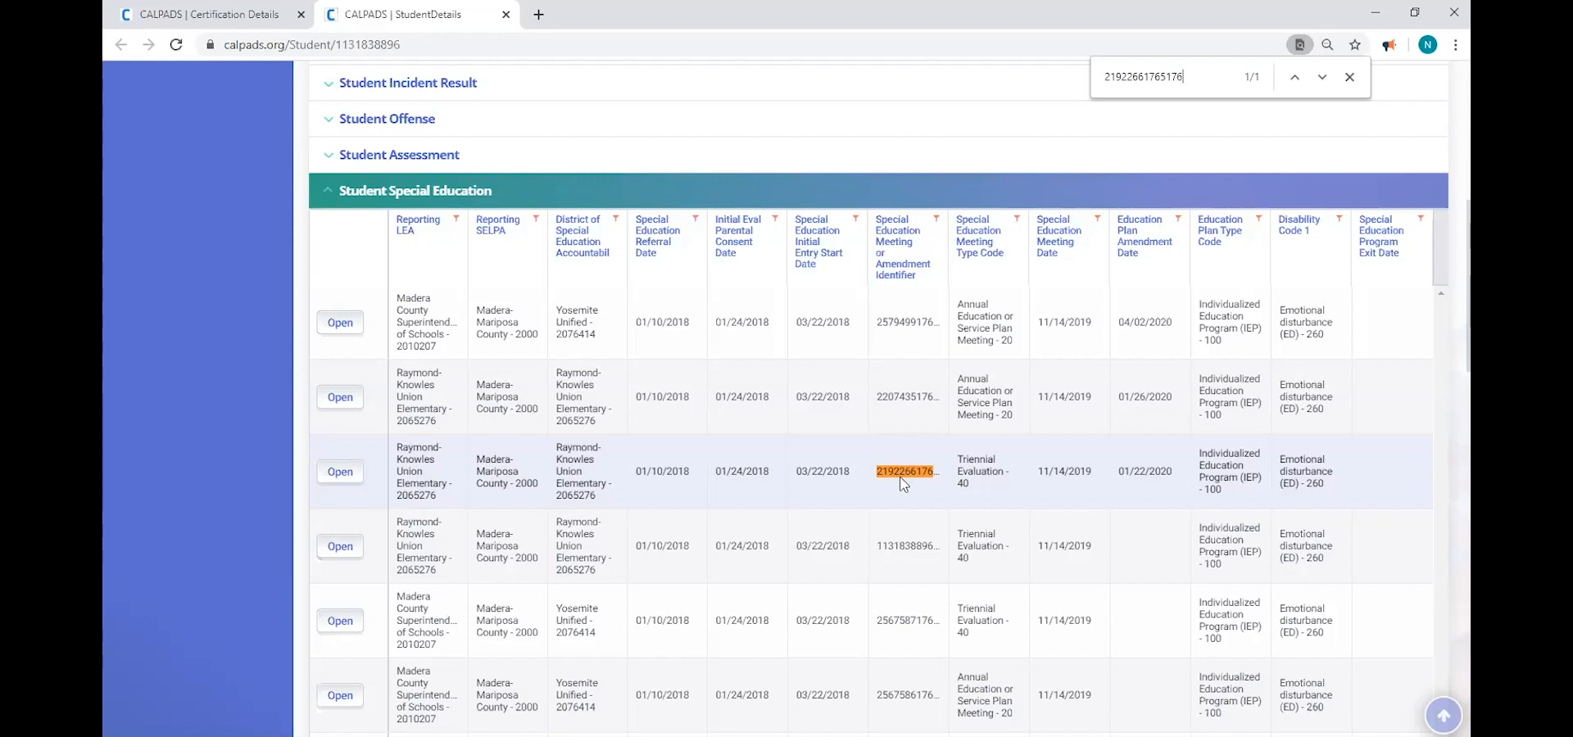
{"action": "mouse_move", "coordinate": [973, 488]}
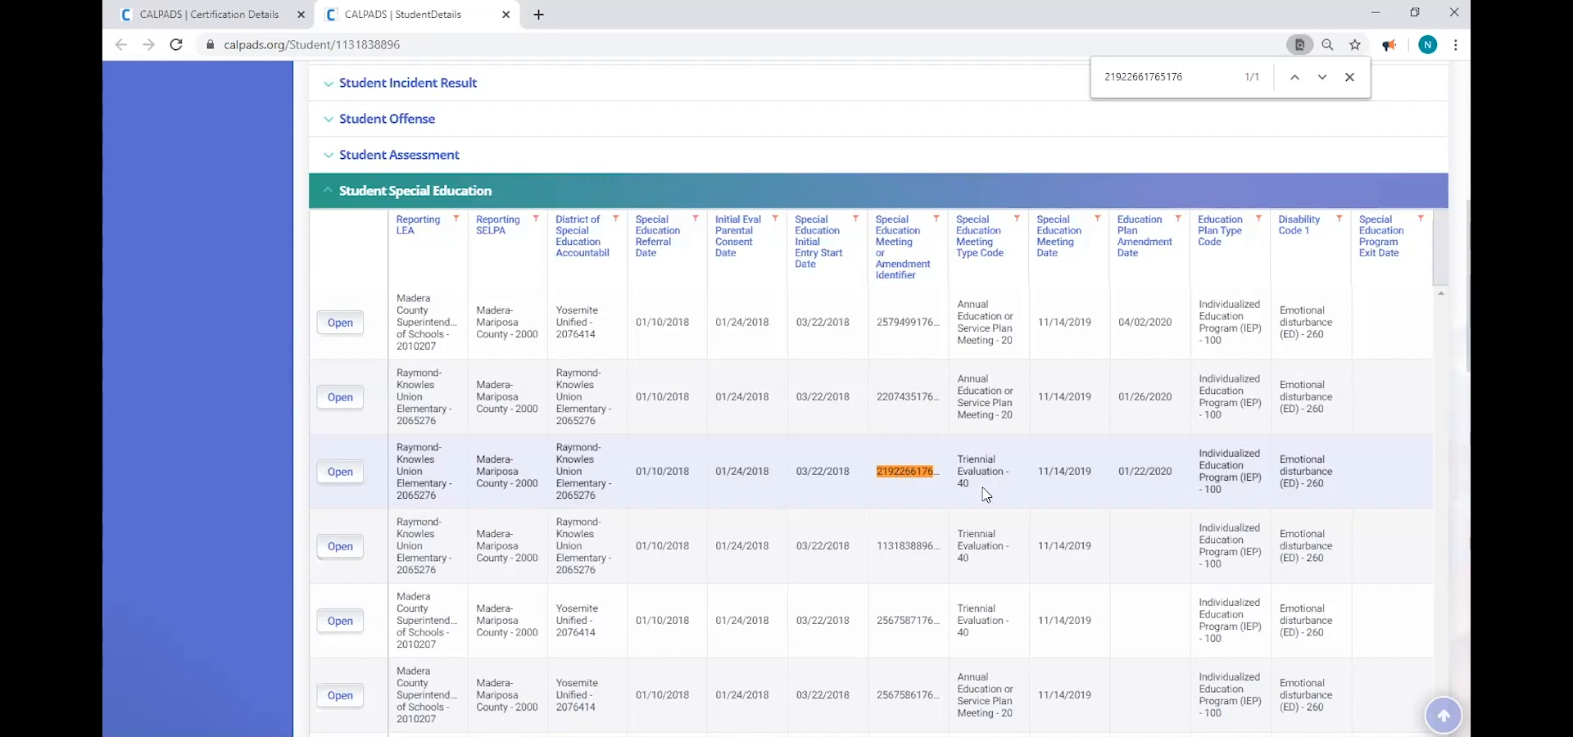
{"action": "mouse_move", "coordinate": [975, 489]}
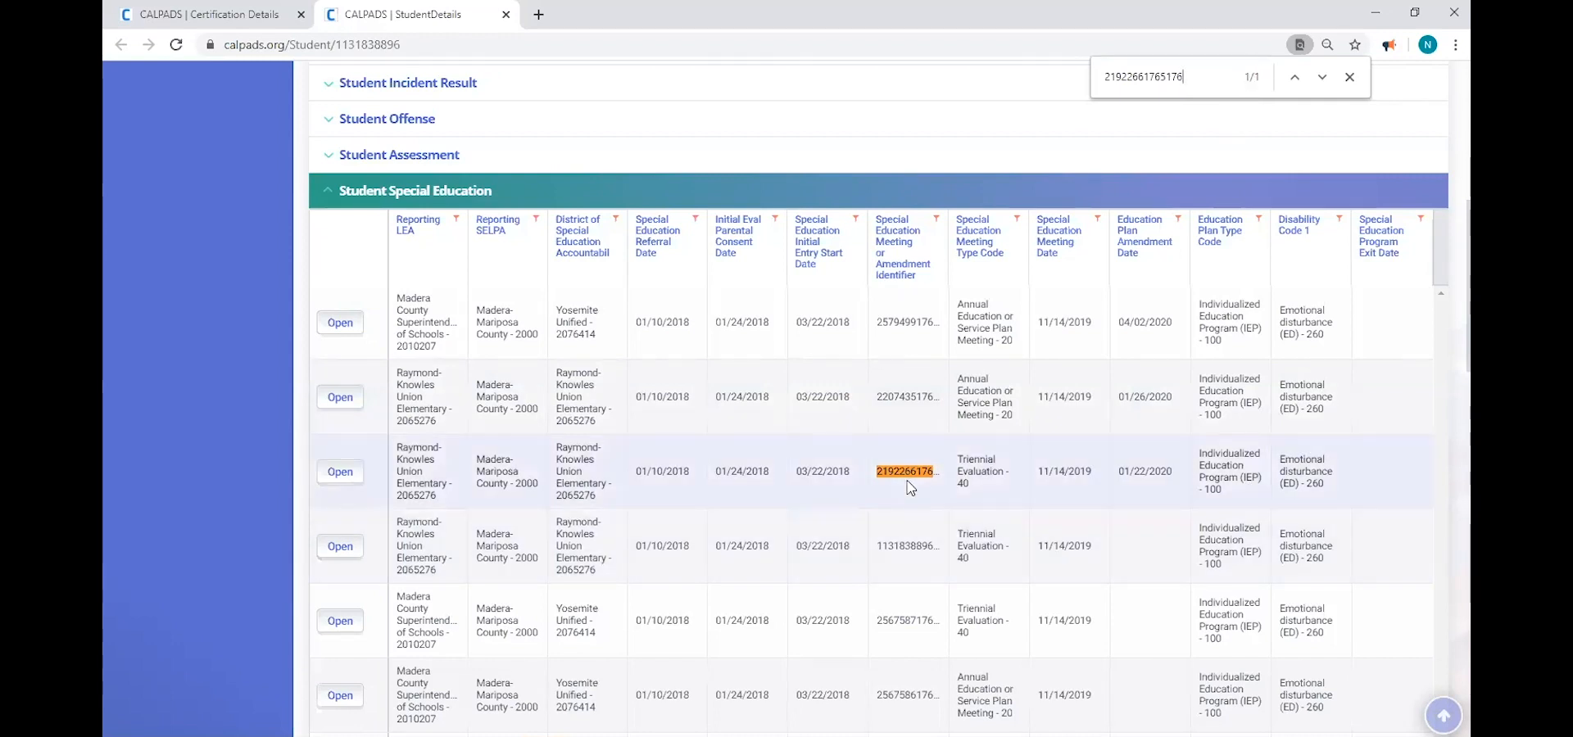
{"action": "scroll", "scroll_direction": "down", "scroll_amount": 3}
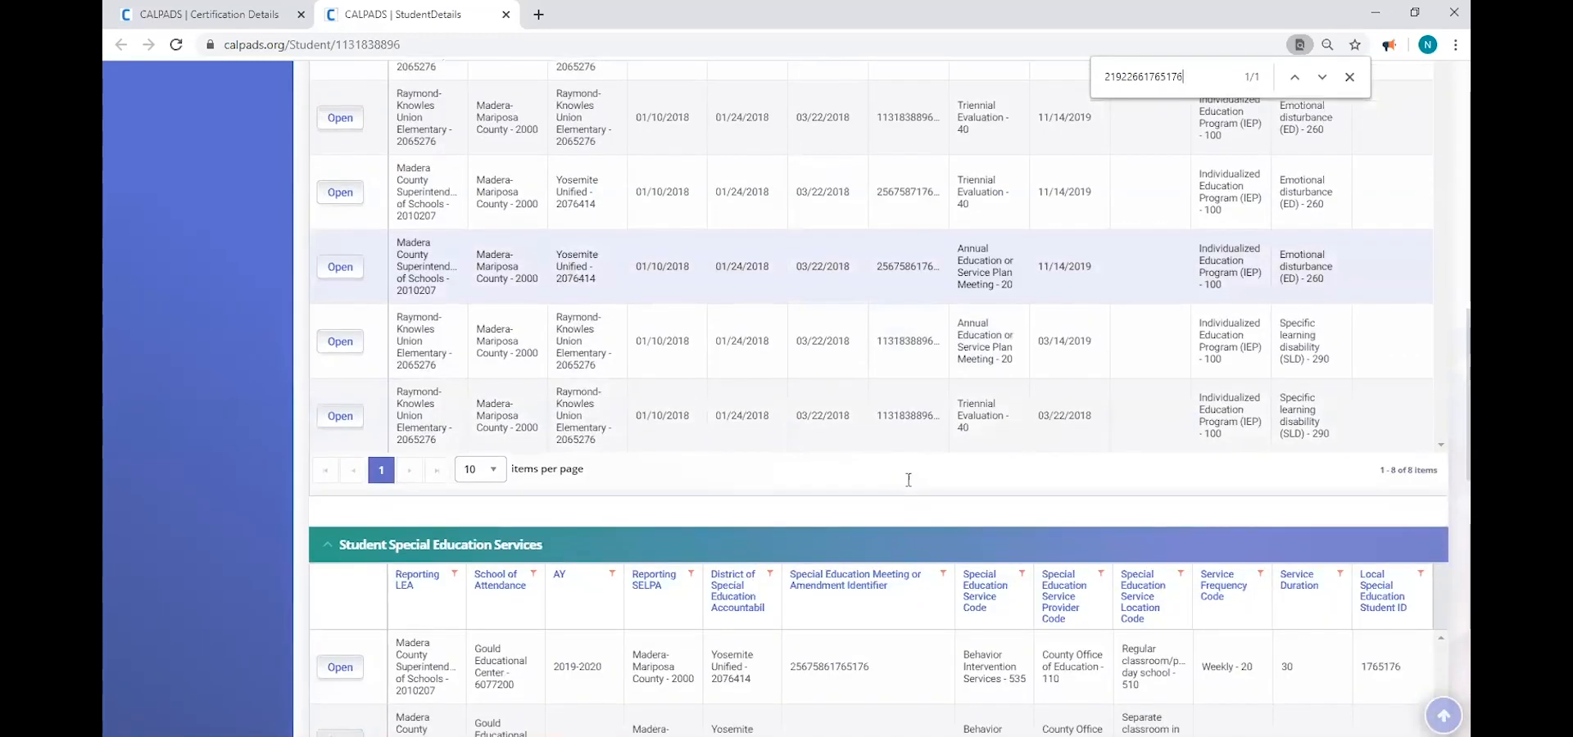
{"action": "scroll", "scroll_direction": "down", "scroll_amount": 3}
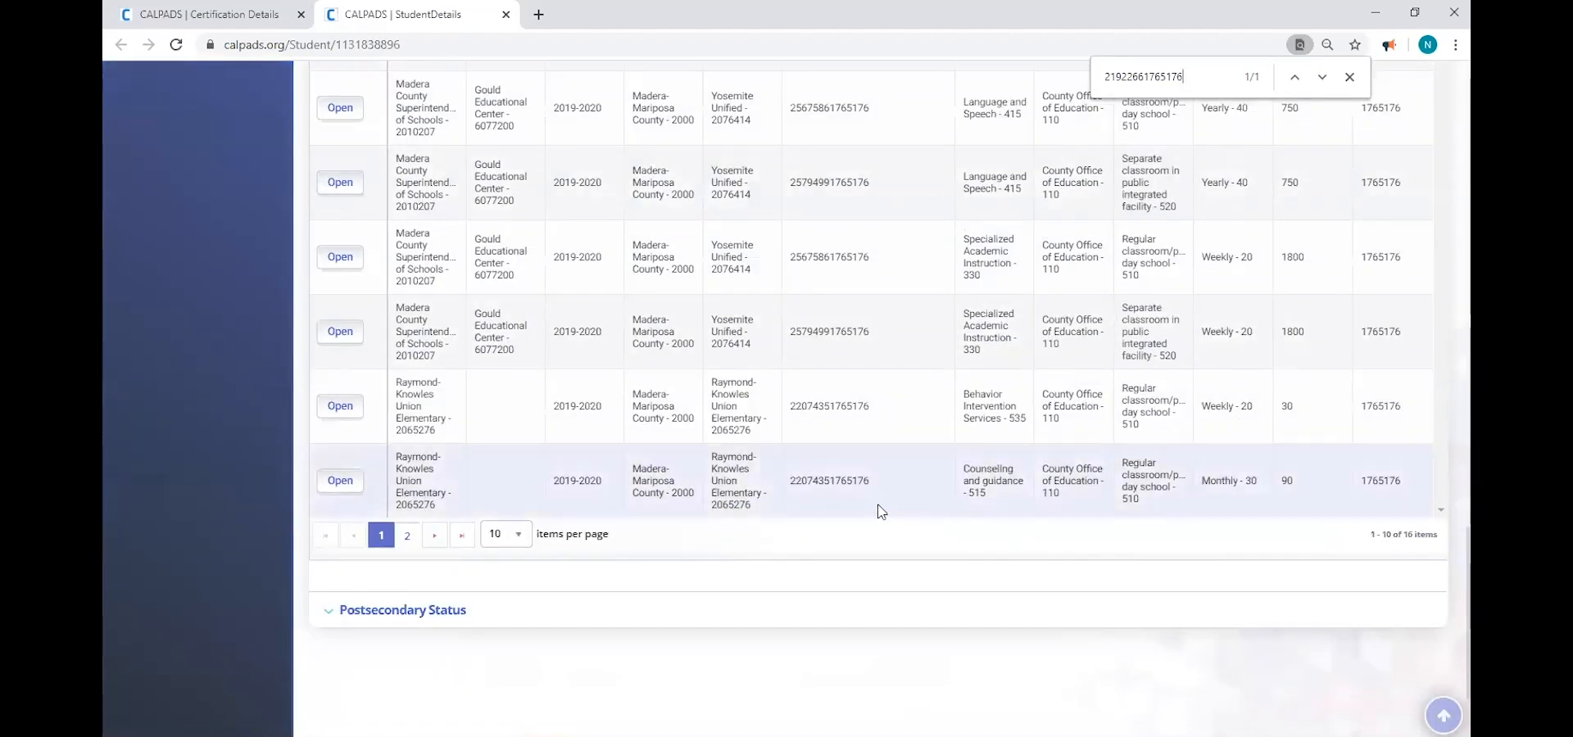
{"action": "mouse_move", "coordinate": [873, 509]}
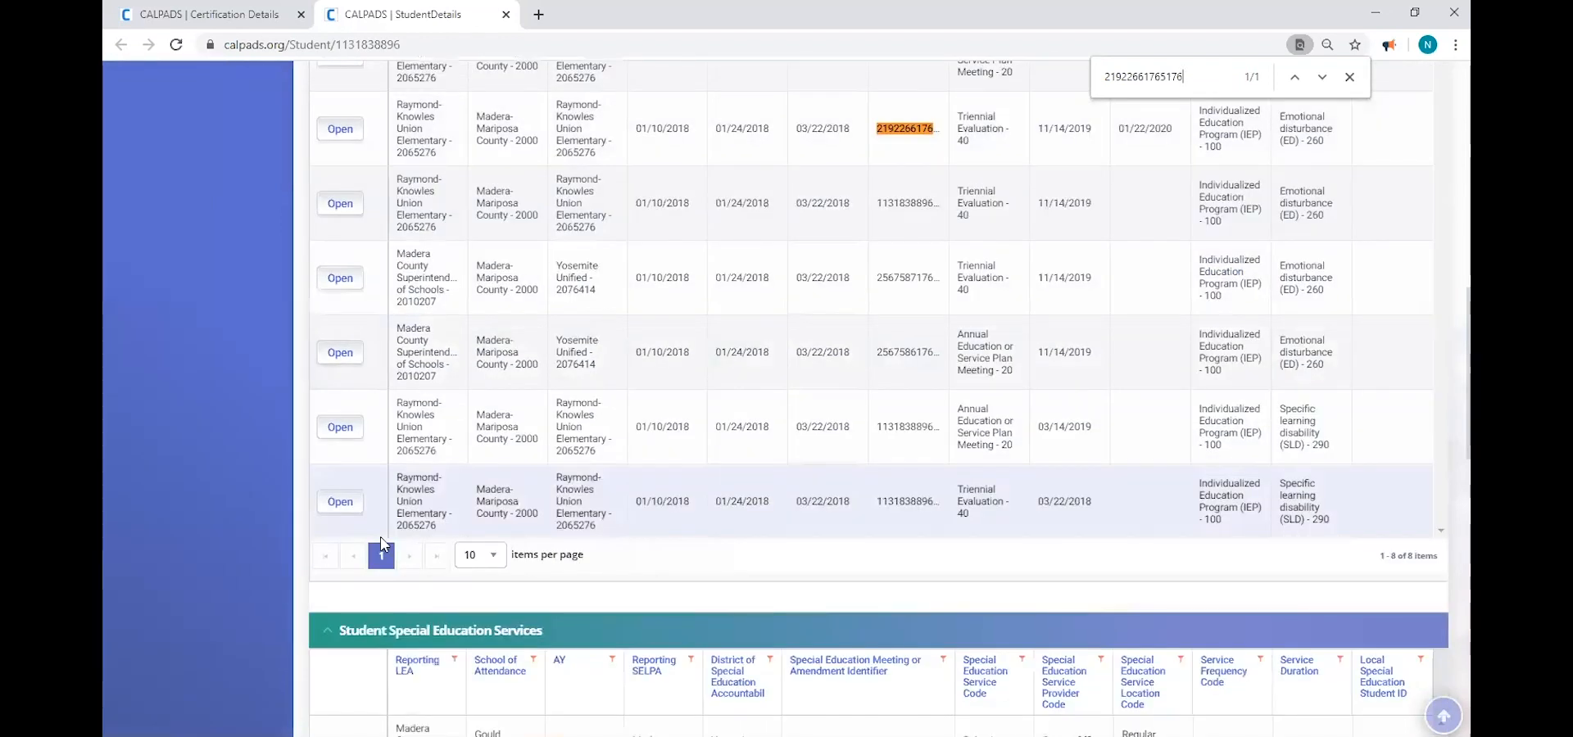
{"action": "scroll", "scroll_direction": "down", "scroll_amount": 3}
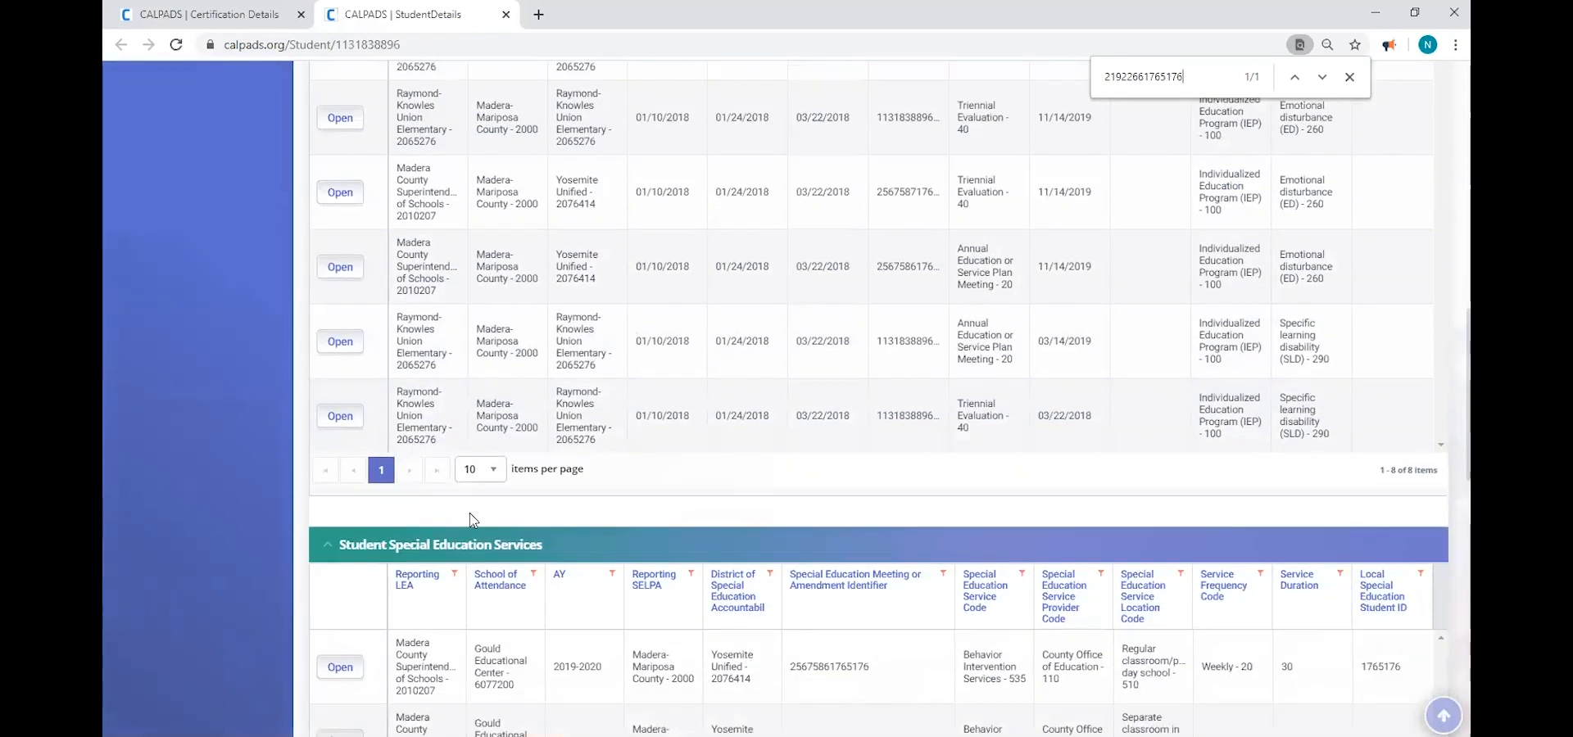
{"action": "scroll", "scroll_direction": "down", "scroll_amount": 3}
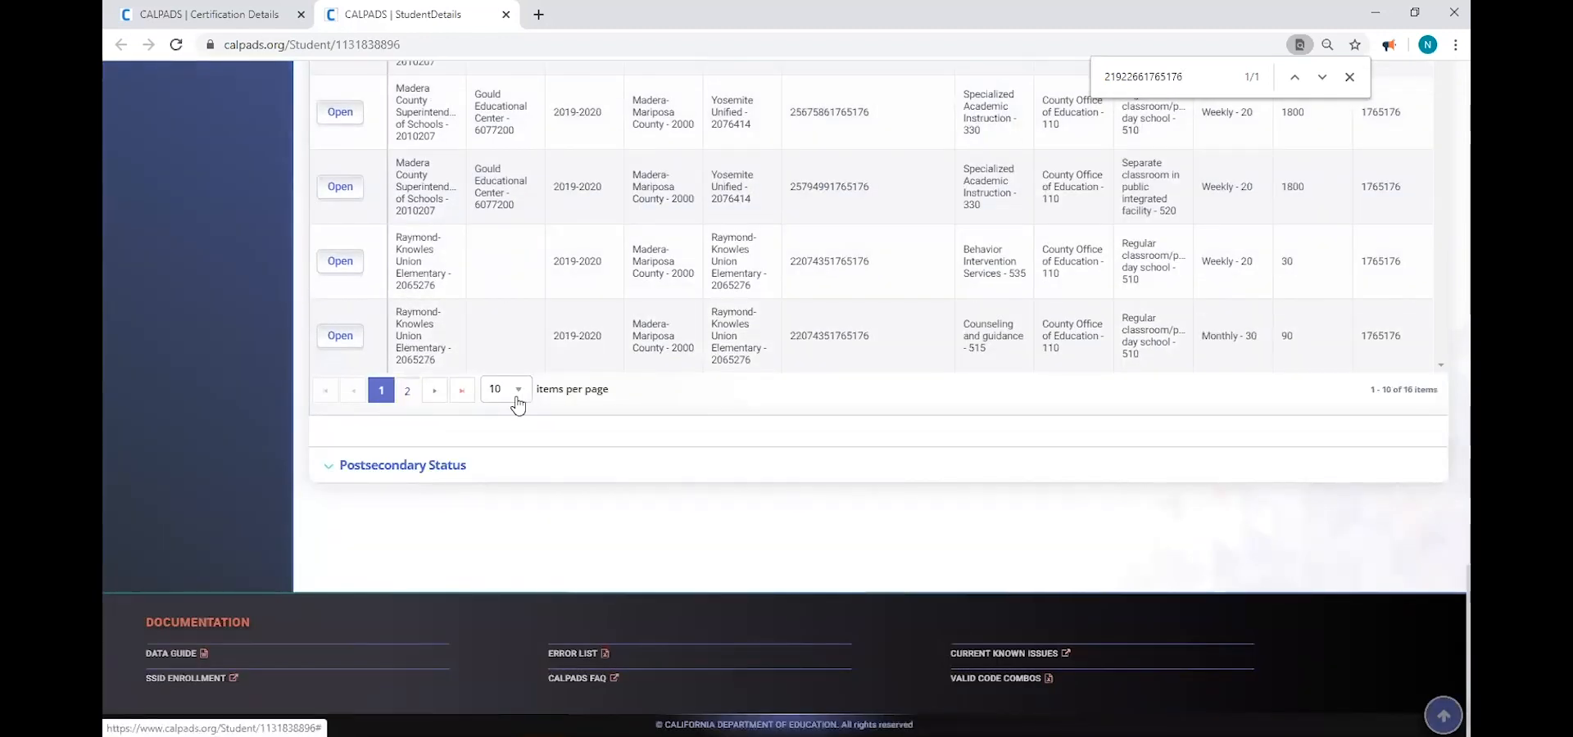
{"action": "left_click", "coordinate": [406, 391]}
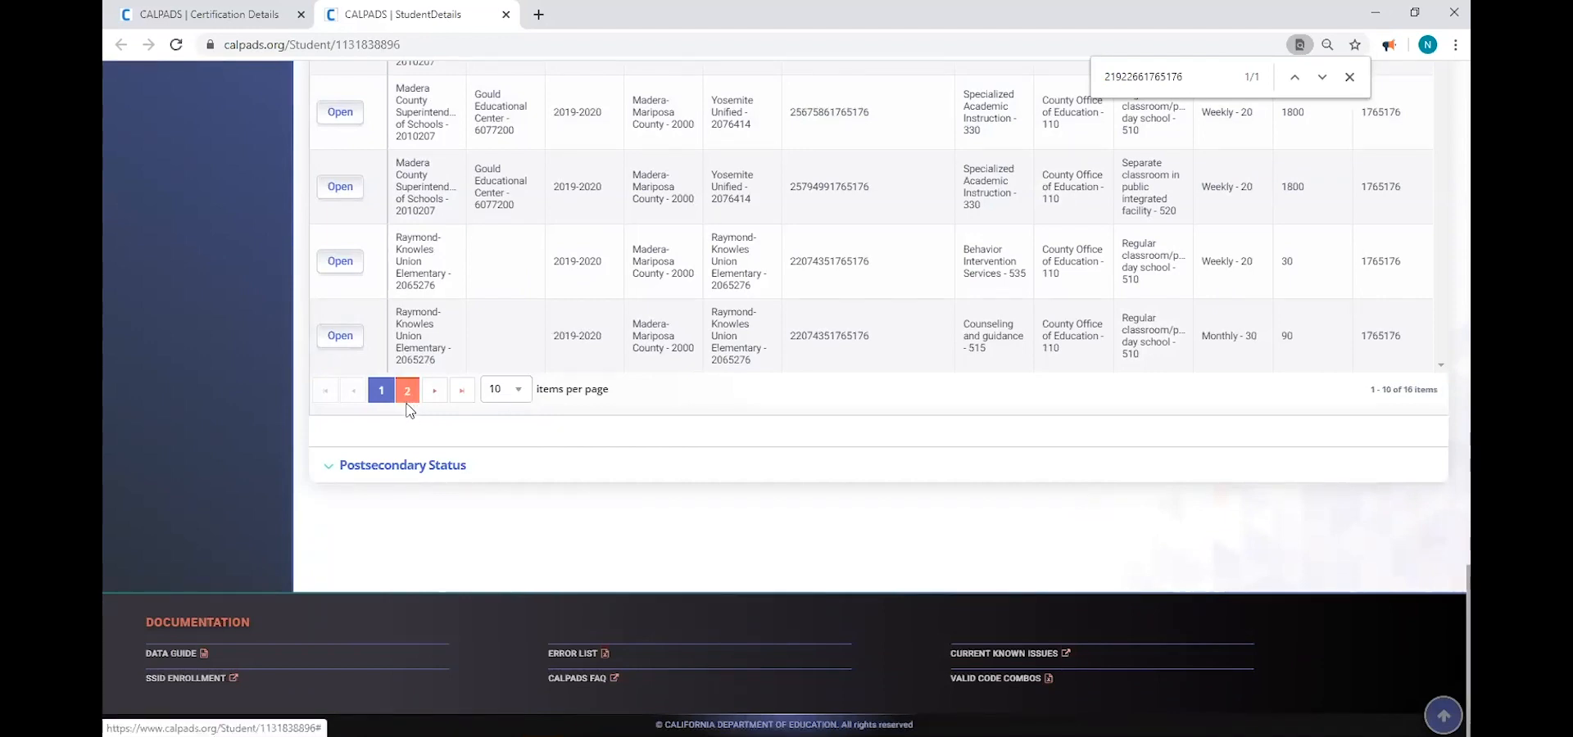
{"action": "left_click", "coordinate": [406, 390]}
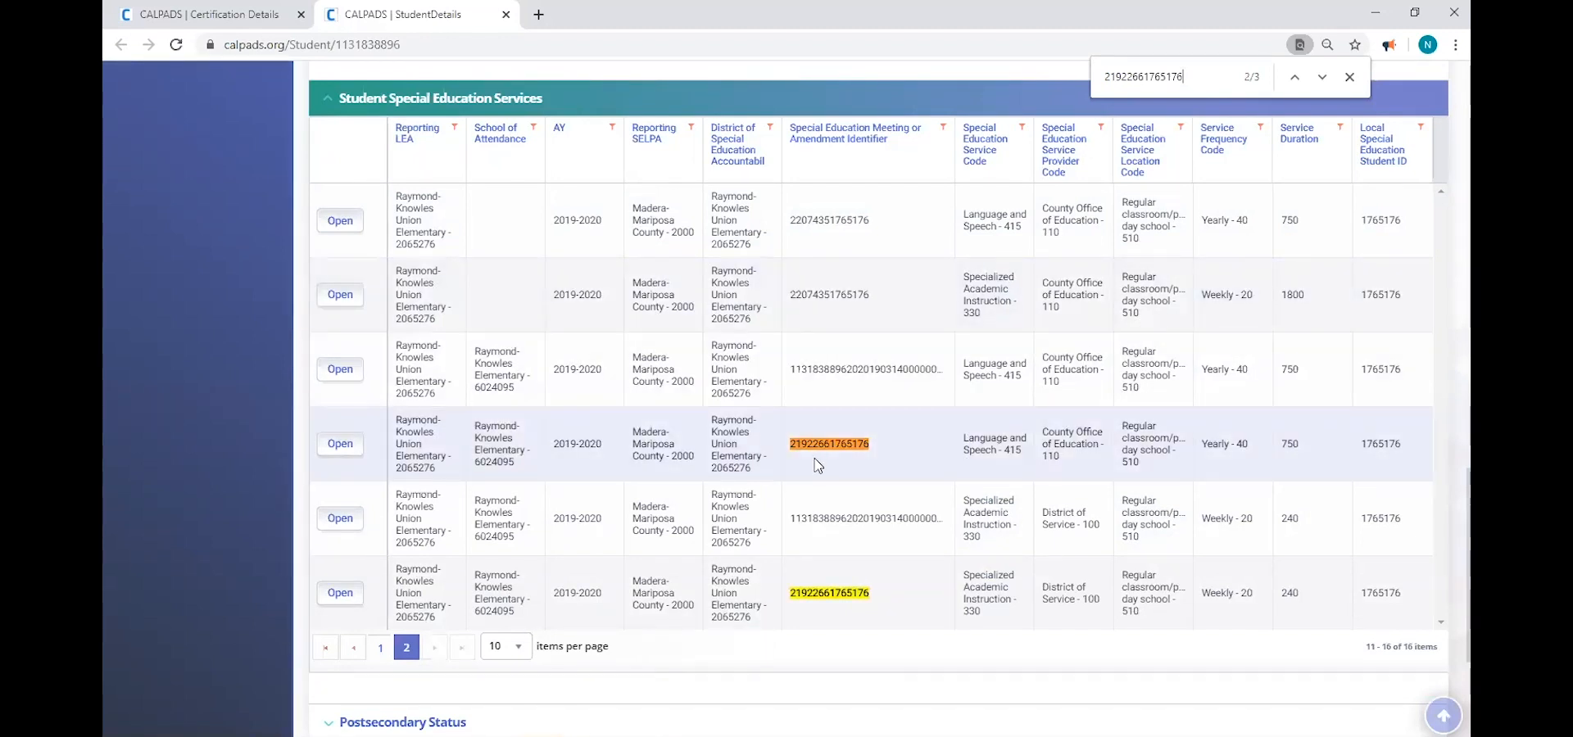
{"action": "mouse_move", "coordinate": [813, 480]}
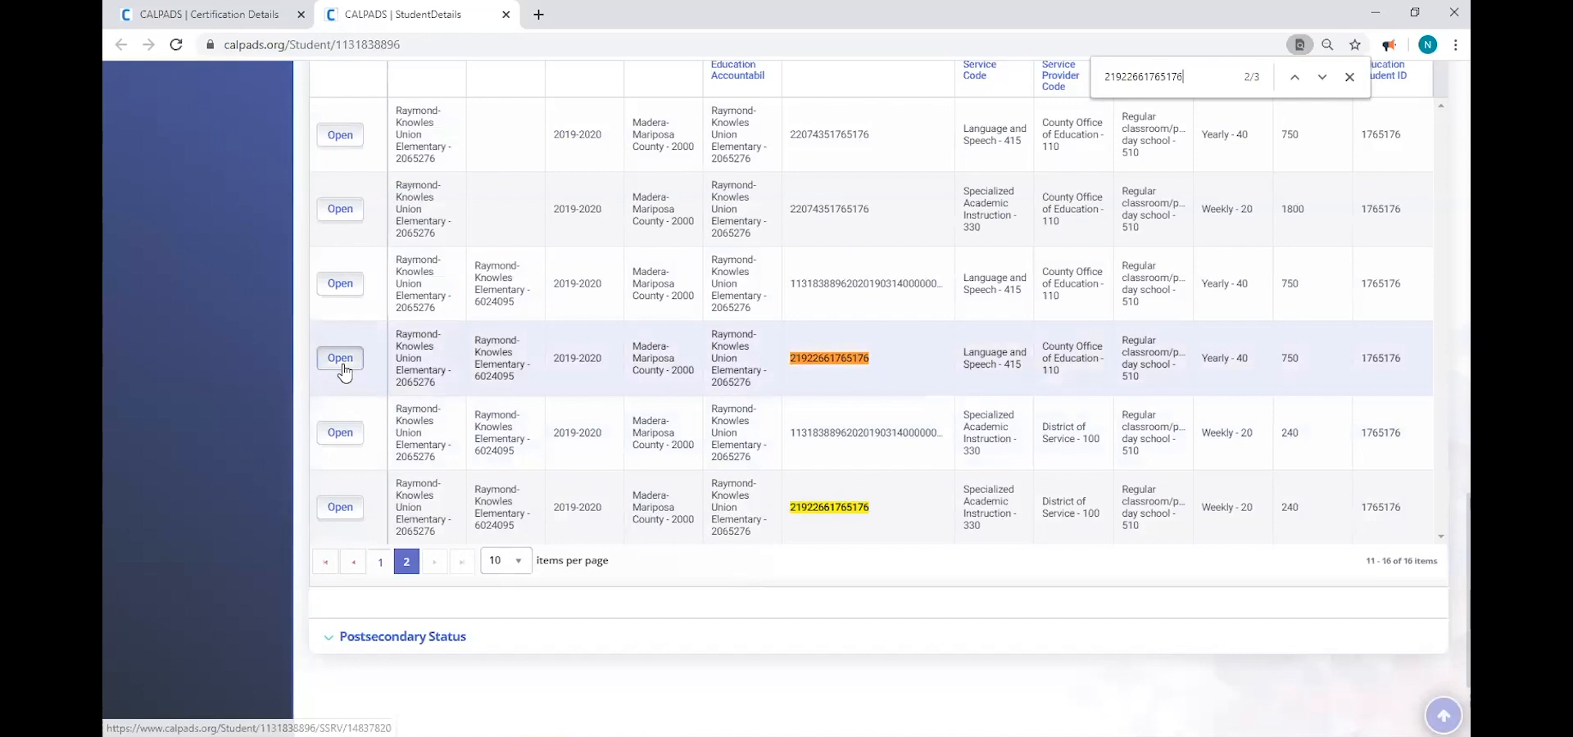
{"action": "left_click", "coordinate": [339, 357]}
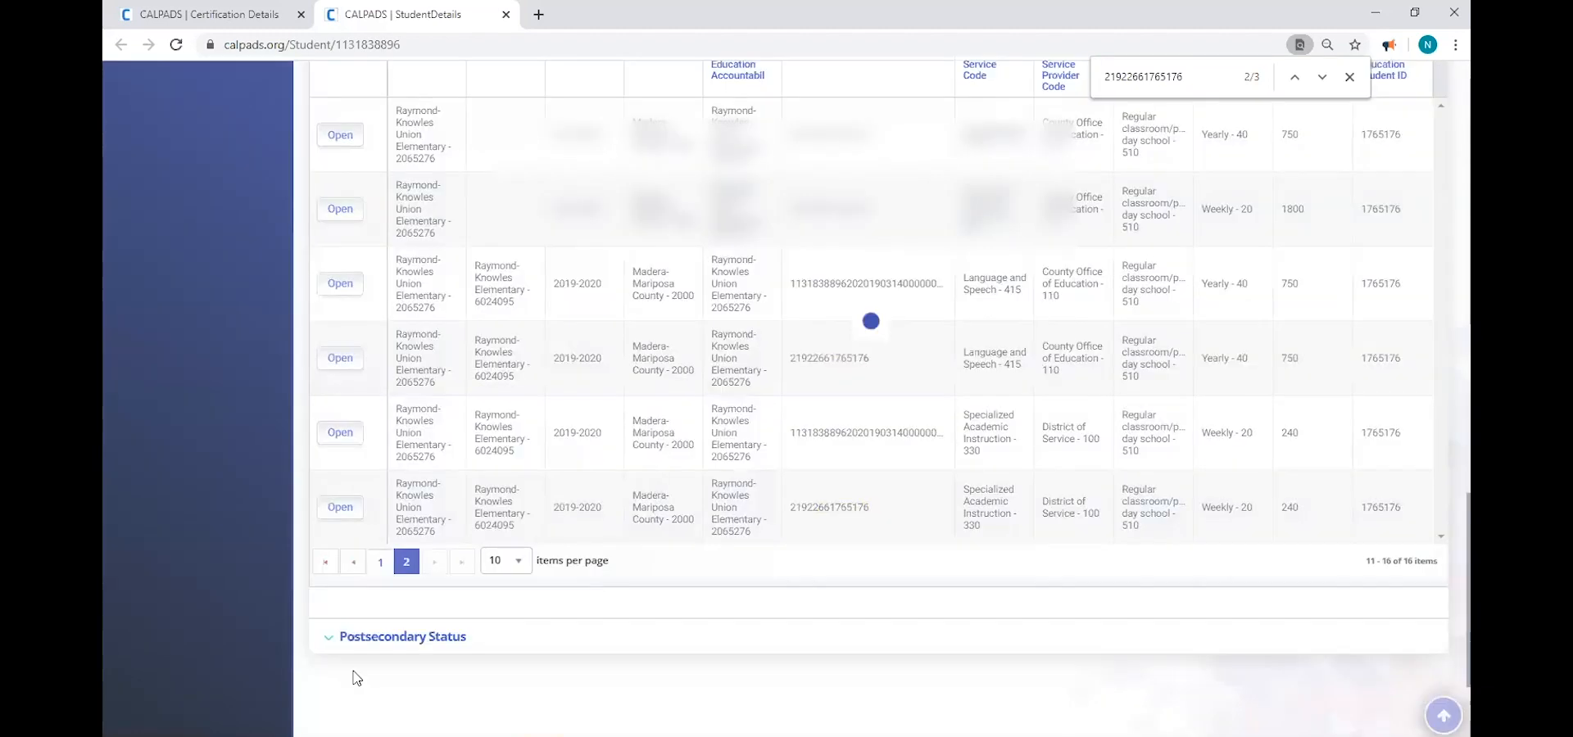
{"action": "left_click", "coordinate": [380, 562]}
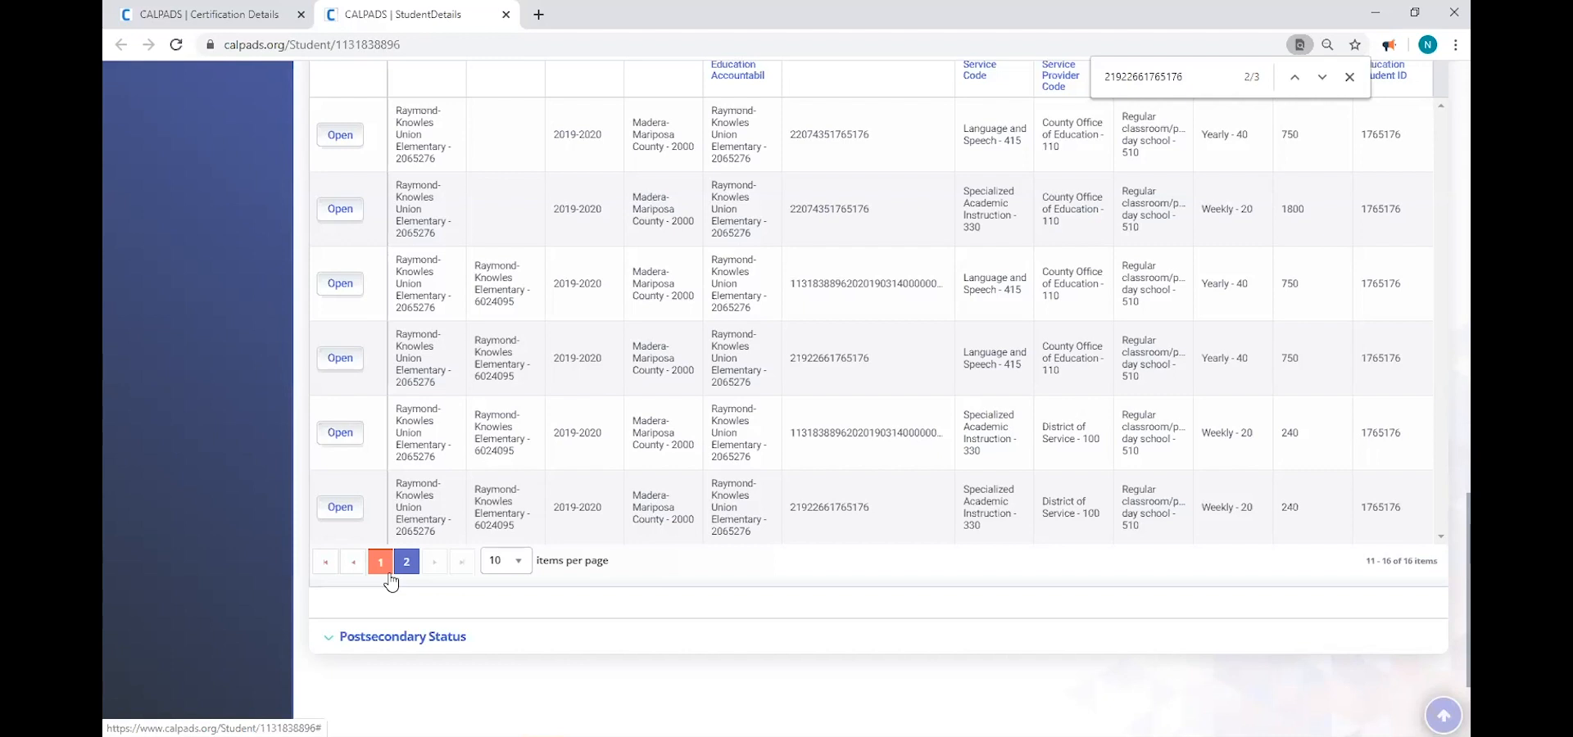
Return to services page 1, with the eight special education meeting records shown above
{"action": "left_click", "coordinate": [380, 561]}
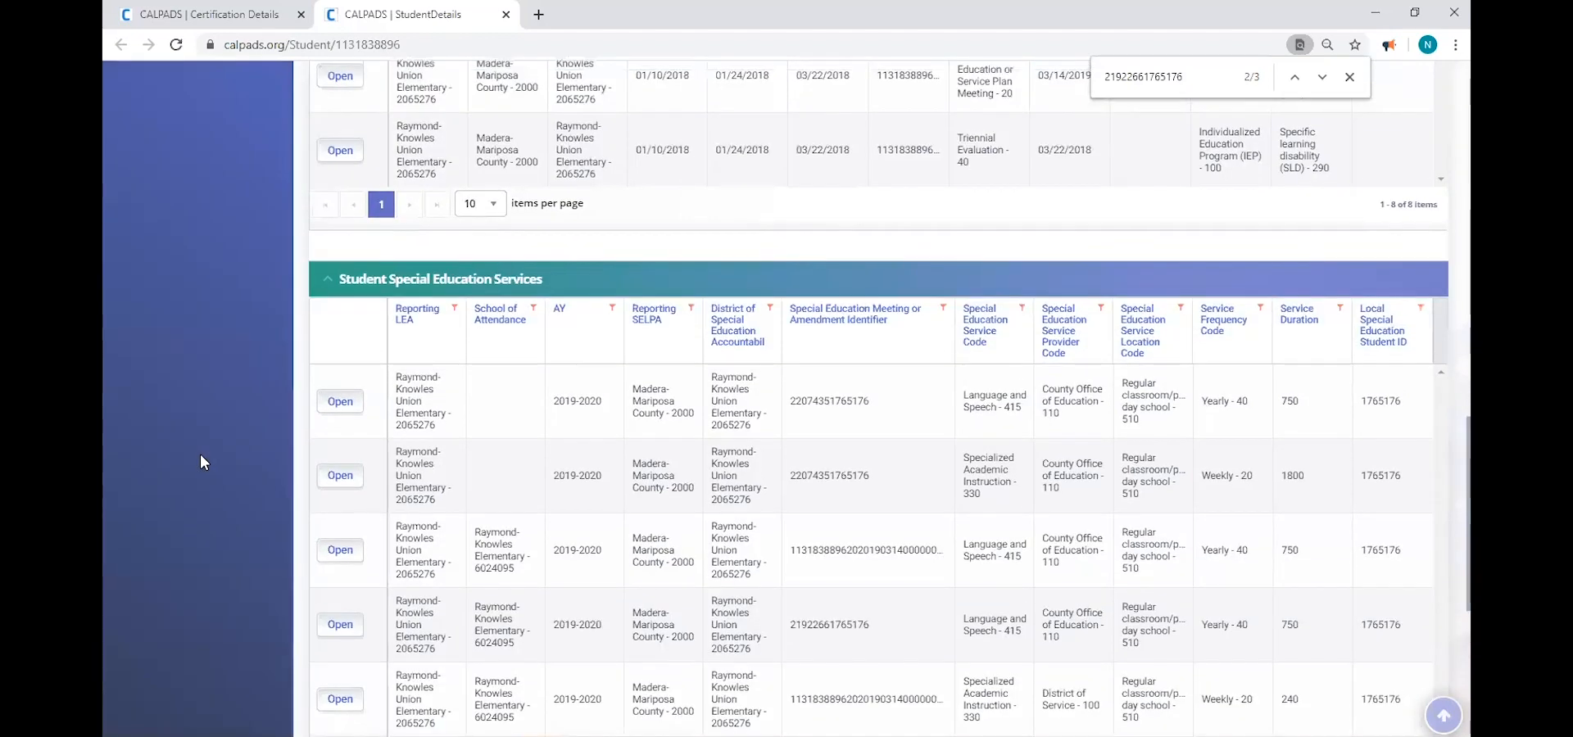
{"action": "scroll", "scroll_direction": "down", "scroll_amount": 3}
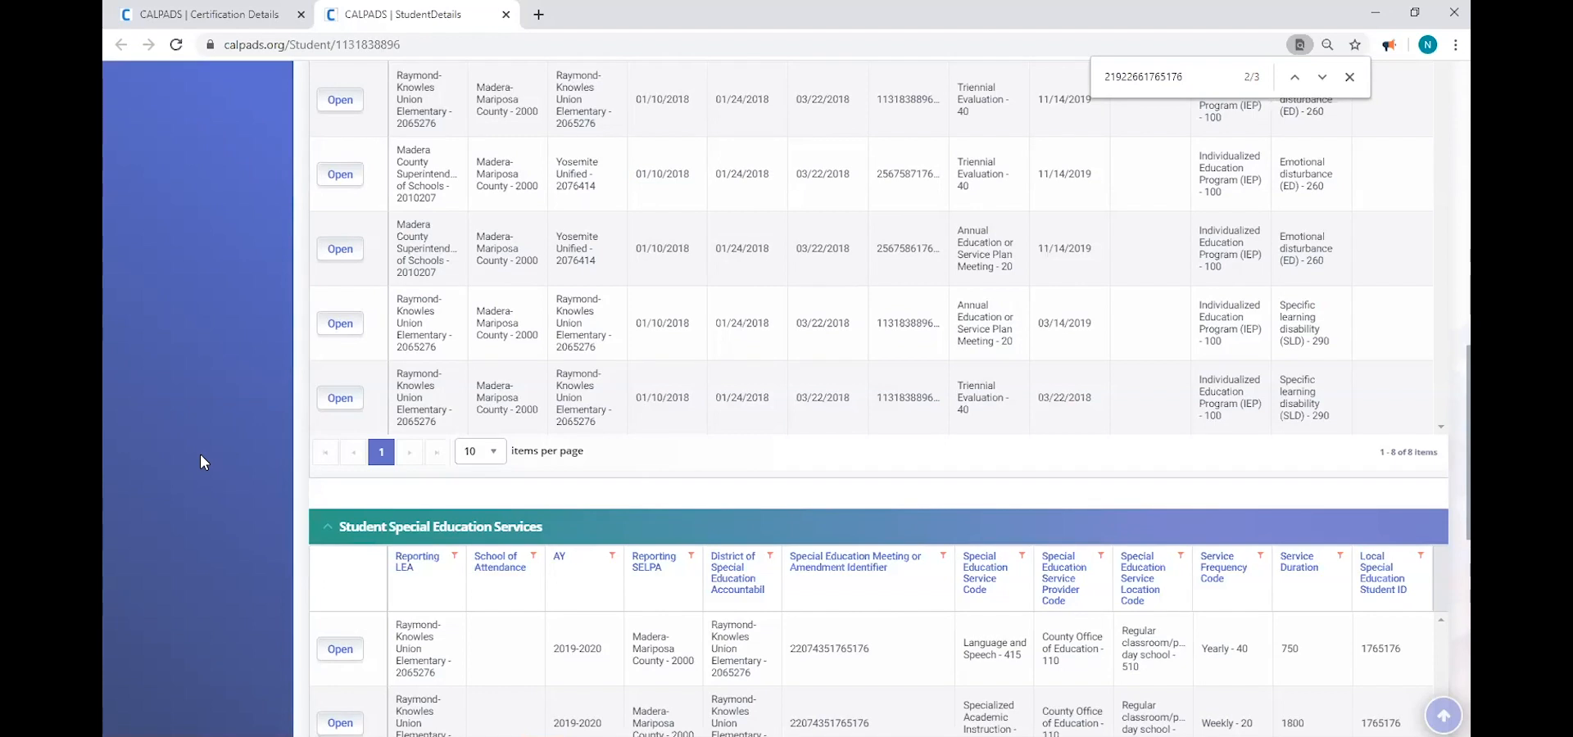
{"action": "mouse_move", "coordinate": [146, 294]}
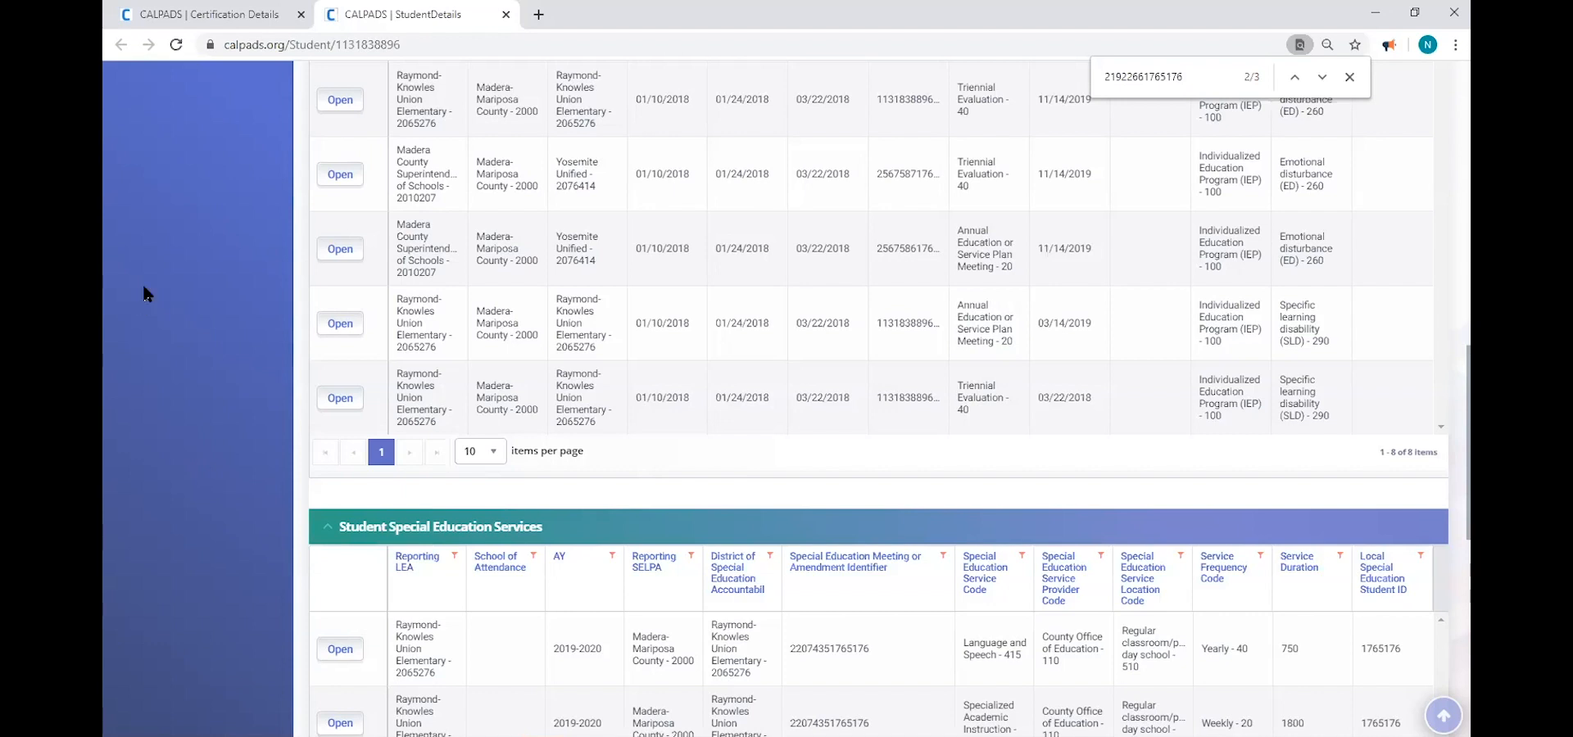